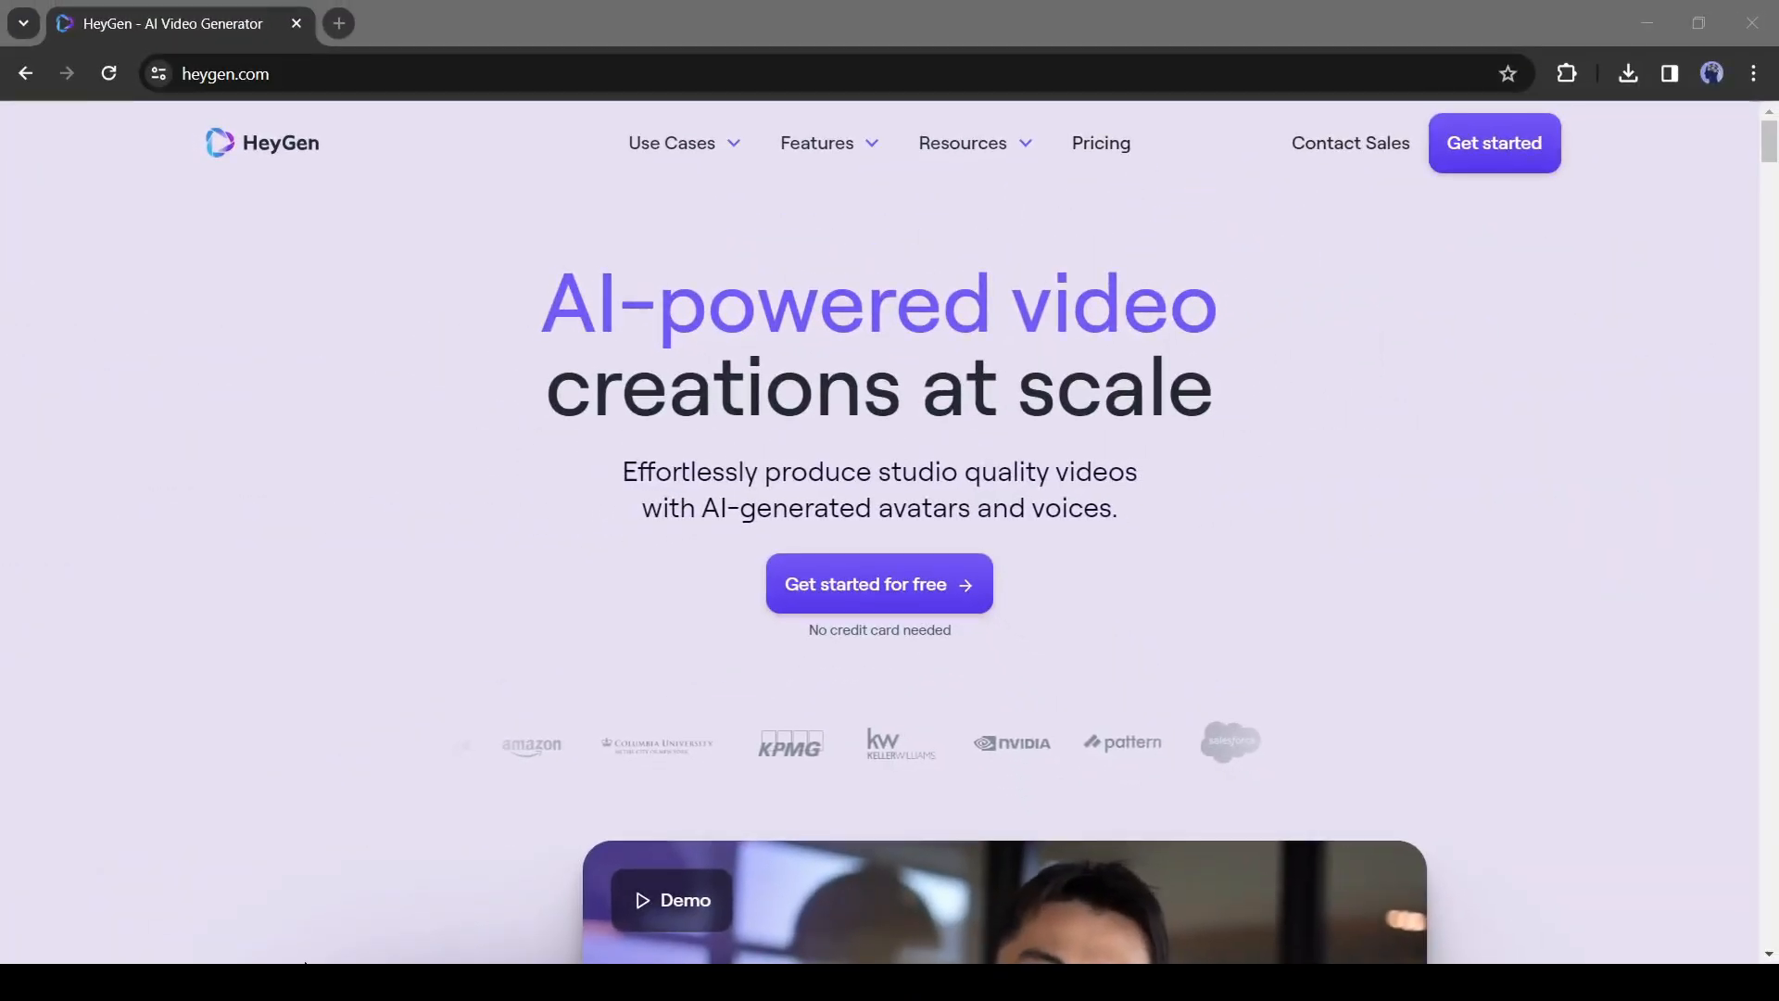
# Browse down the heygen.com landing page before getting started
pyautogui.scroll(-3)
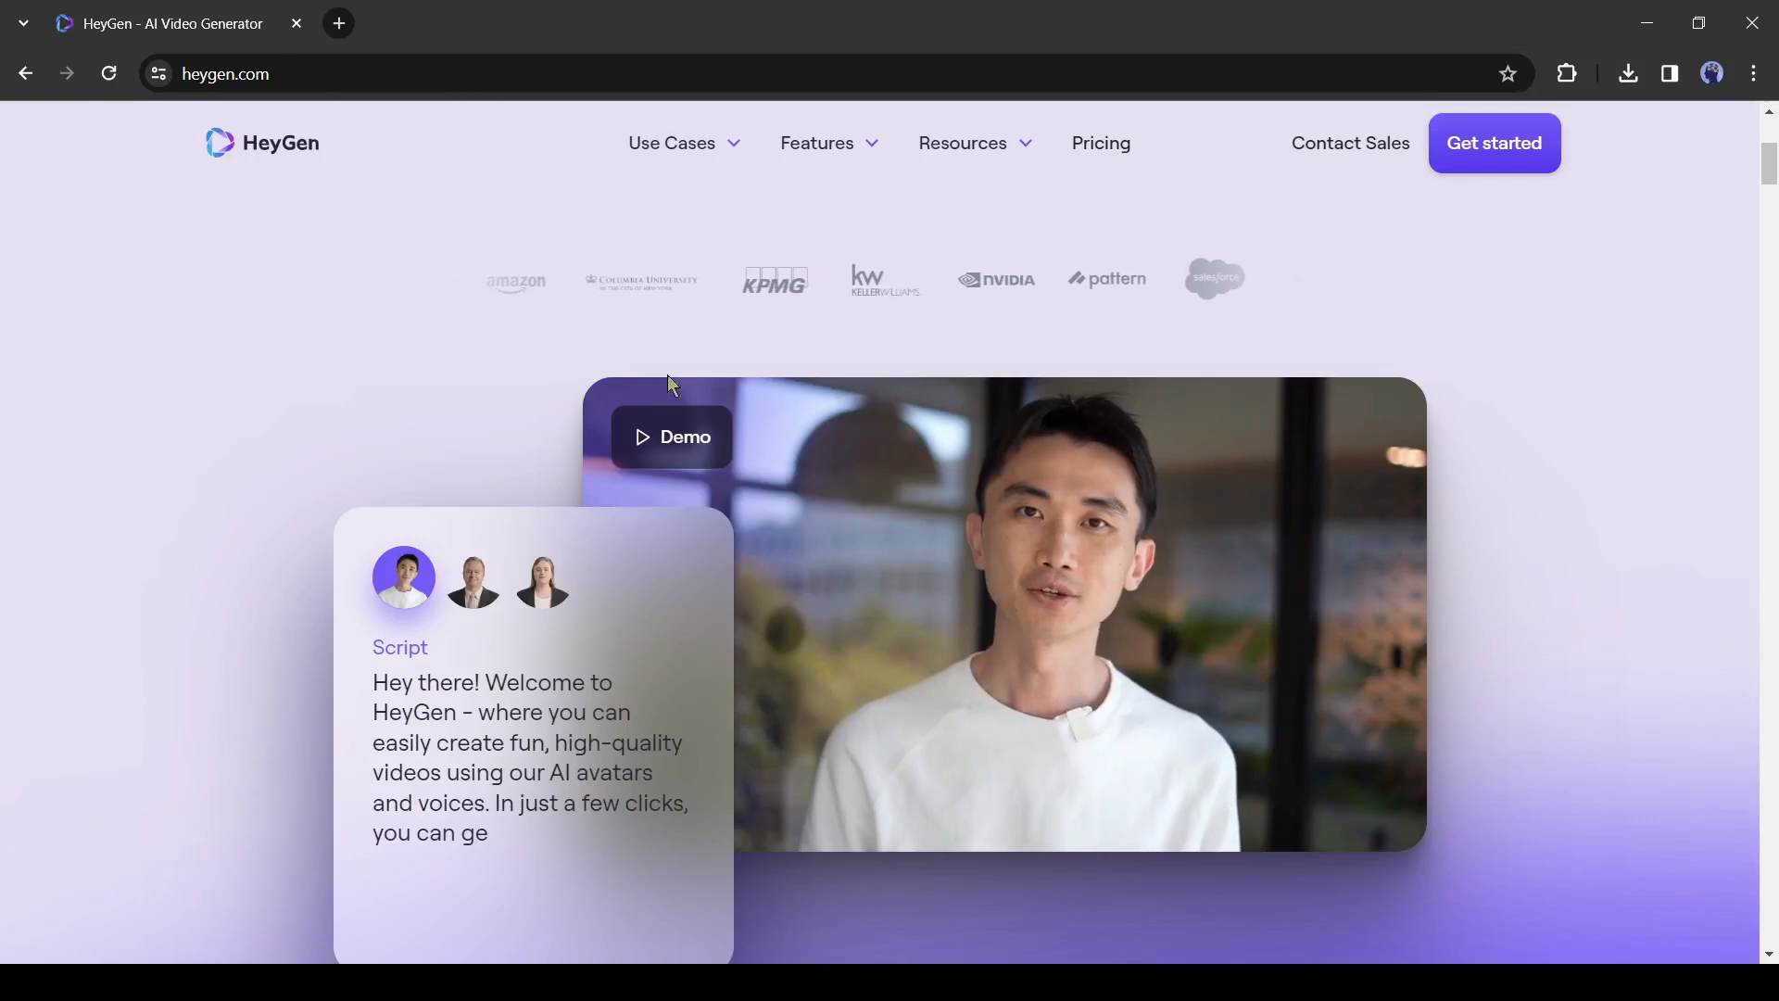
pyautogui.scroll(-3)
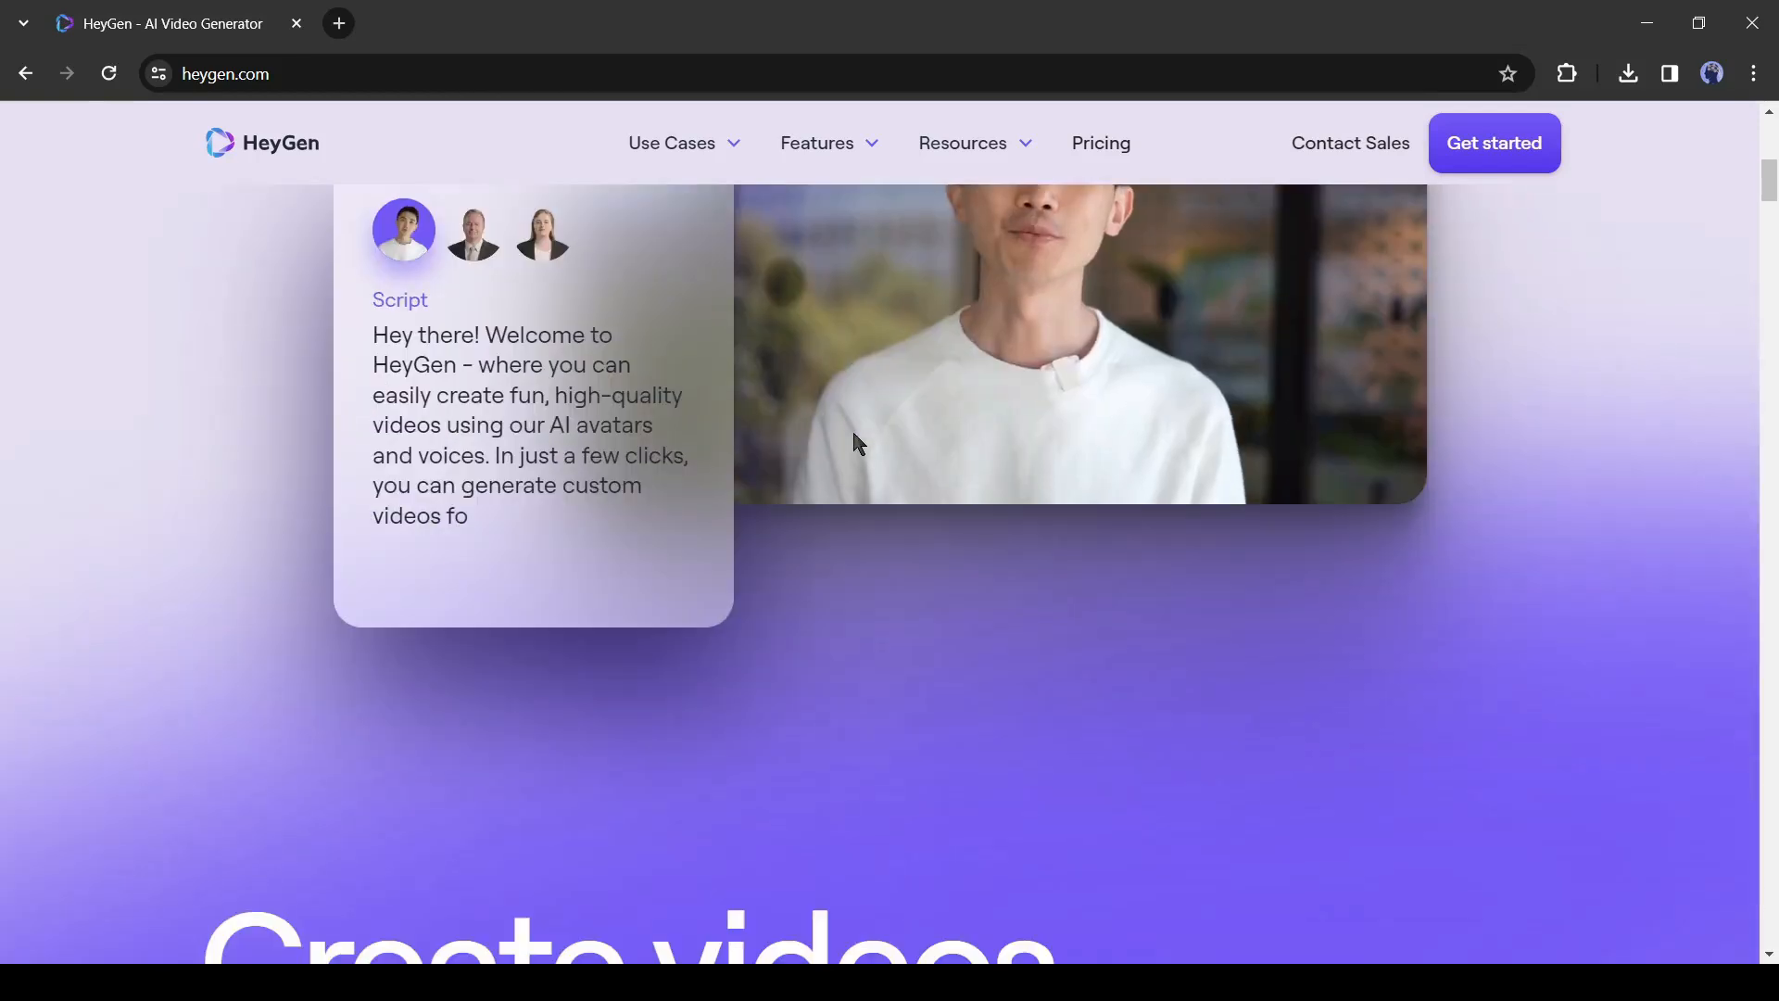
pyautogui.scroll(-3)
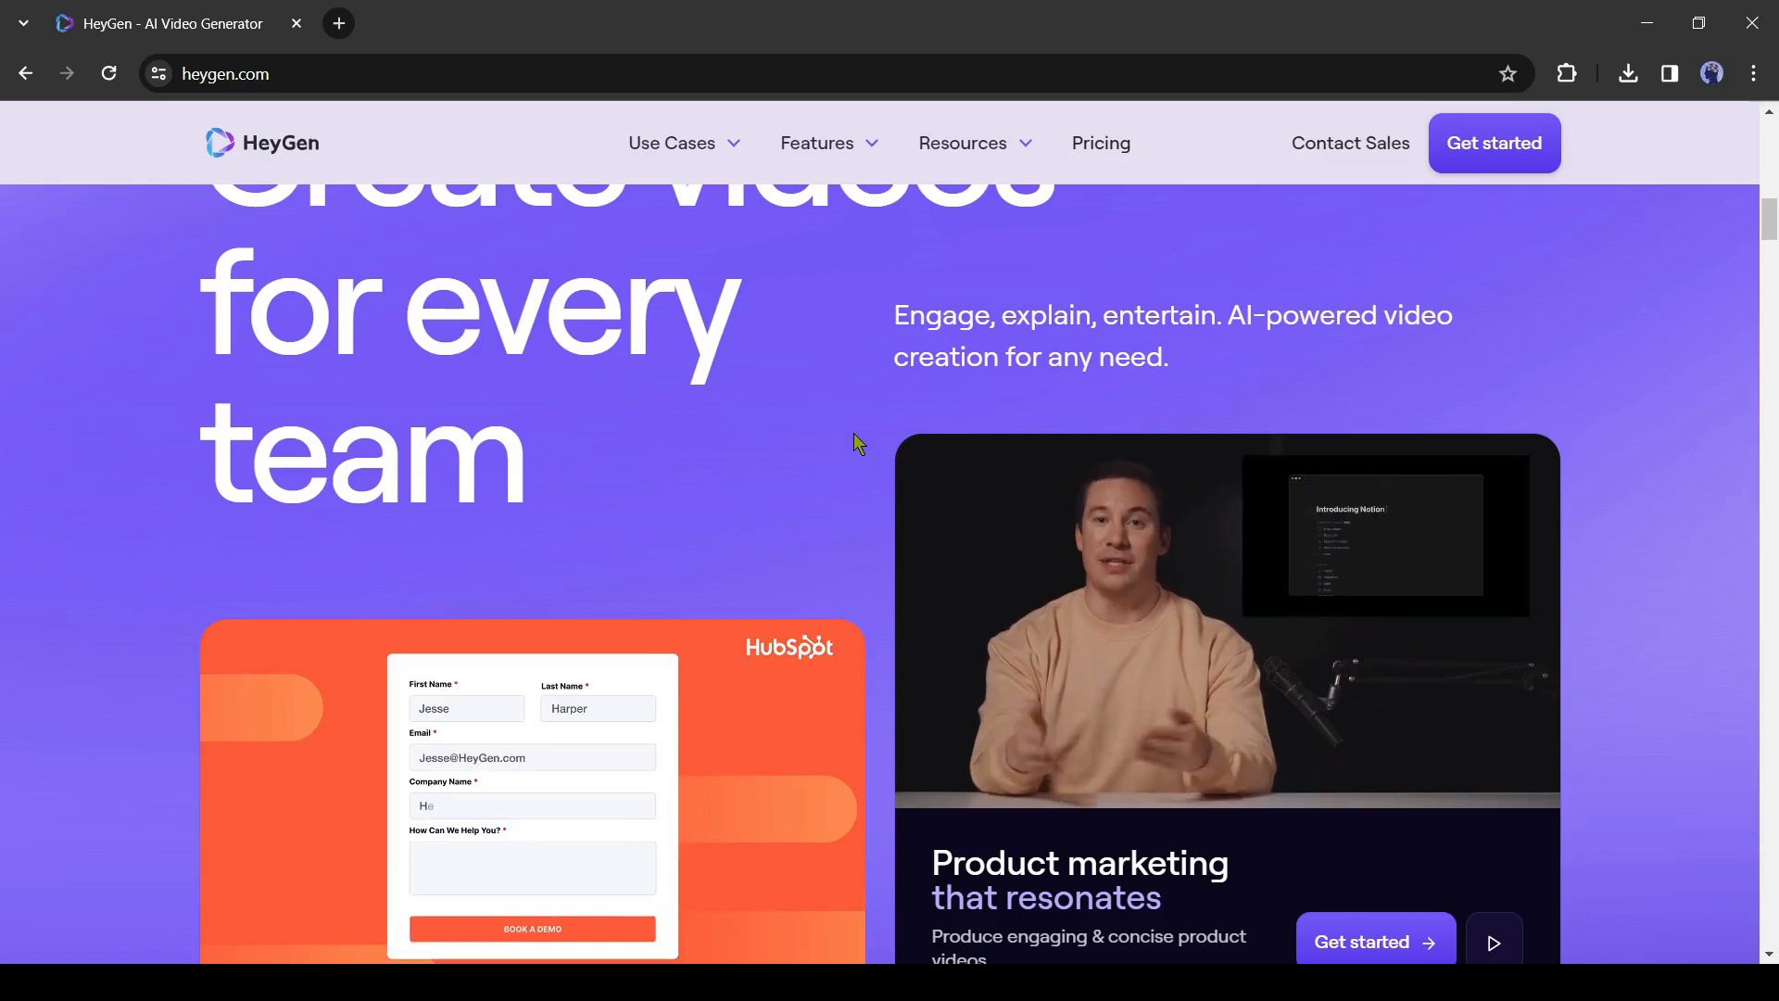
pyautogui.scroll(-3)
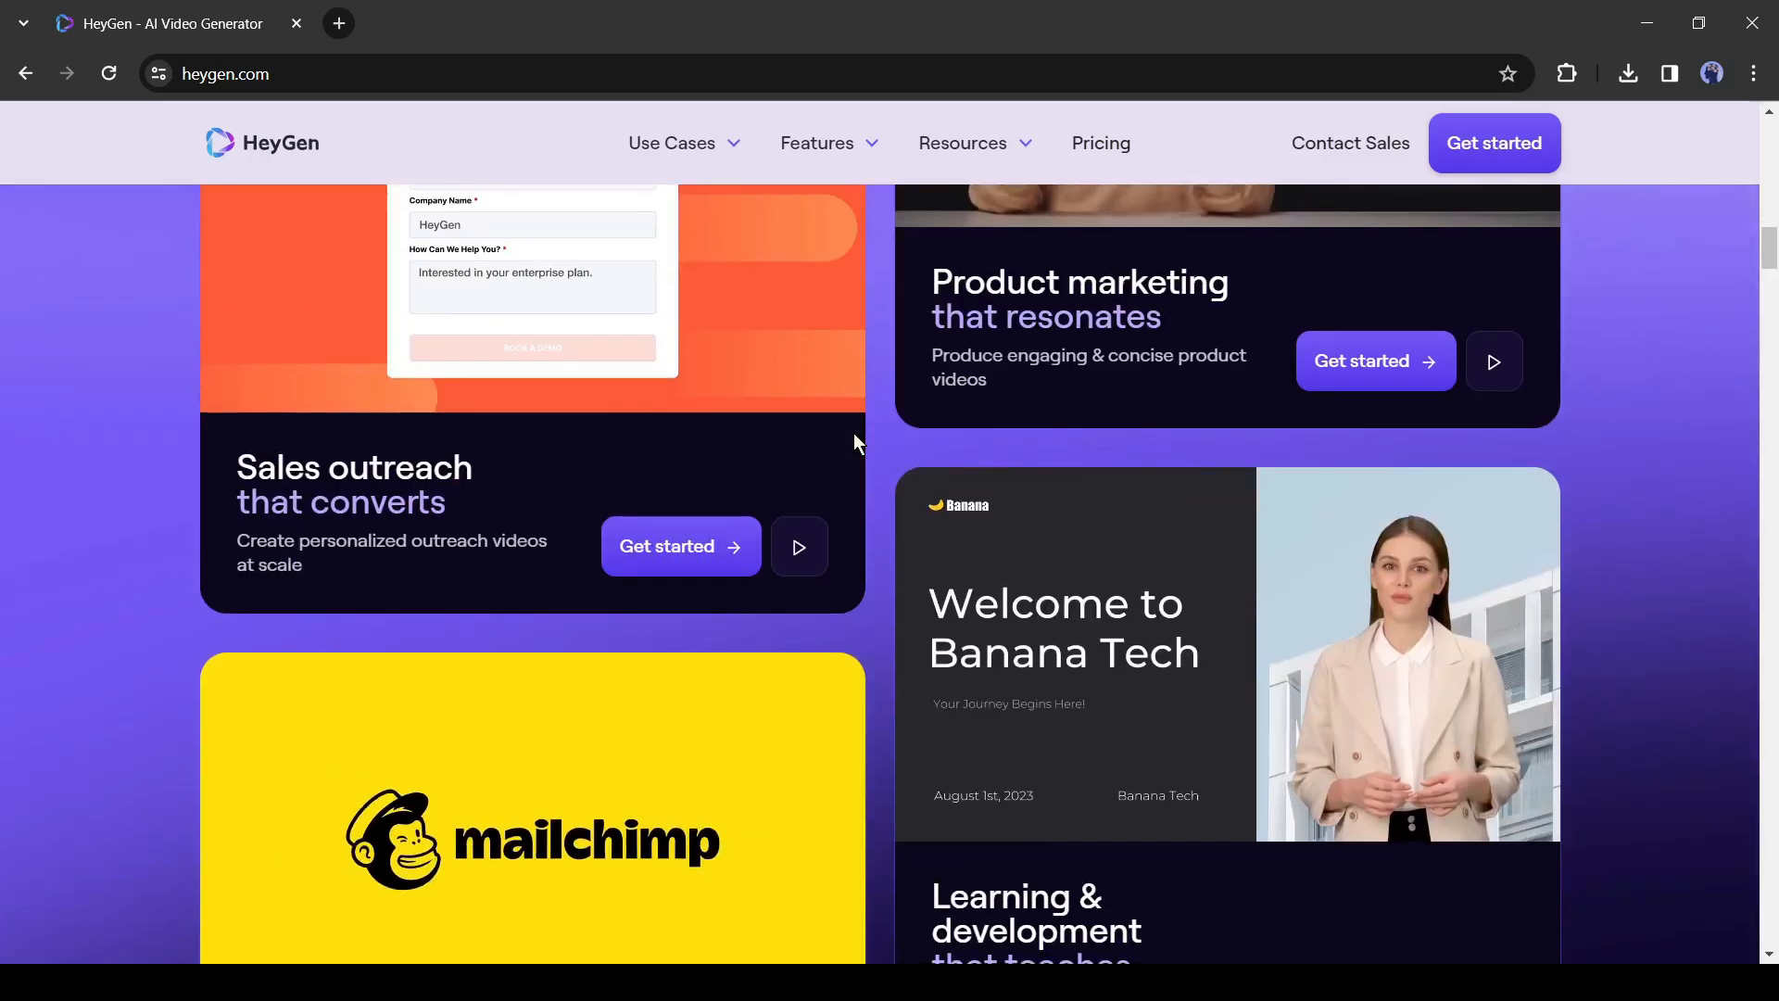
pyautogui.scroll(-3)
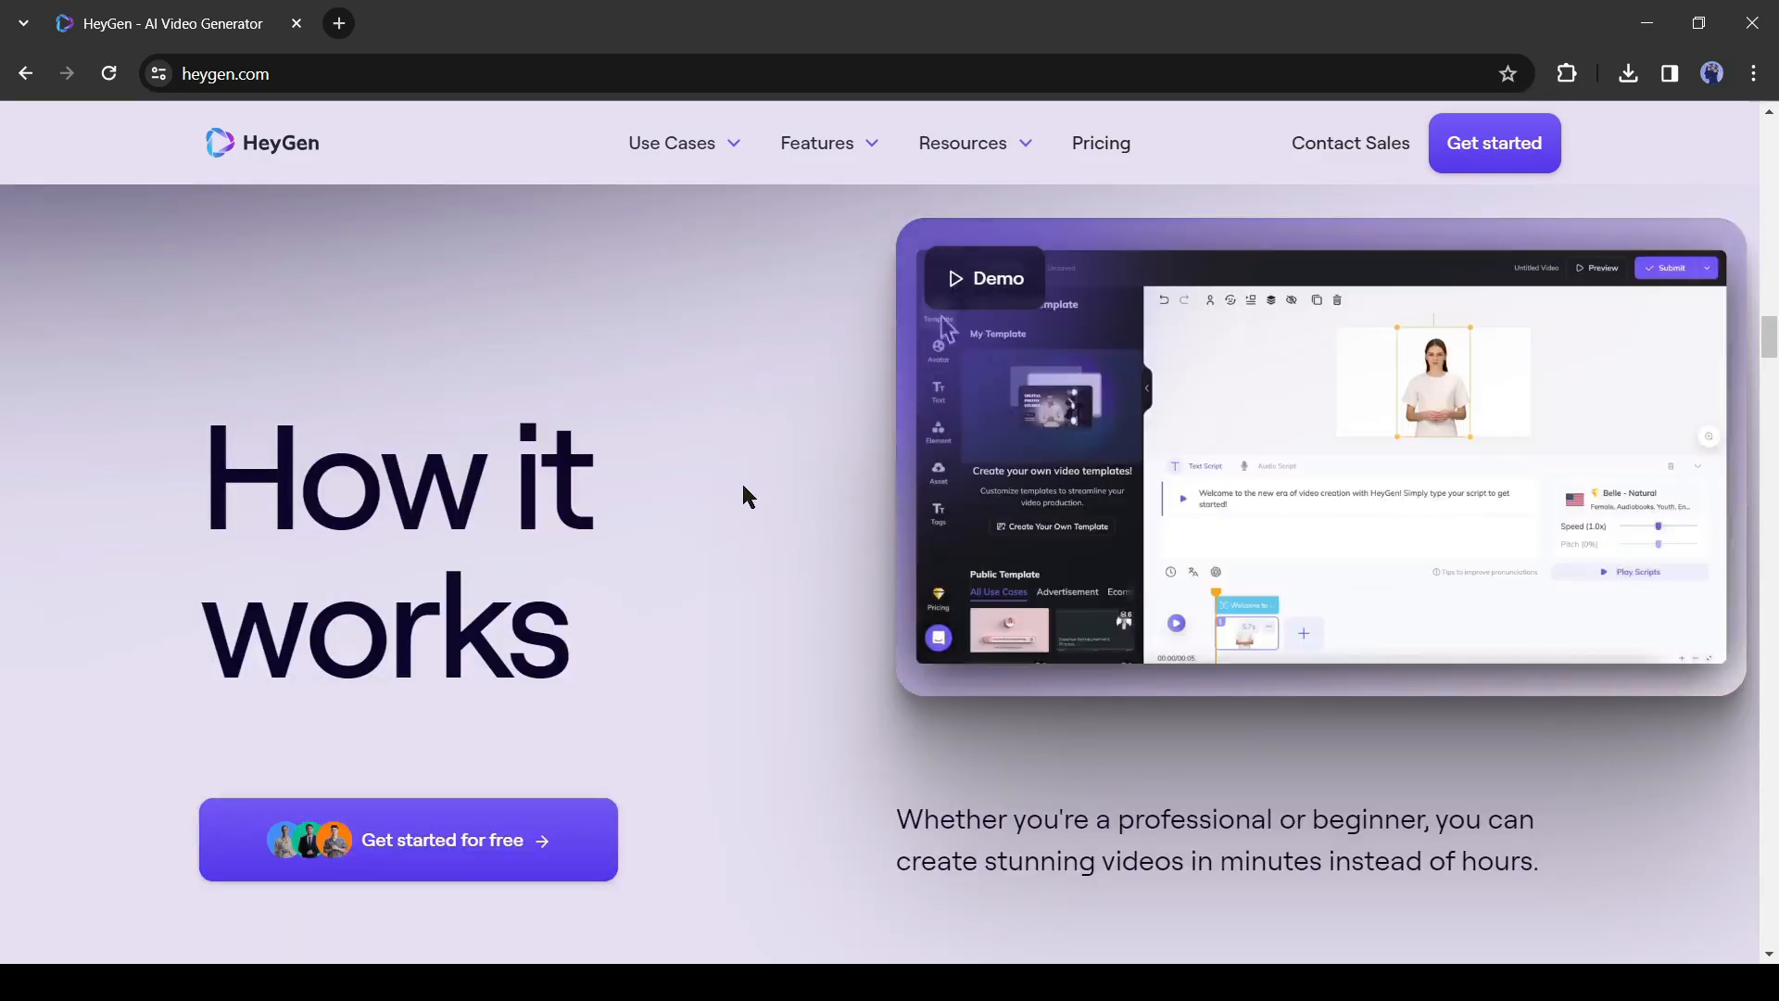
pyautogui.scroll(-3)
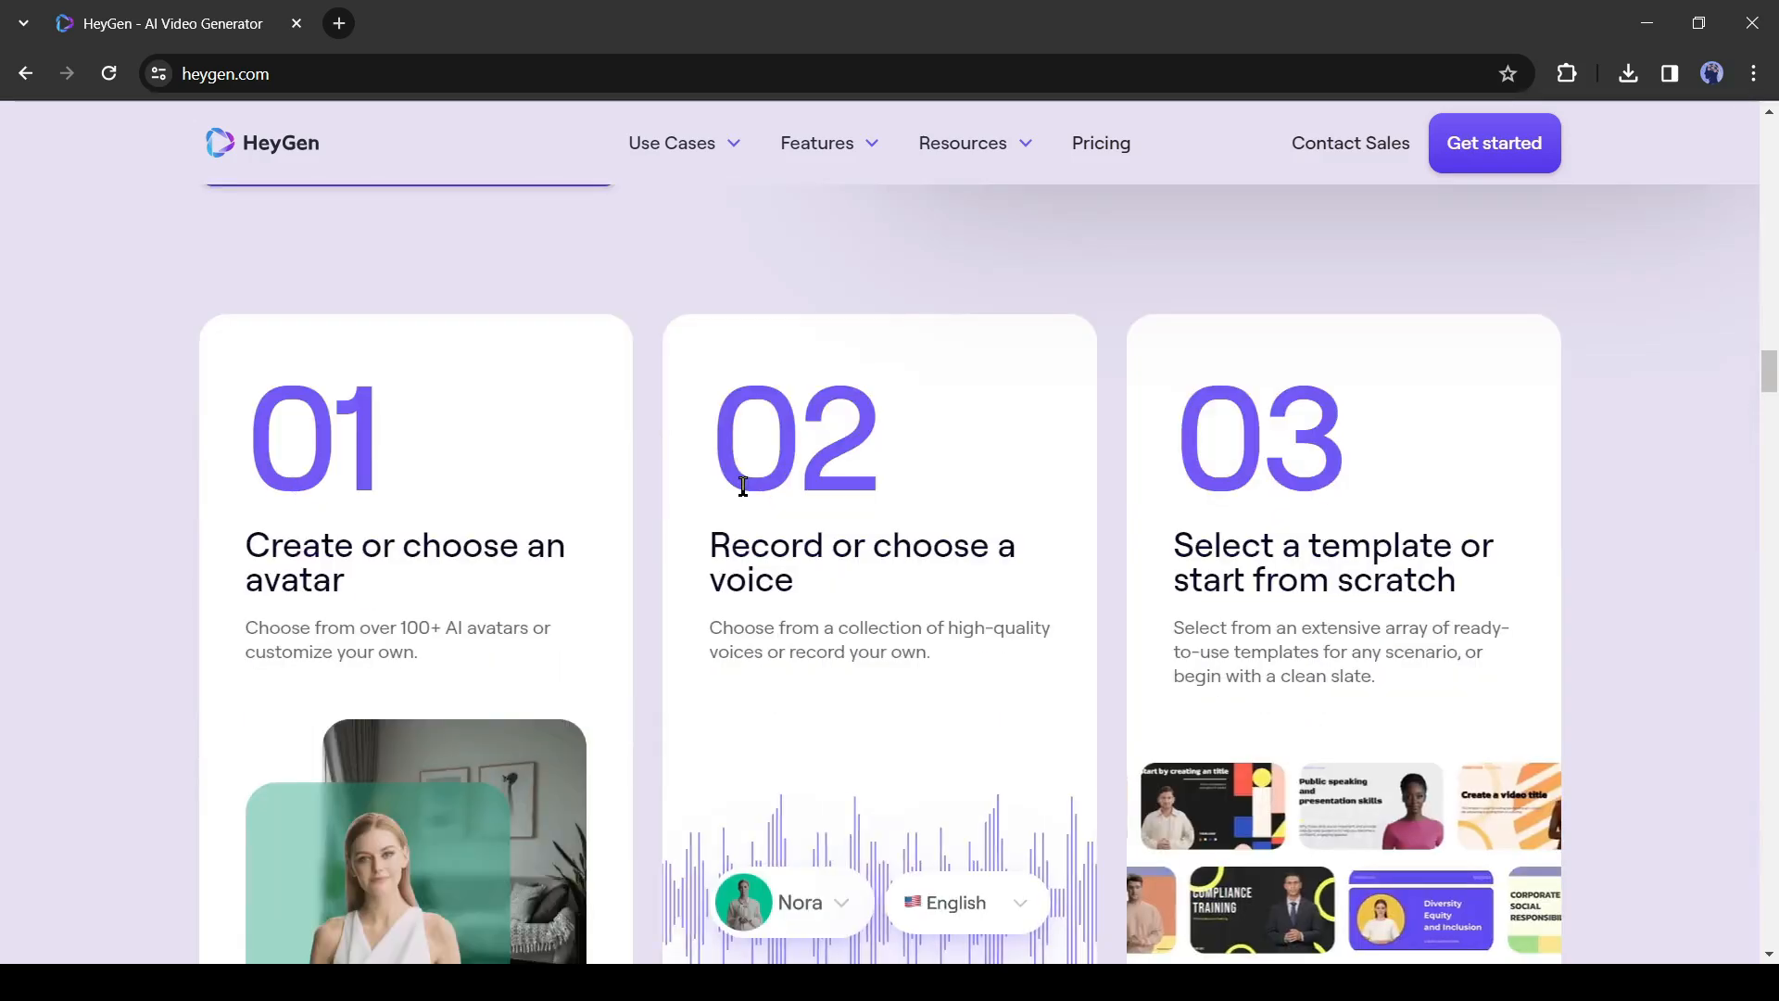
pyautogui.scroll(-3)
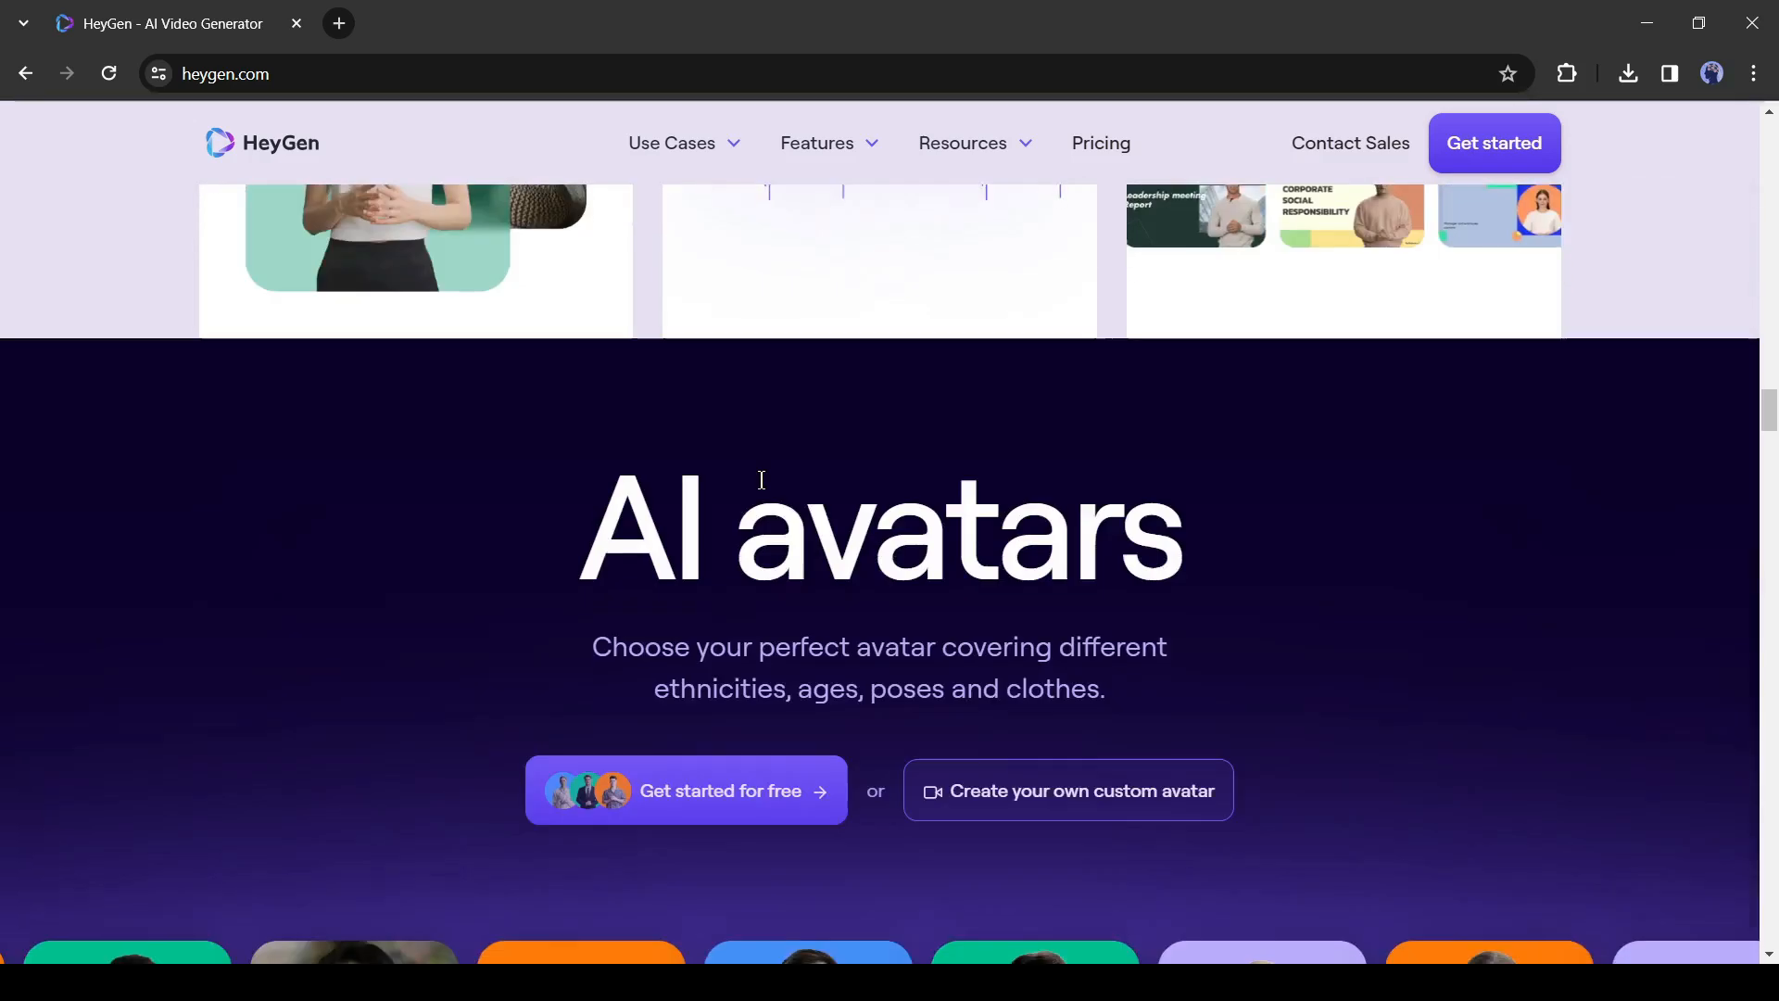
pyautogui.scroll(-3)
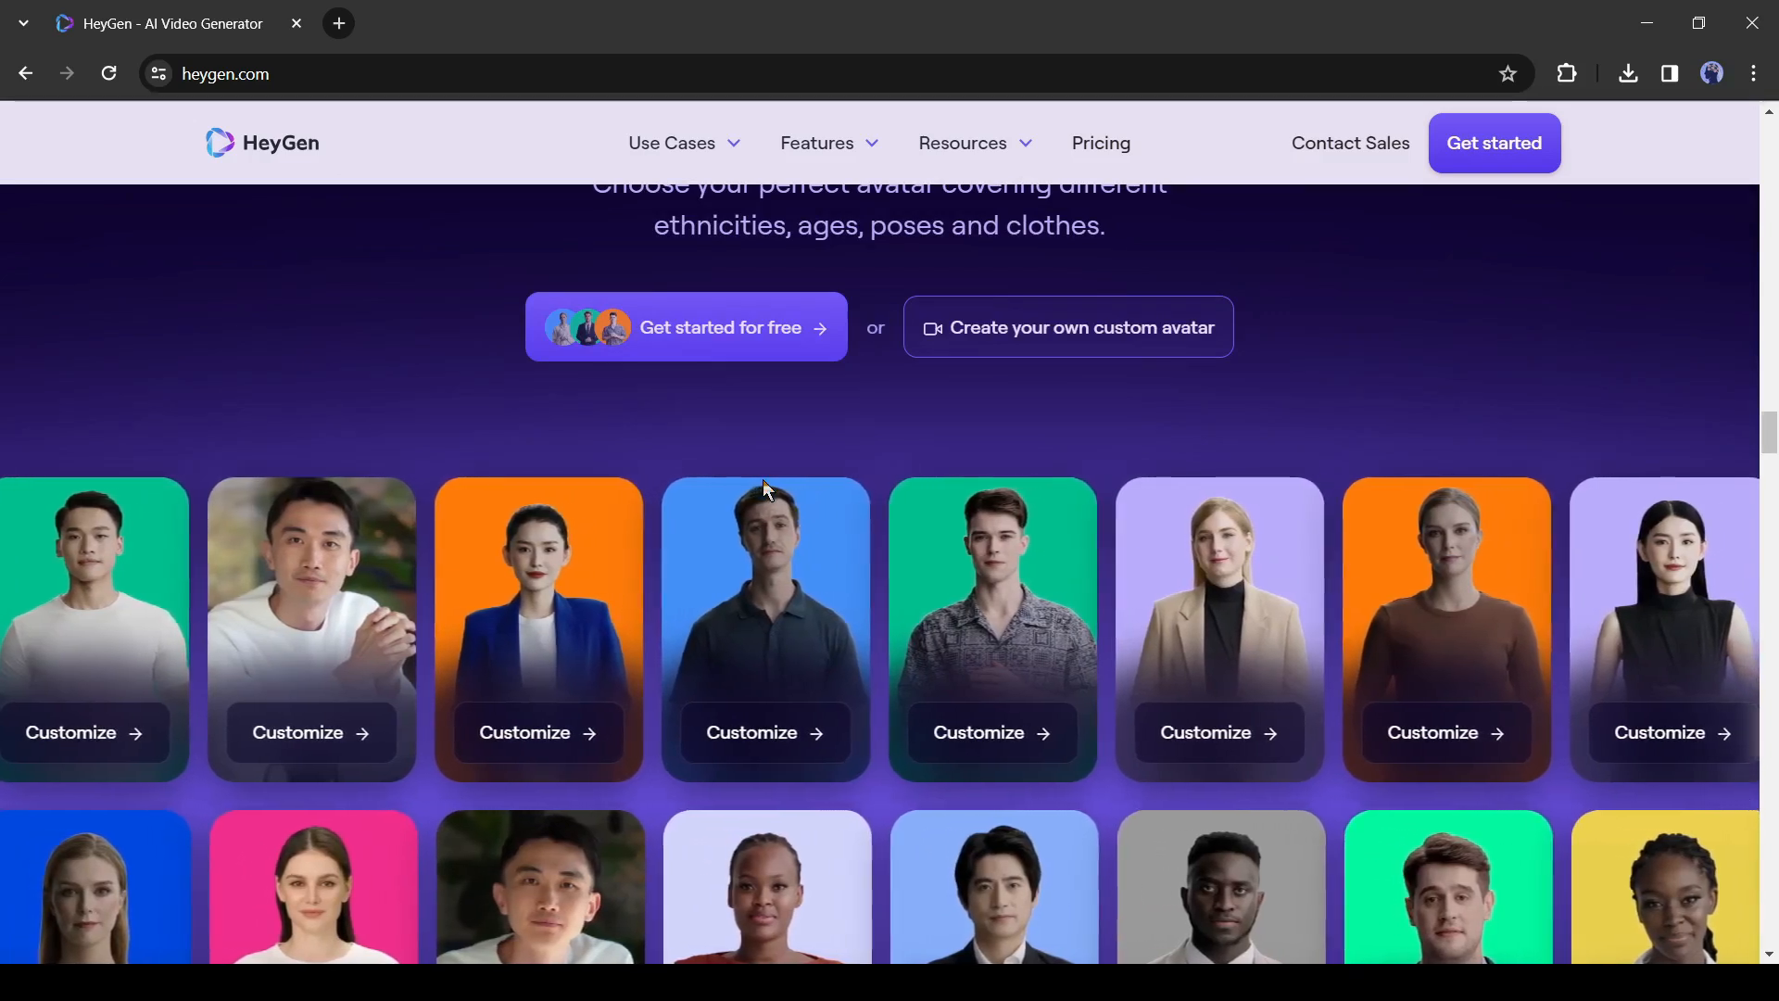
pyautogui.scroll(-3)
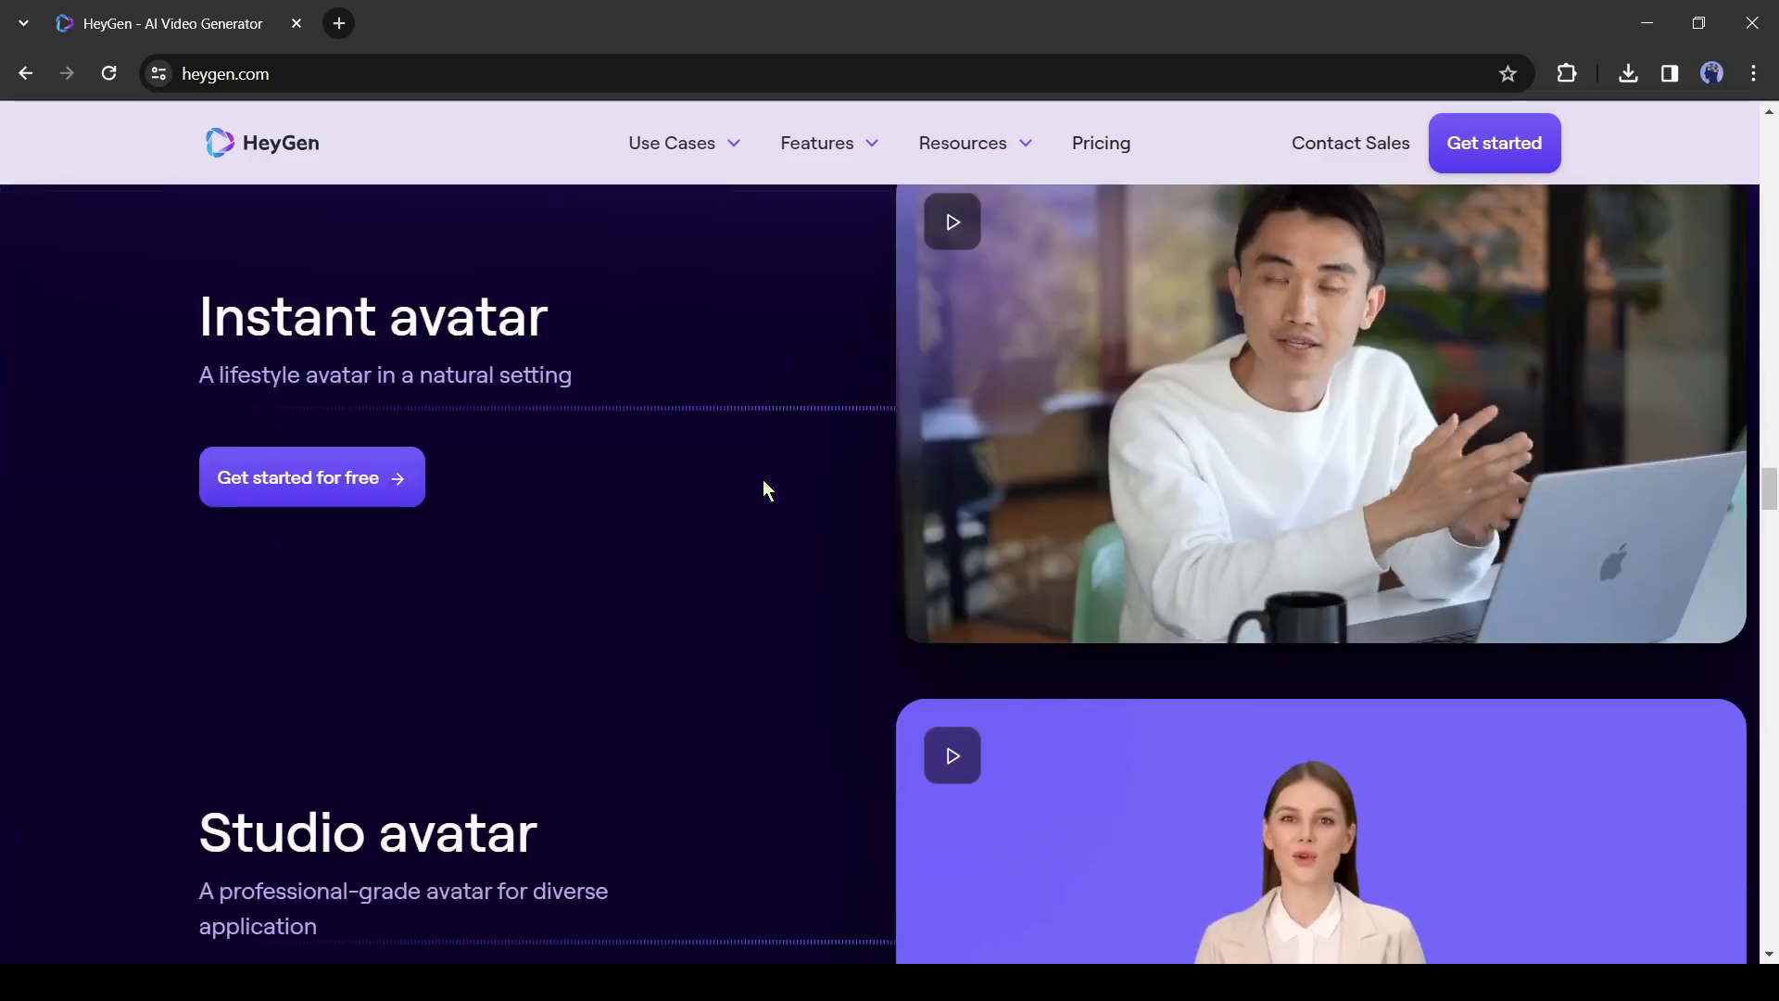
pyautogui.scroll(-3)
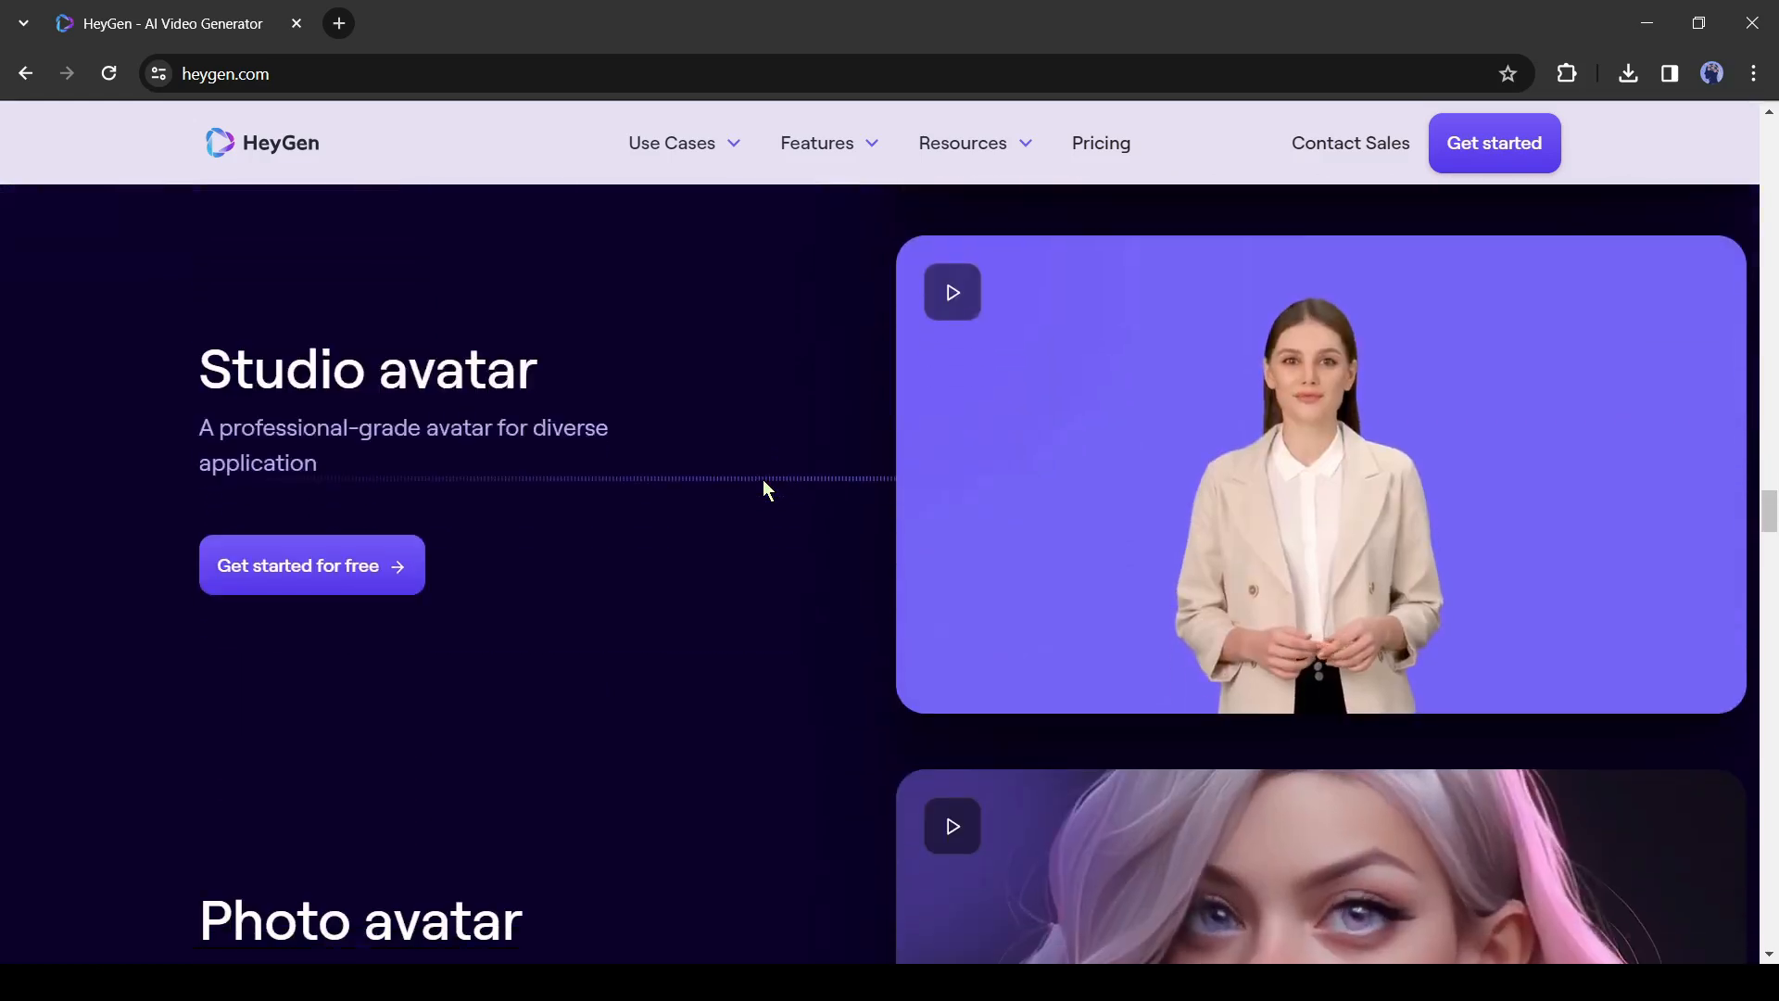
pyautogui.scroll(-3)
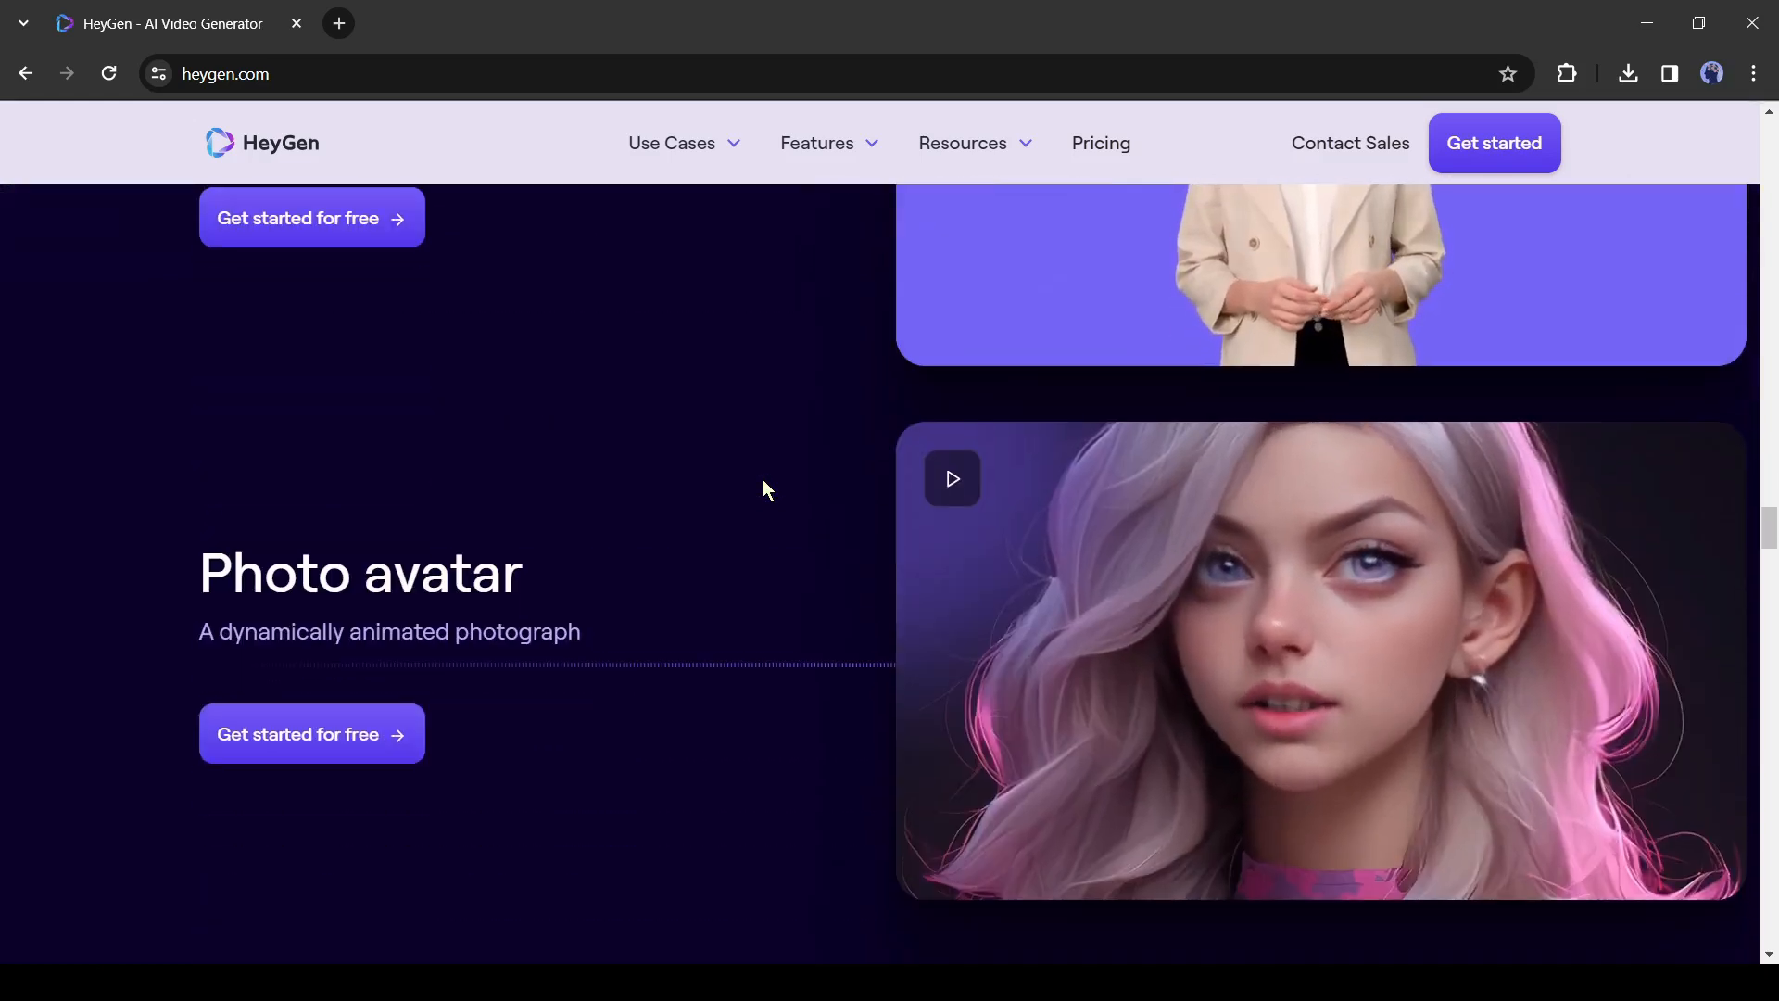
pyautogui.scroll(-3)
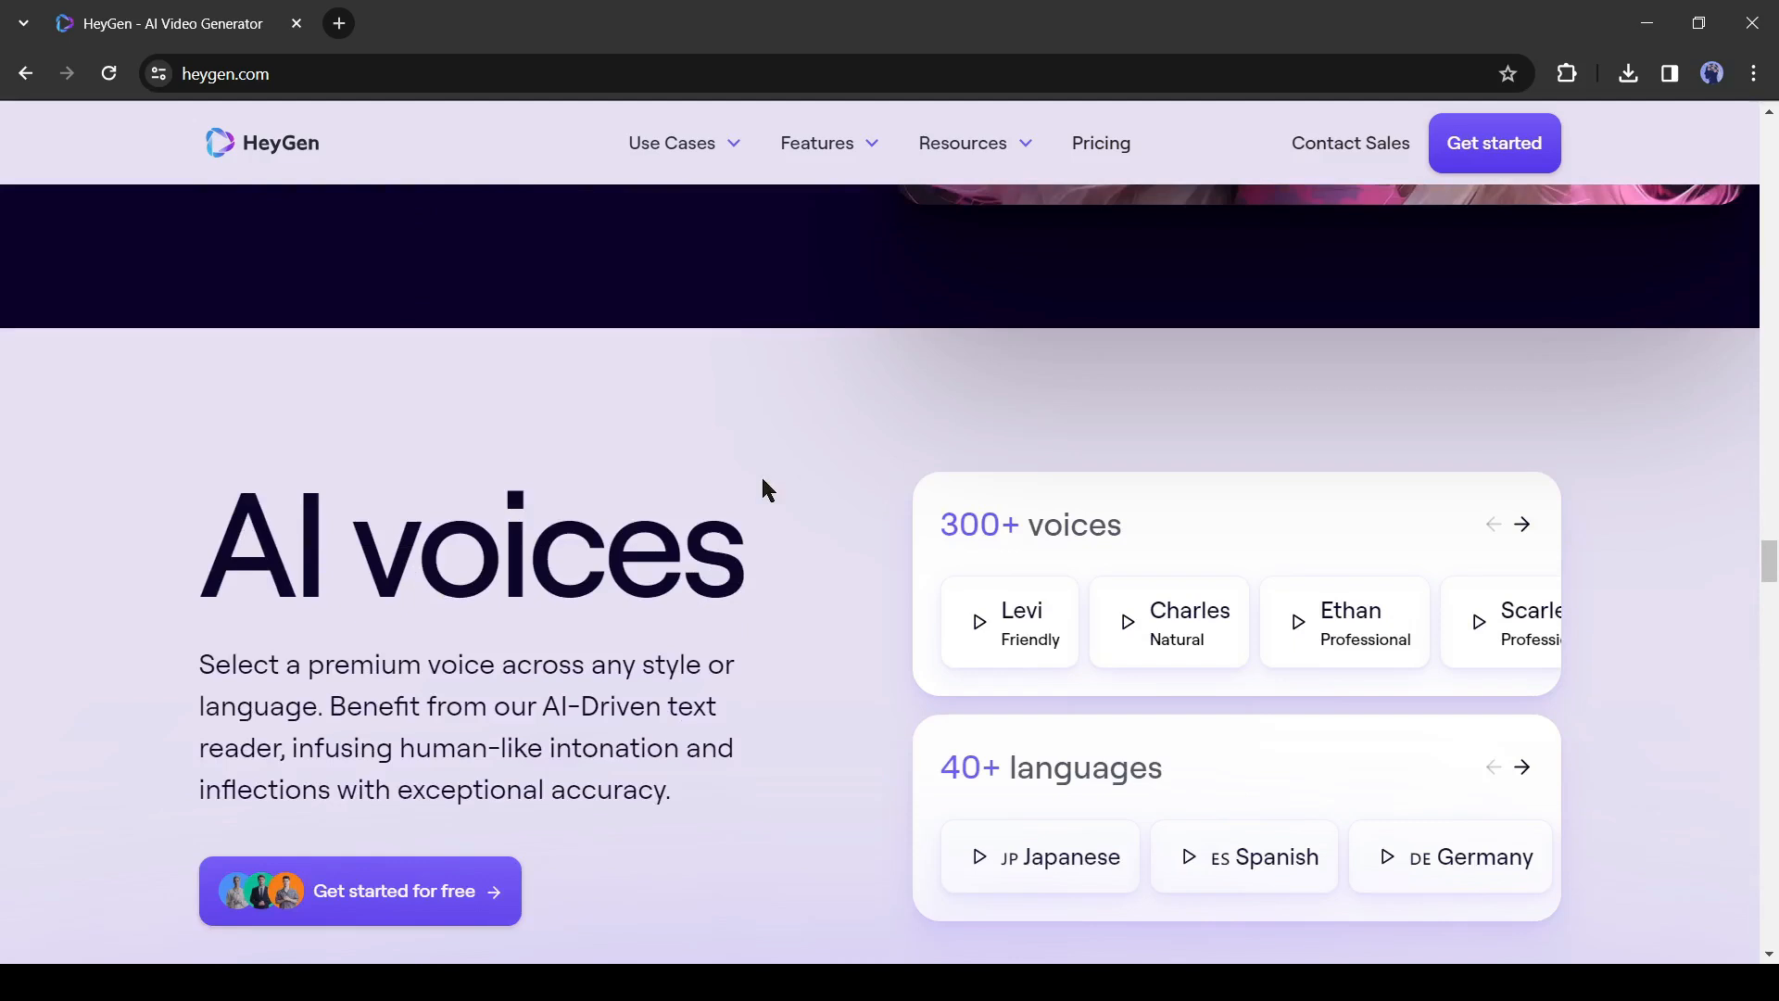
pyautogui.moveTo(957, 593)
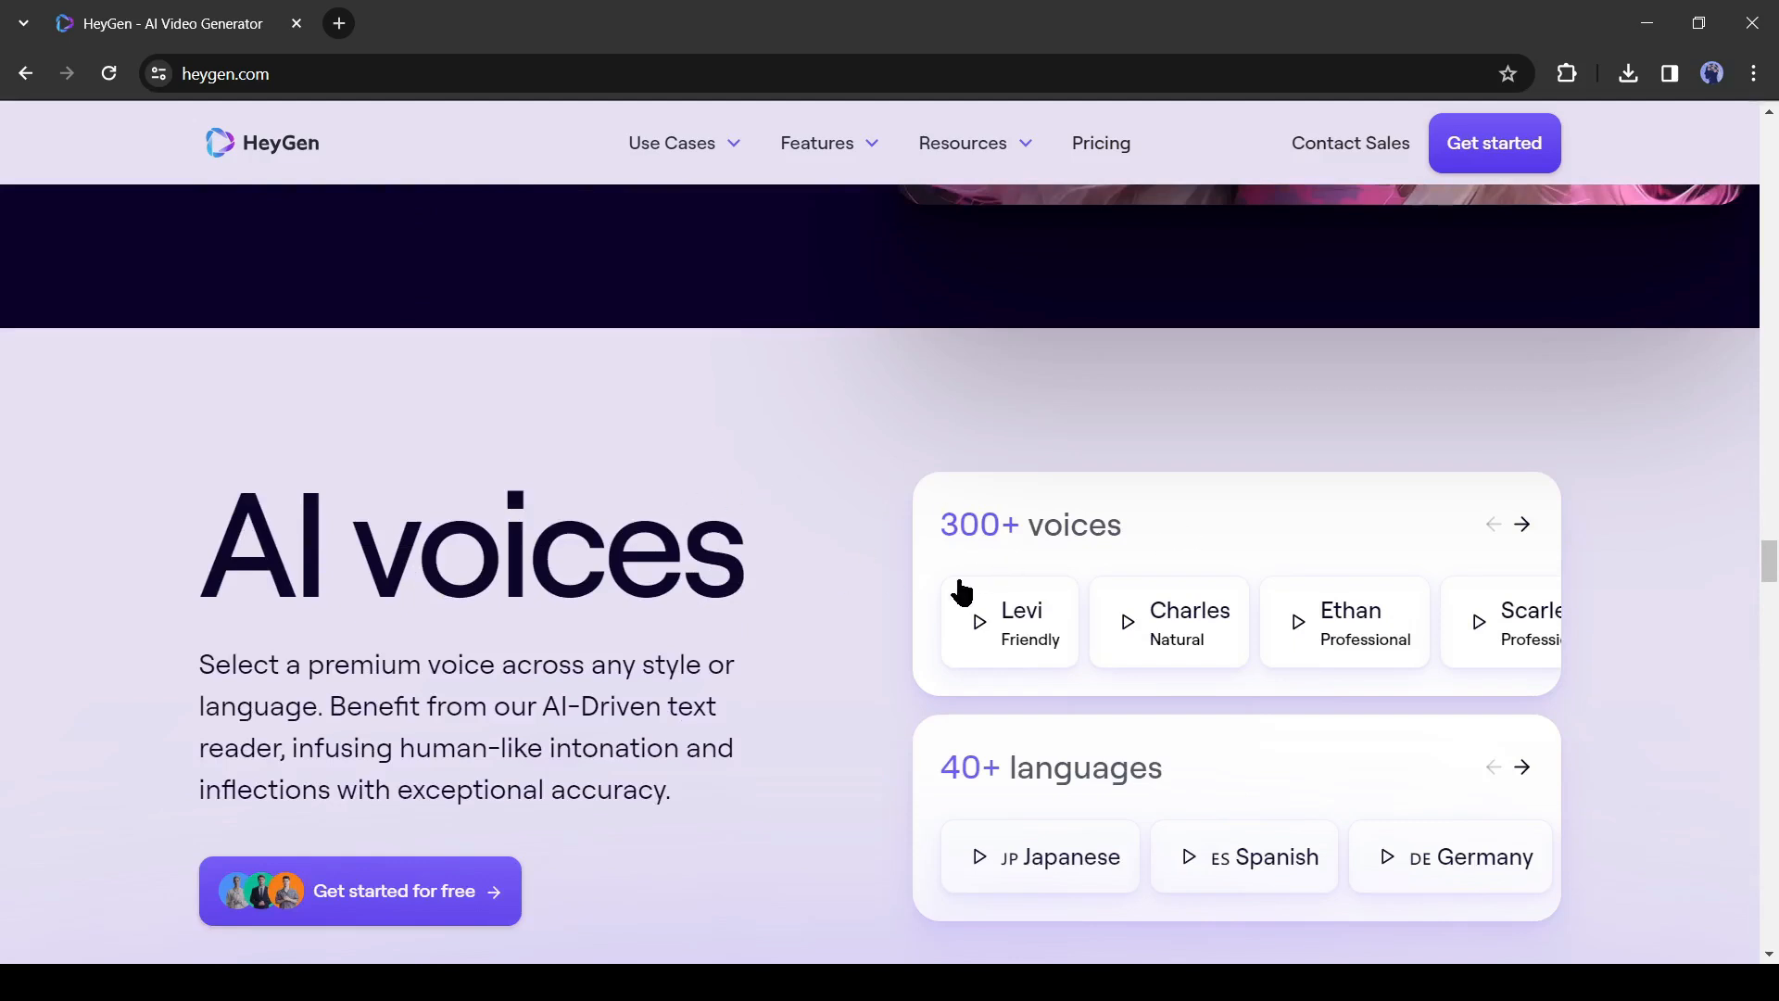
pyautogui.scroll(-3)
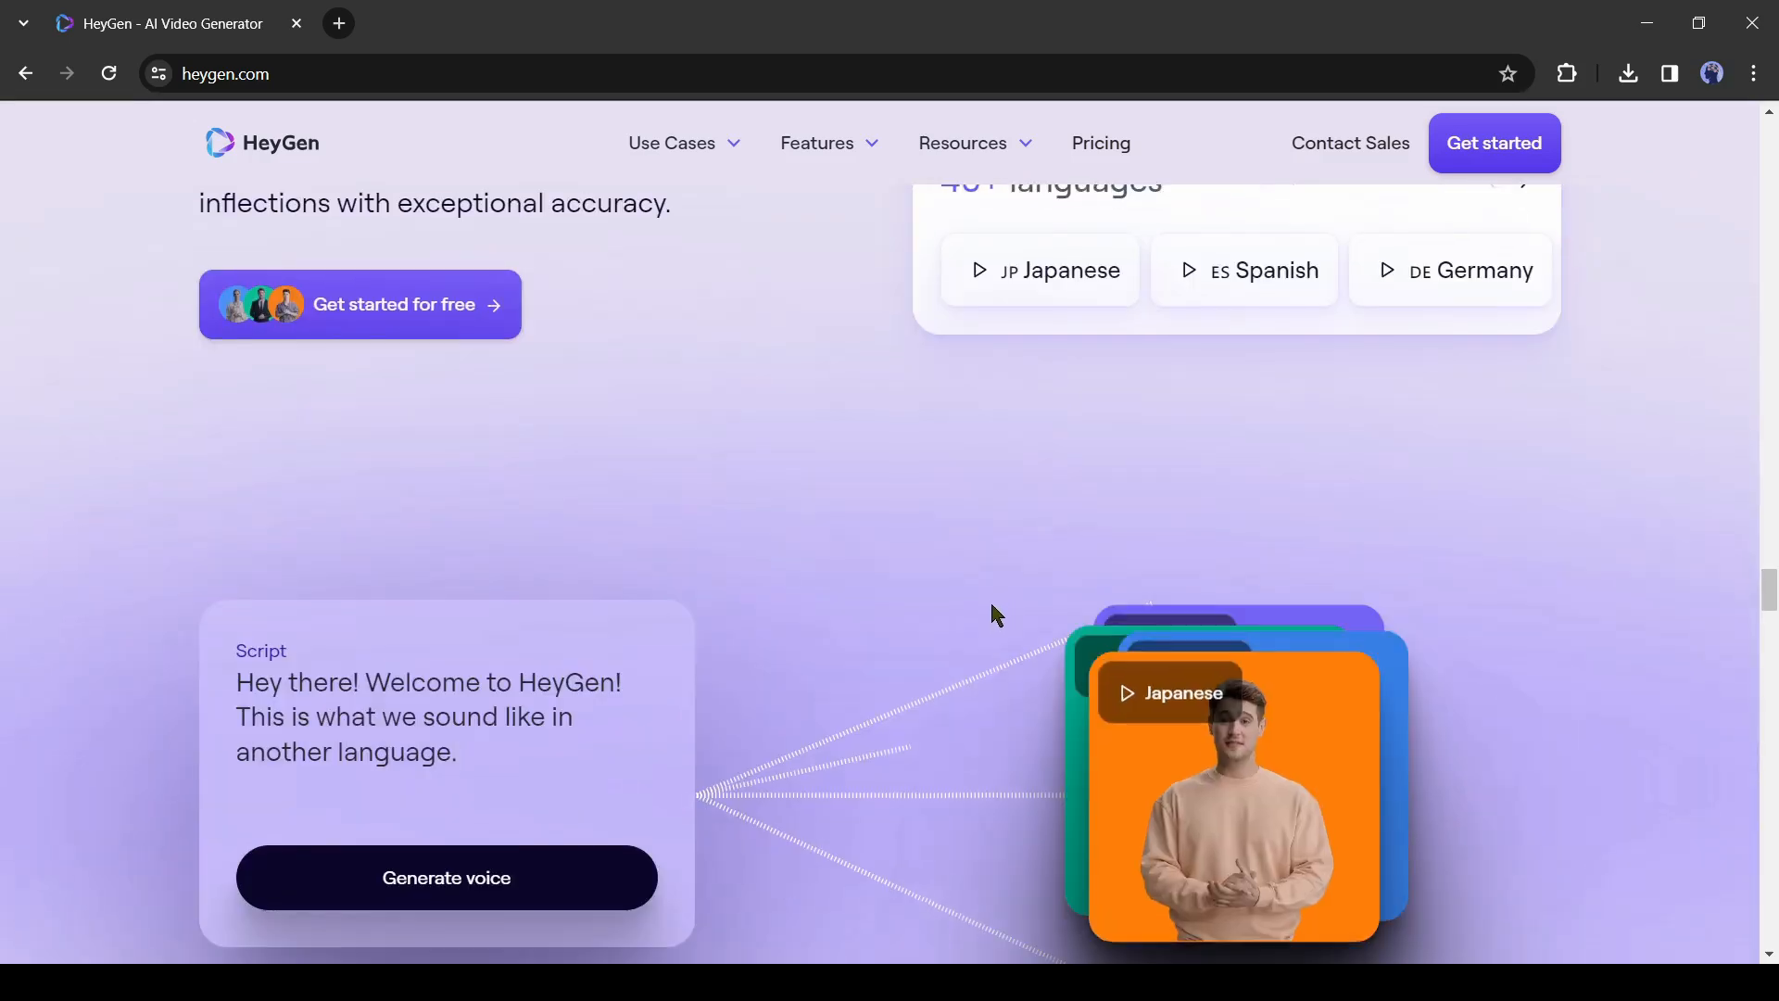
pyautogui.scroll(-3)
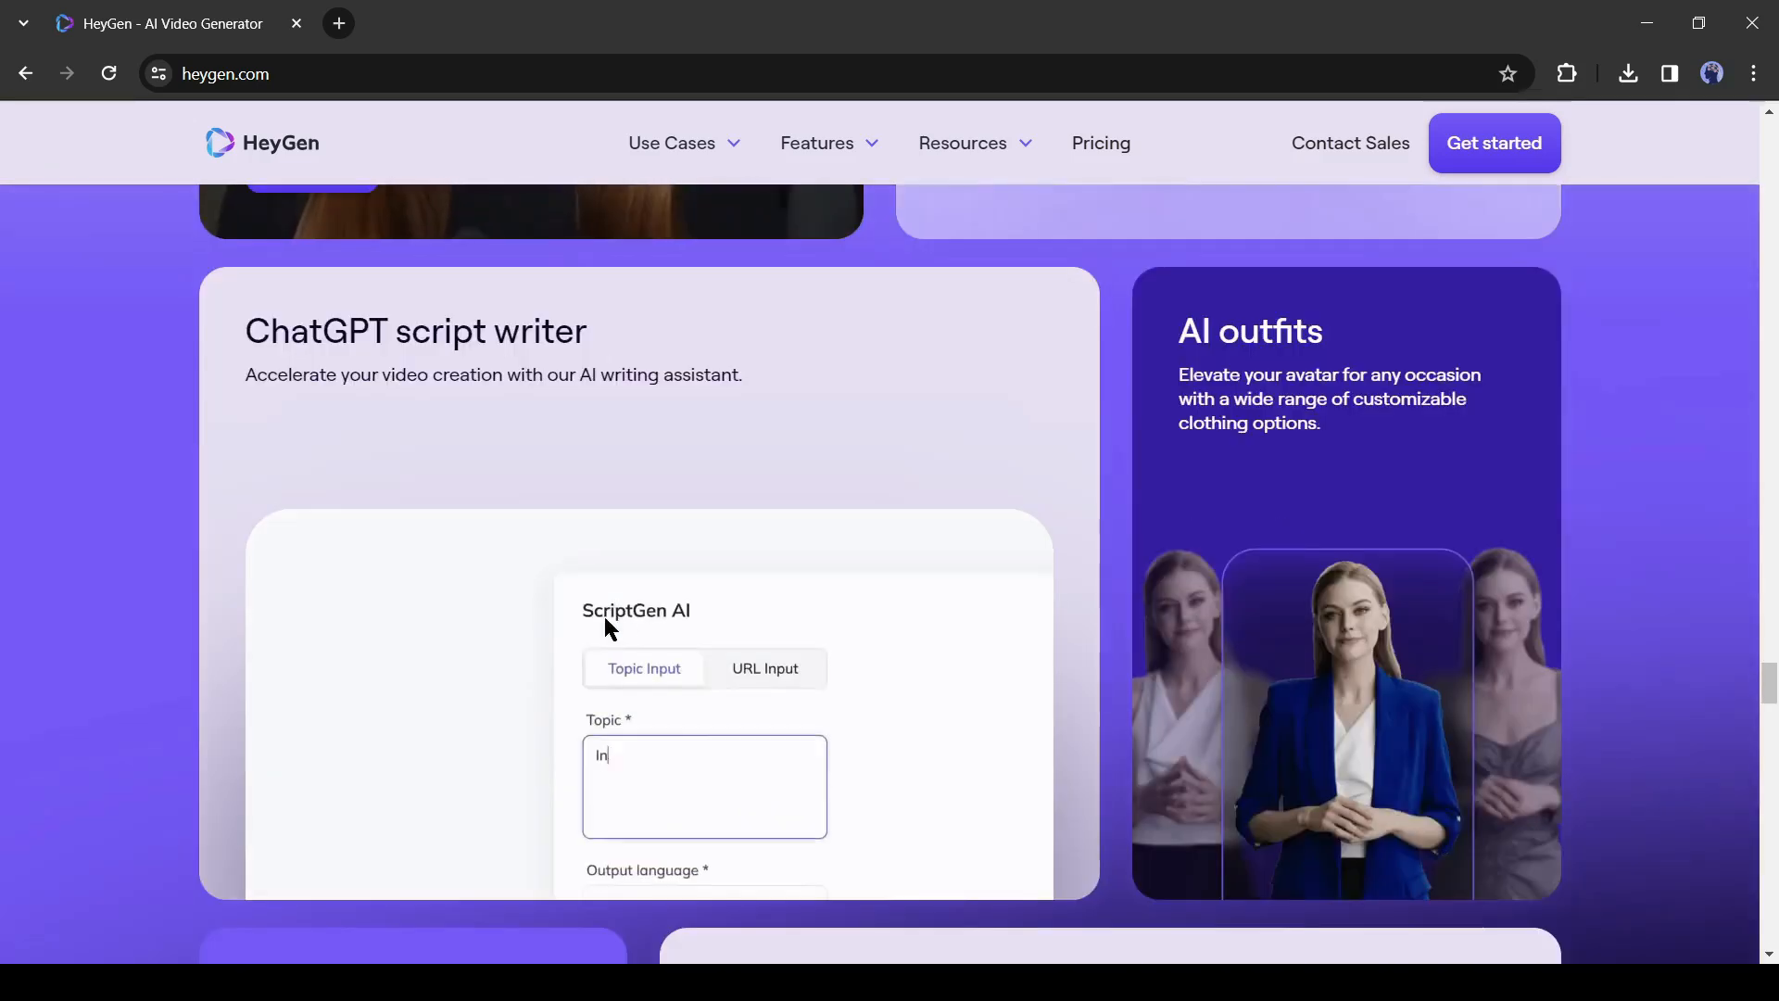
pyautogui.scroll(-3)
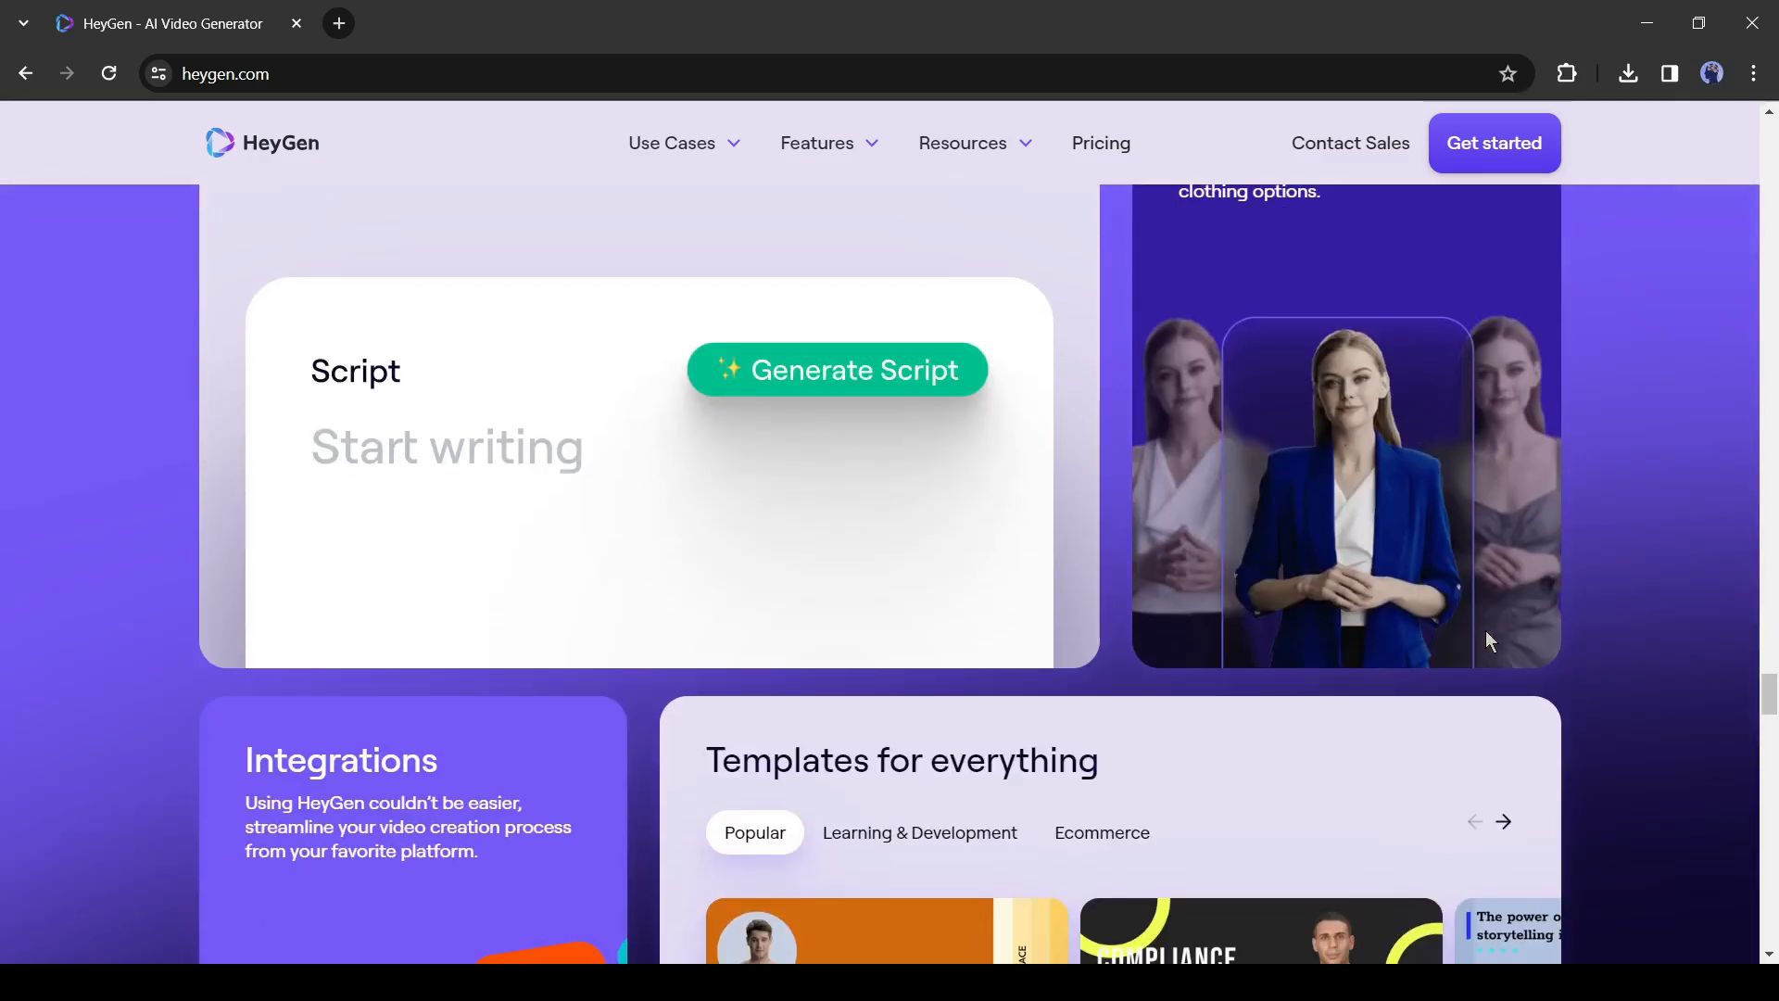
pyautogui.scroll(-3)
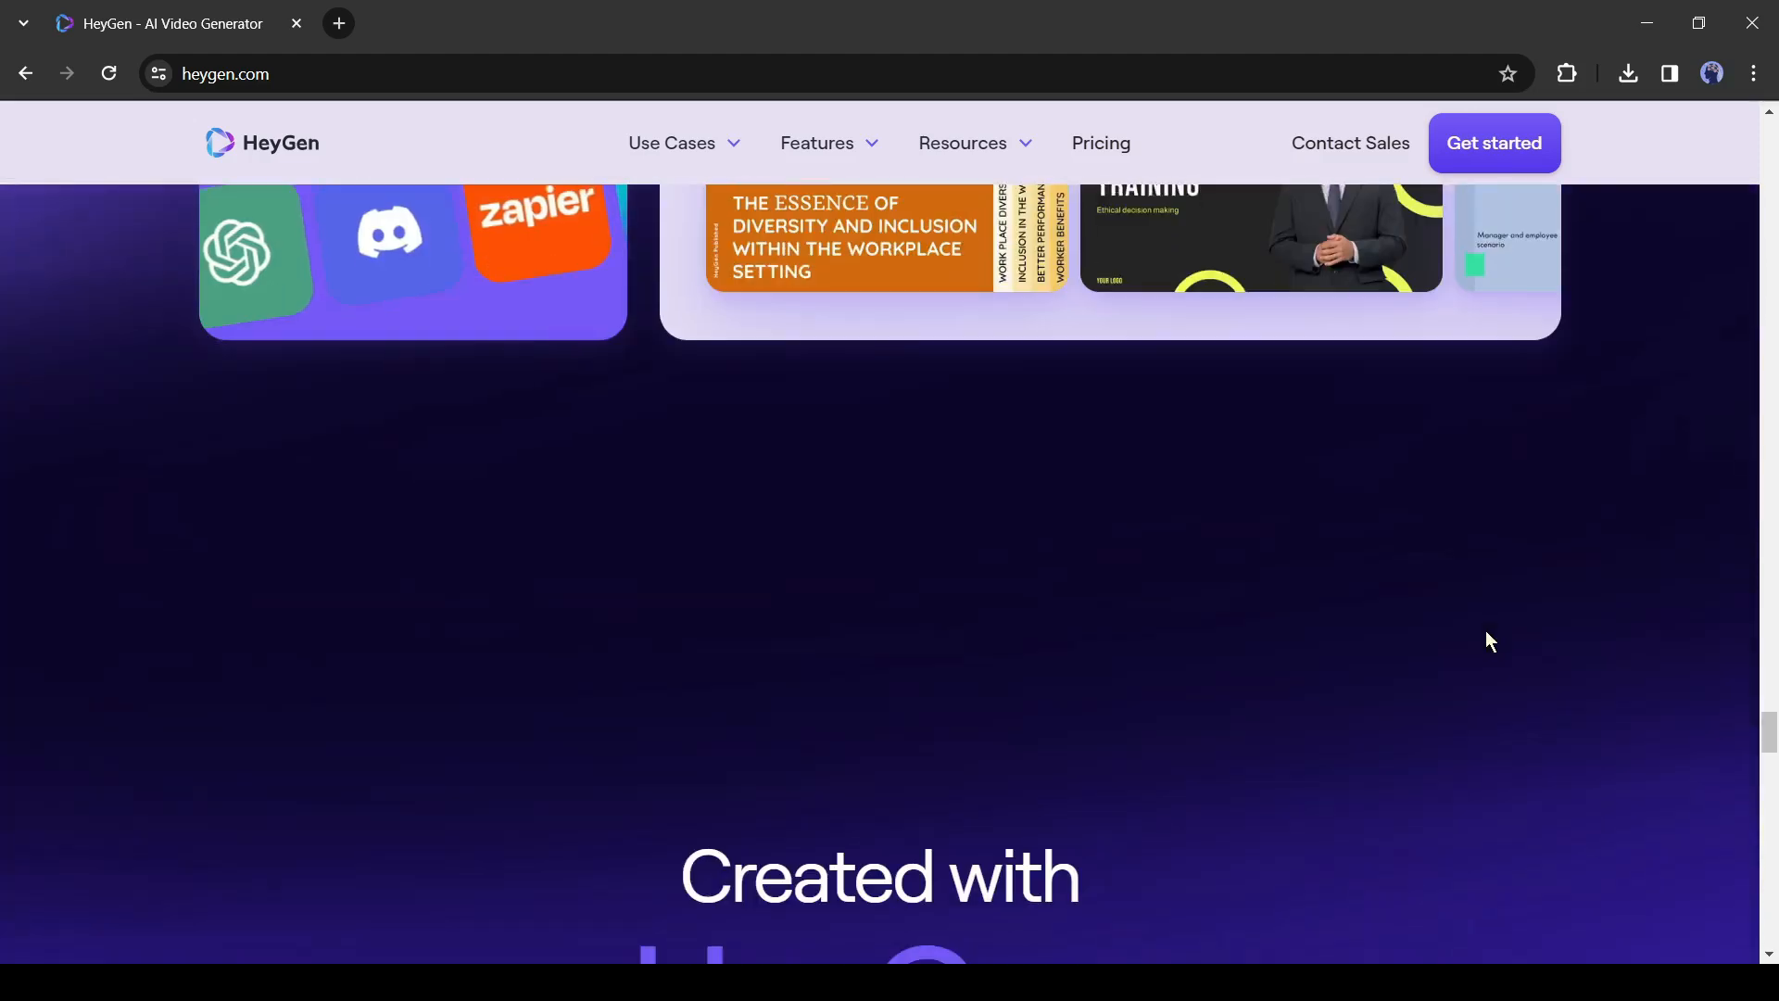
pyautogui.scroll(-3)
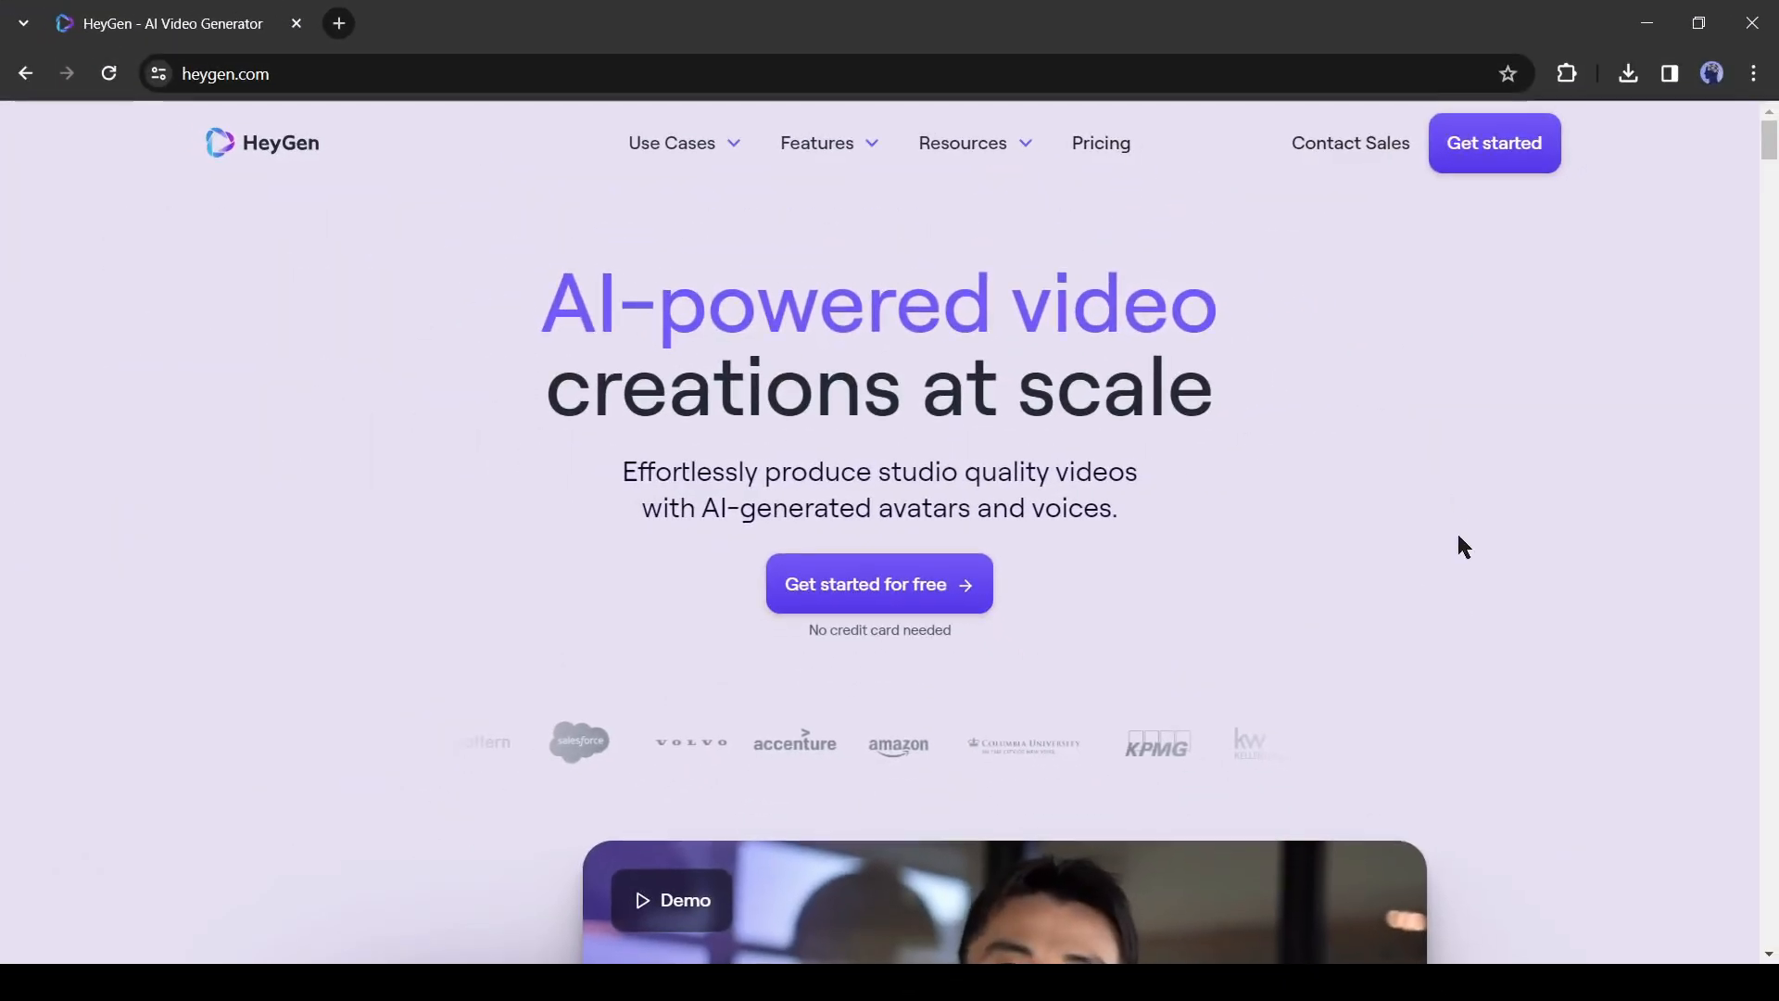
pyautogui.moveTo(940, 612)
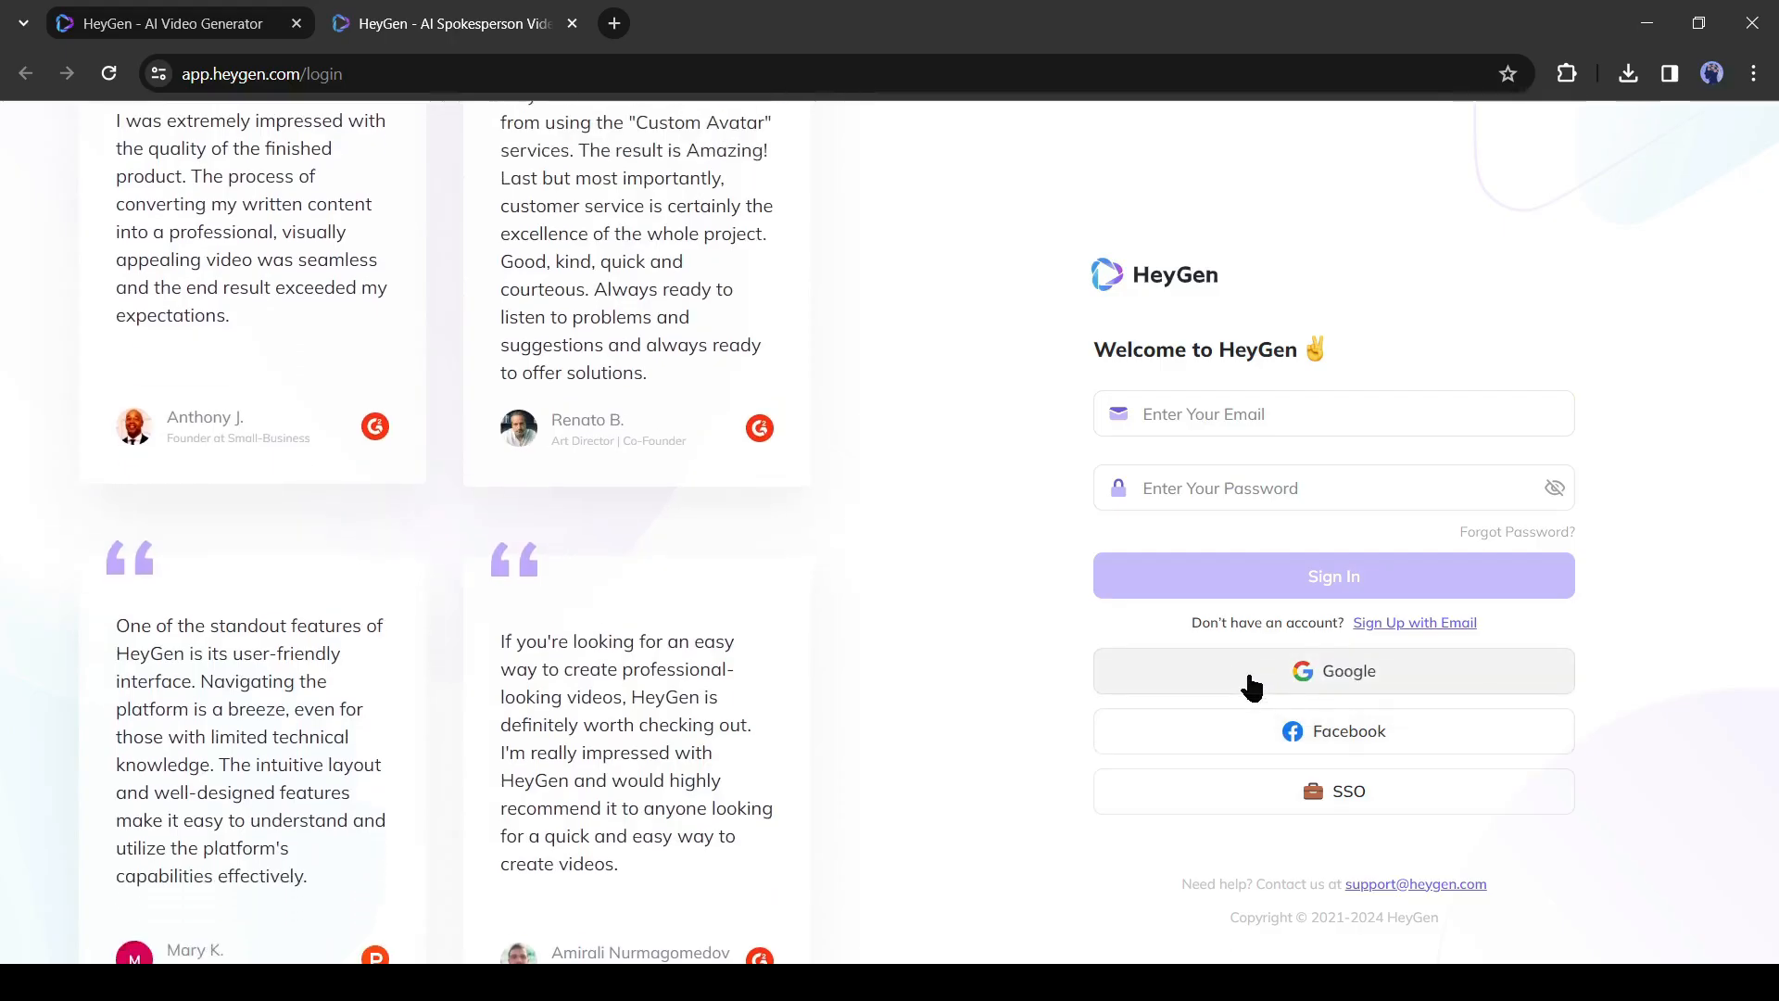
# Sign in to HeyGen with a Google account via Continue with Google
pyautogui.click(1334, 671)
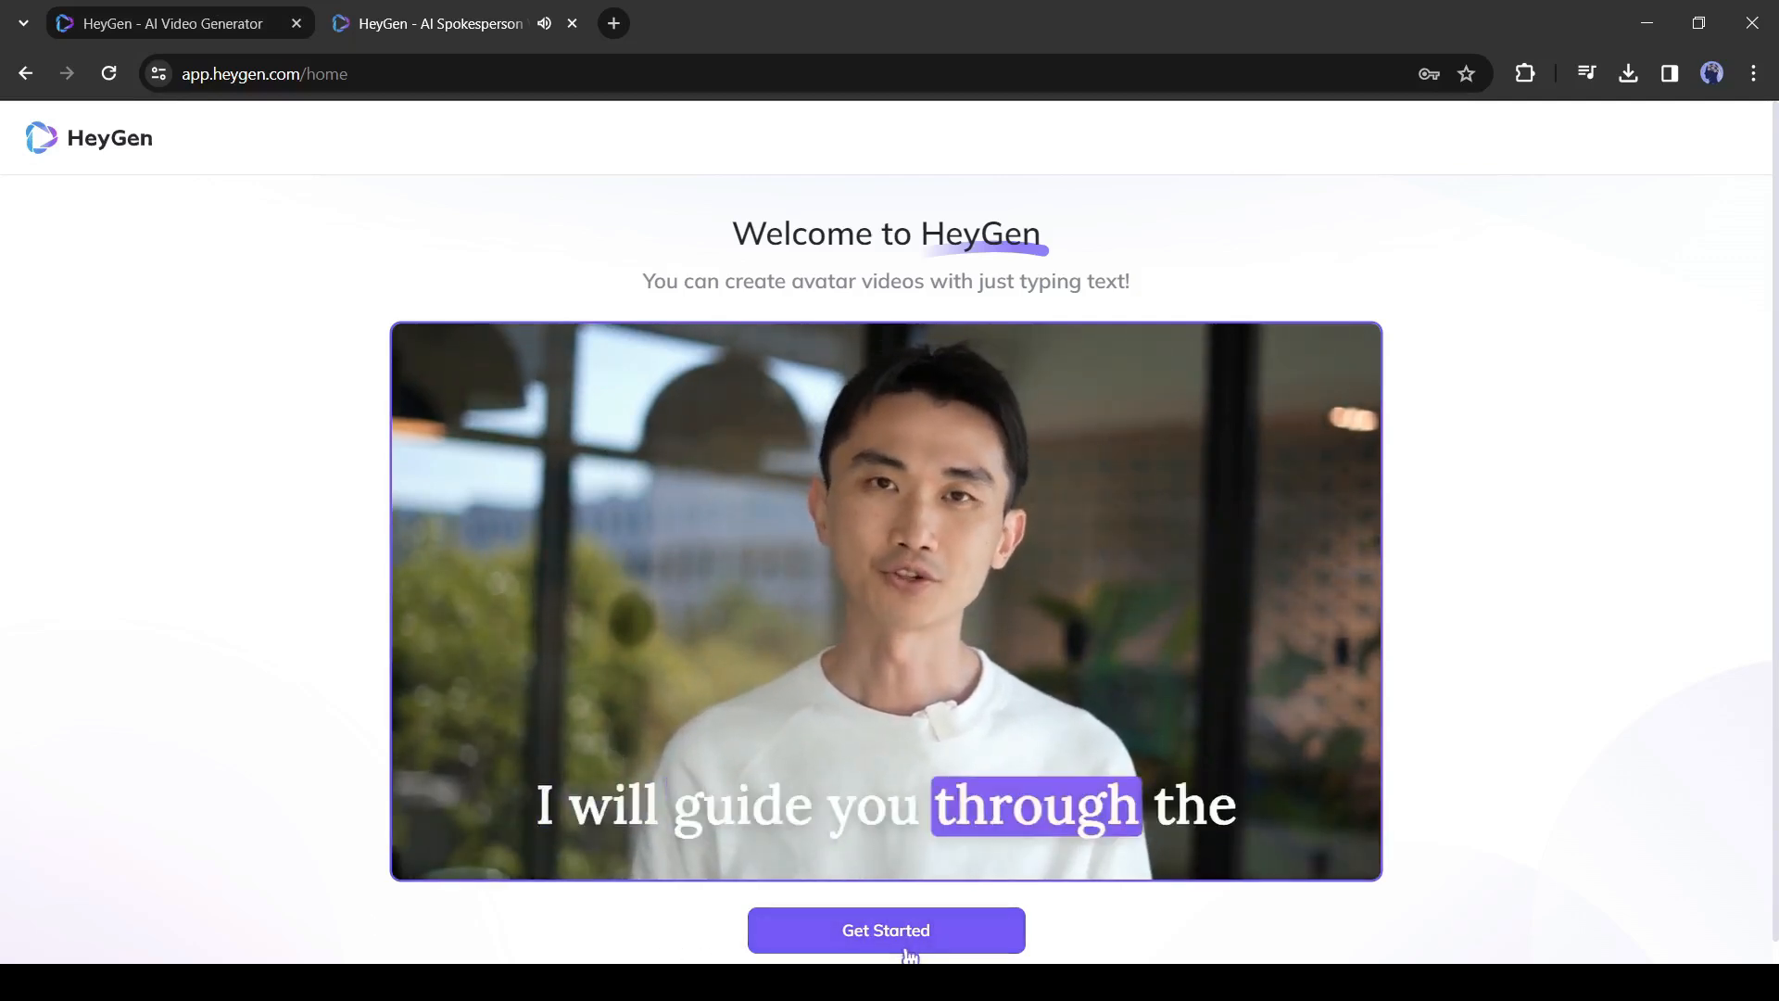
# Answer the role, industry and remaining survey questions and submit to reach the home dashboard
pyautogui.click(886, 930)
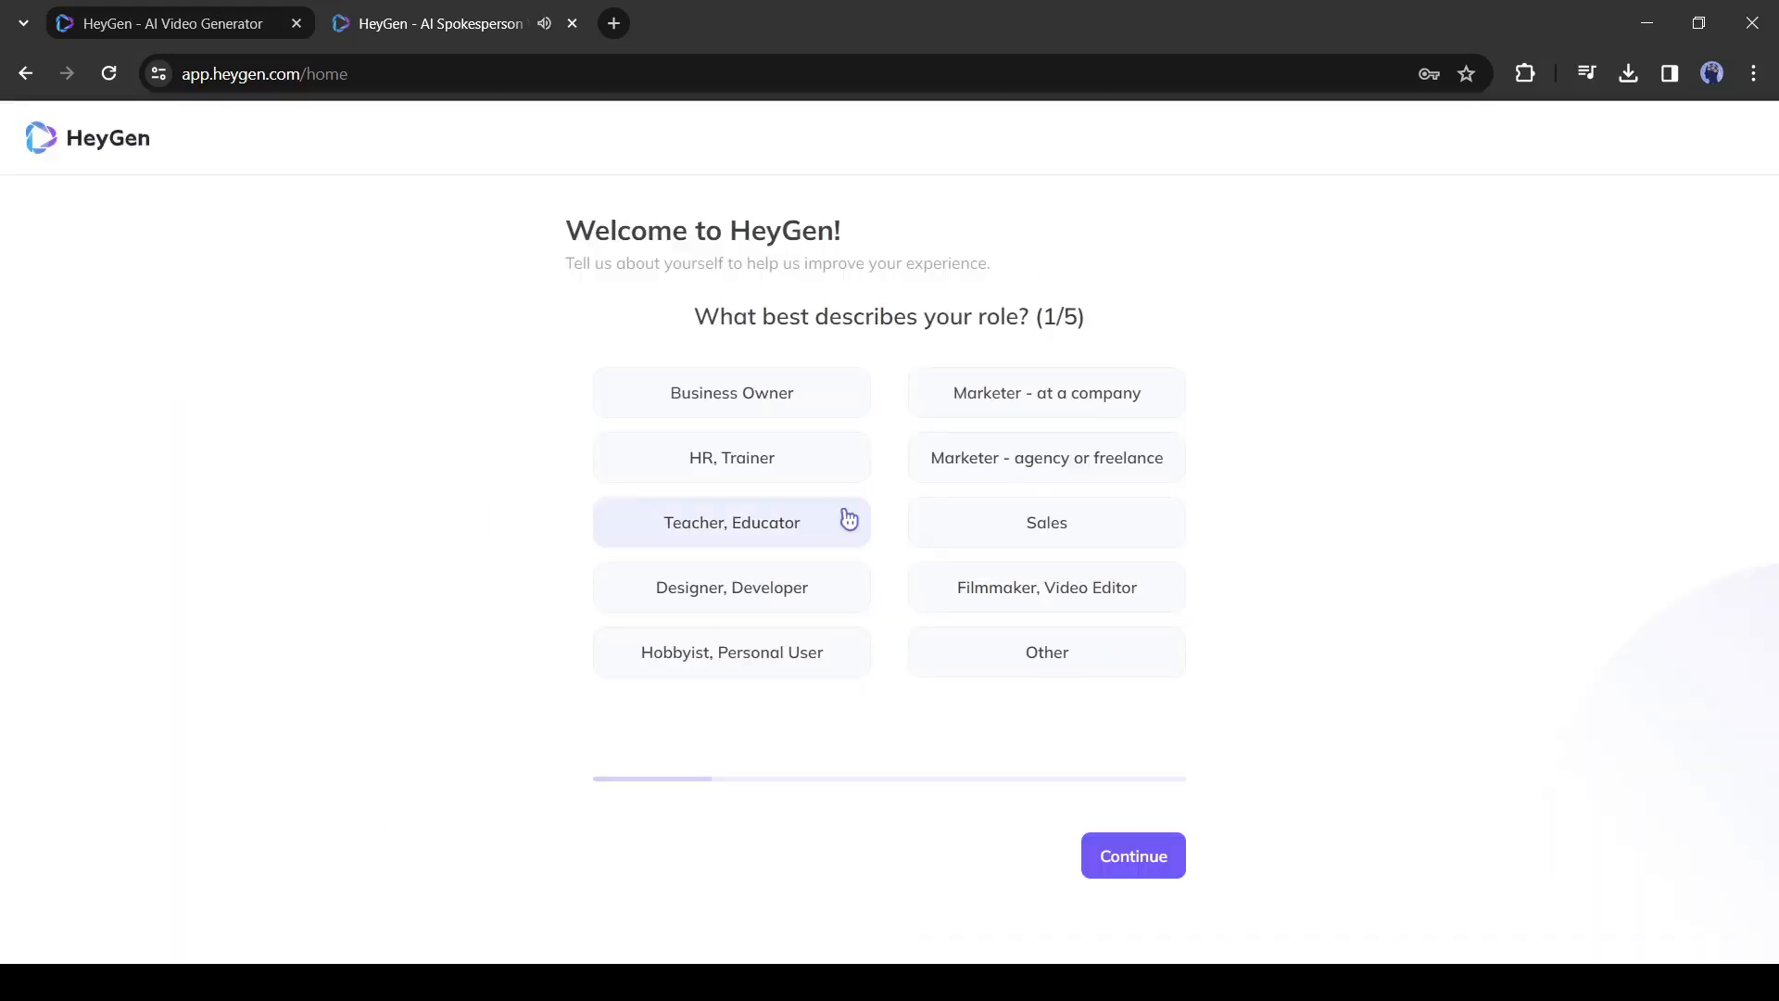
pyautogui.click(1134, 856)
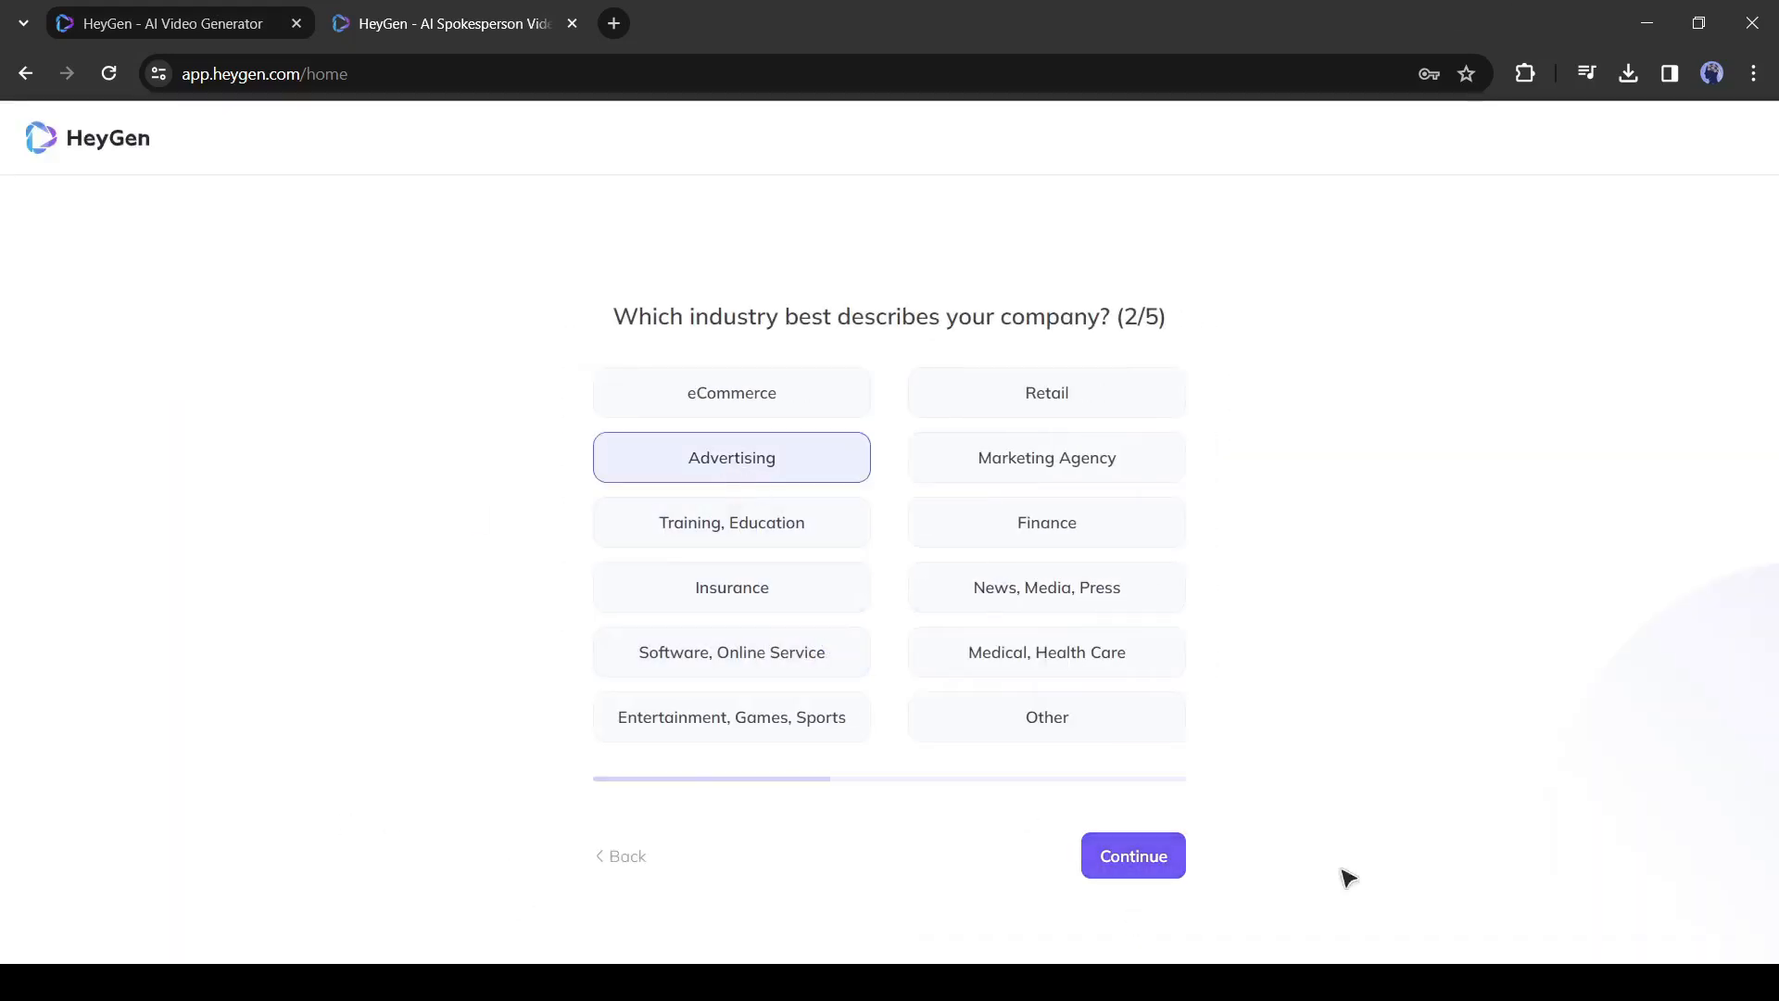
pyautogui.click(1135, 857)
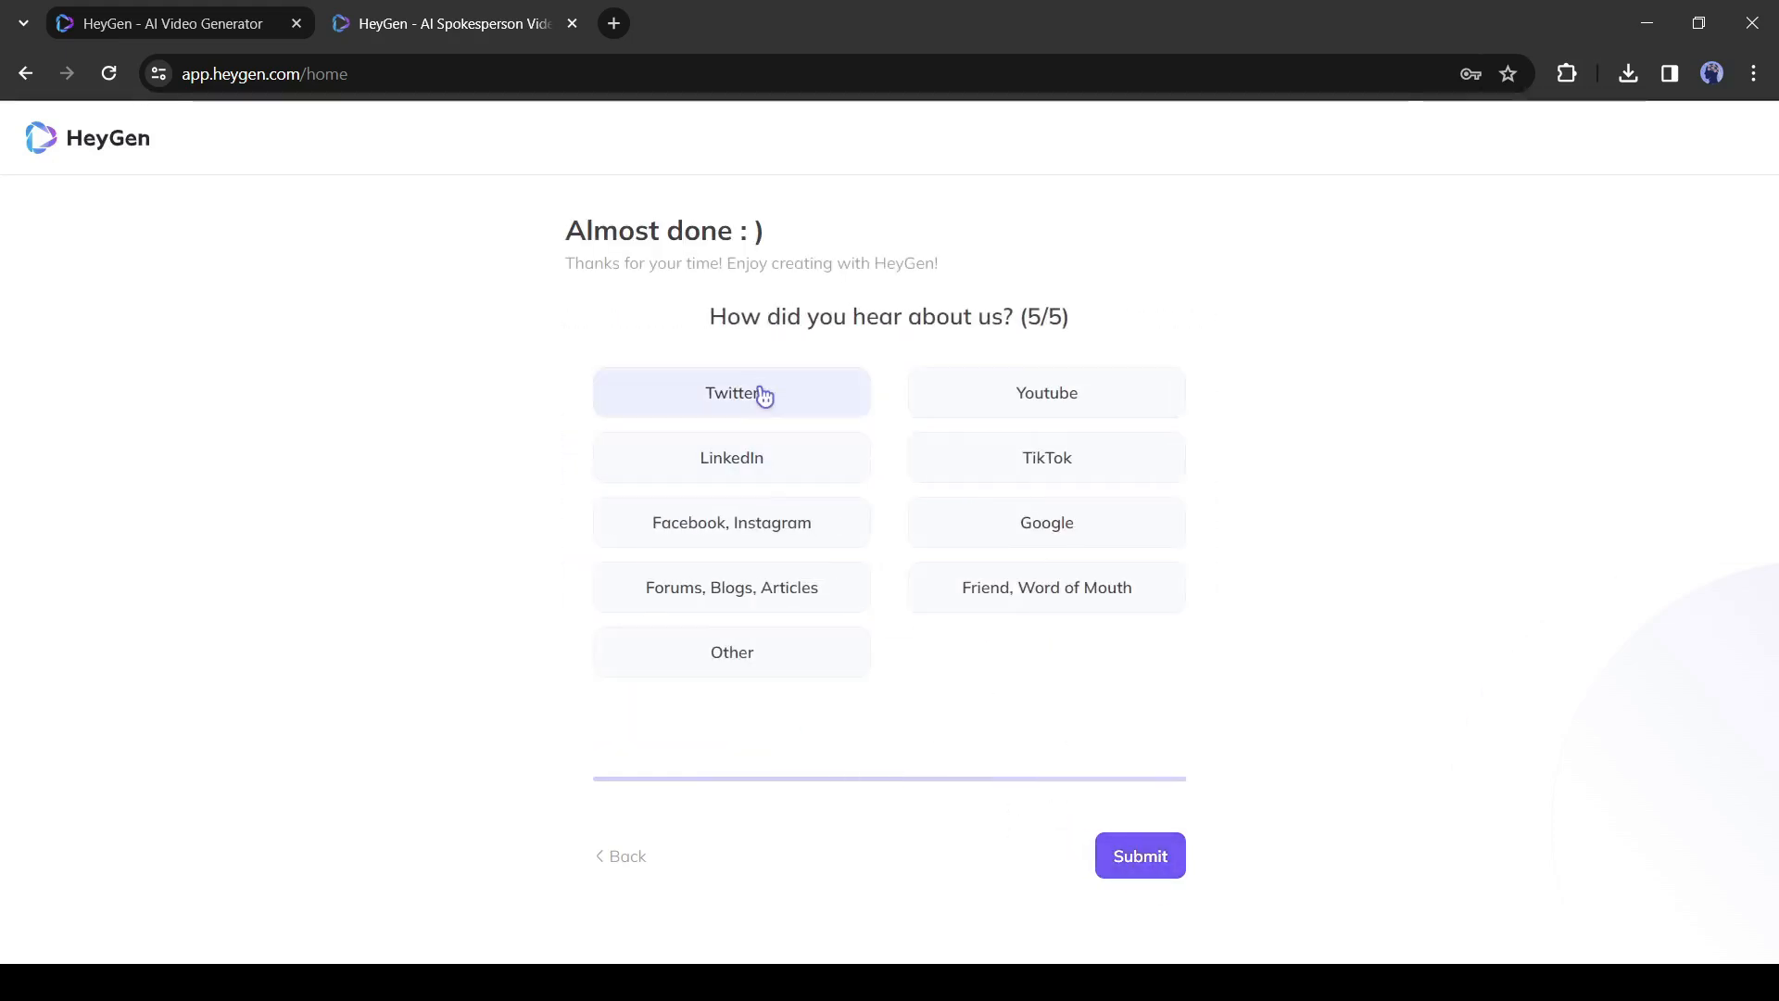
pyautogui.click(1140, 857)
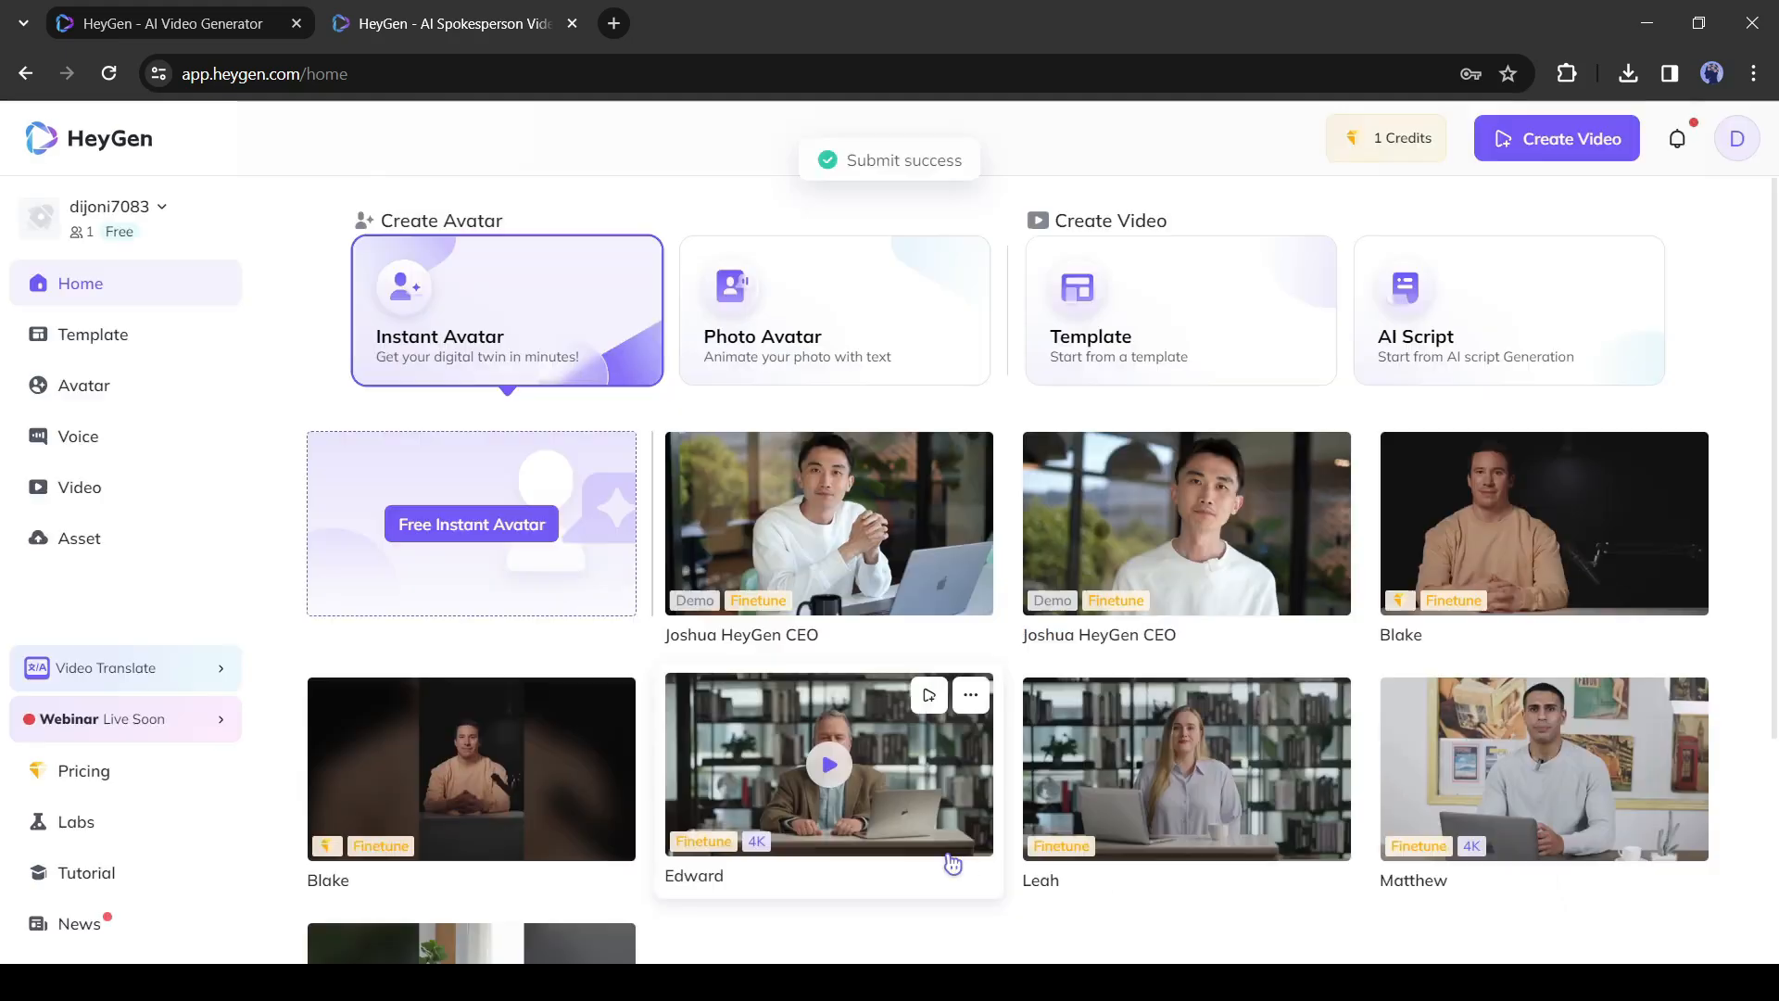
# Try the template and ScriptGen AI cards (URL Input mode), close them, then show the Instant Avatar options
pyautogui.scroll(-3)
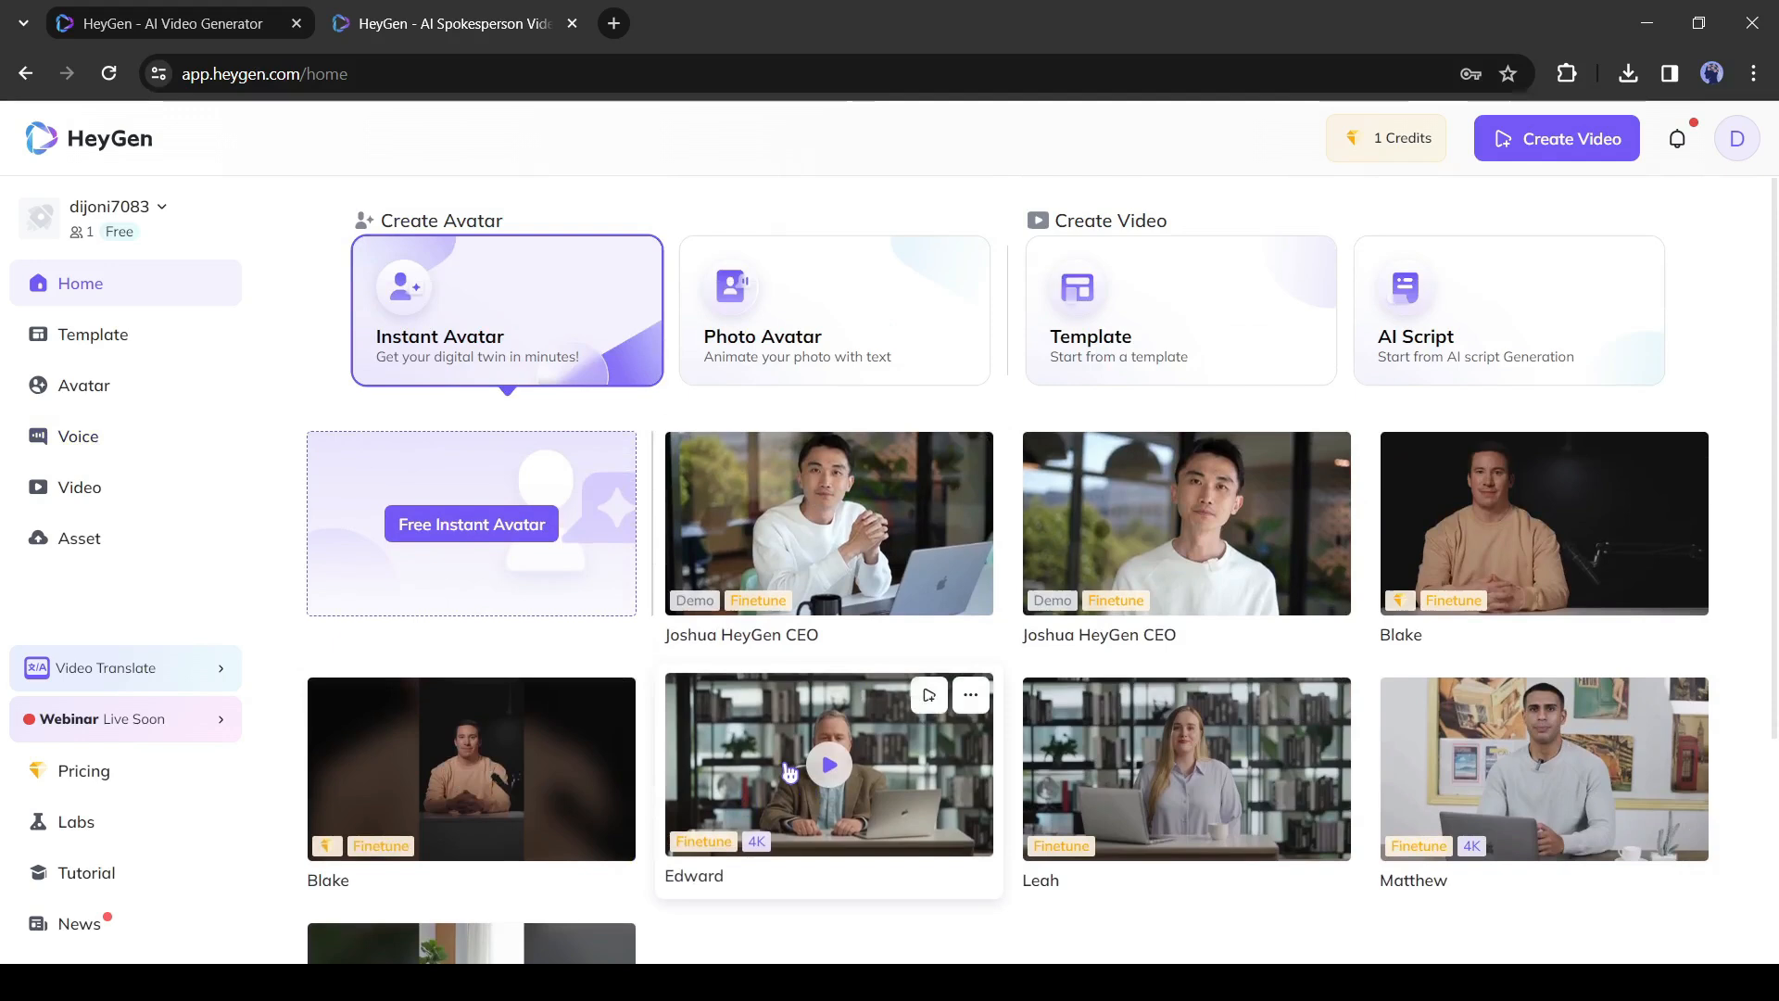
pyautogui.moveTo(730, 286)
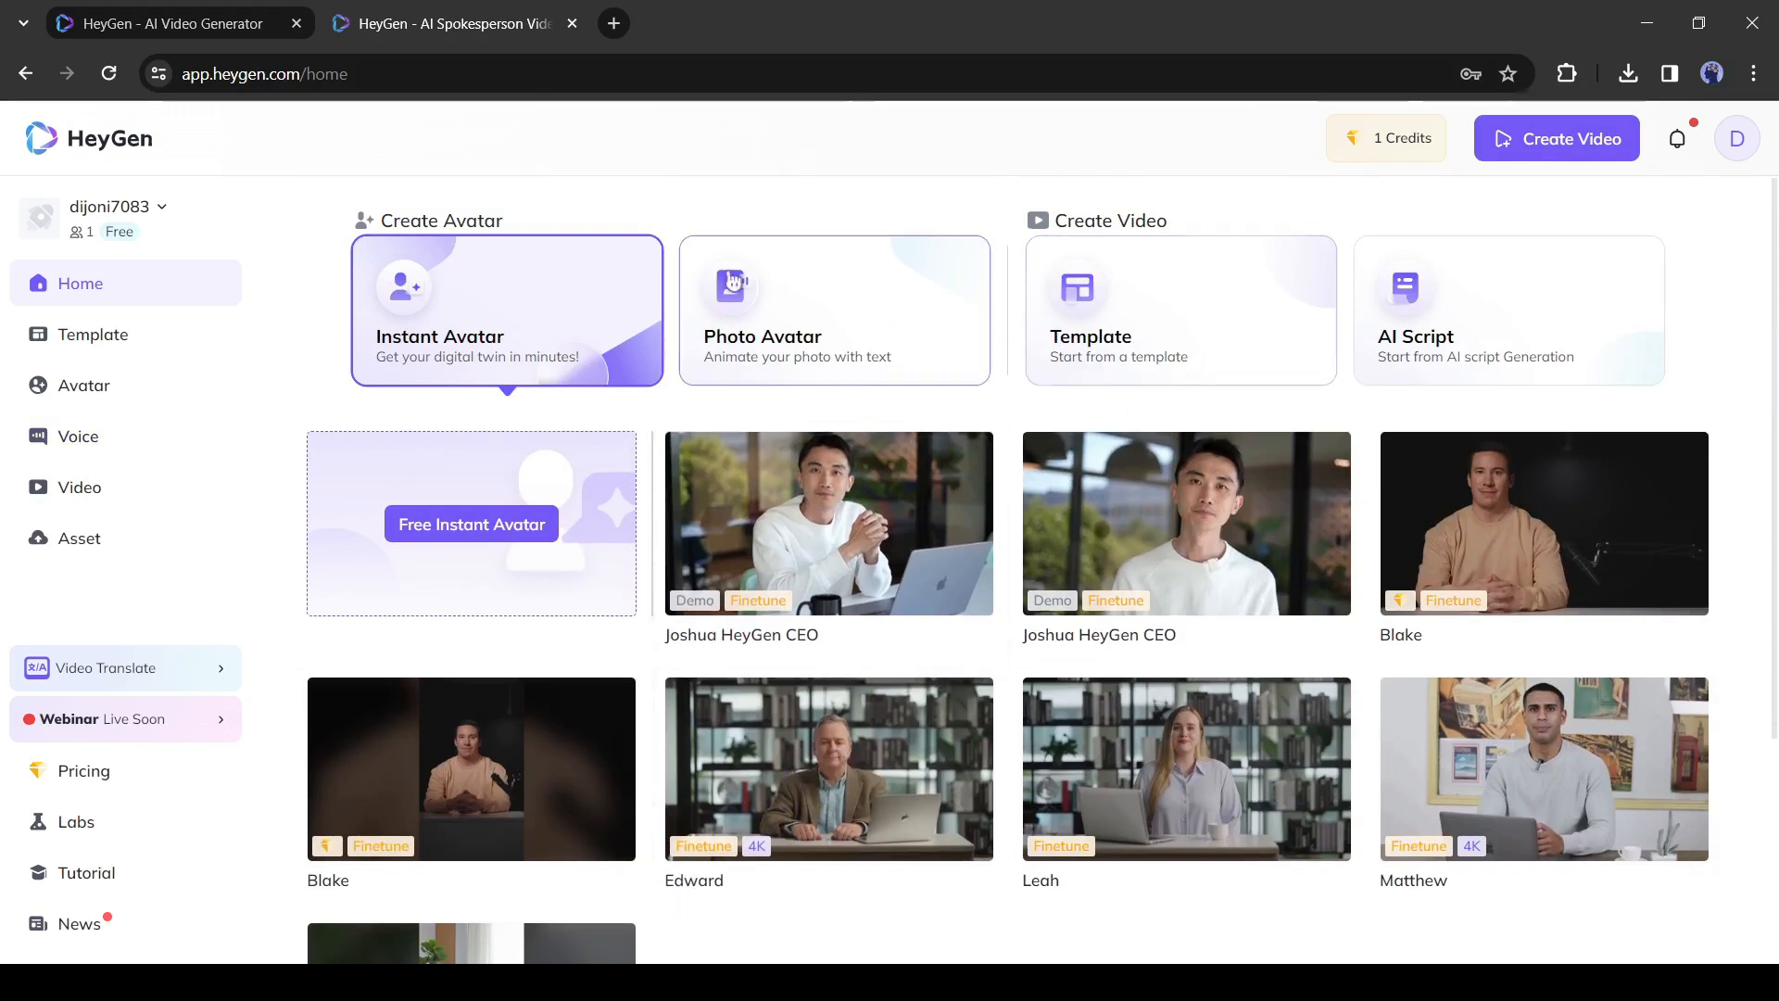
pyautogui.moveTo(856, 386)
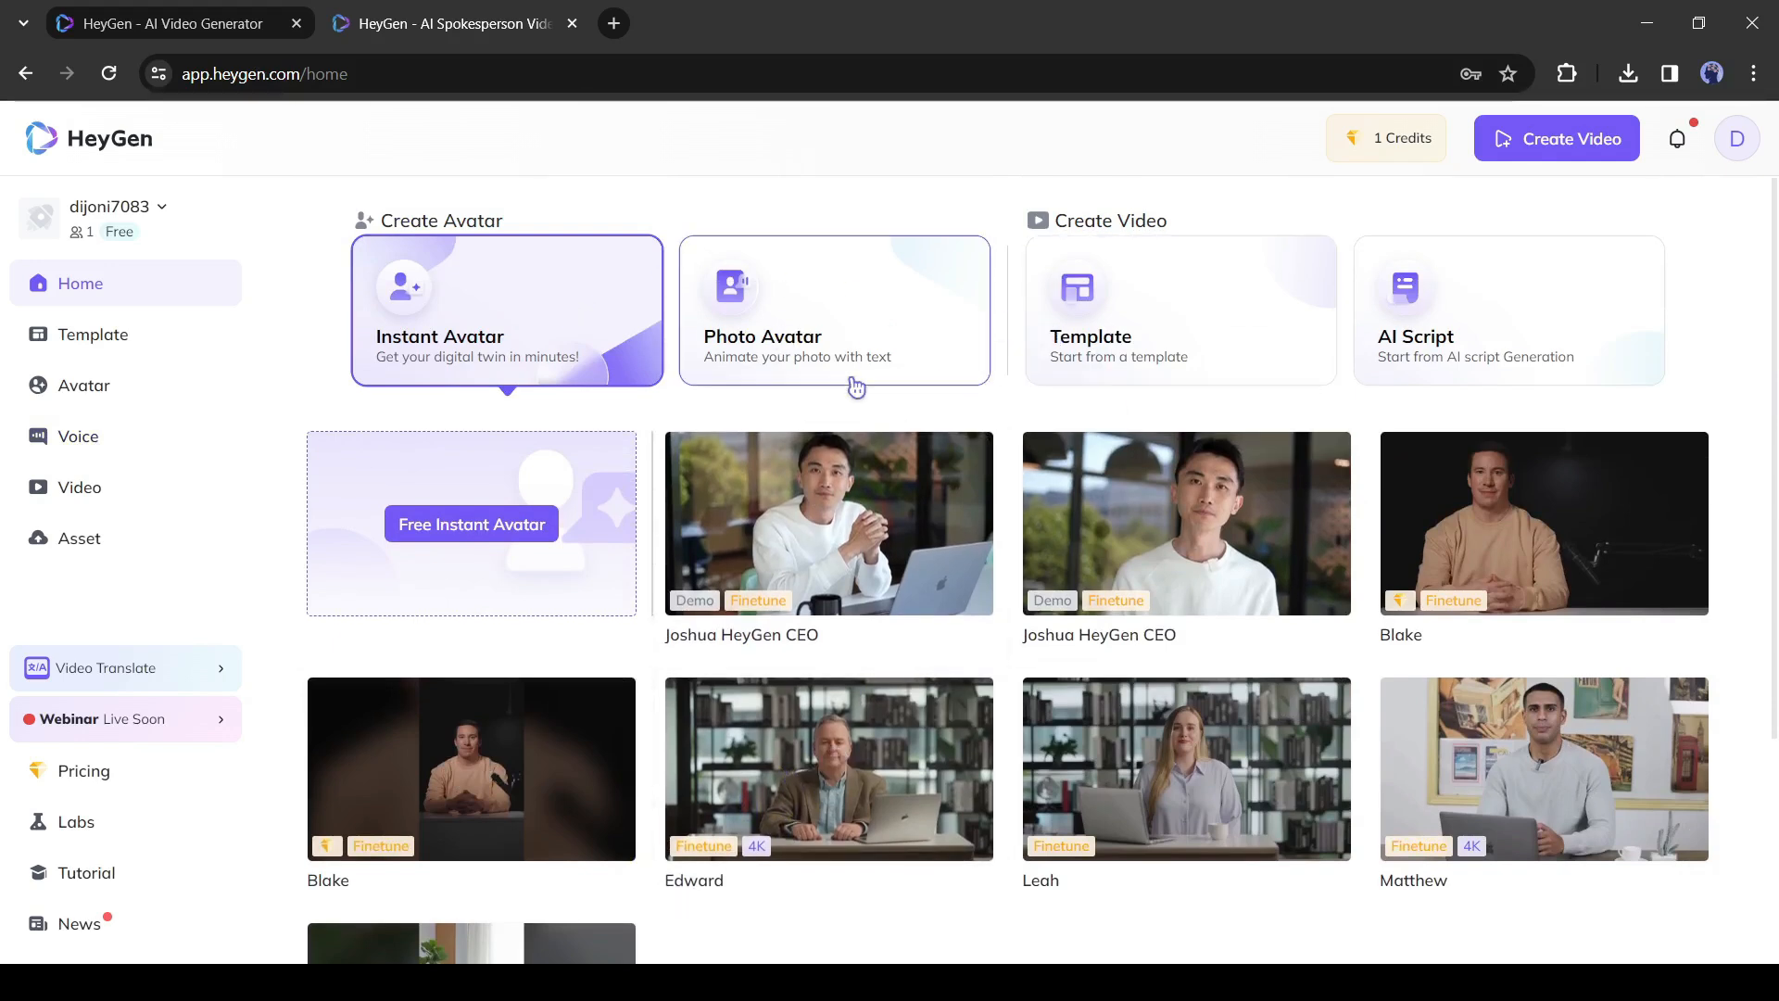
pyautogui.click(834, 311)
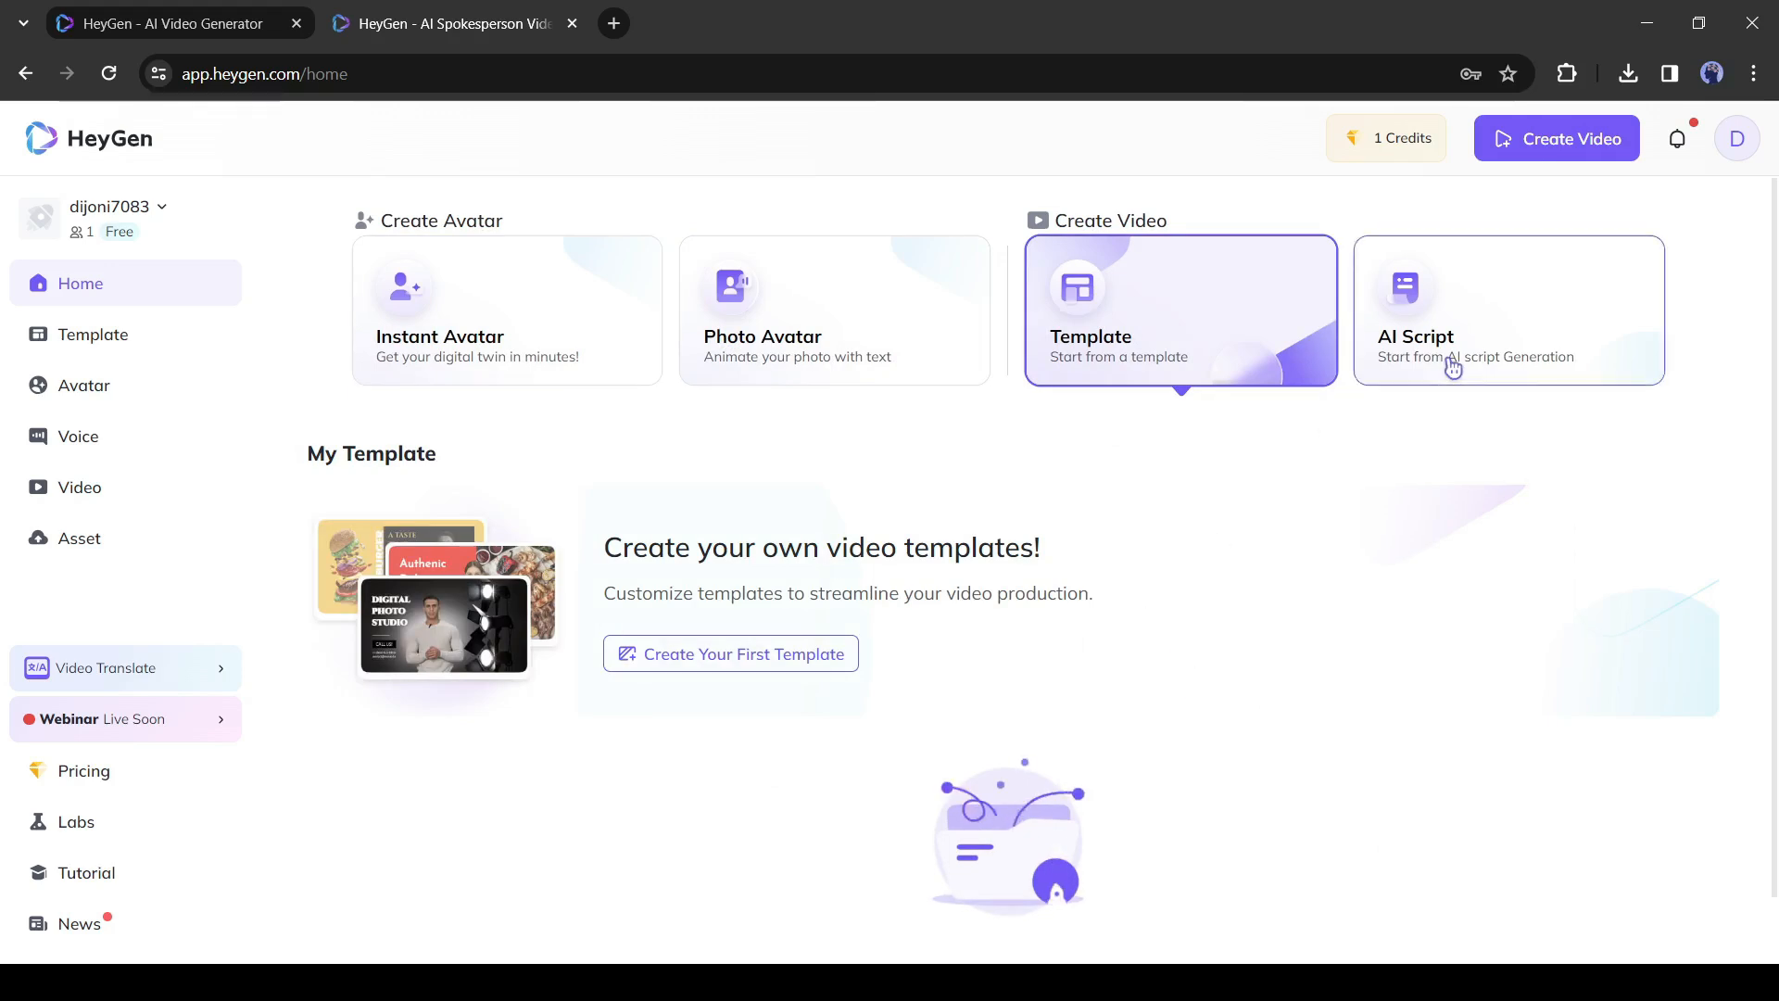
pyautogui.click(1509, 311)
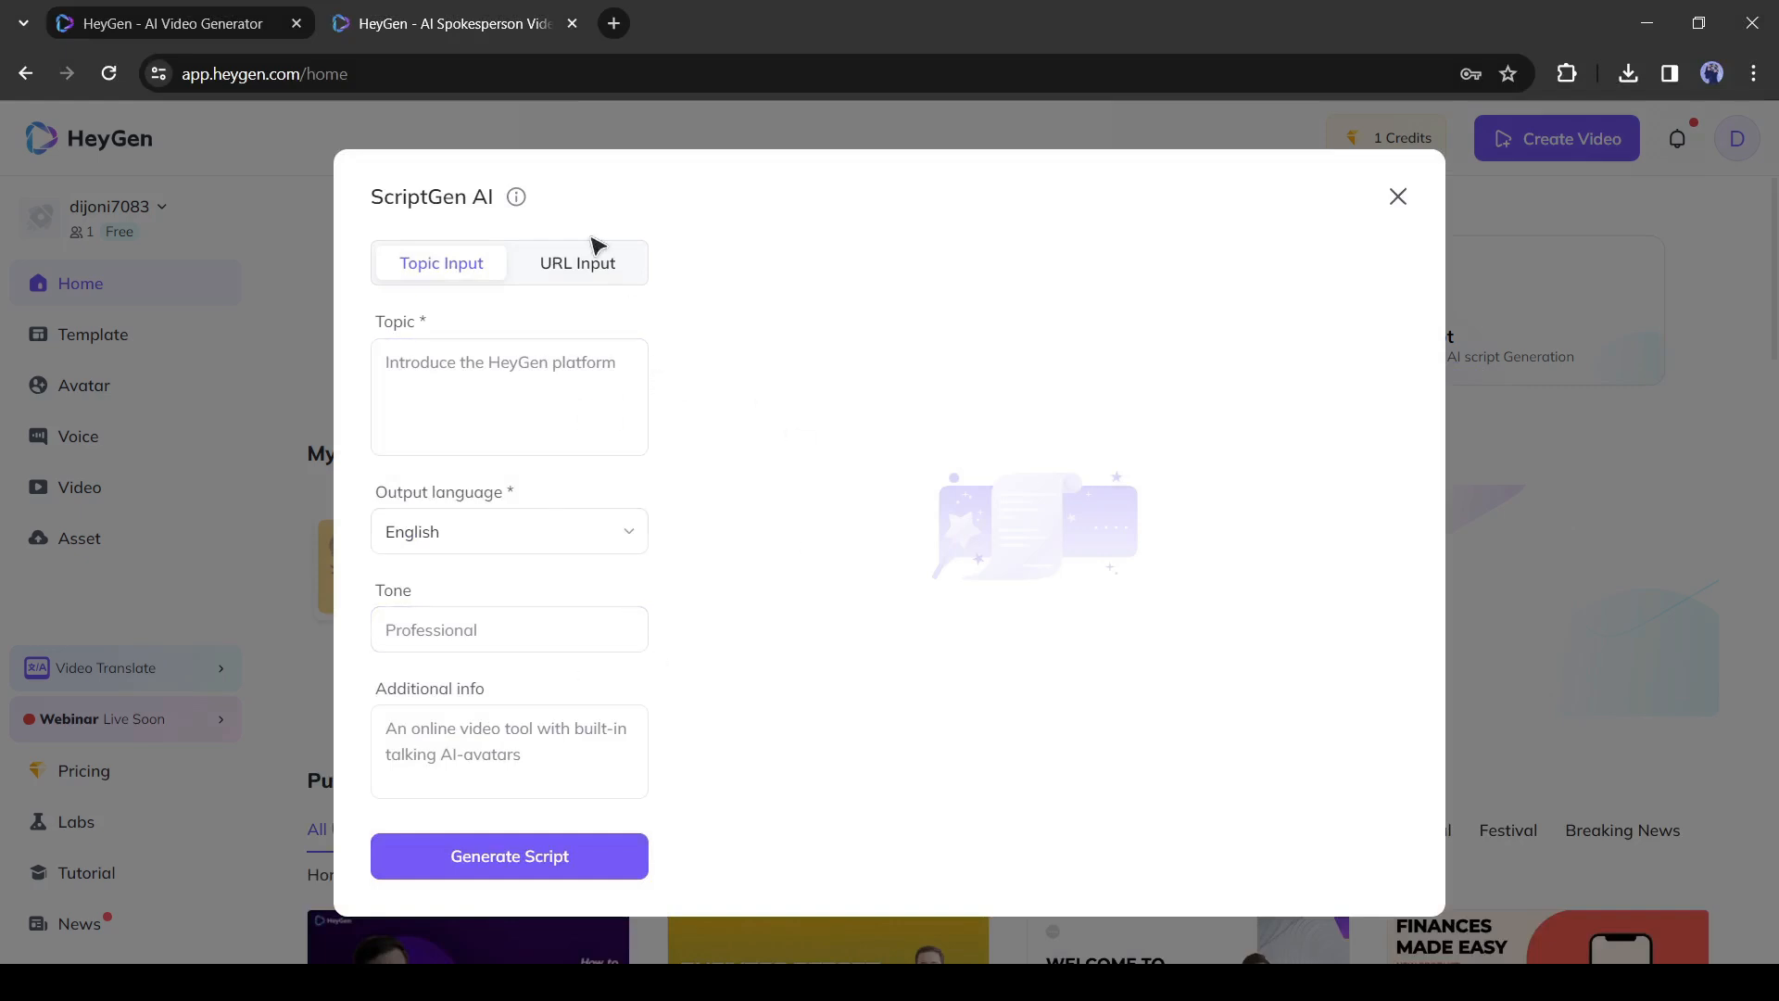
pyautogui.click(578, 263)
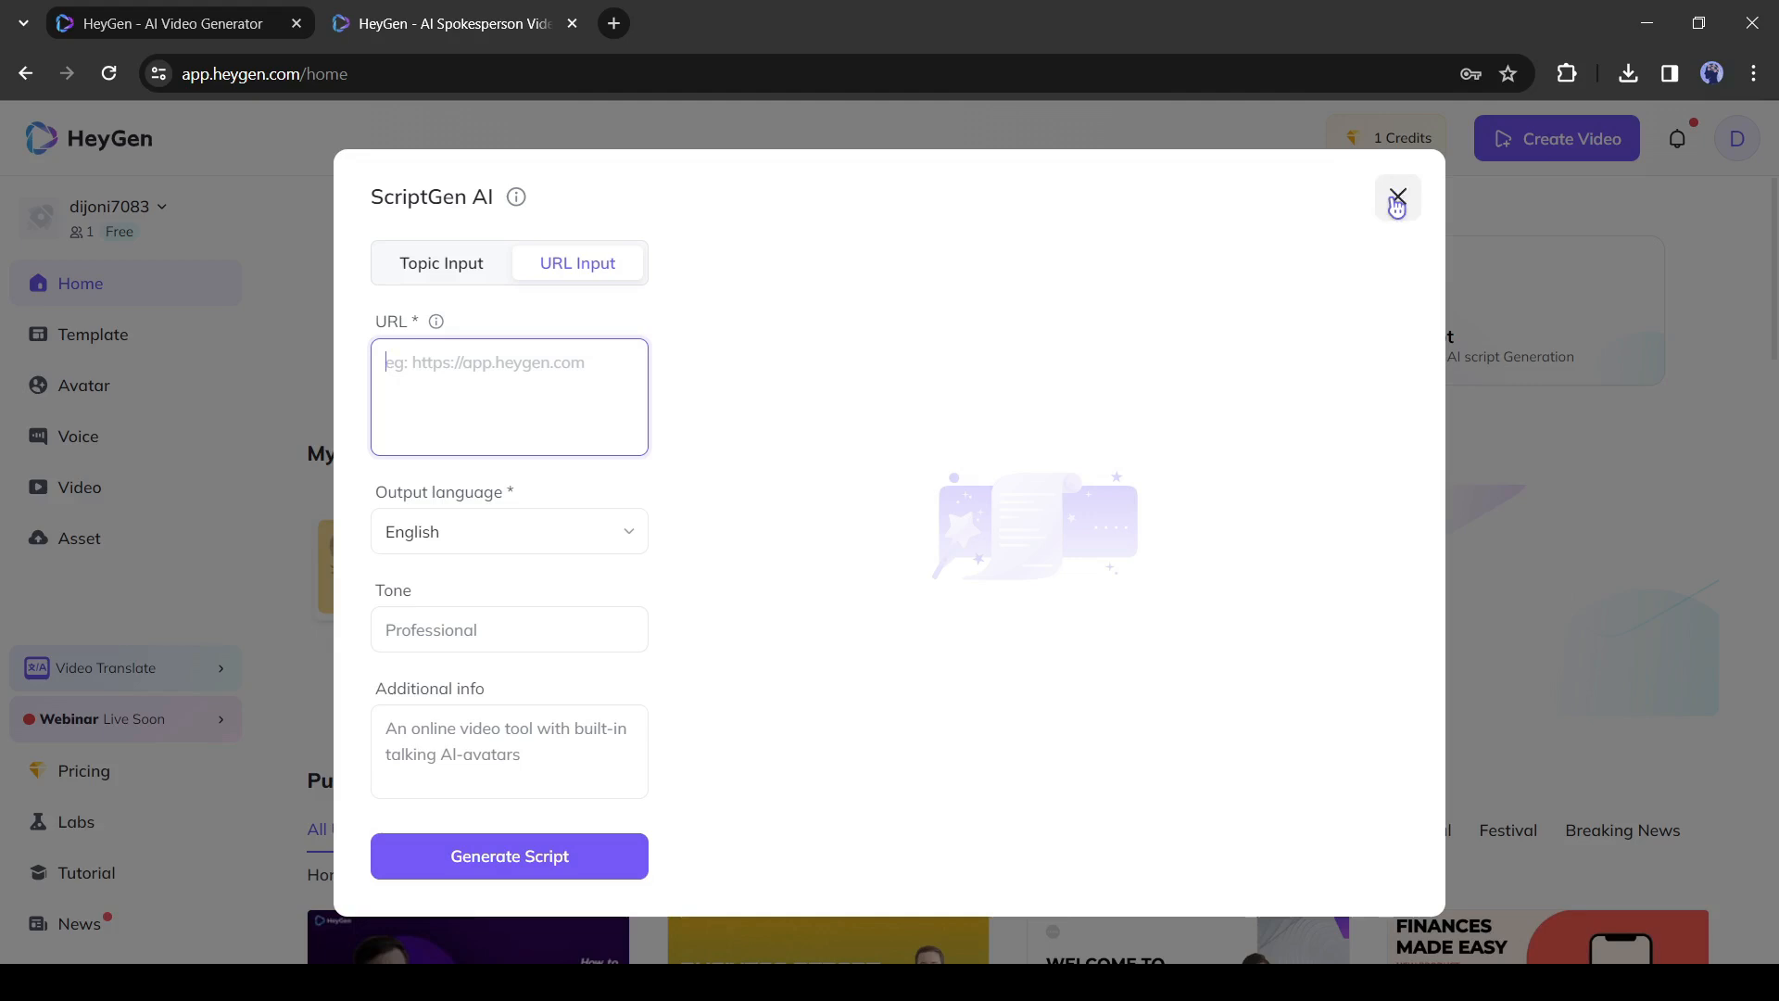
pyautogui.click(1397, 197)
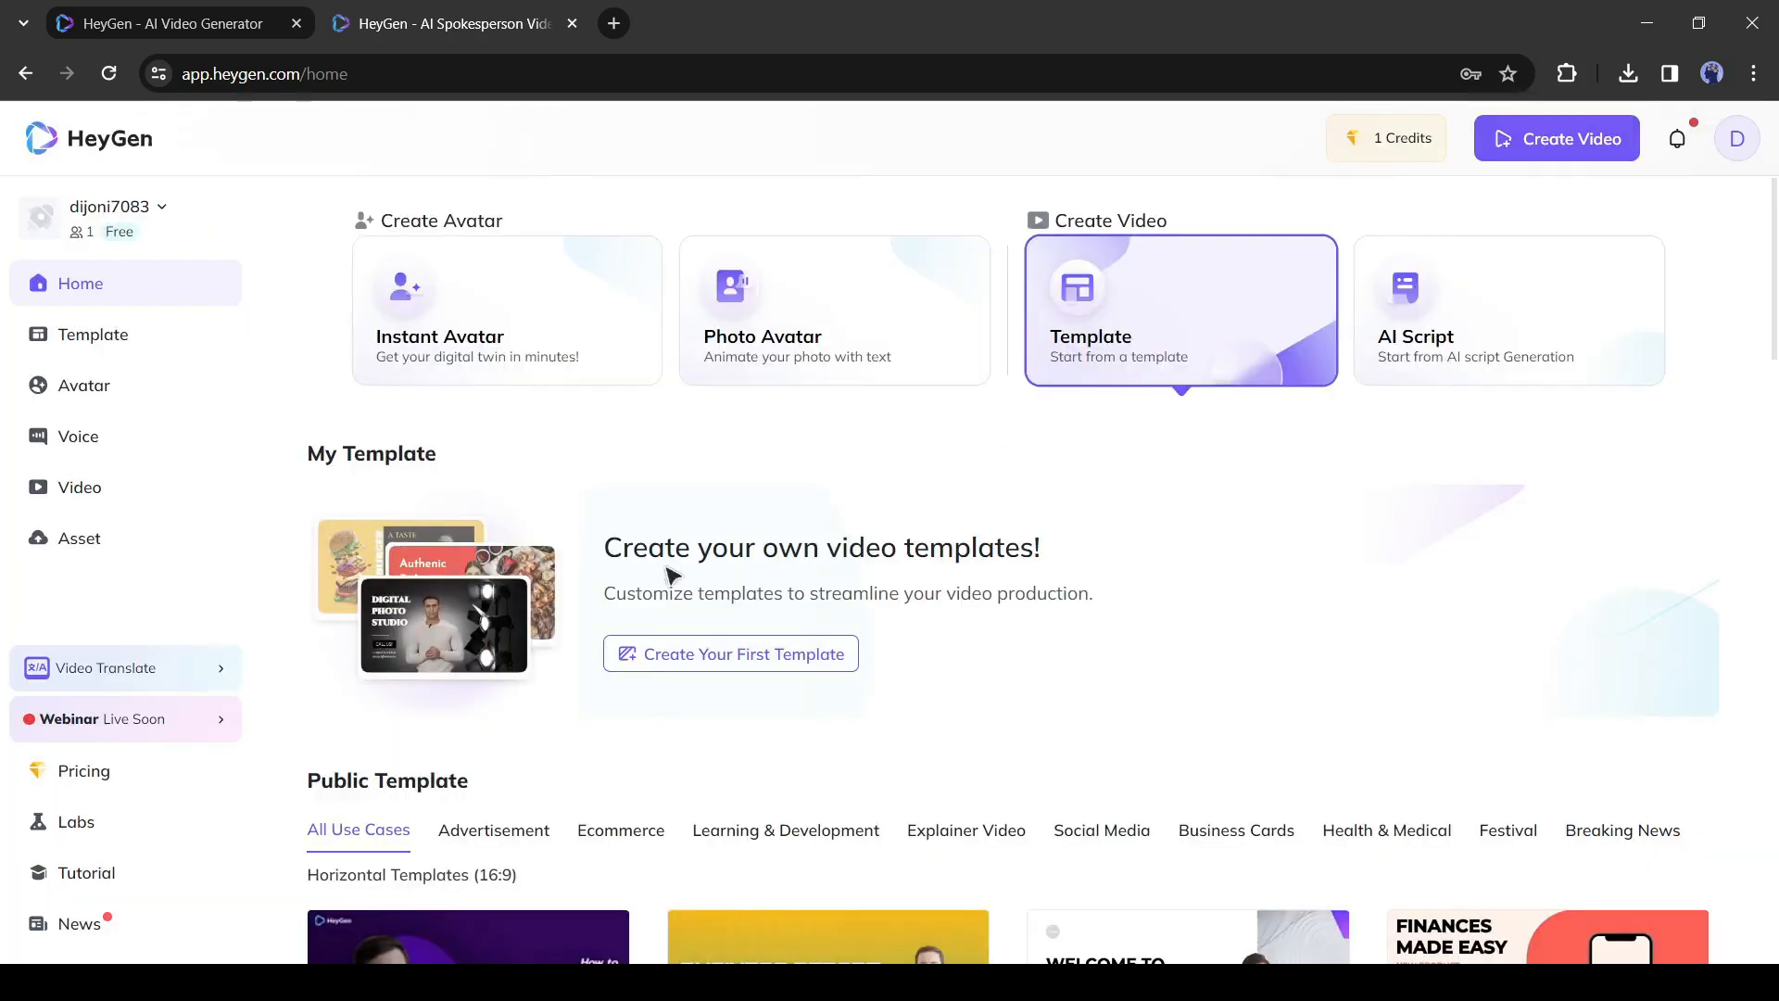
pyautogui.moveTo(608, 393)
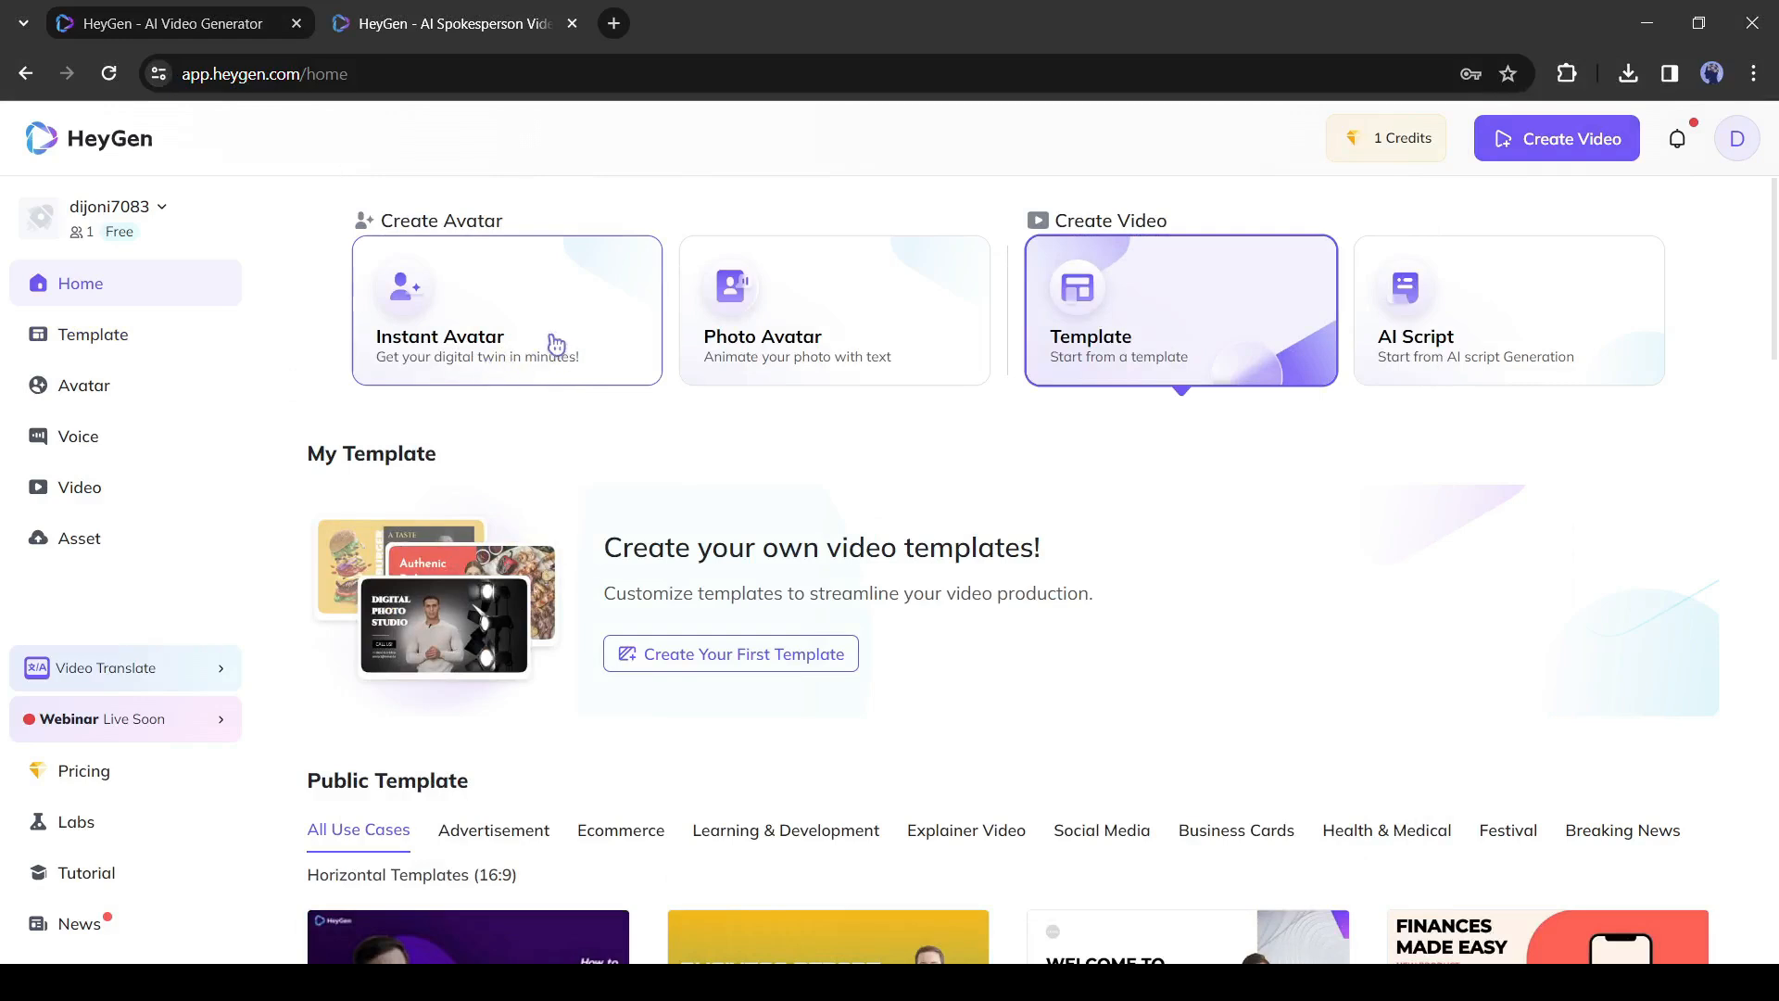
pyautogui.click(506, 311)
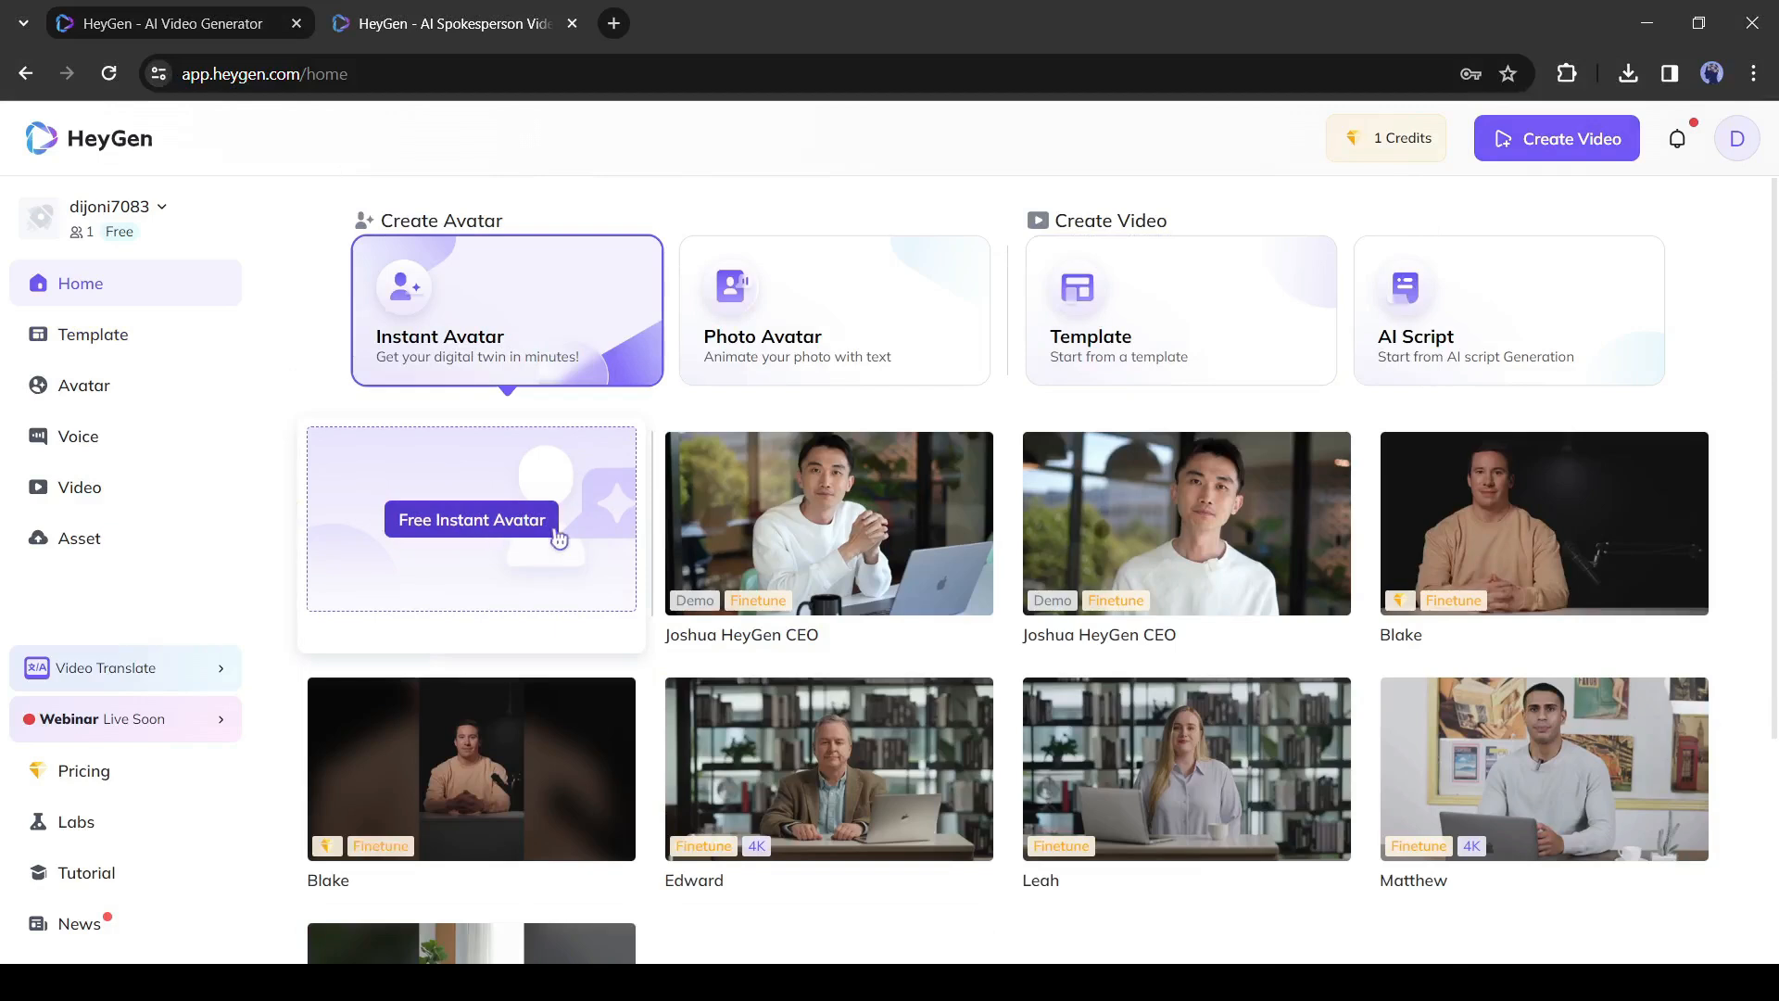
# Start the Free Instant Avatar walkthrough from the avatar gallery
pyautogui.click(470, 519)
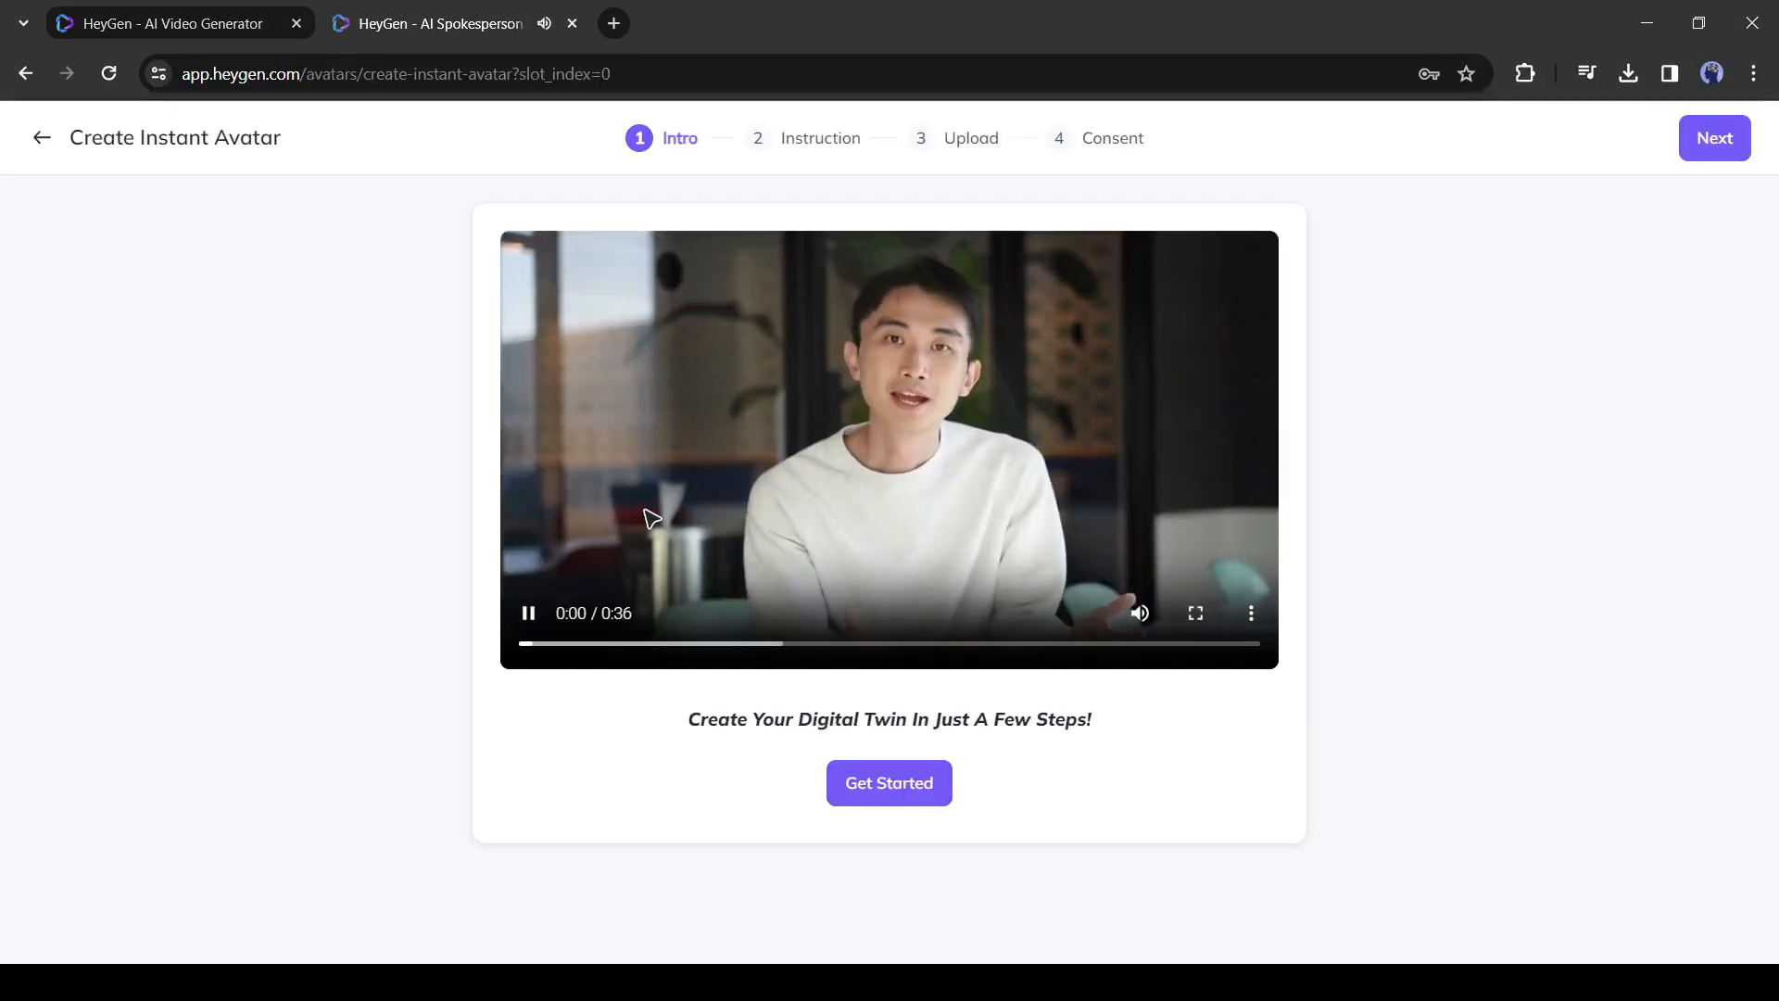
pyautogui.click(889, 783)
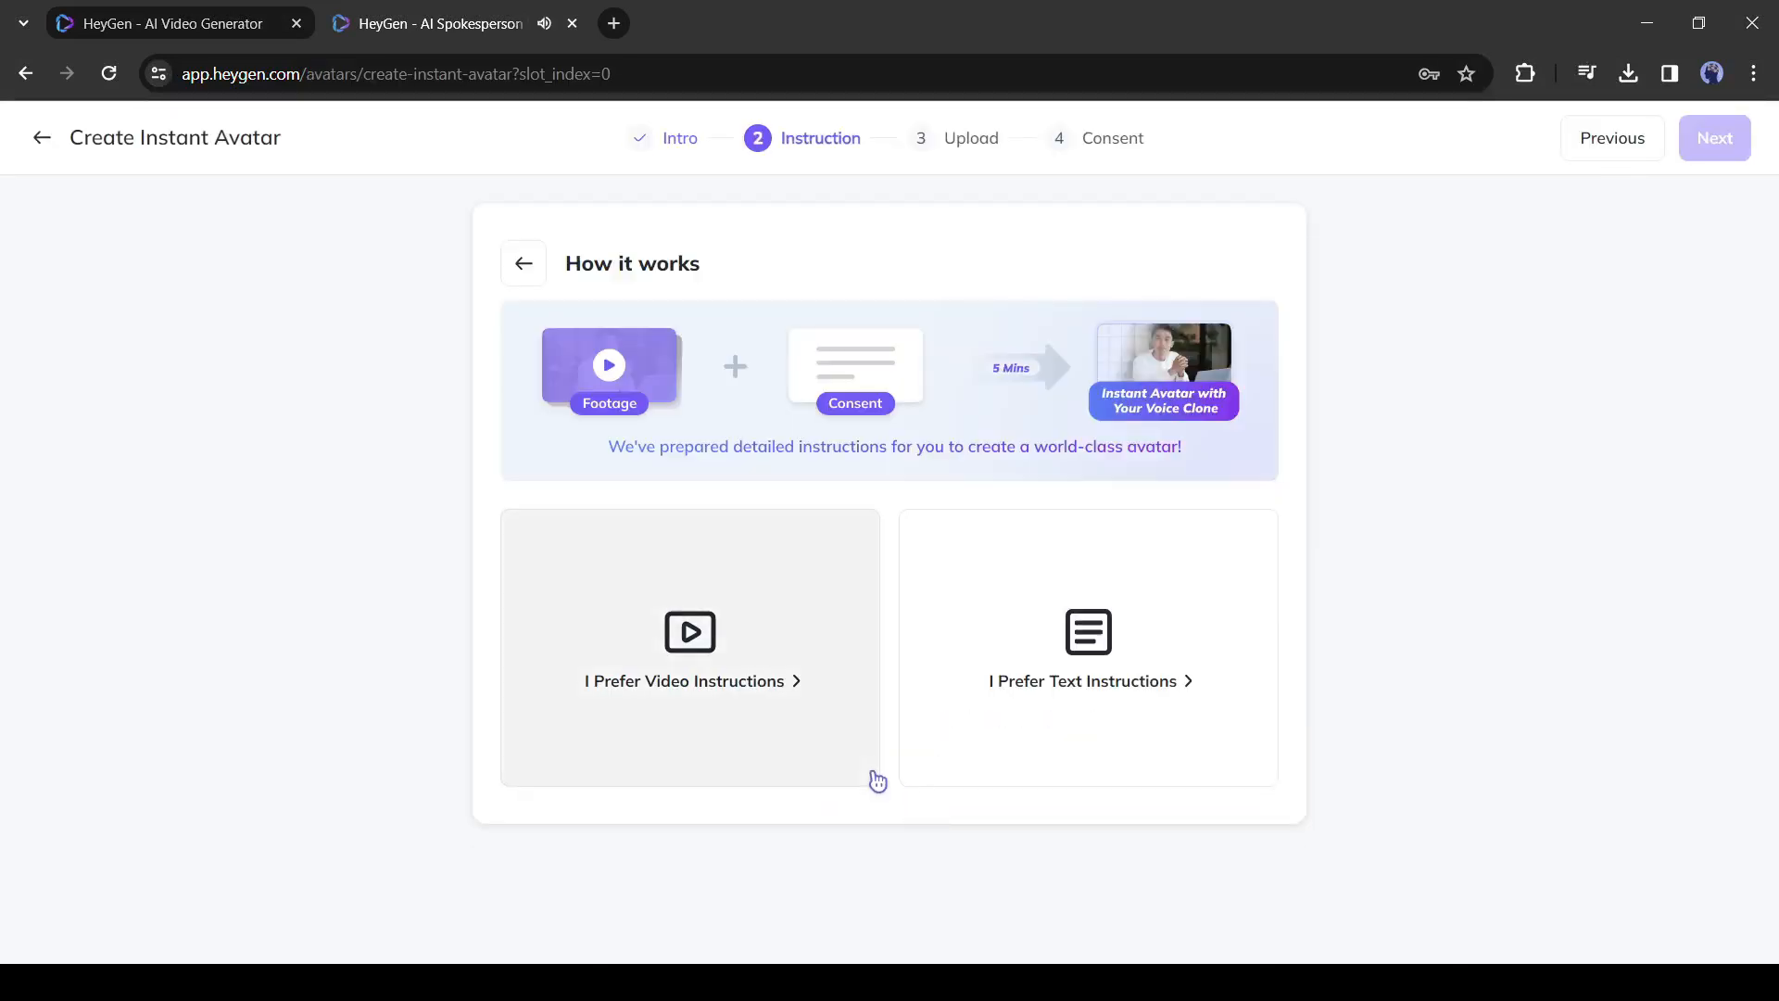
pyautogui.moveTo(714, 787)
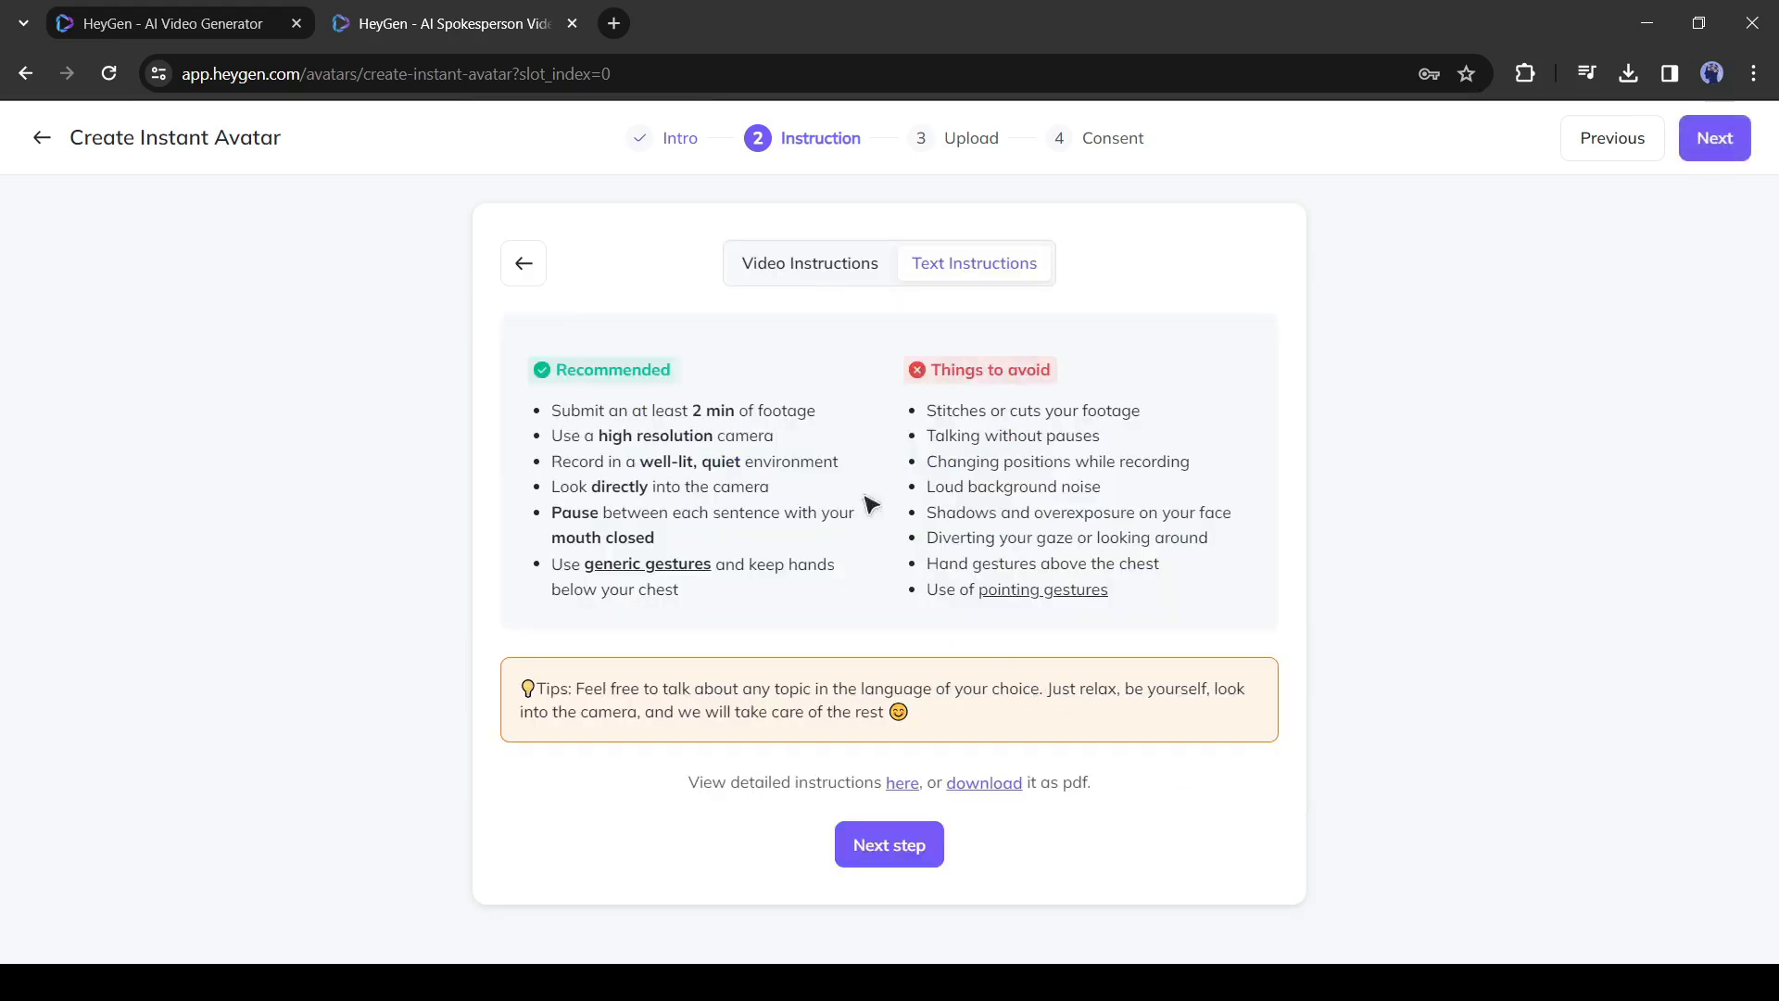
# Highlight the recommended tips, including pausing between sentences
pyautogui.moveTo(552, 434); pyautogui.dragTo(706, 461)
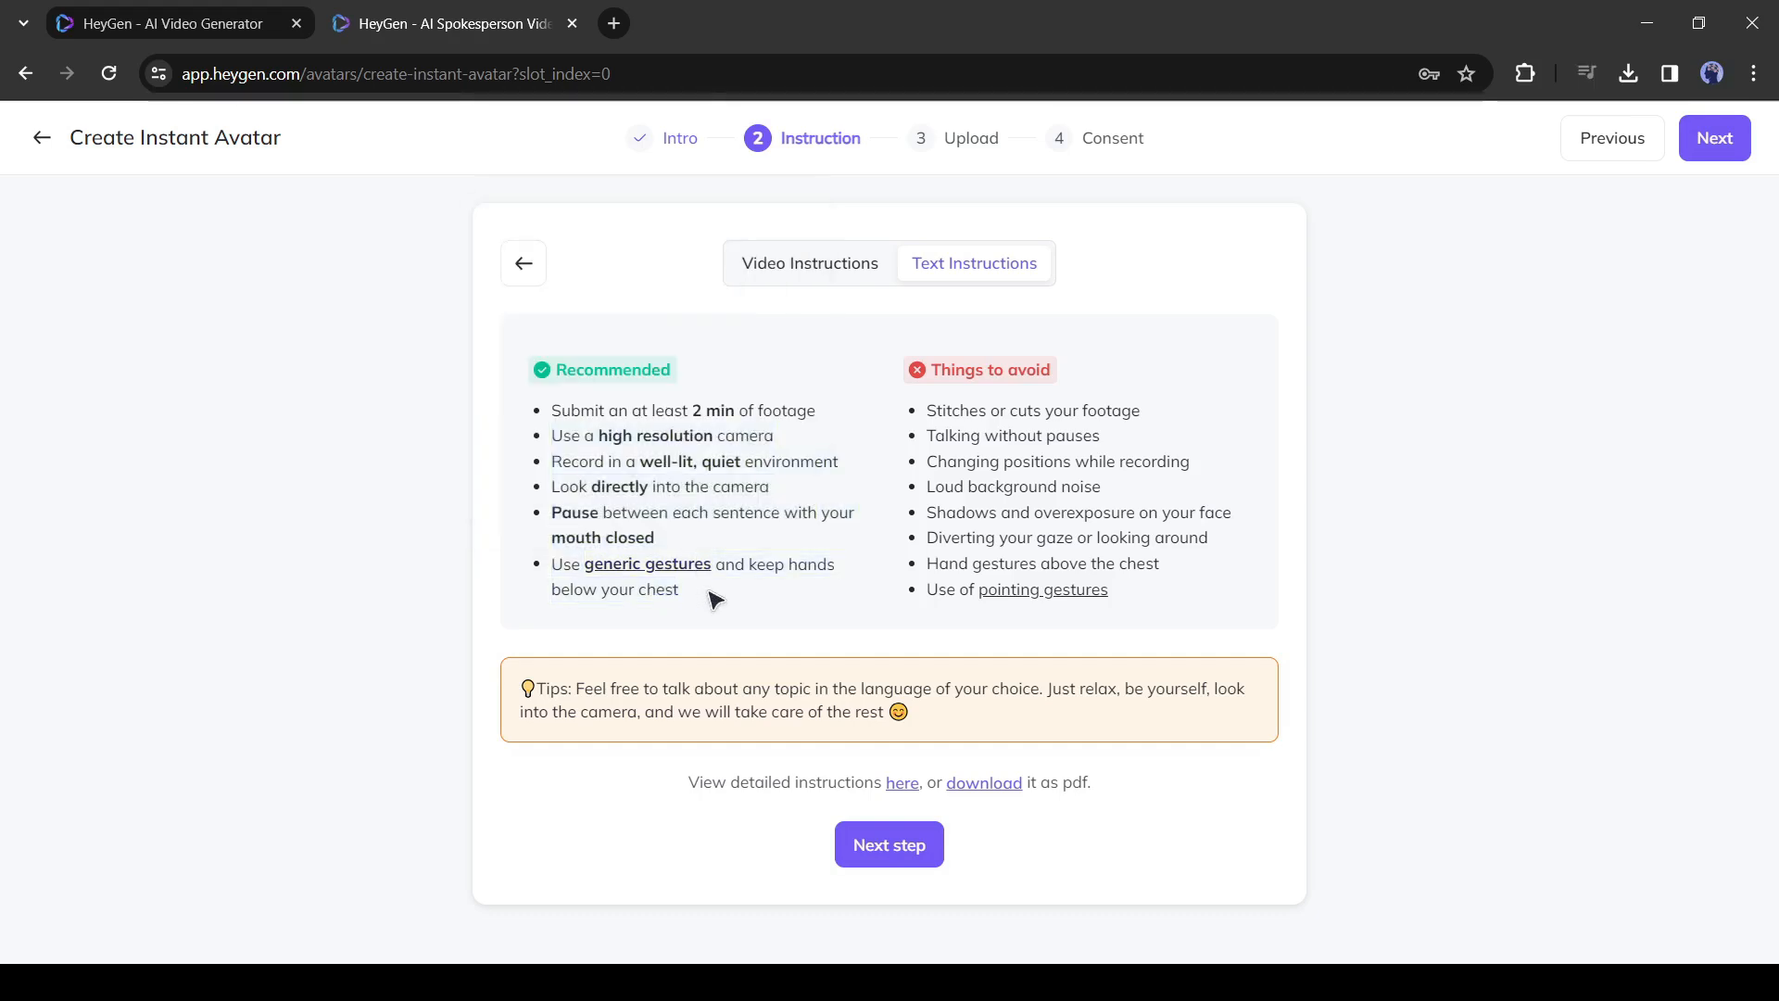
pyautogui.moveTo(582, 417)
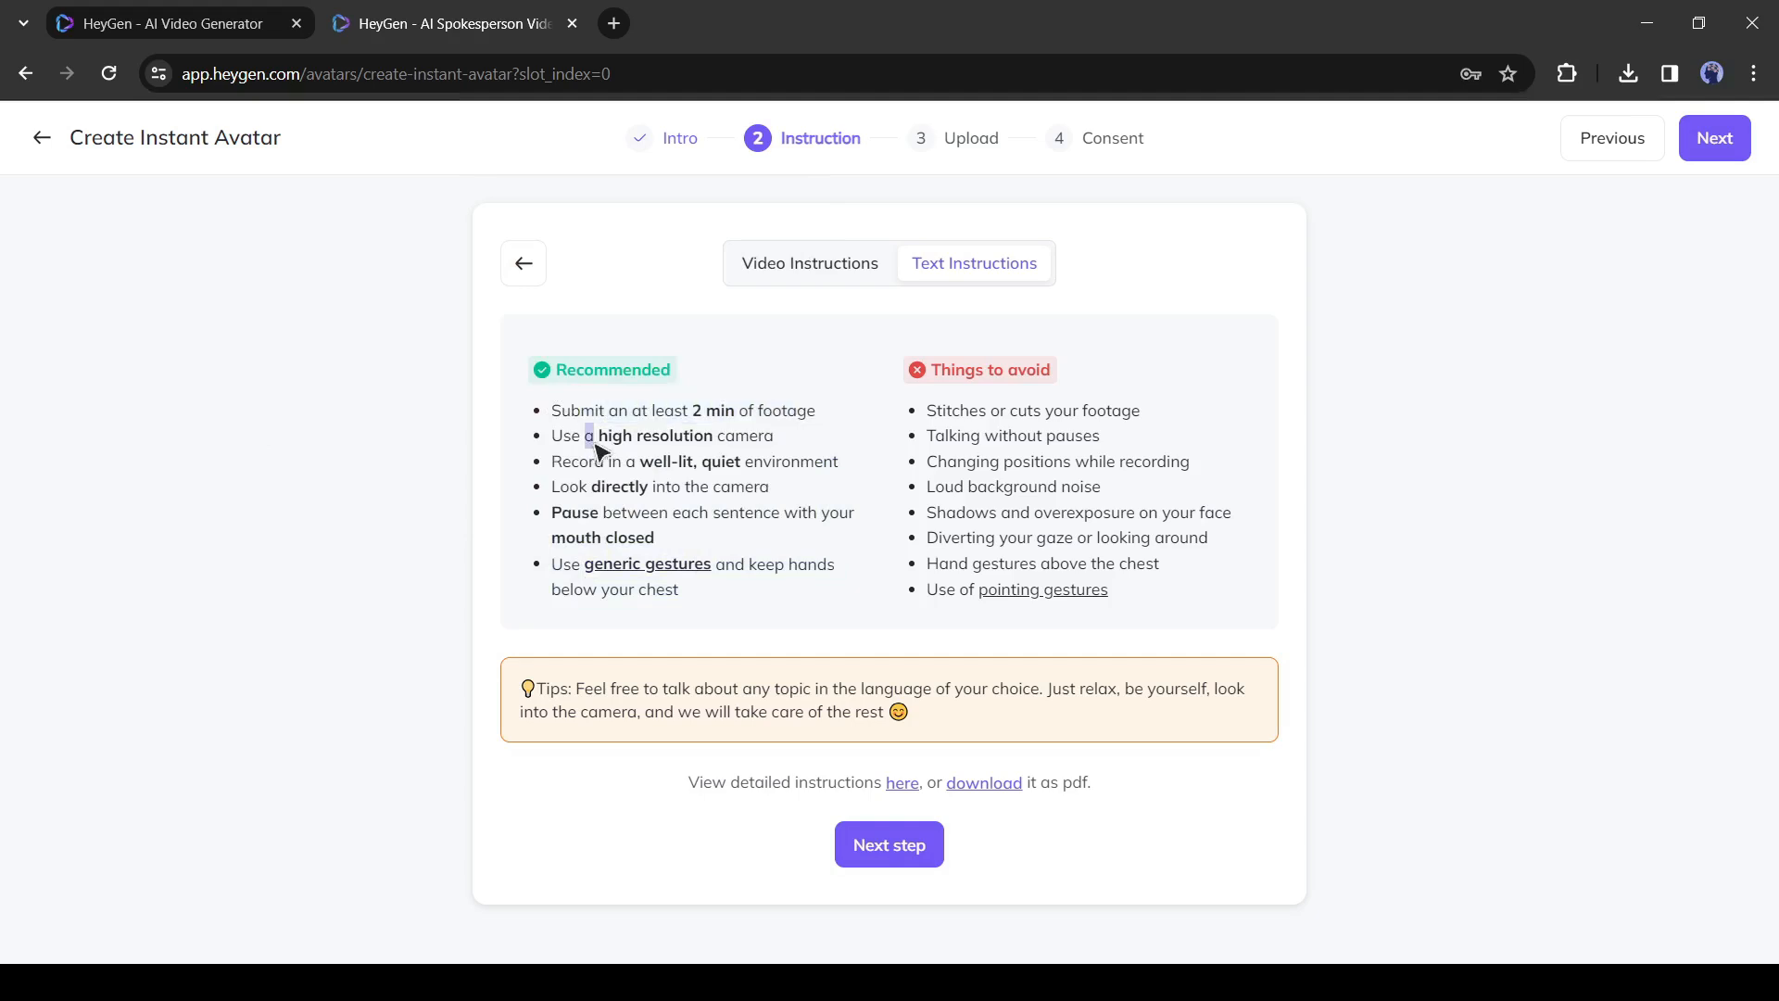
pyautogui.moveTo(627, 462); pyautogui.dragTo(740, 462)
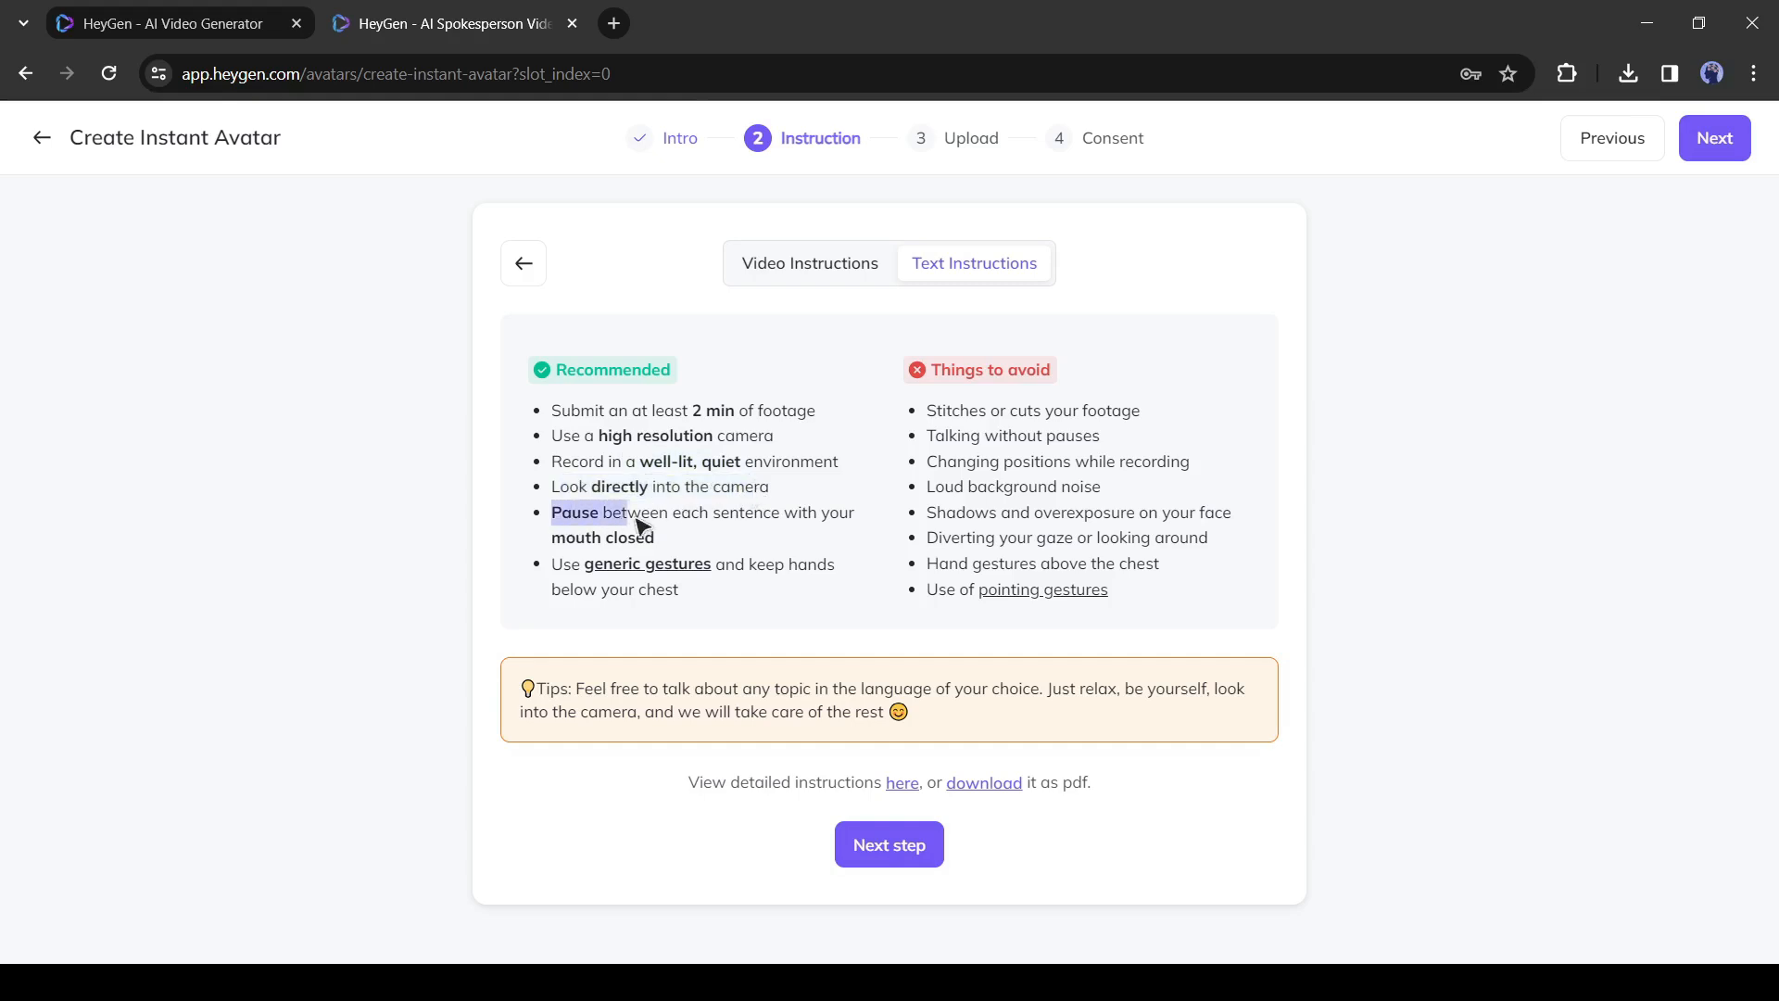
pyautogui.moveTo(551, 511); pyautogui.dragTo(654, 538)
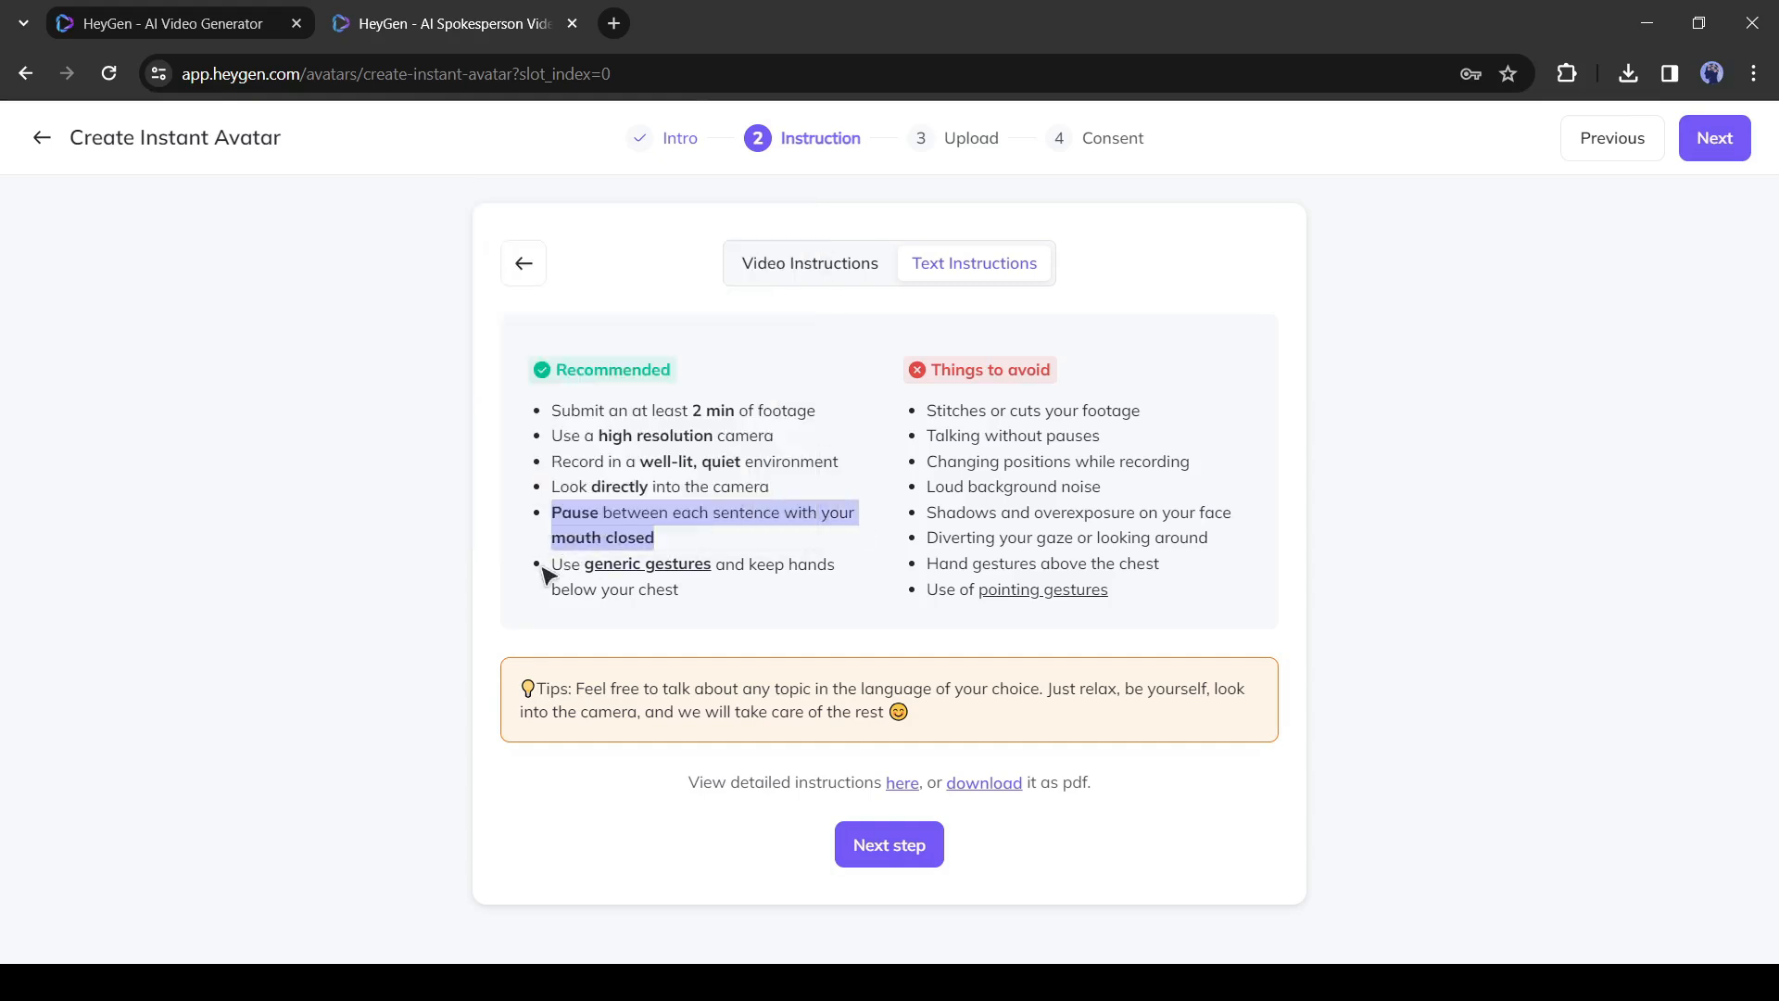
pyautogui.moveTo(626, 571)
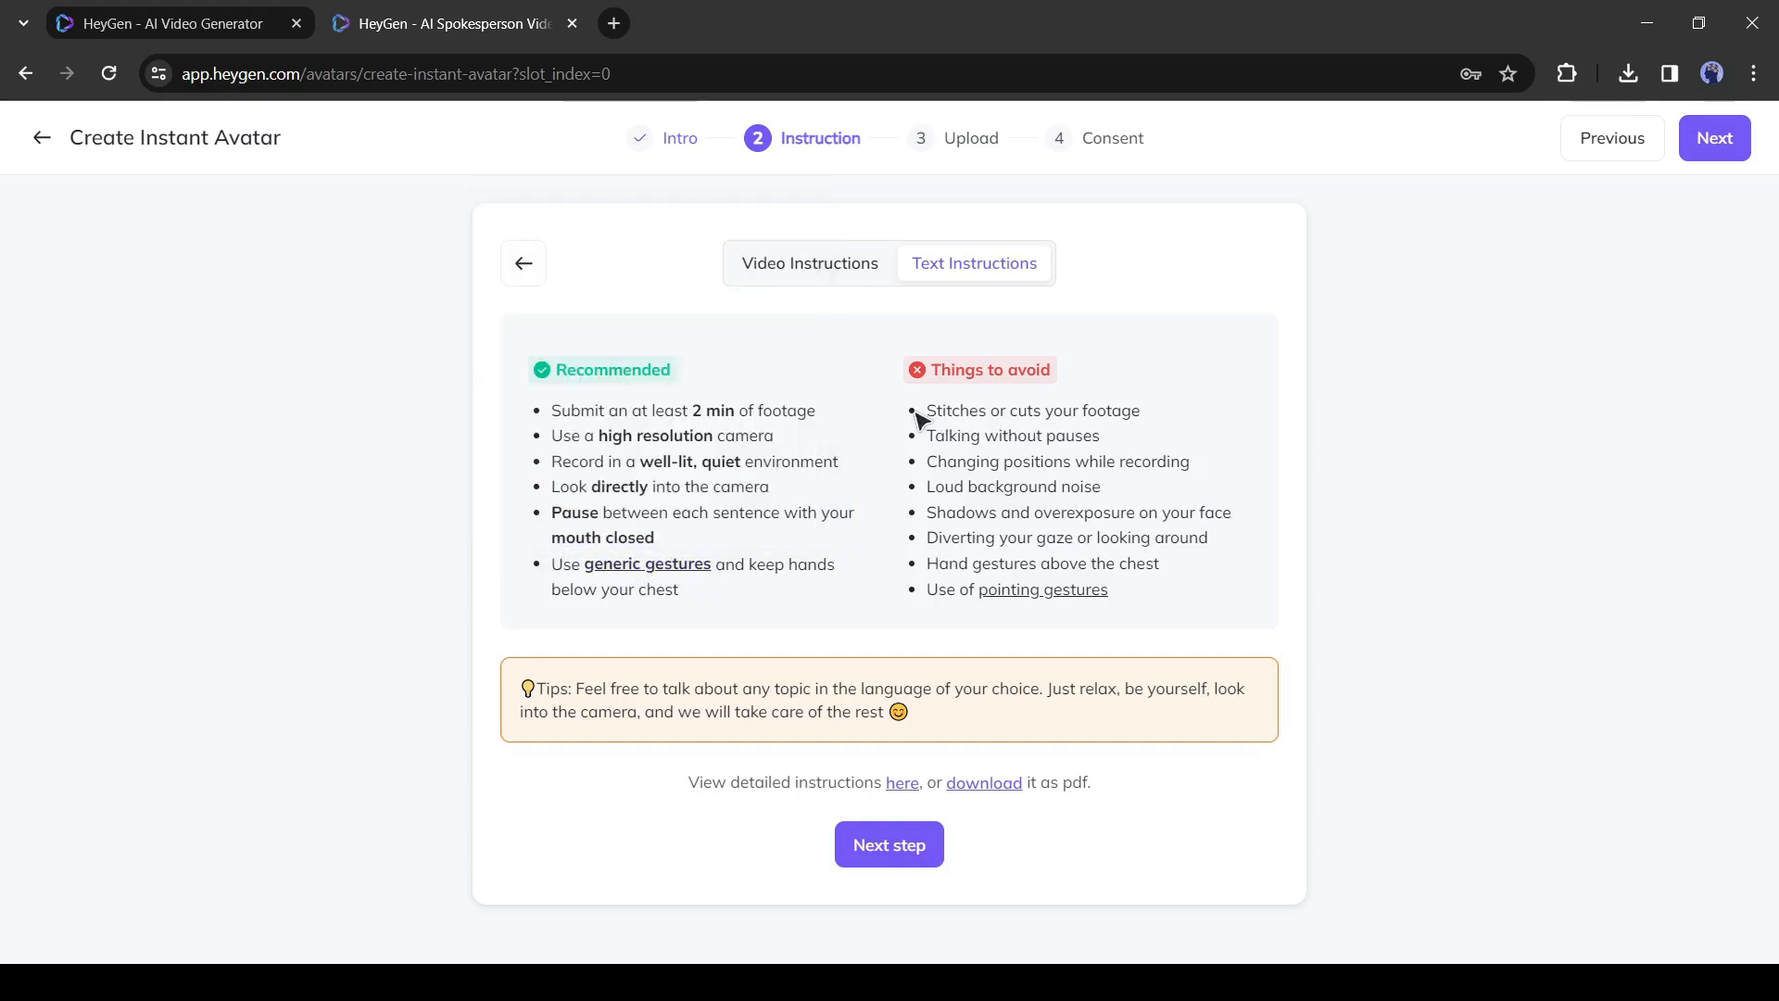
# Highlight the background noise, shadows and gaze warnings, view pointing-gesture examples, then switch to Video Instructions
pyautogui.moveTo(925, 410); pyautogui.dragTo(1129, 461)
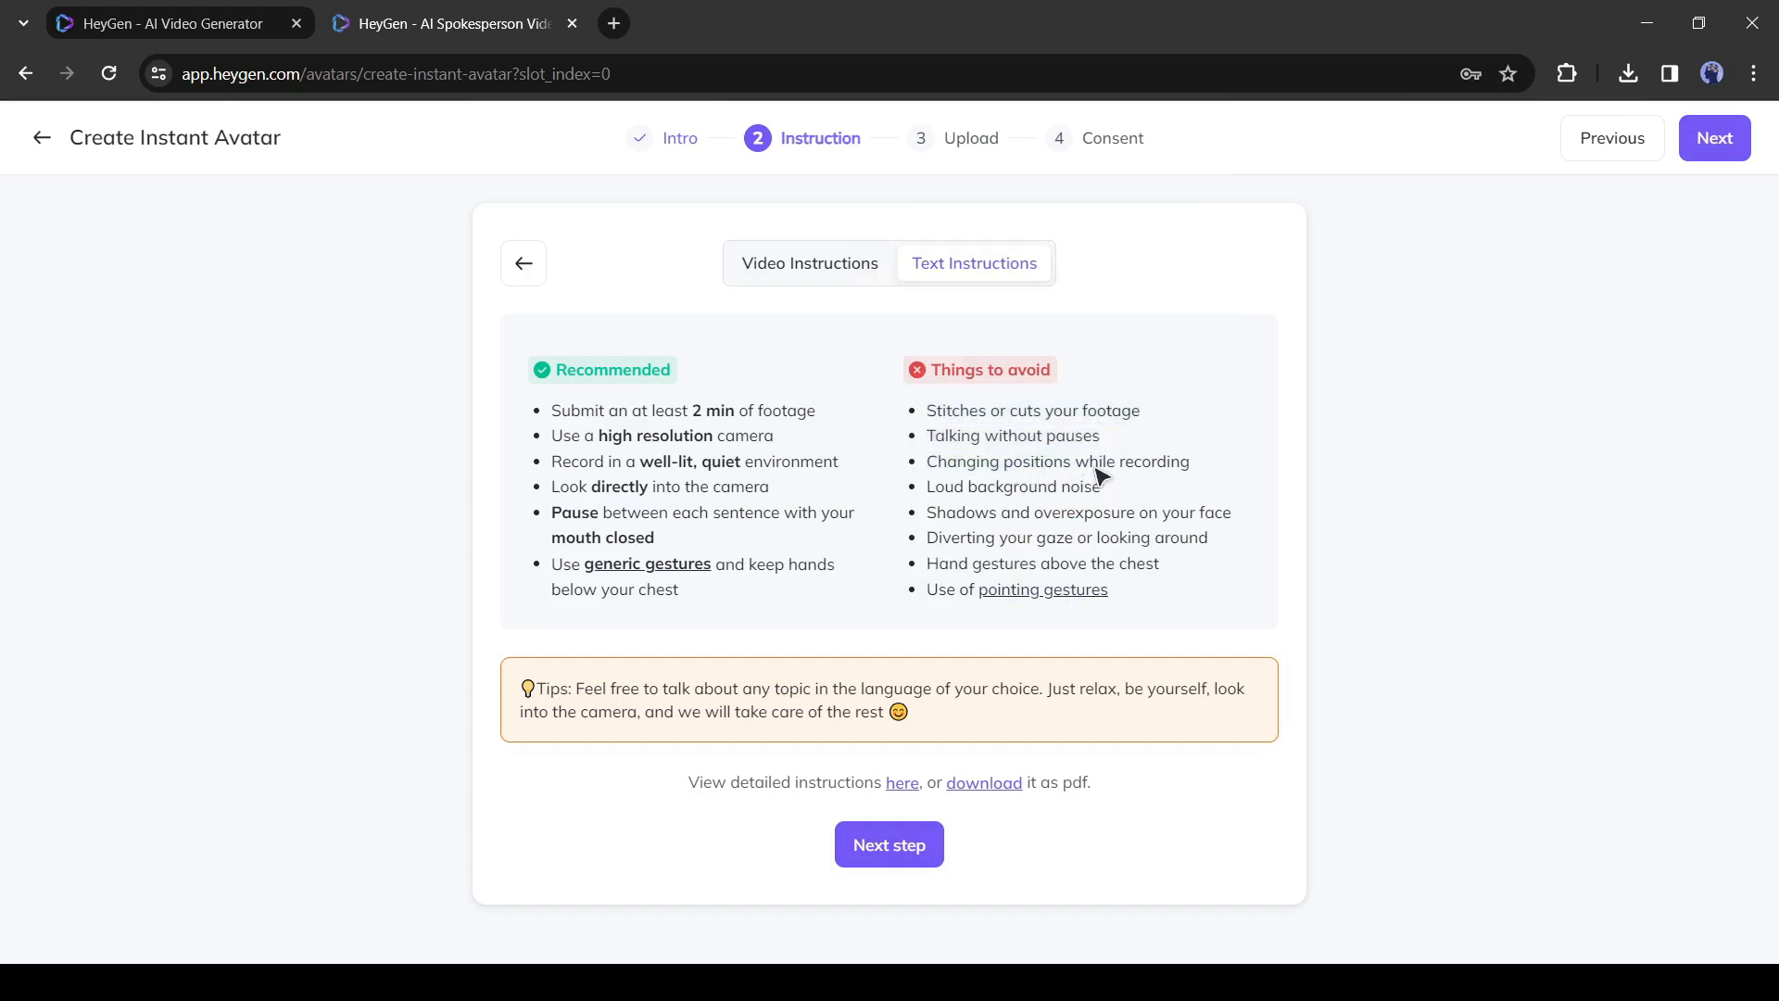
pyautogui.doubleClick(1008, 485)
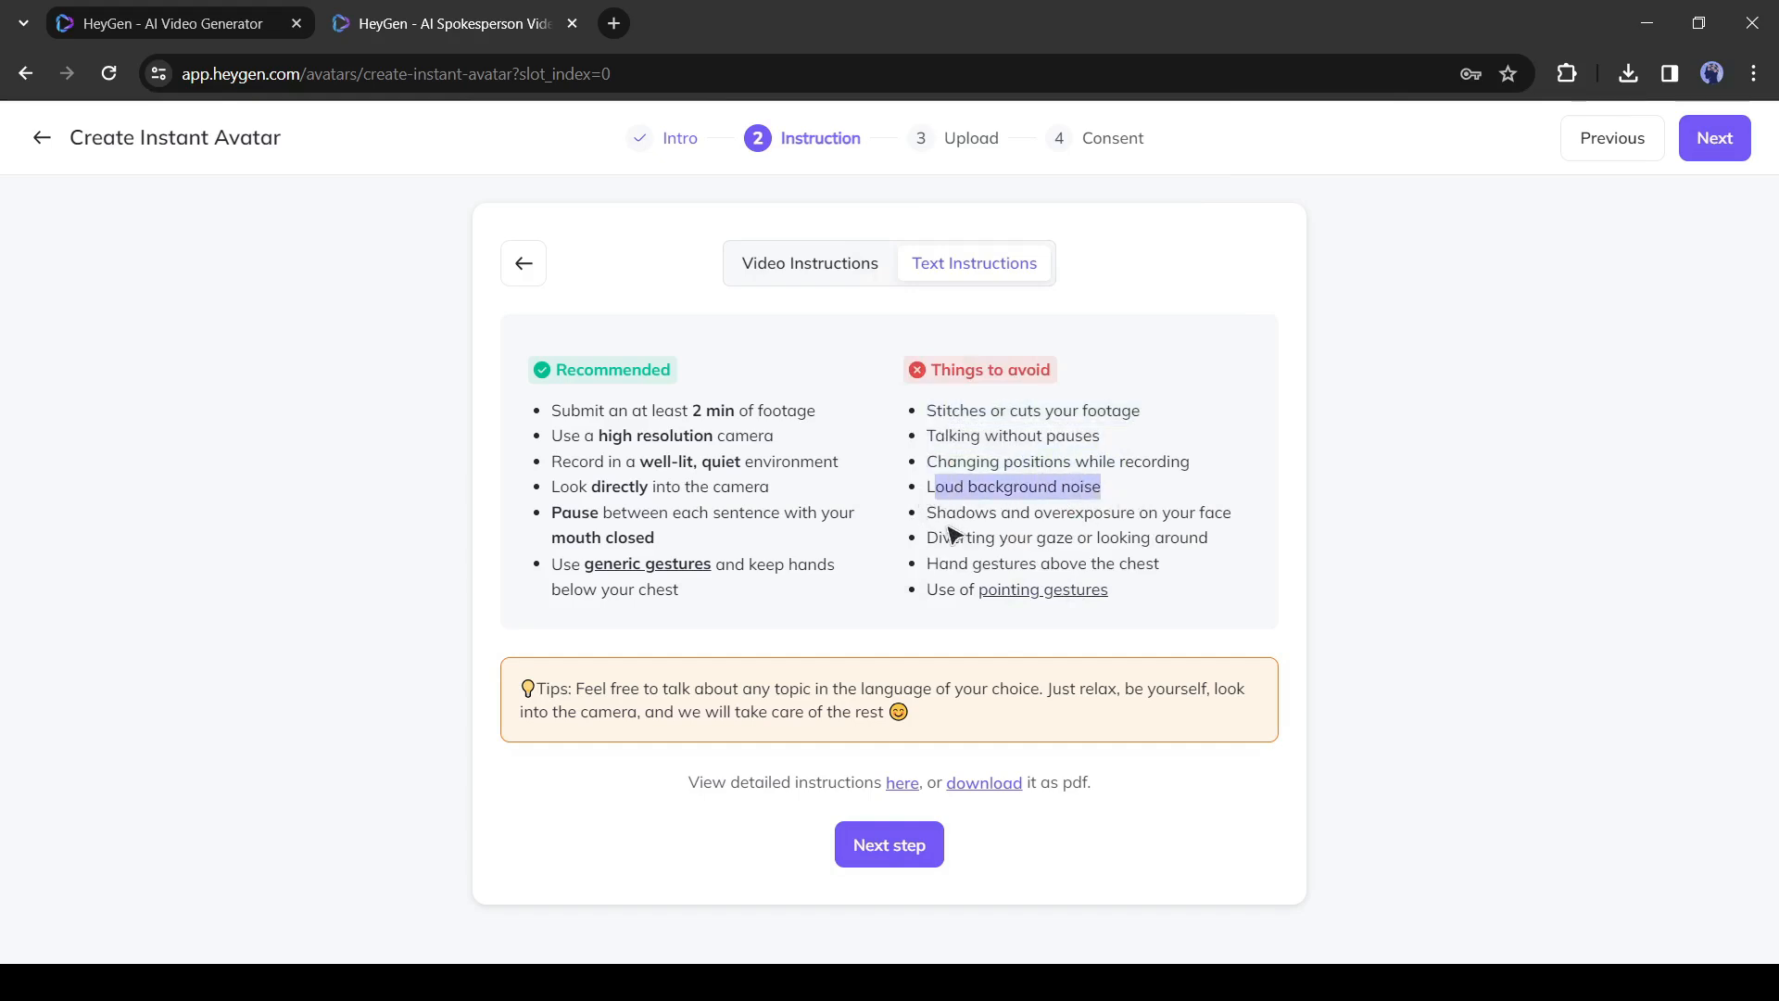
pyautogui.moveTo(927, 511); pyautogui.dragTo(1209, 537)
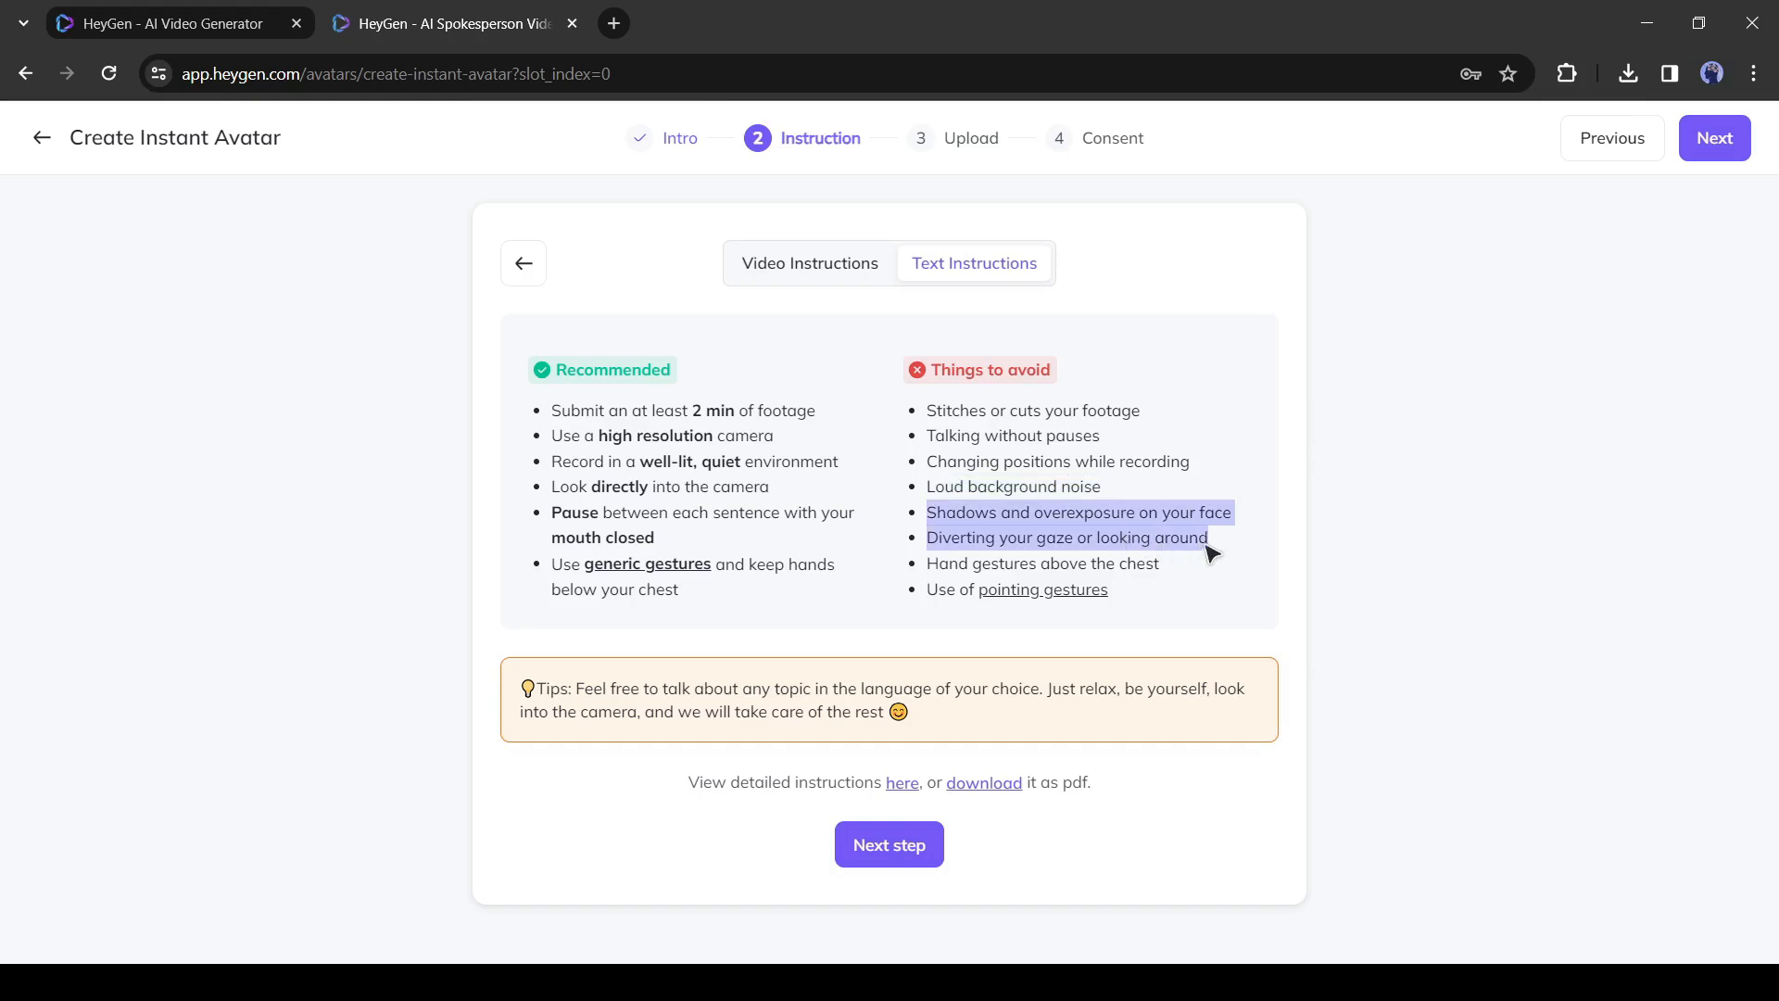
pyautogui.click(1042, 590)
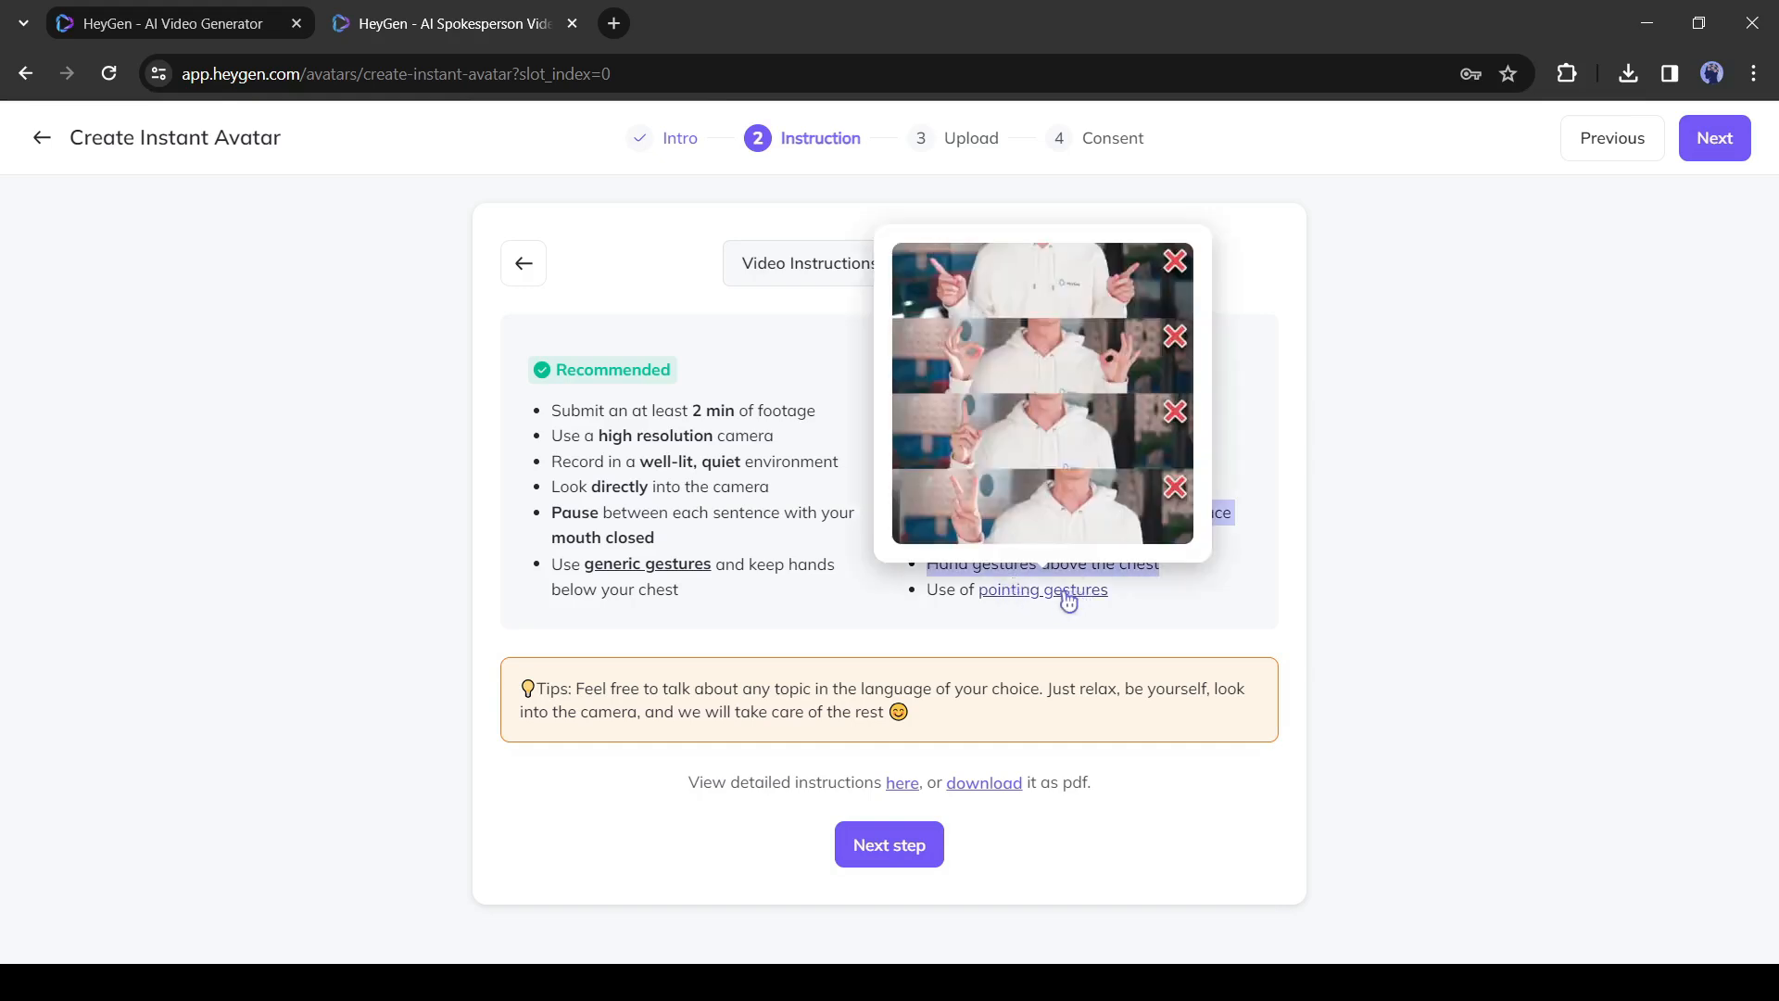
pyautogui.moveTo(1038, 584)
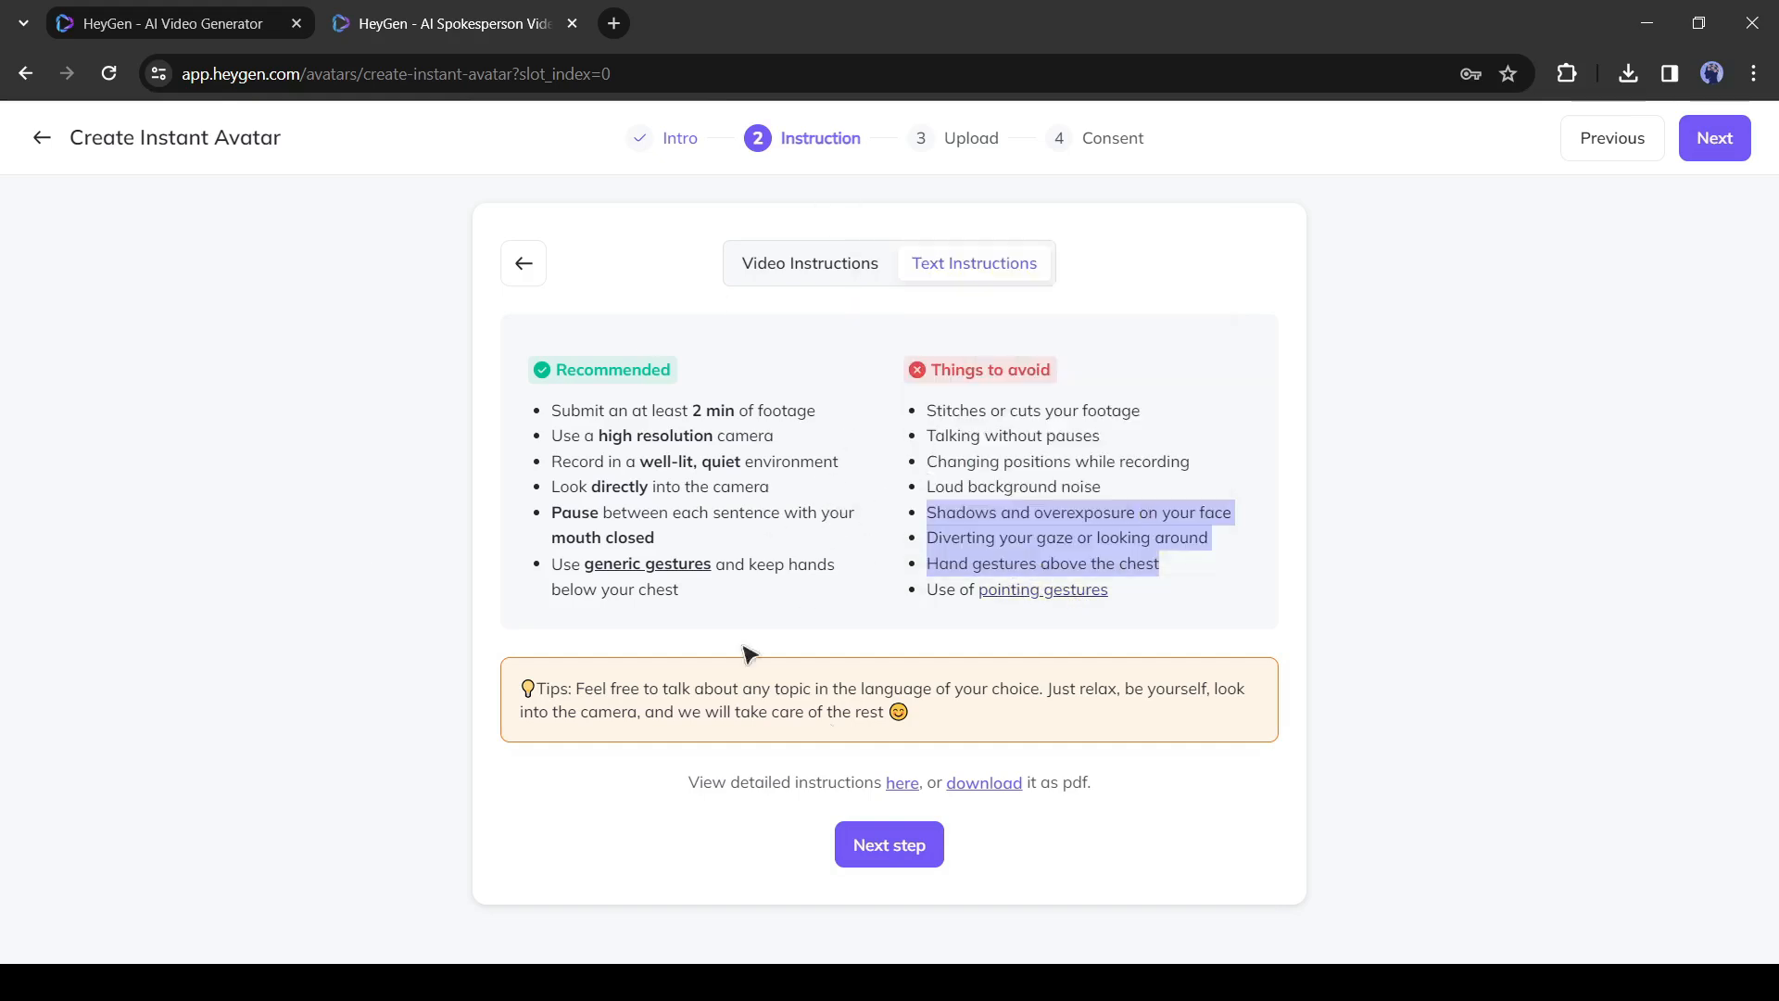
pyautogui.click(808, 263)
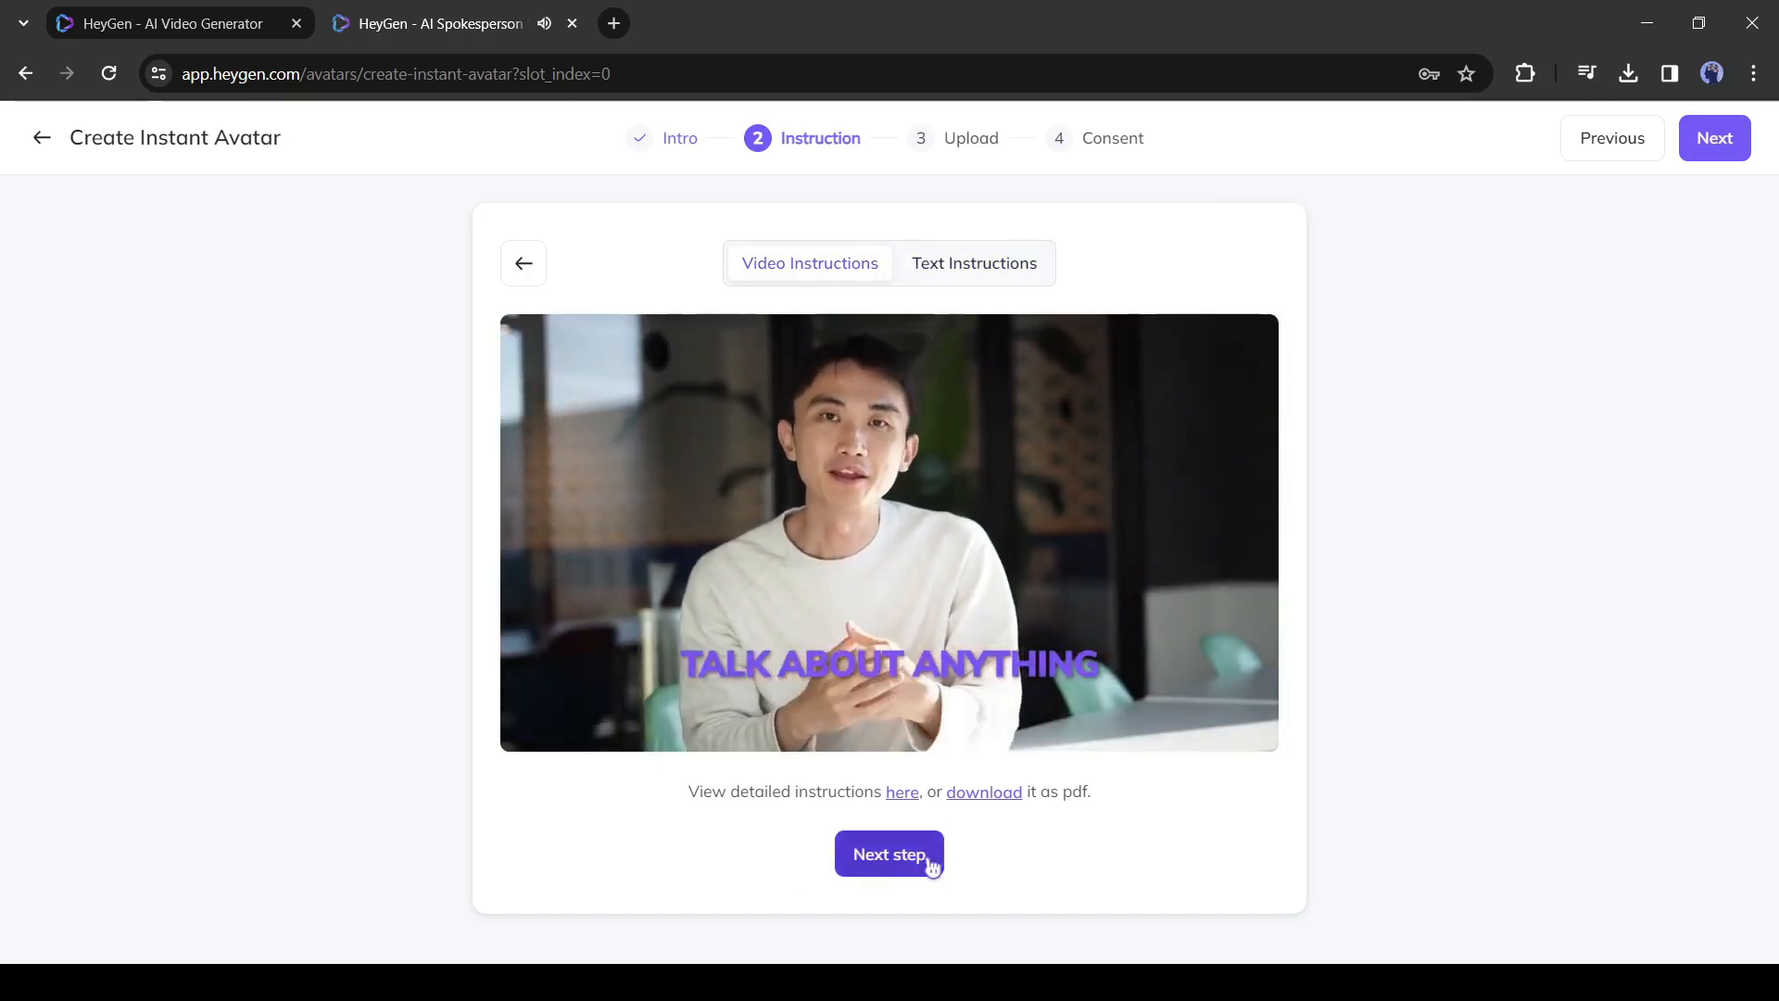
# Choose Upload Footage and pick the 2:26 presenter video from local files
pyautogui.click(890, 852)
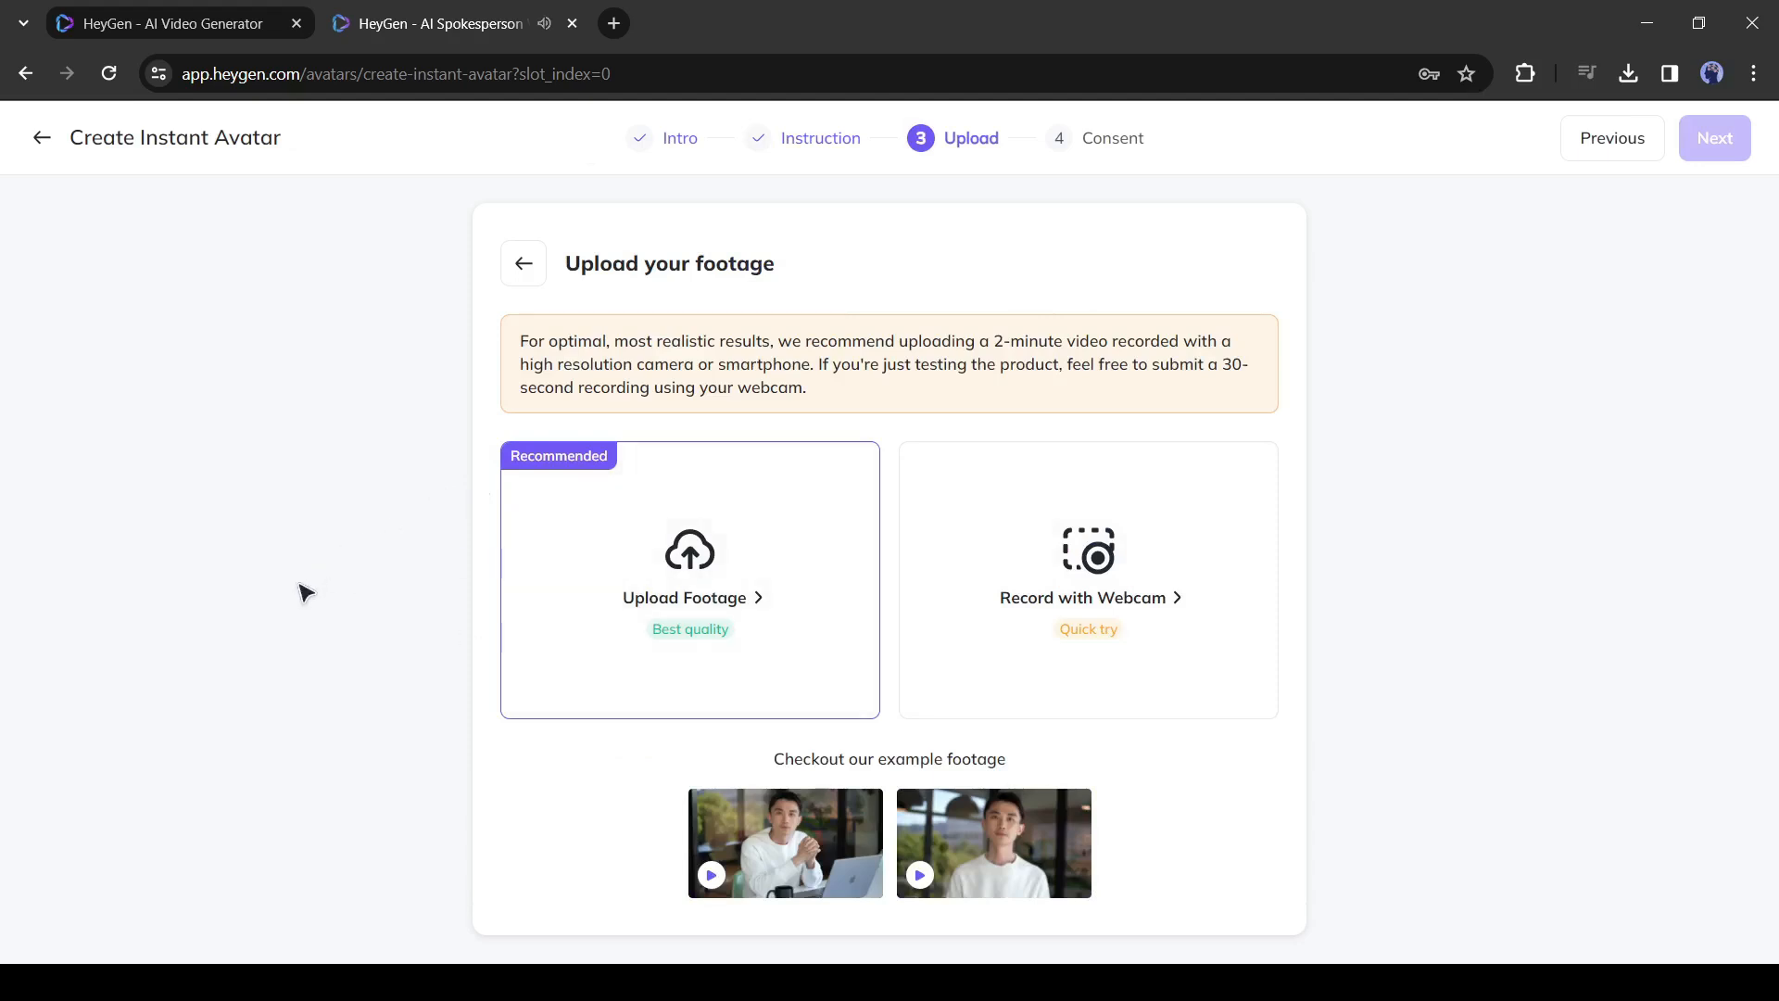
pyautogui.moveTo(734, 582)
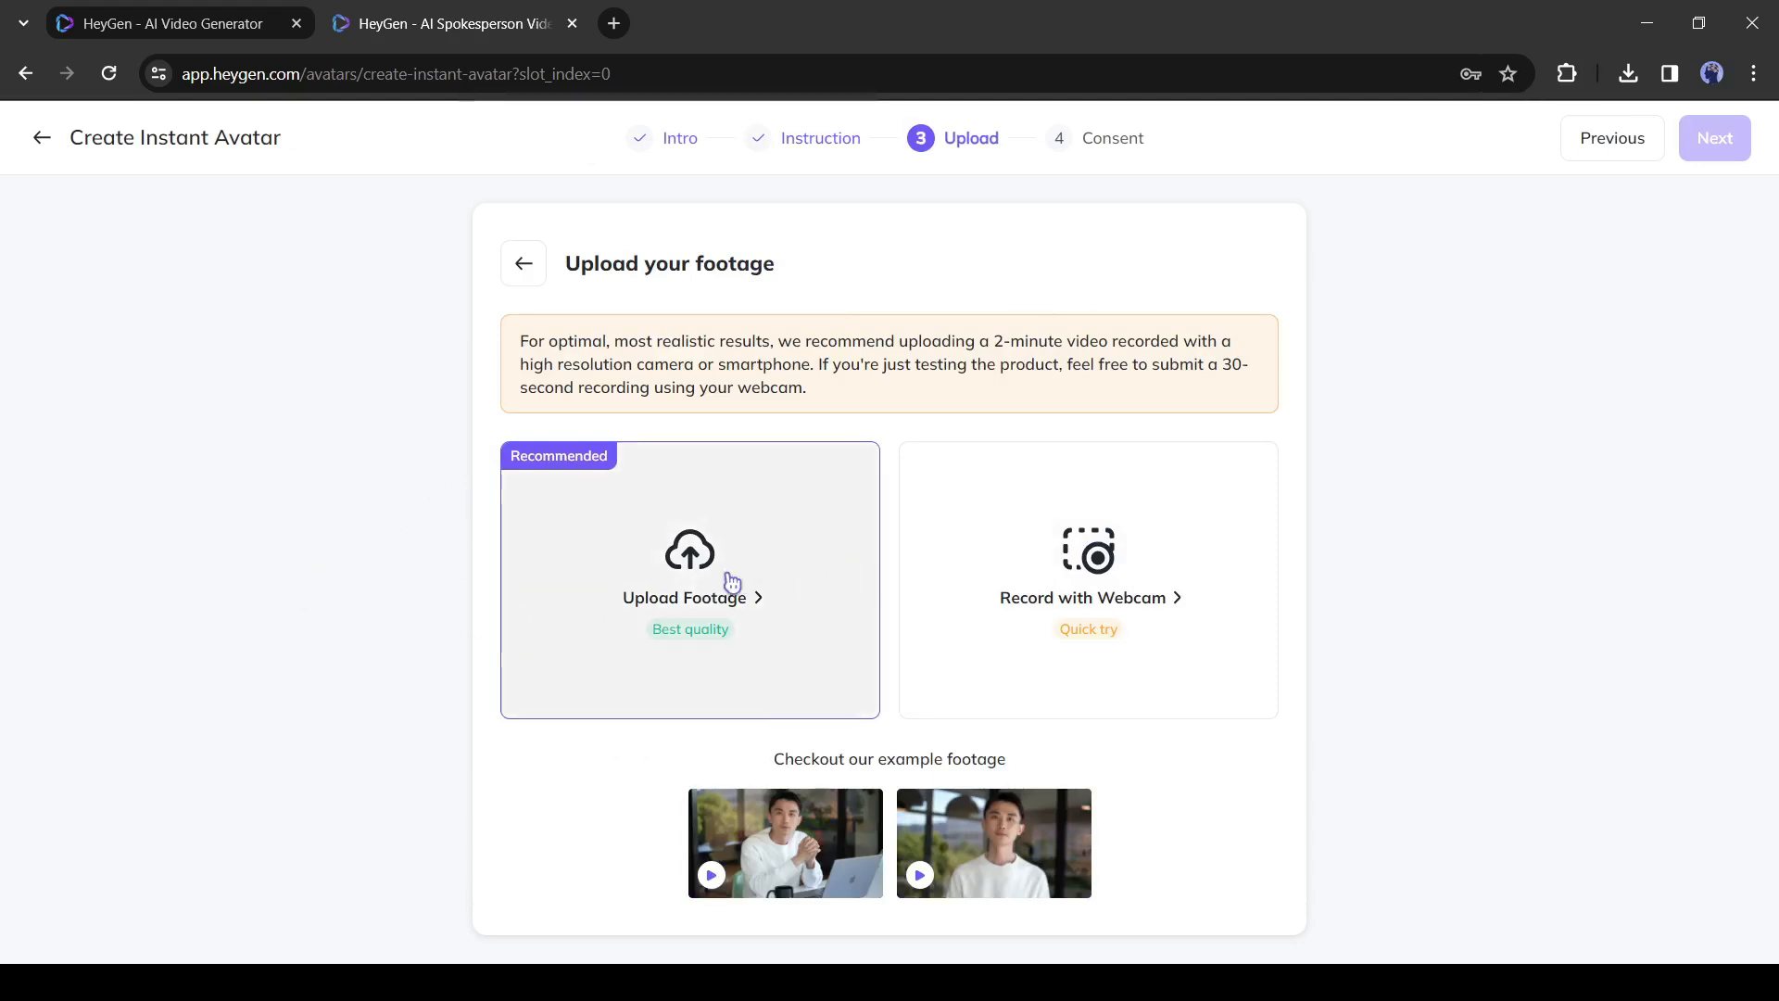
pyautogui.moveTo(1138, 604)
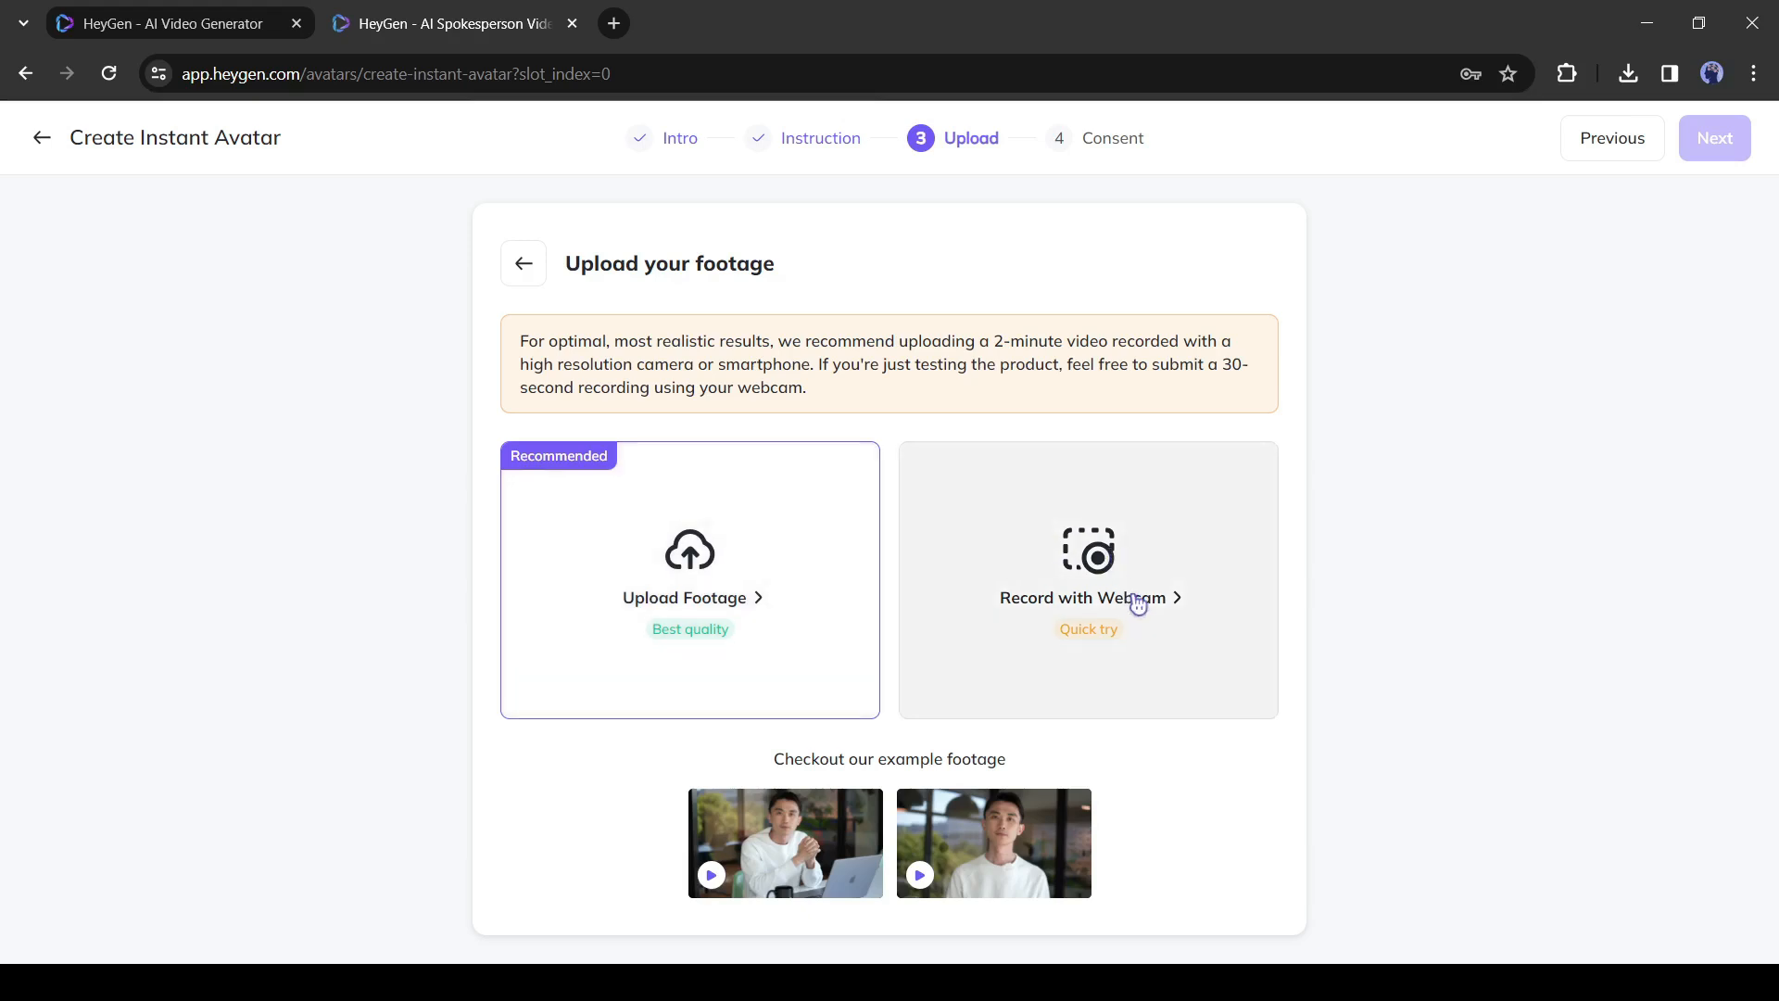
pyautogui.moveTo(1197, 564)
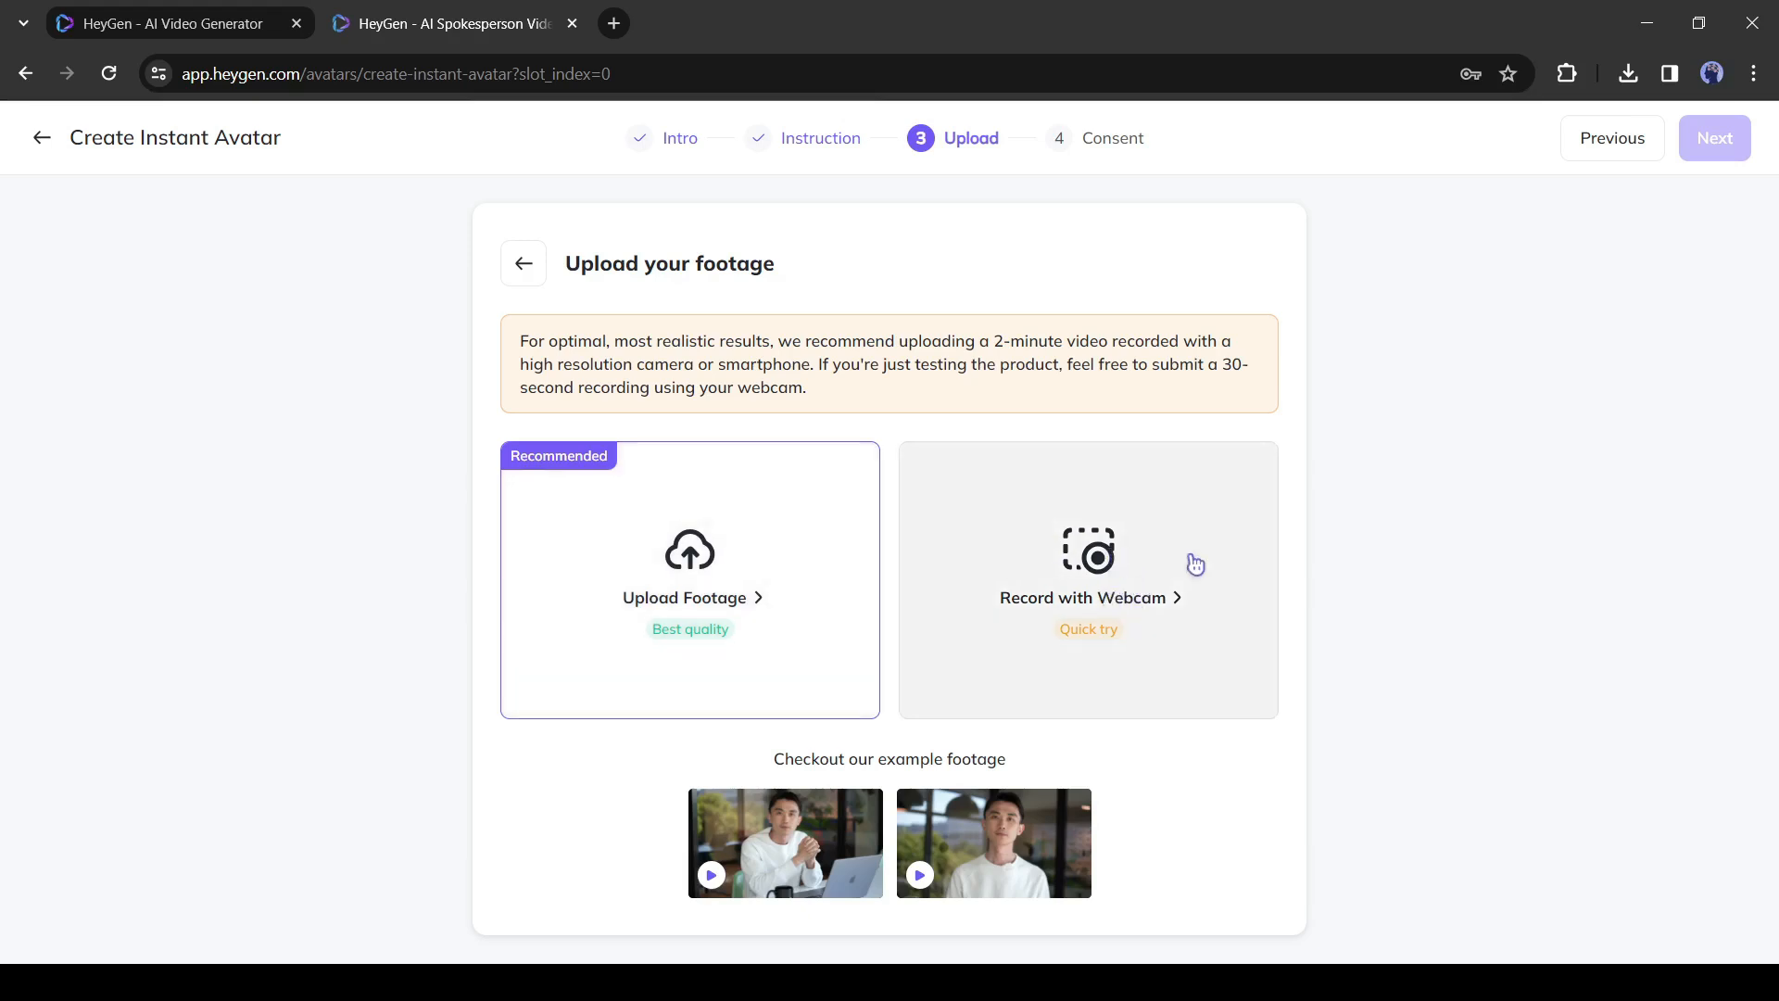
pyautogui.moveTo(1112, 497)
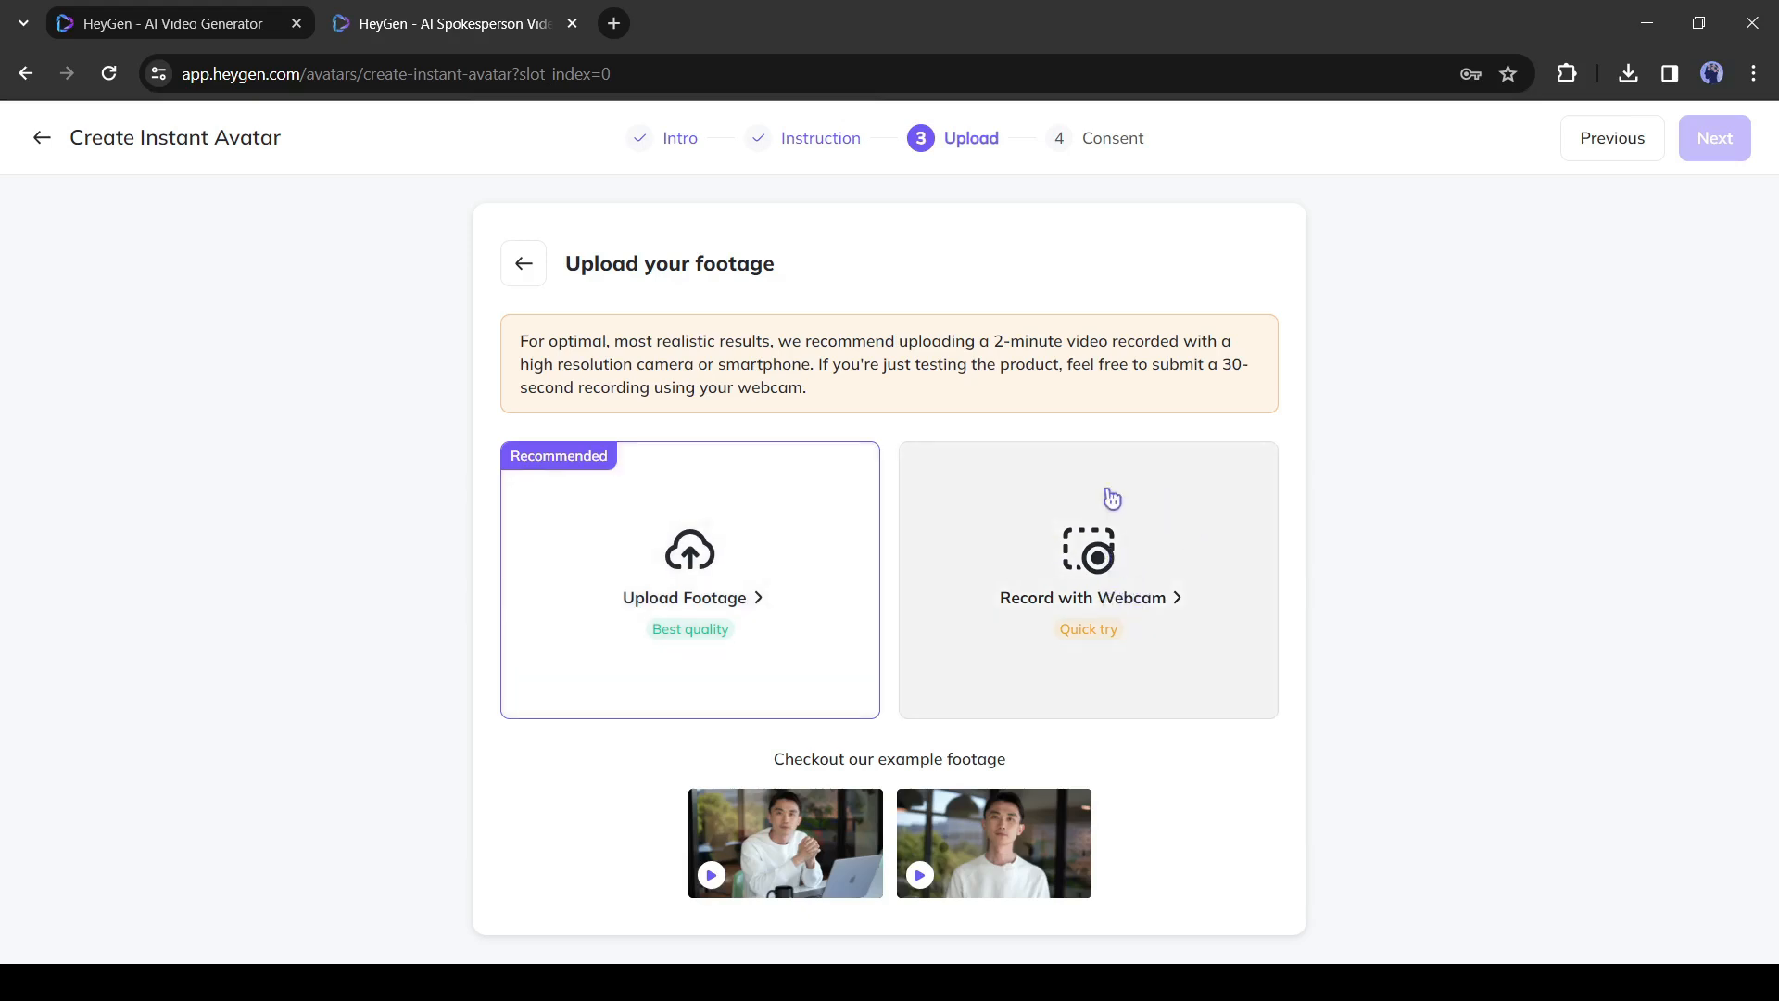
pyautogui.moveTo(753, 678)
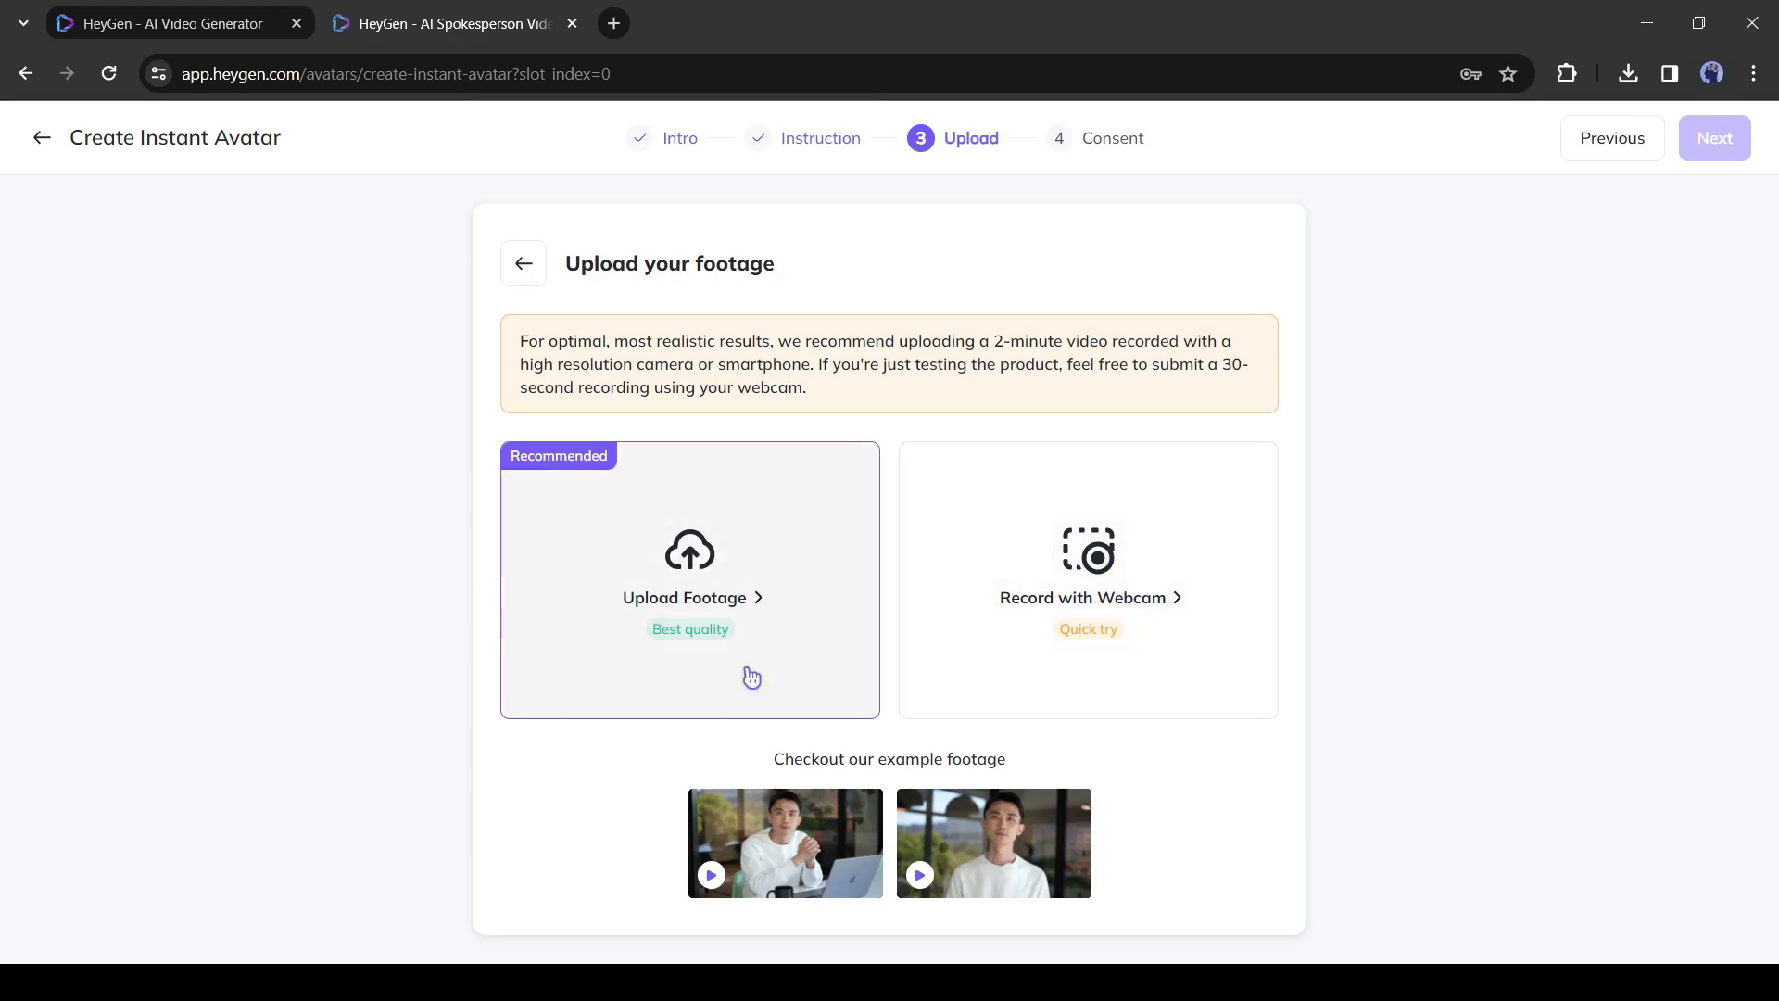
pyautogui.moveTo(747, 604)
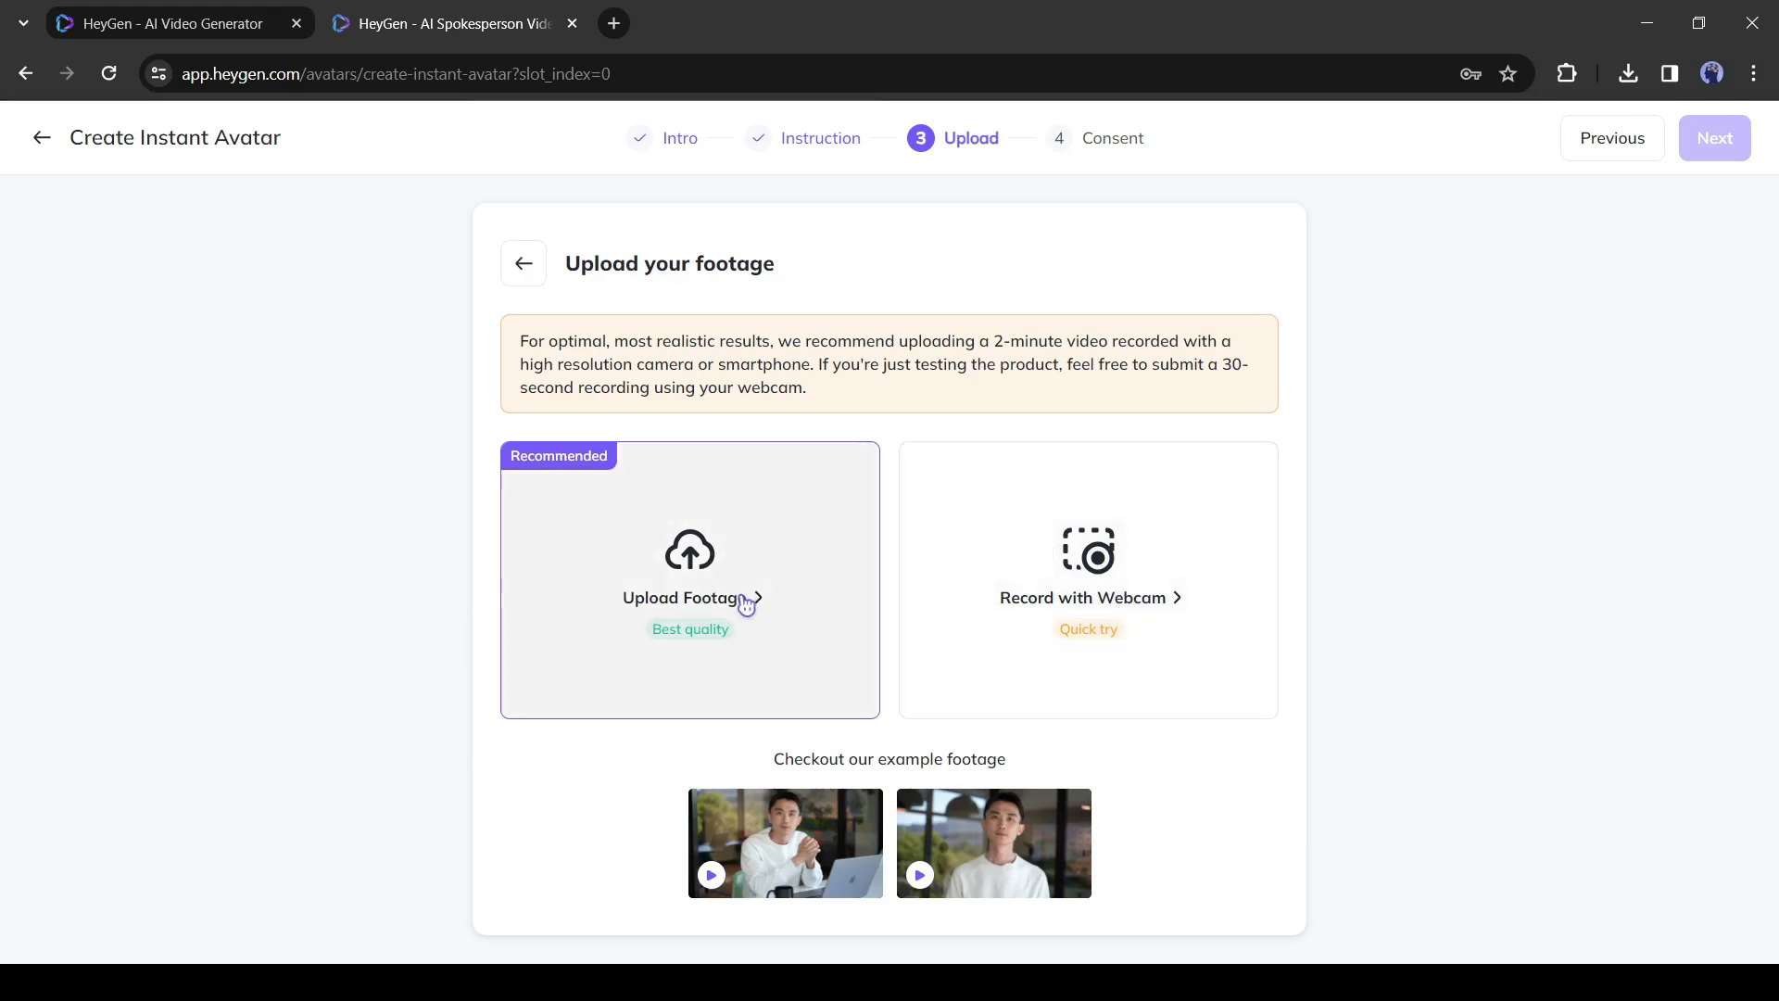
pyautogui.click(678, 597)
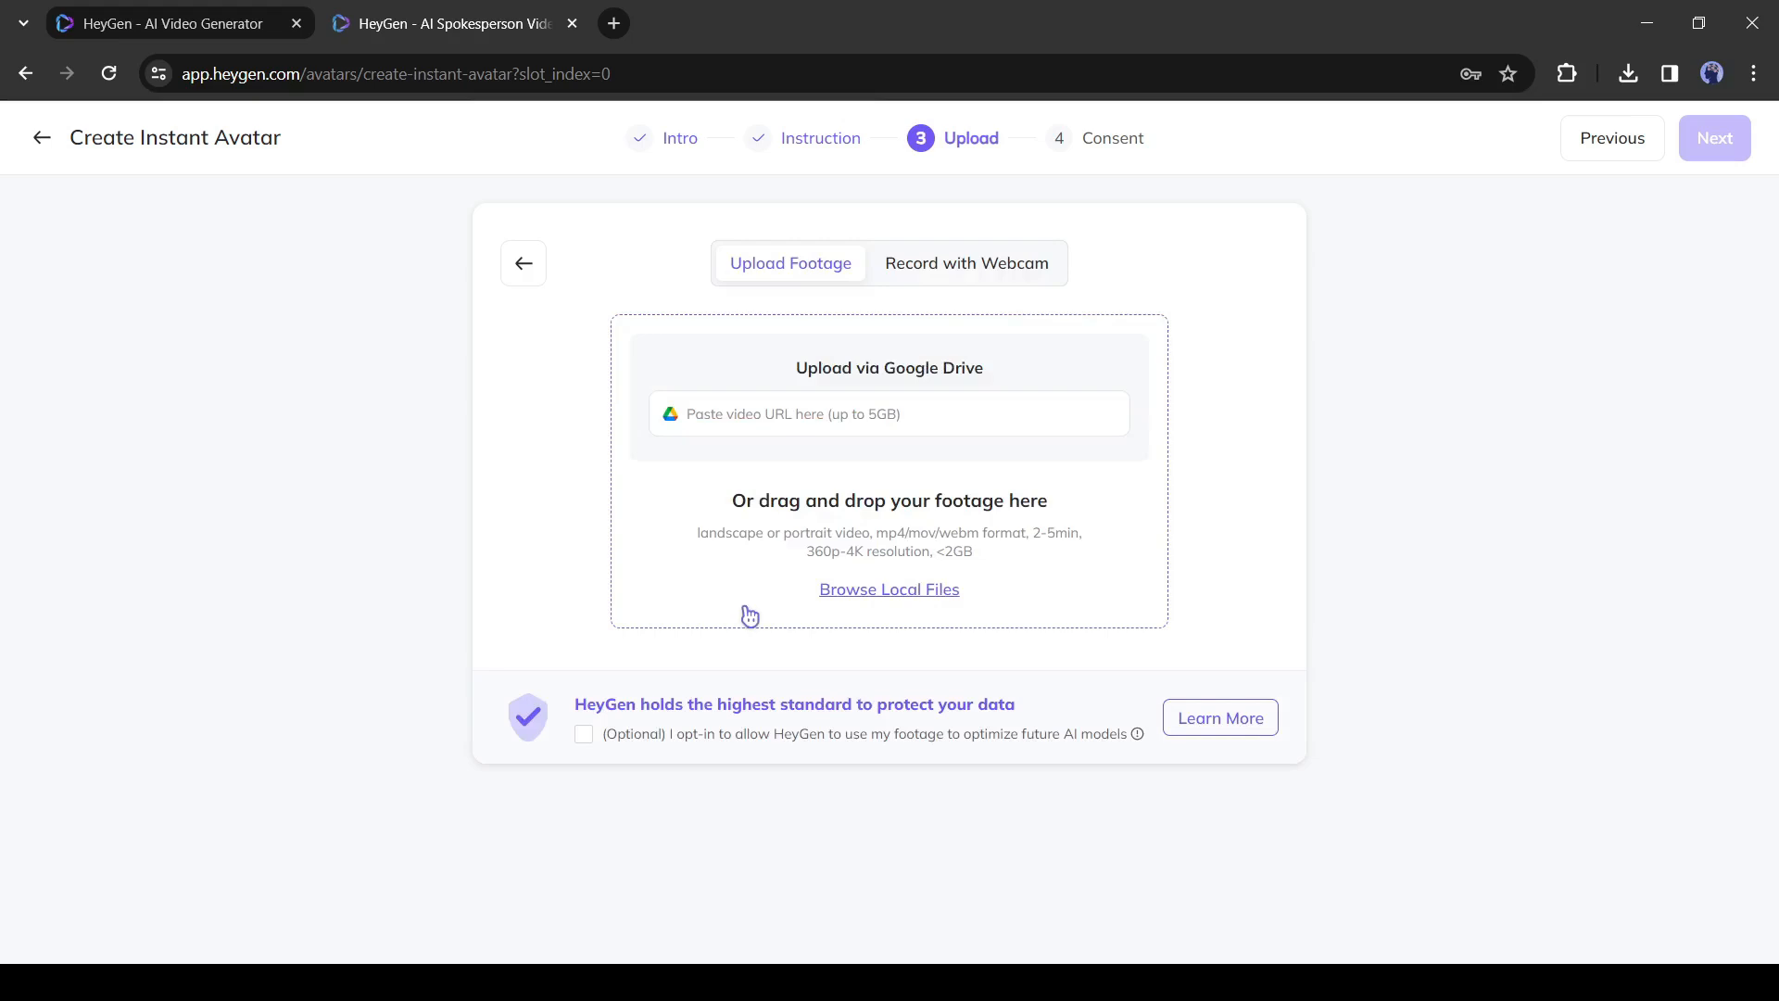
pyautogui.click(890, 413)
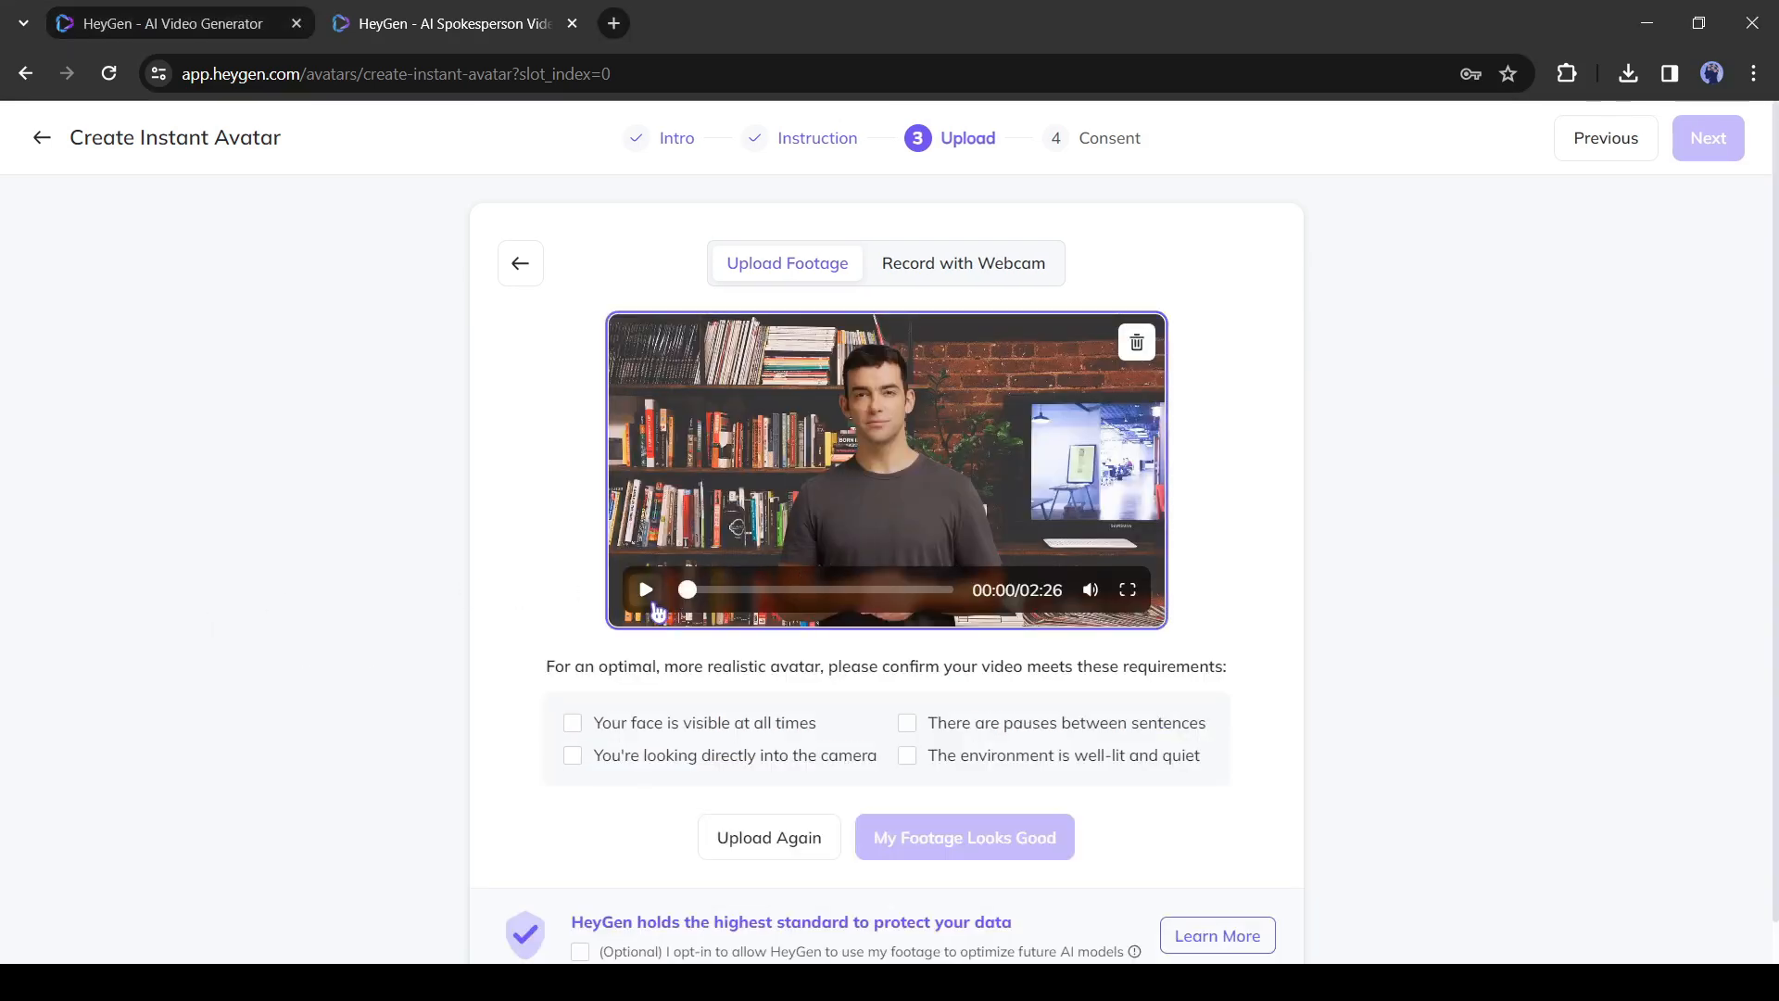
# Play back the footage, tick the requirement checkboxes and continue to the consent step
pyautogui.click(645, 589)
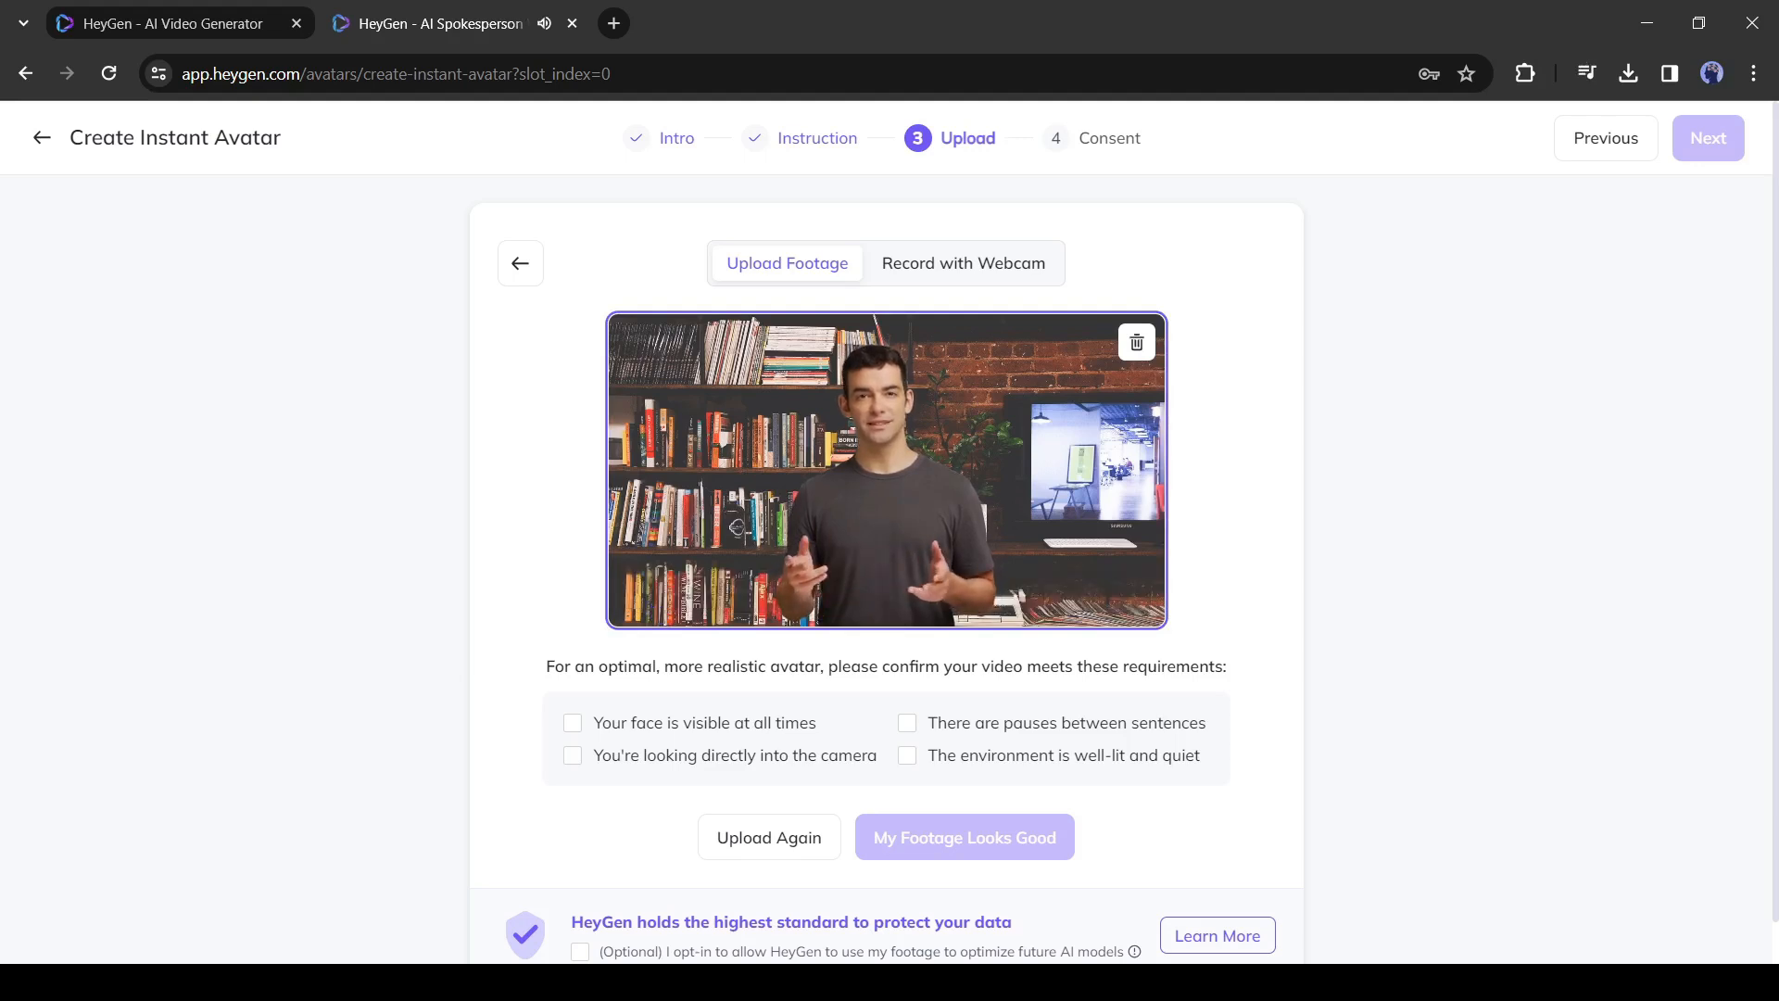
pyautogui.click(572, 723)
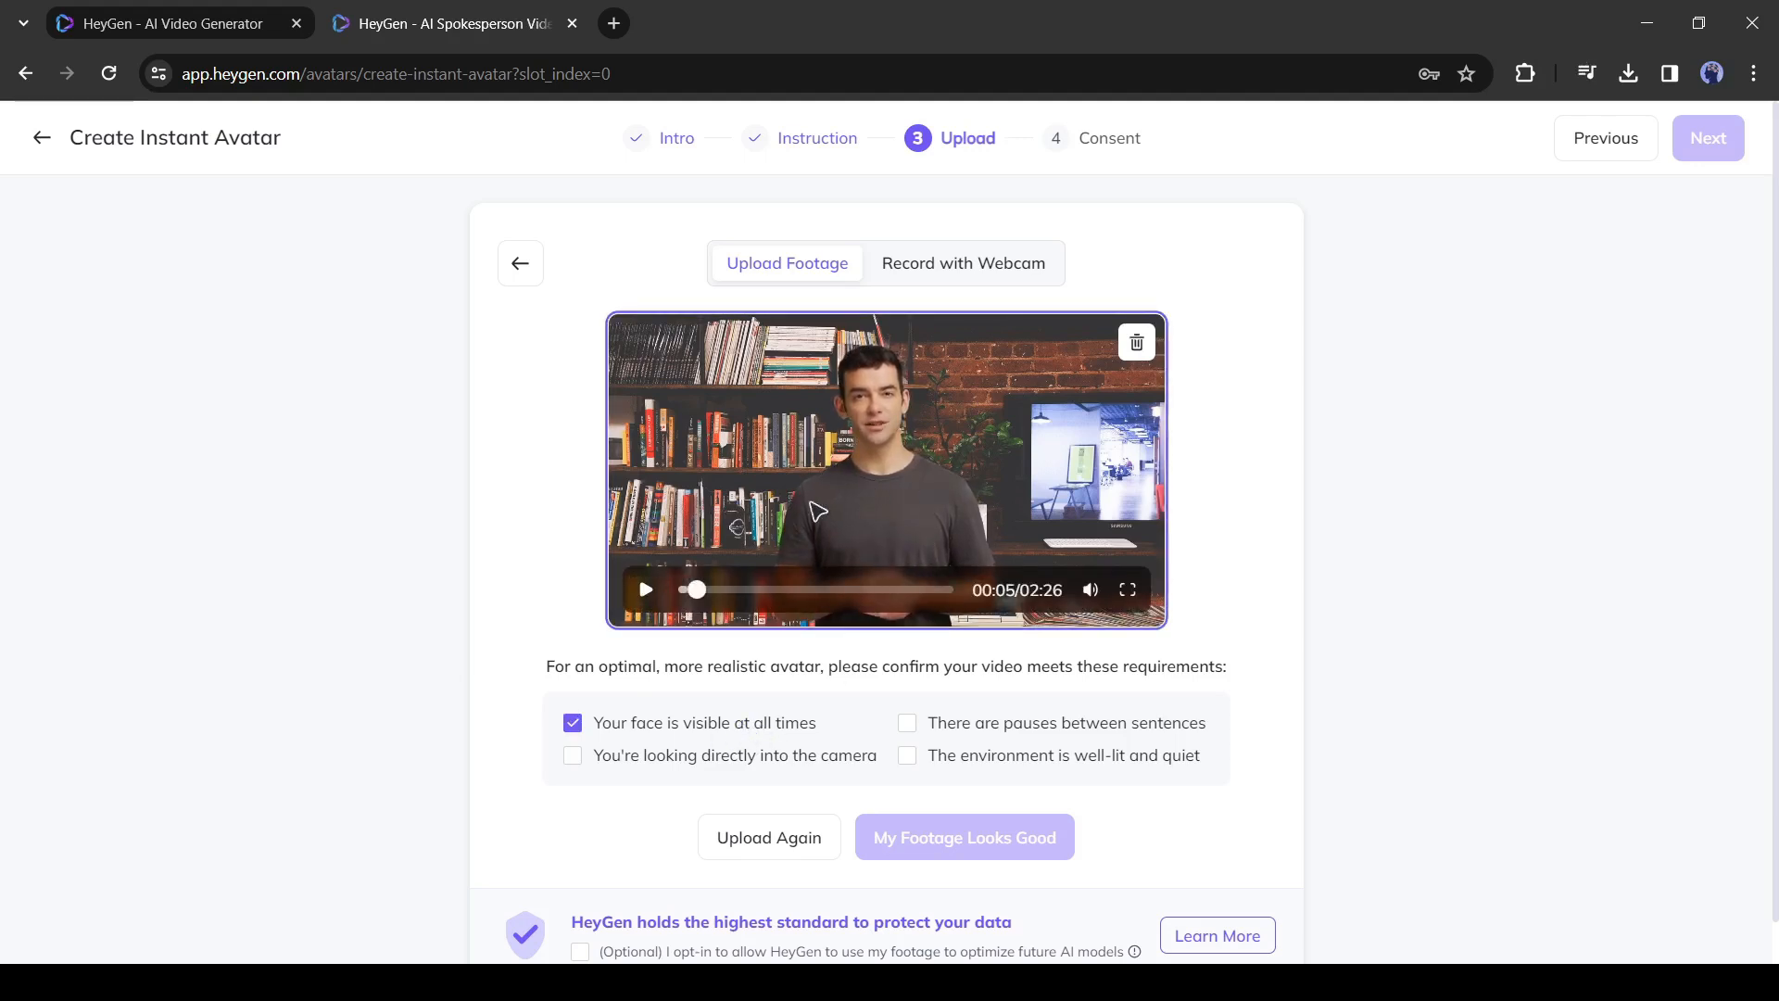
pyautogui.click(572, 756)
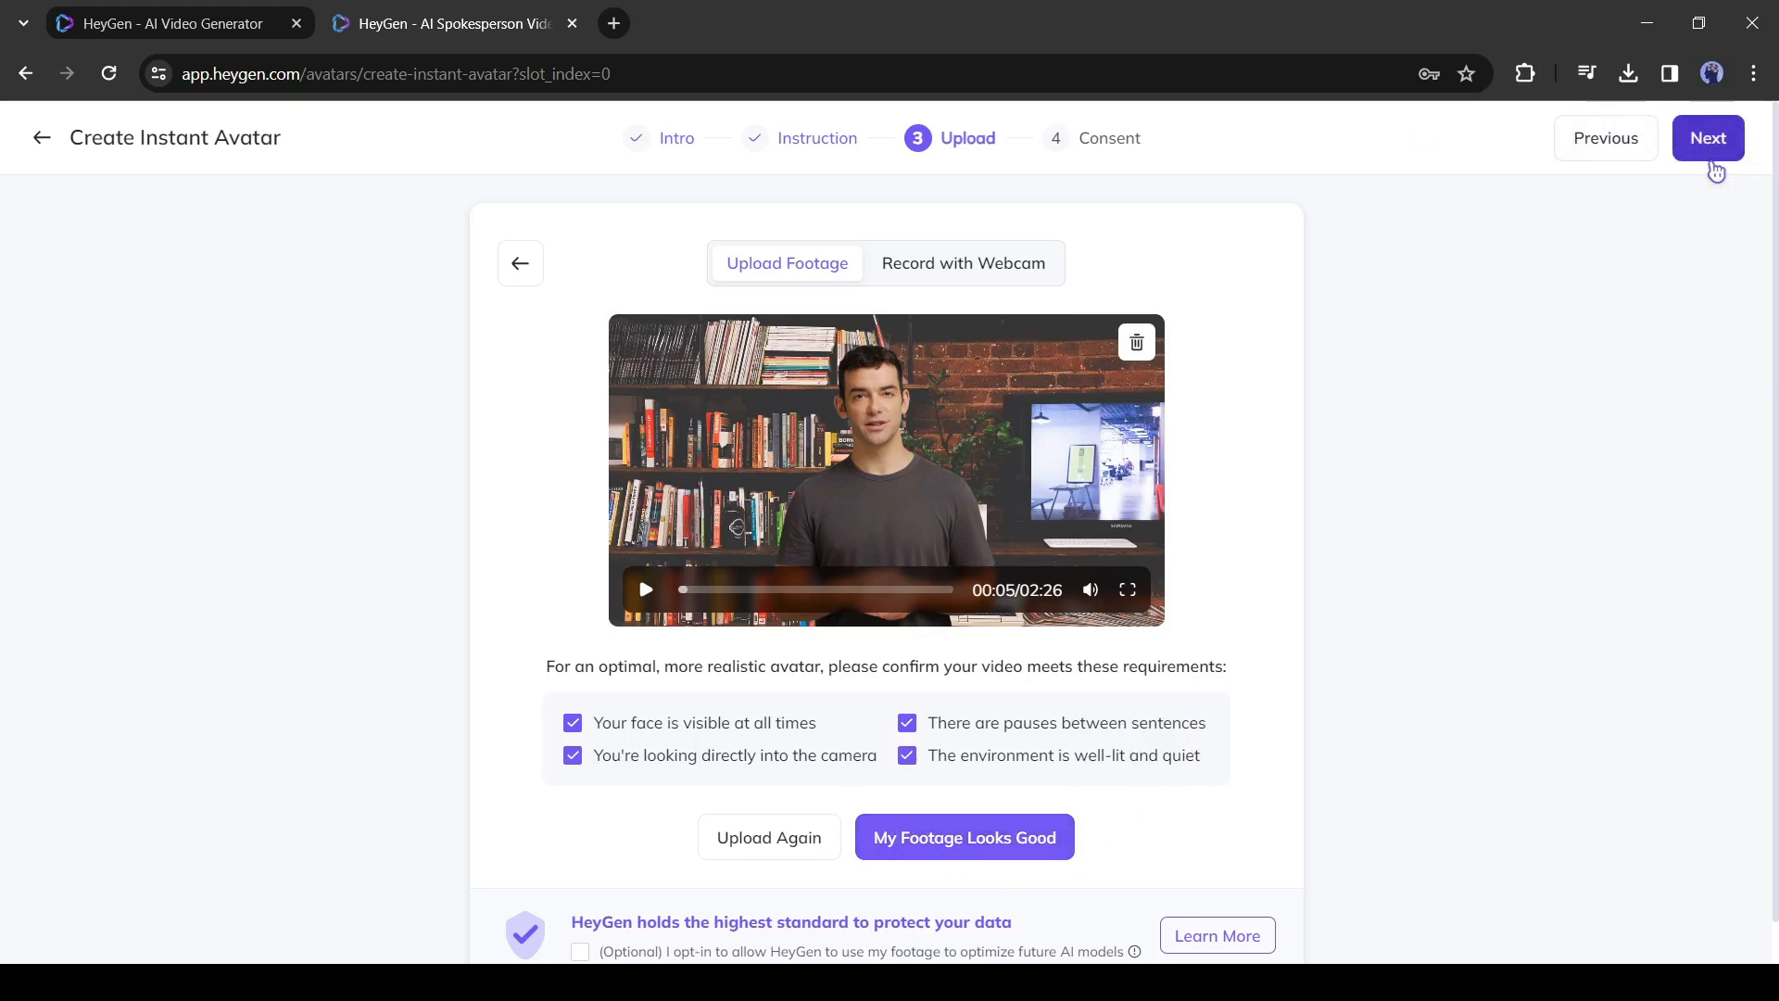
pyautogui.click(1709, 137)
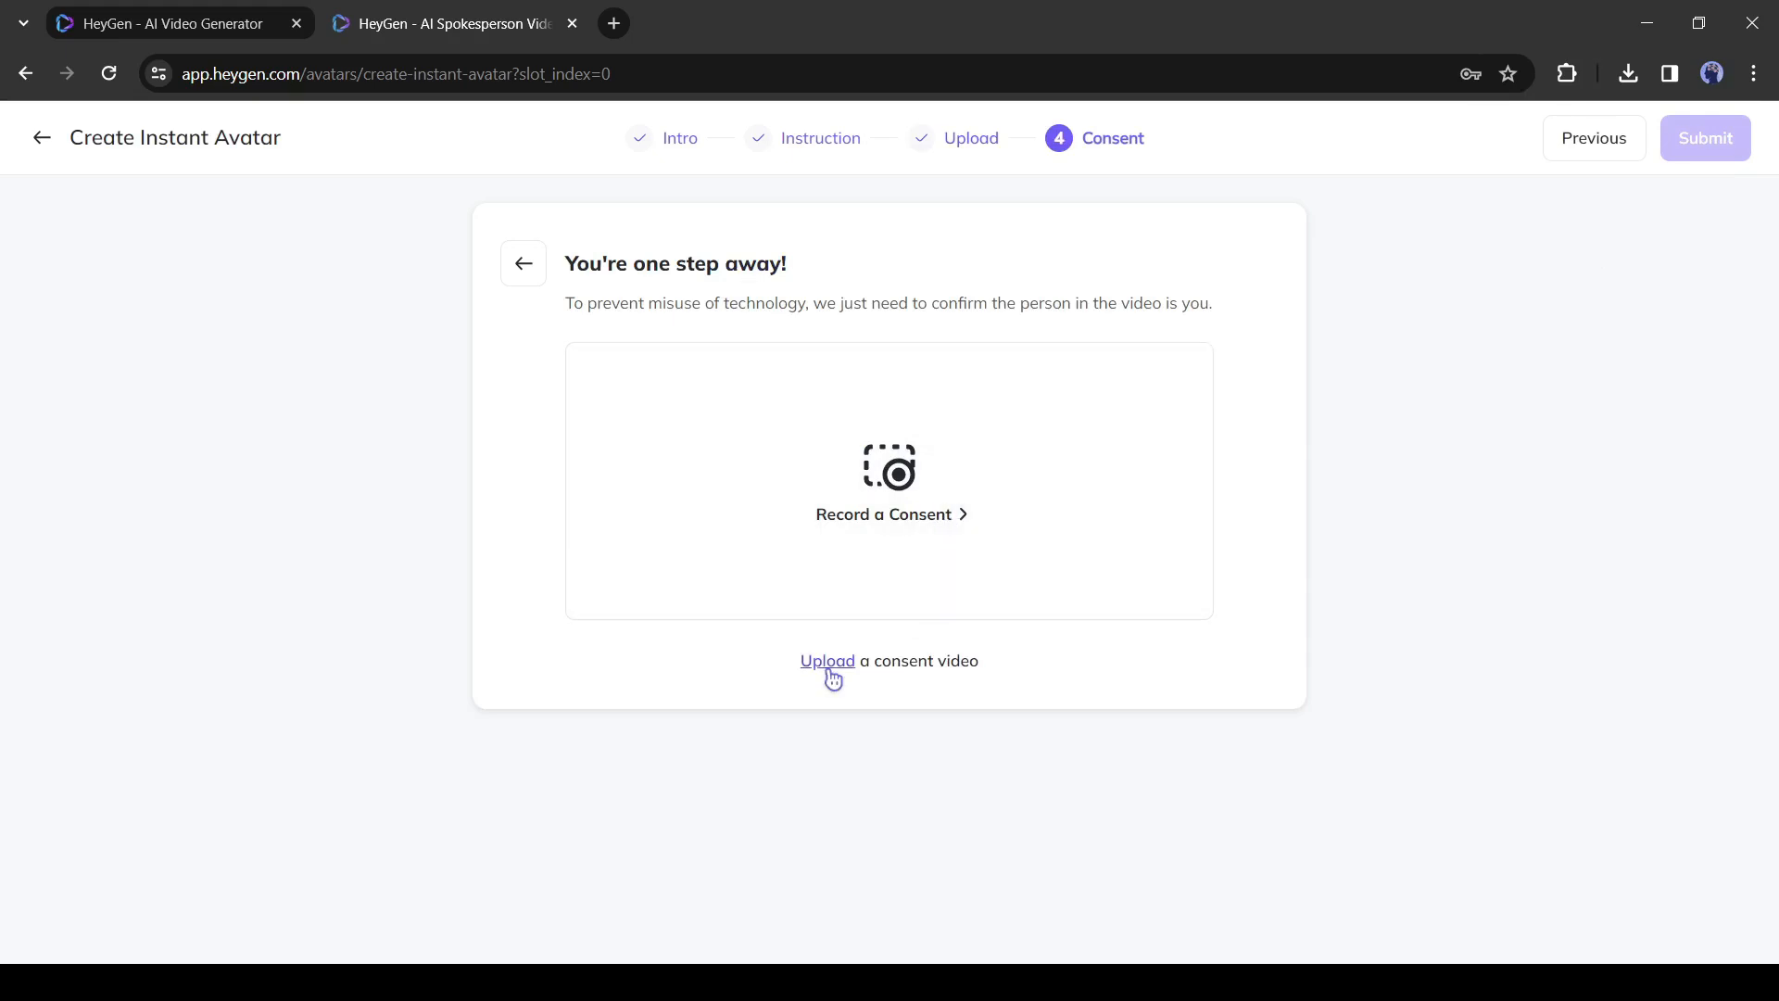
# Upload a consent video with the declaration name 'Devid' and submit the avatar
pyautogui.click(827, 660)
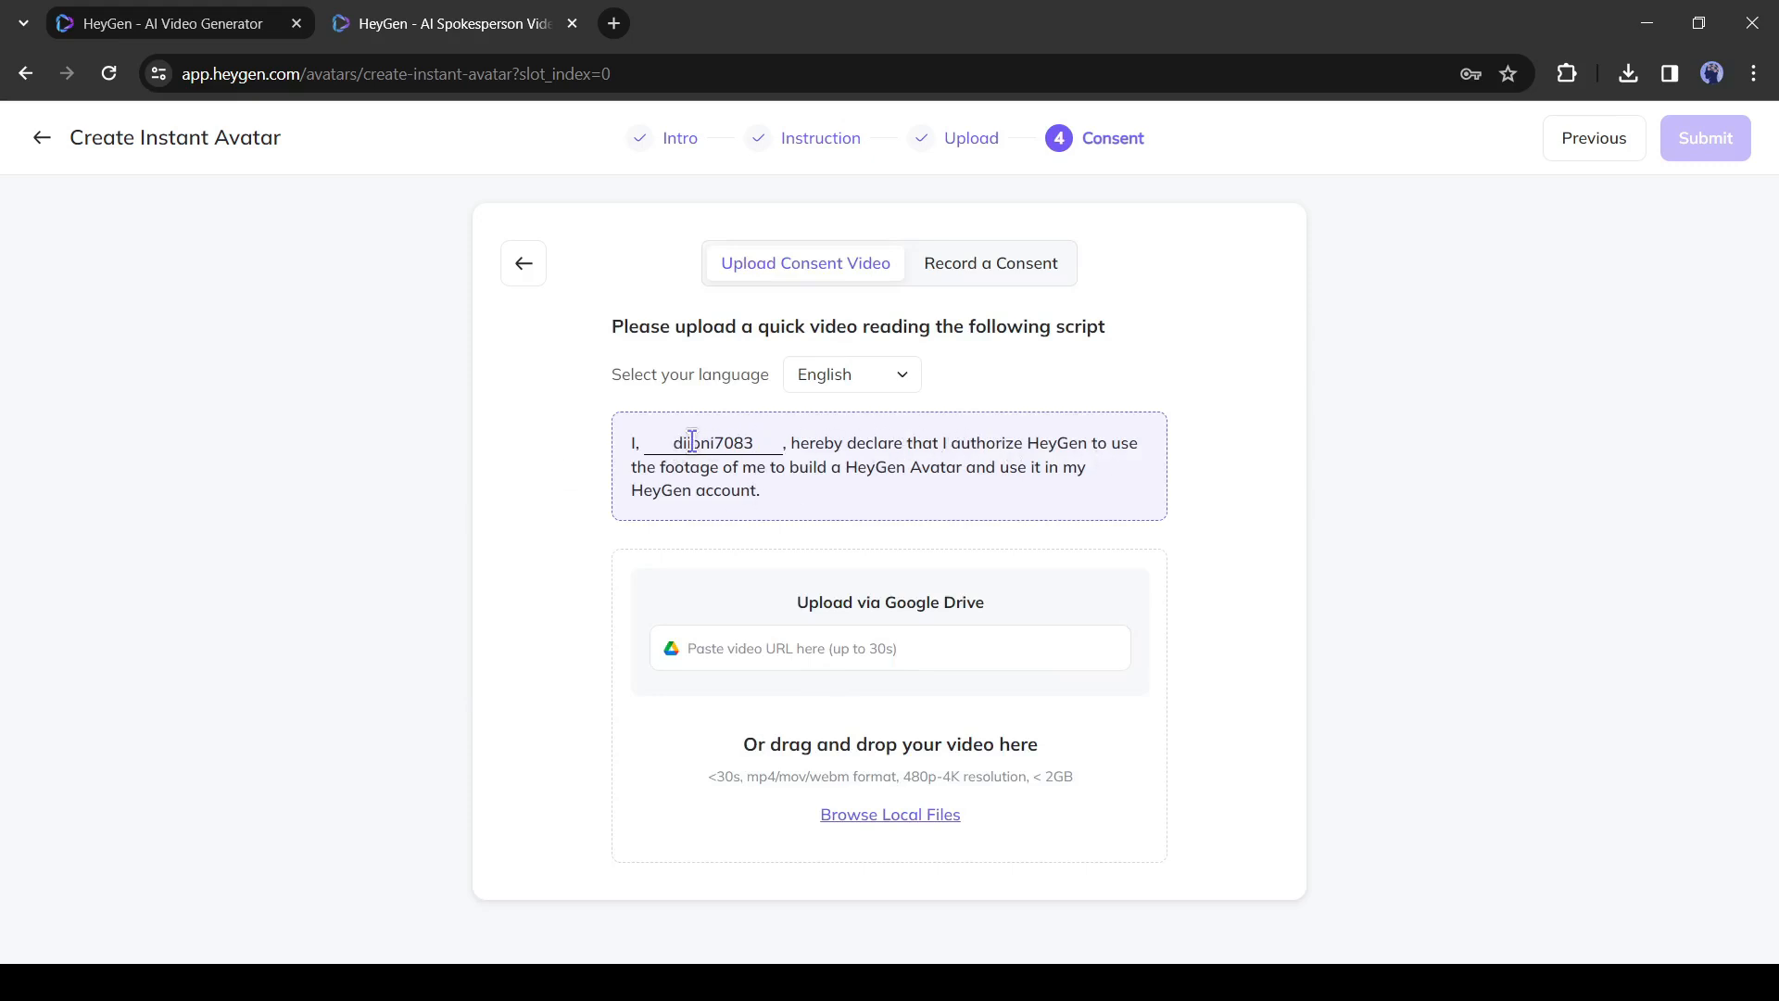
pyautogui.write('Devid')
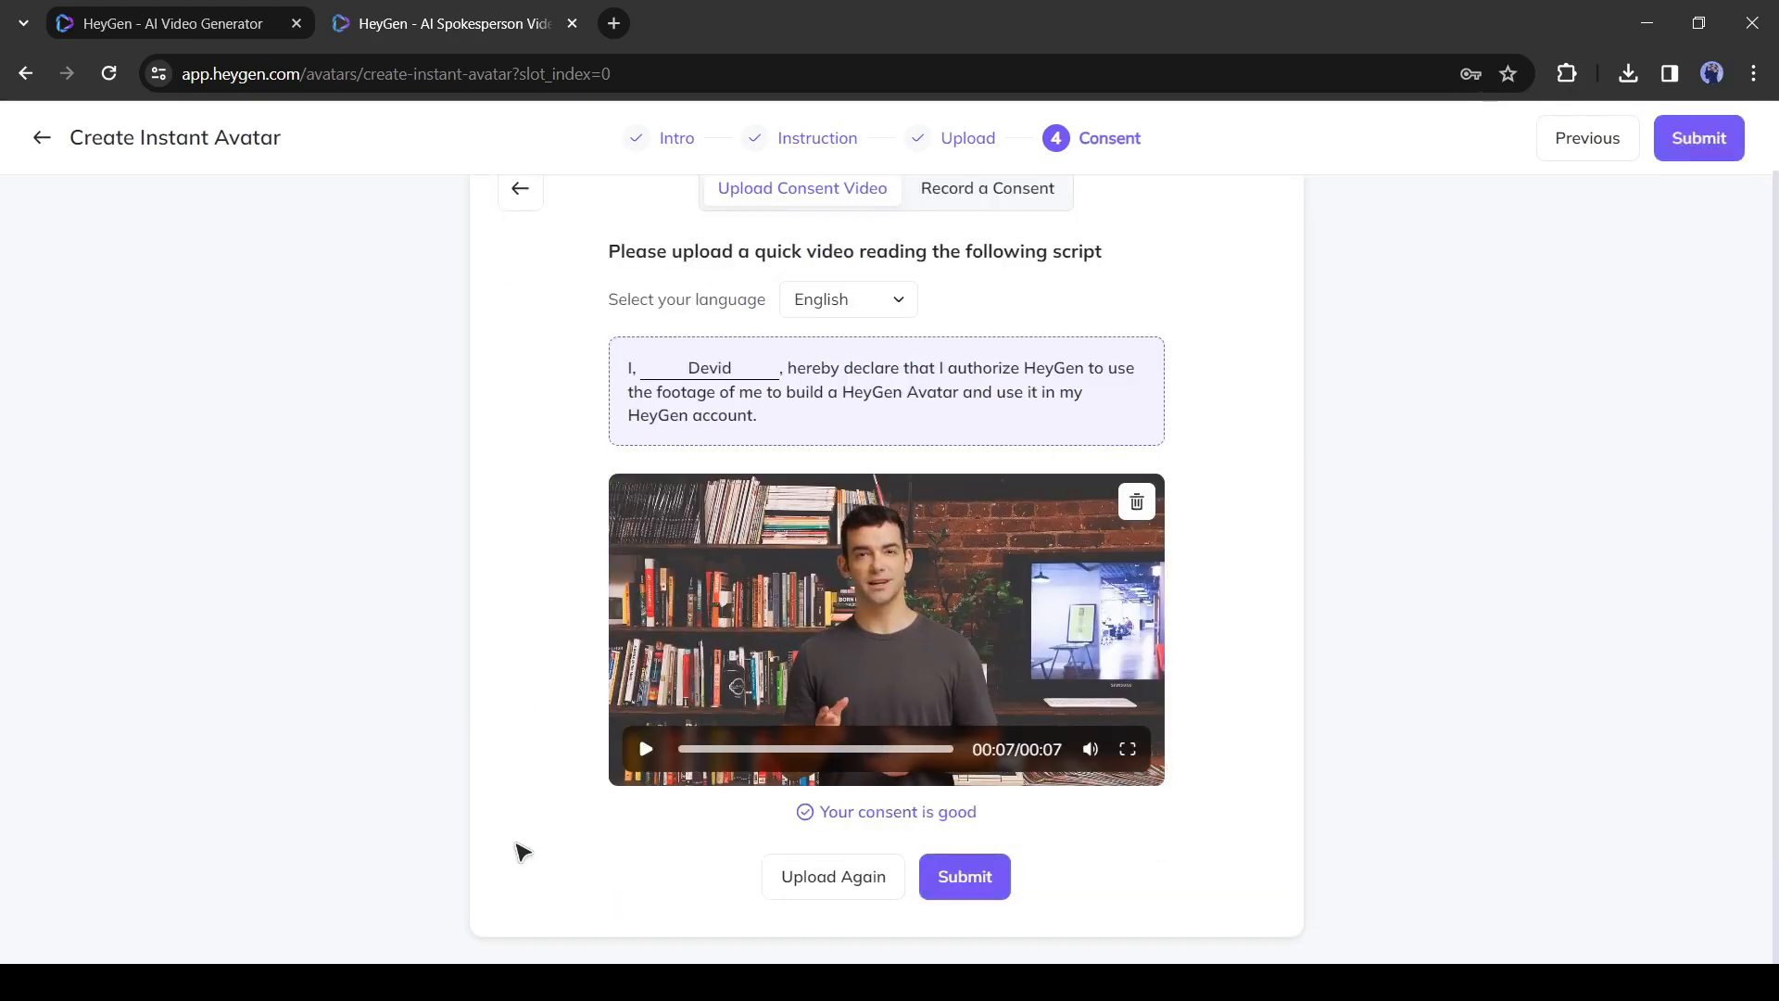
pyautogui.click(963, 876)
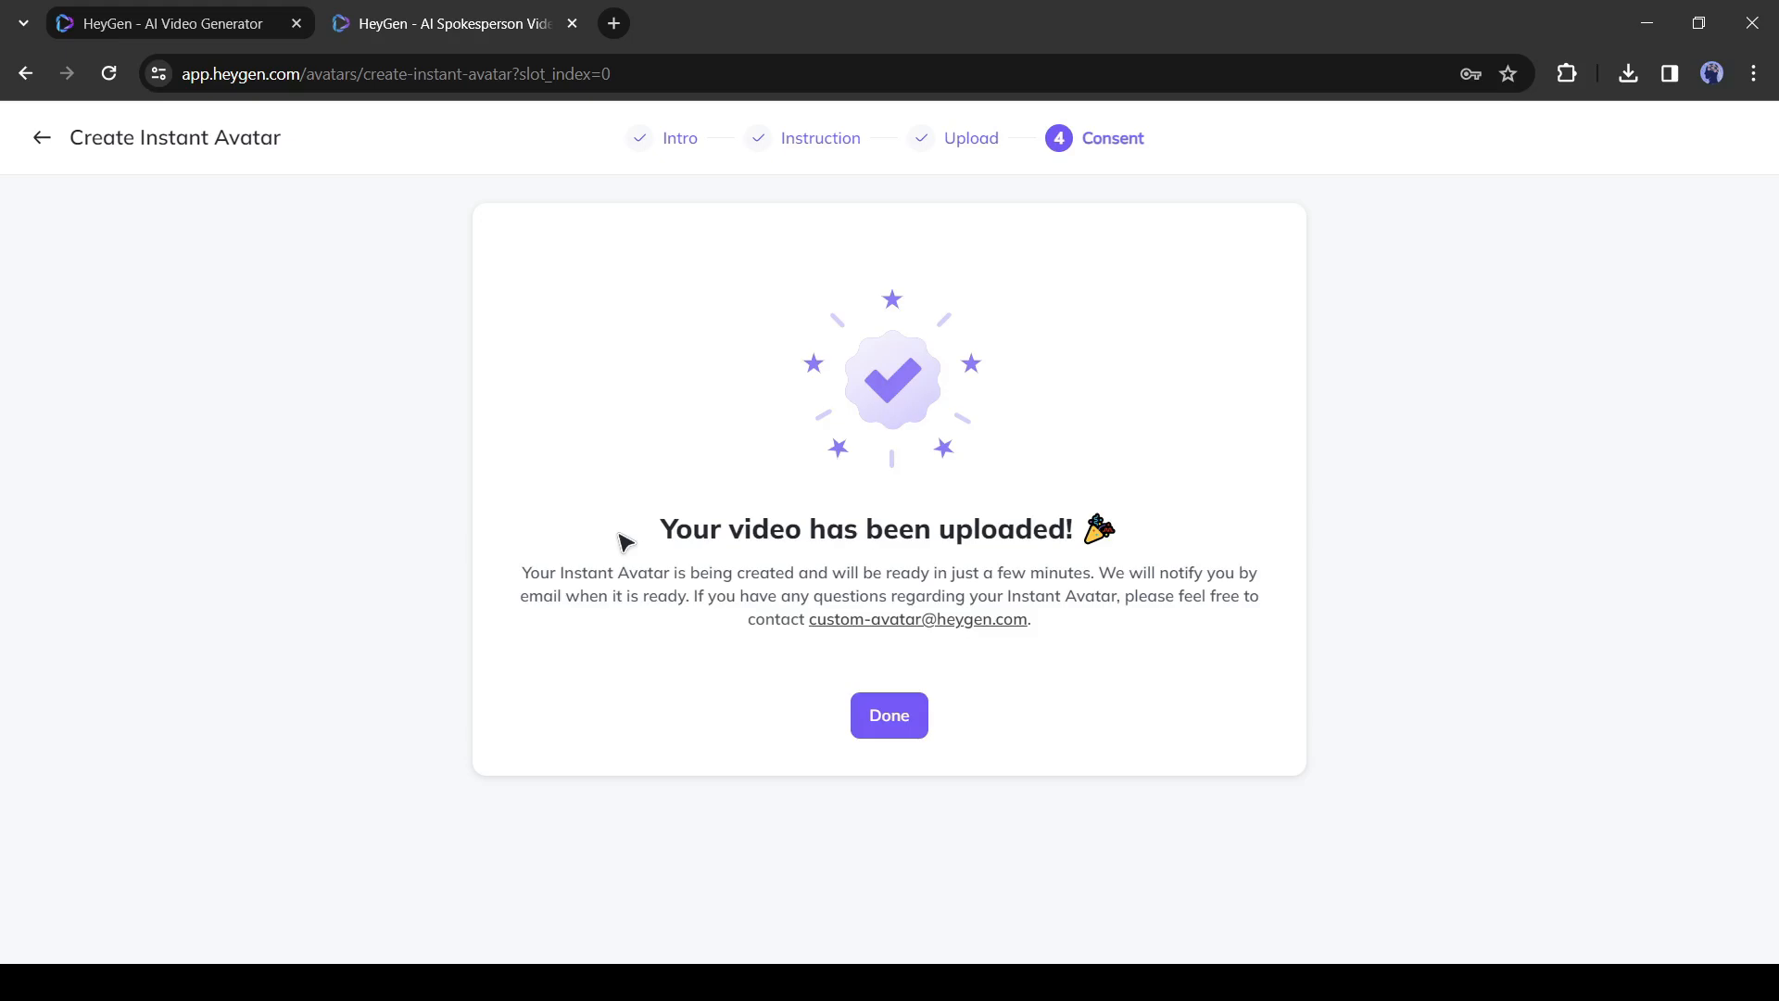
# Dismiss the avatar-ready tips for Devid and start a landscape 1920x1080 video with it
pyautogui.click(890, 715)
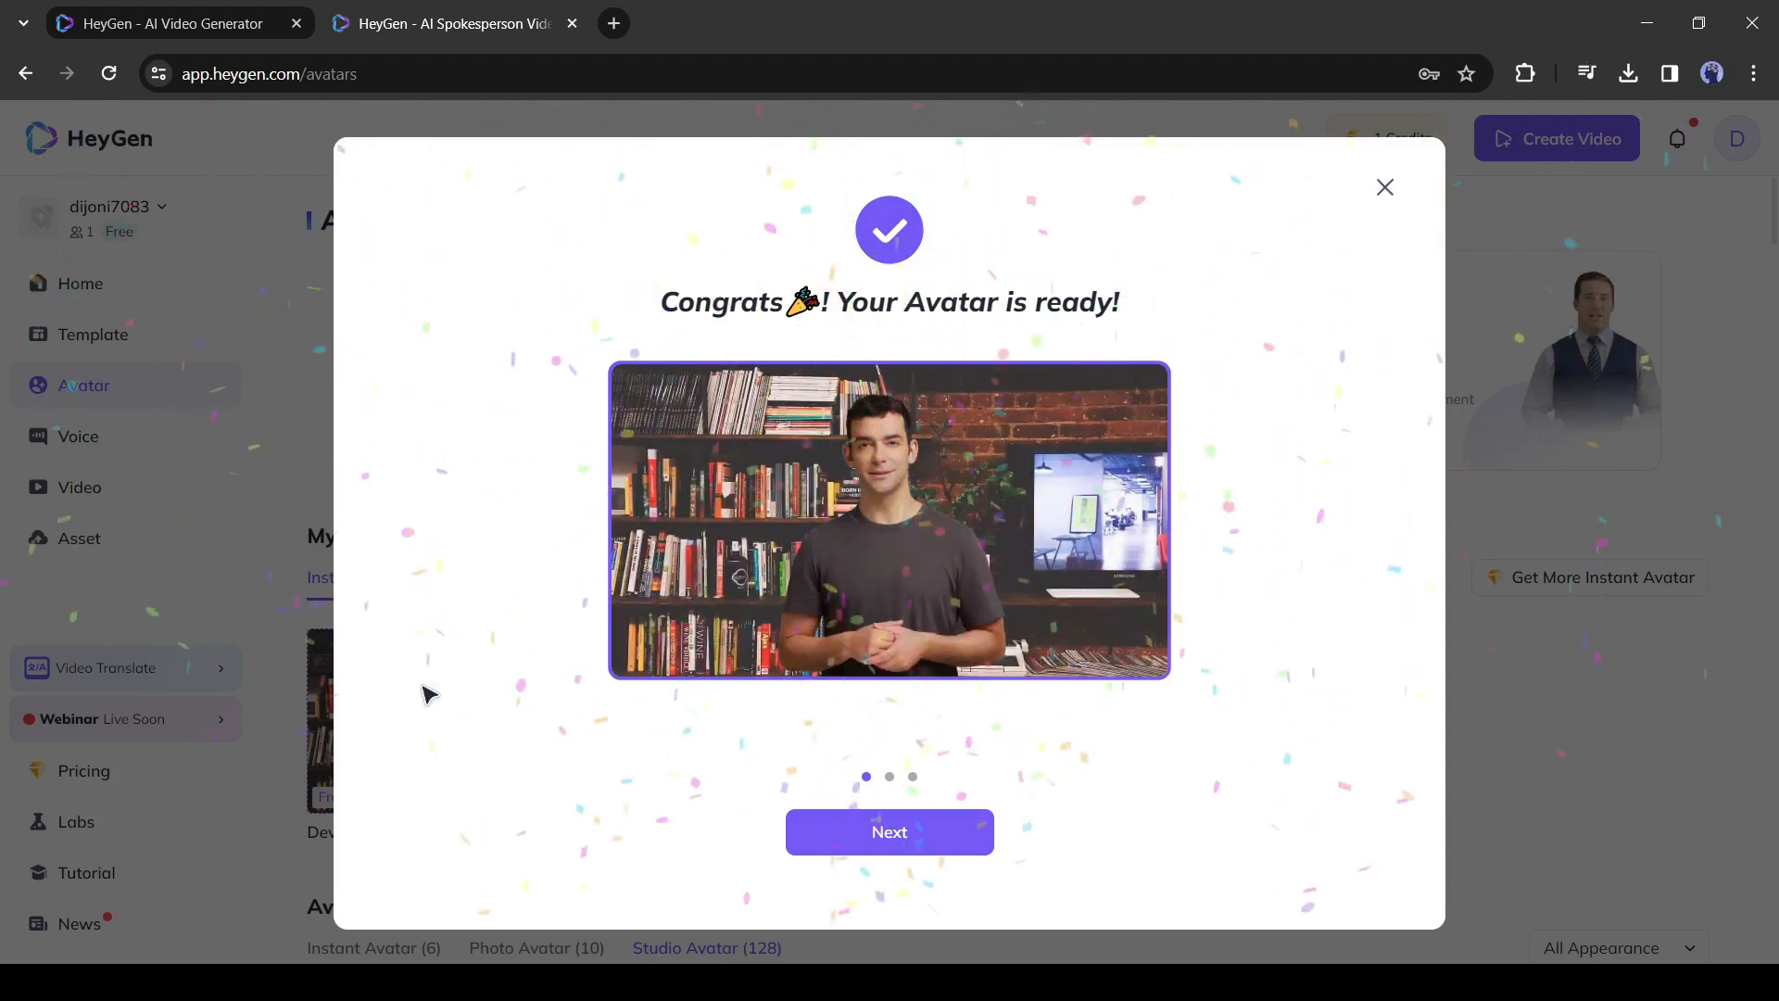
pyautogui.click(890, 830)
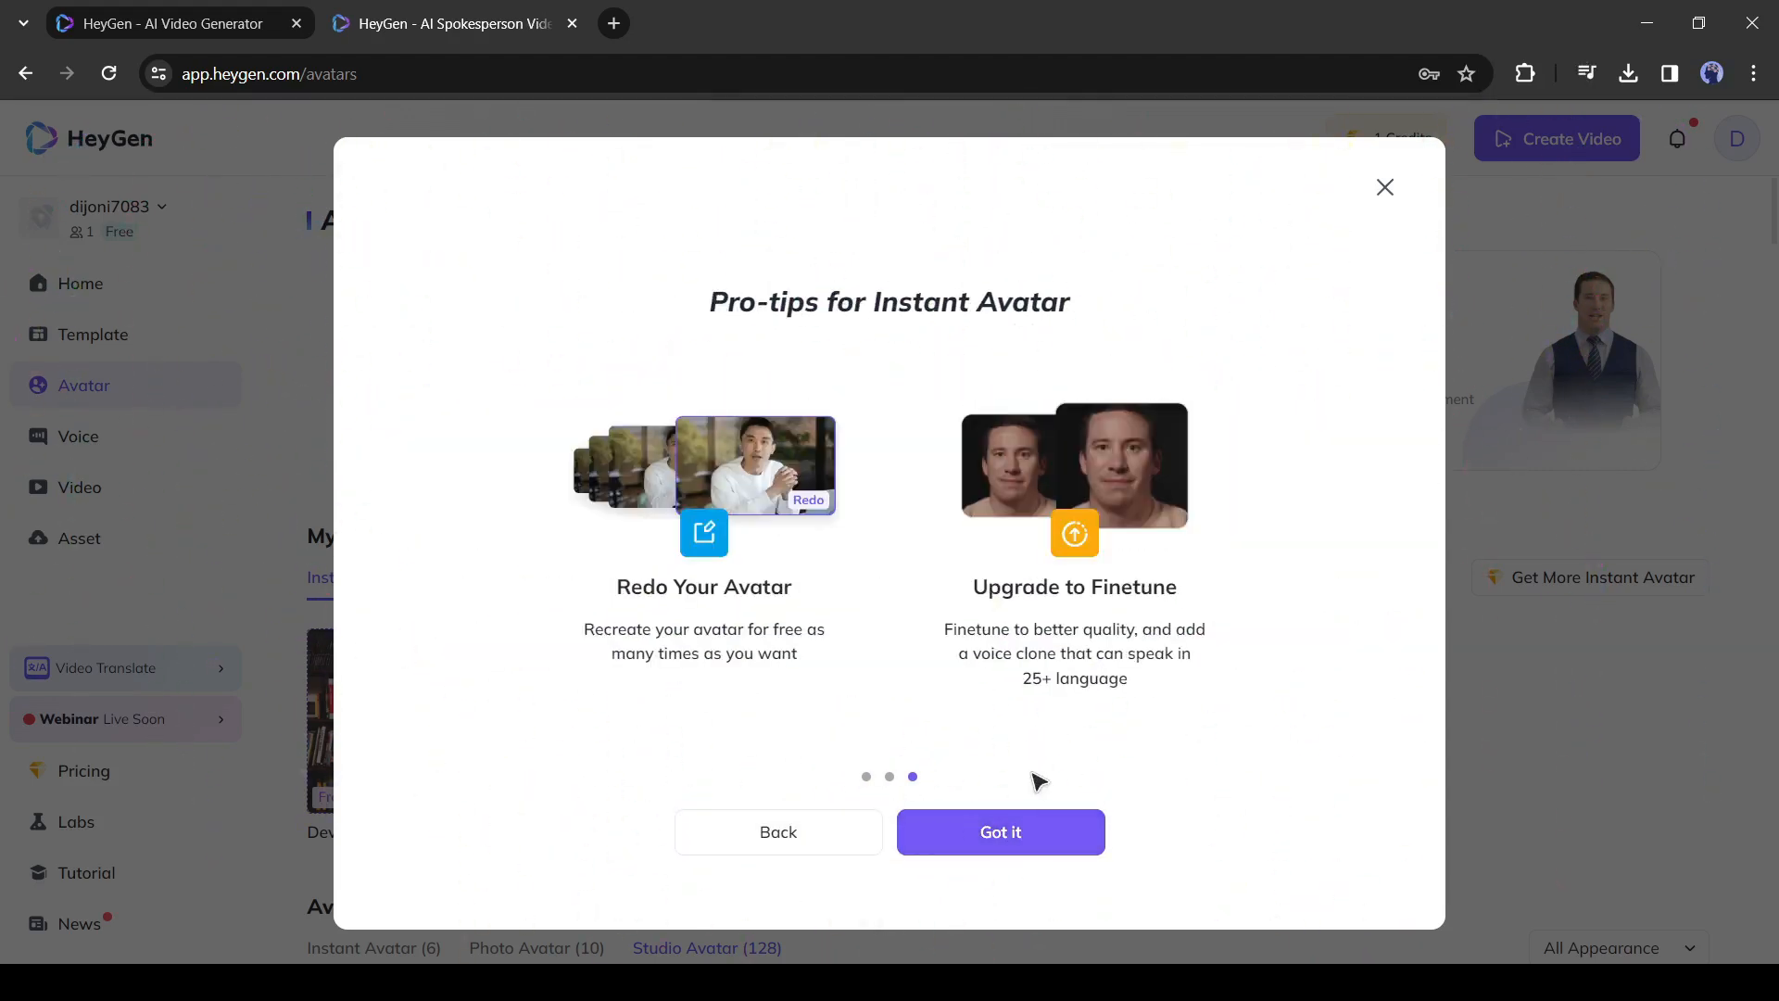
pyautogui.click(1001, 832)
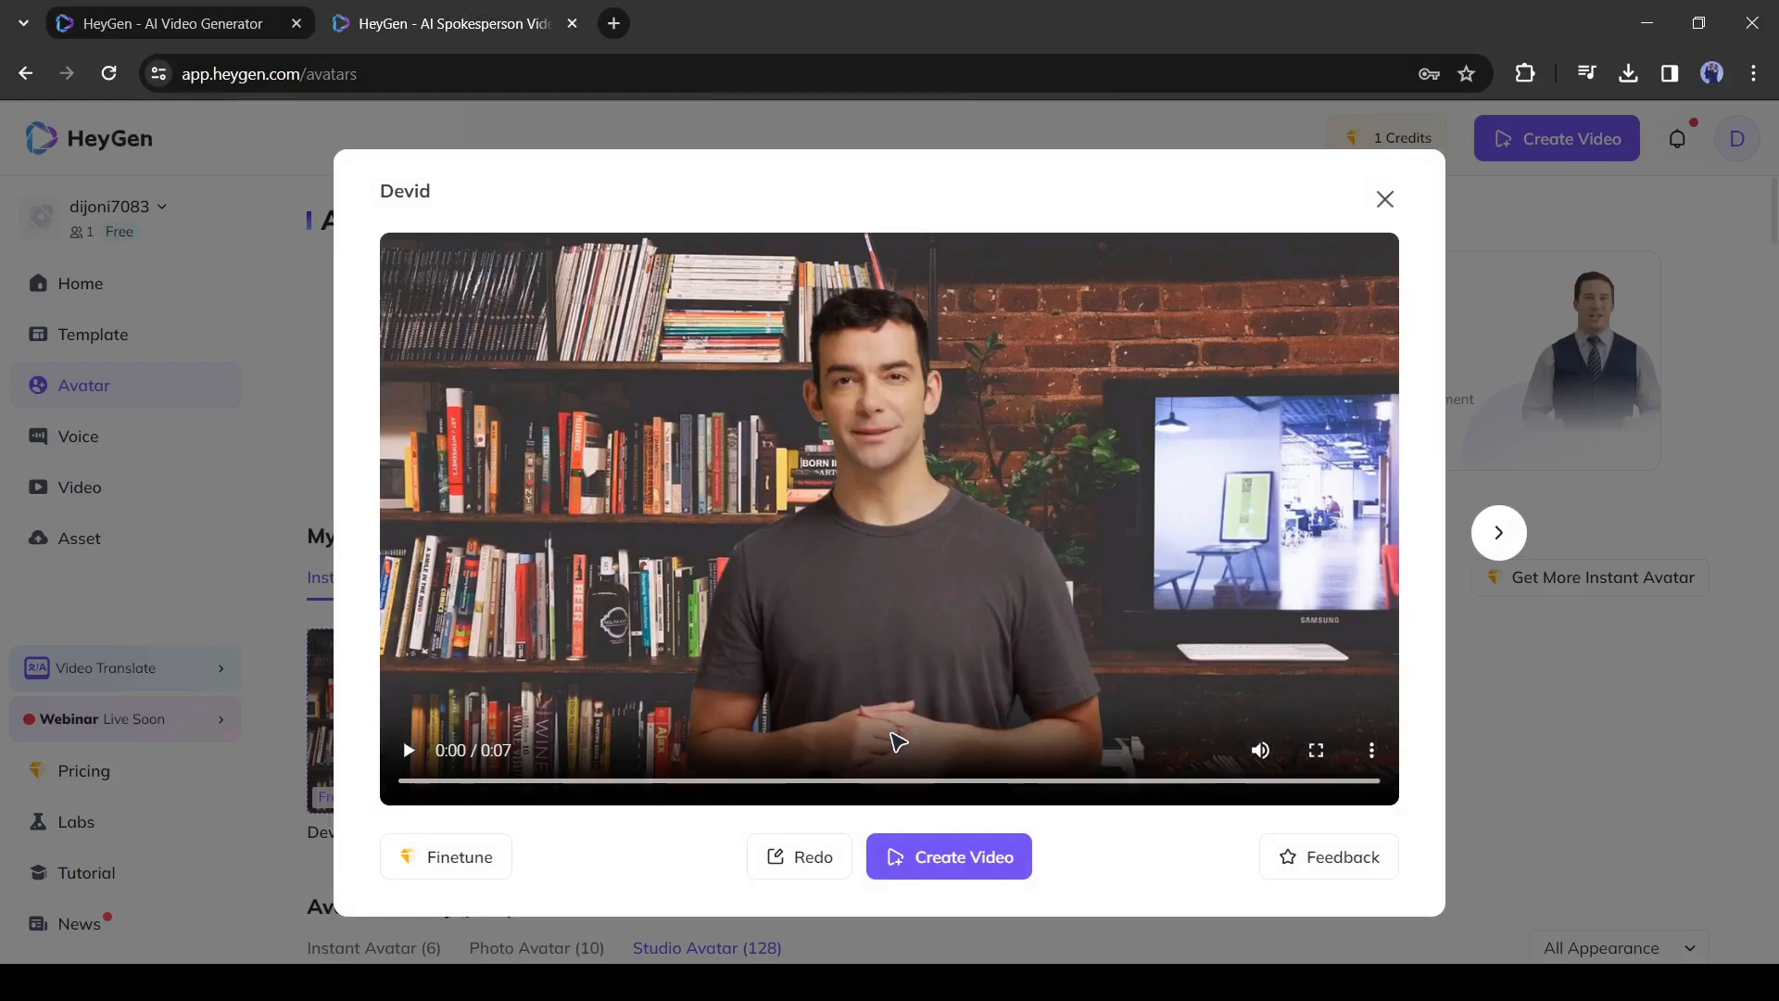
pyautogui.click(949, 856)
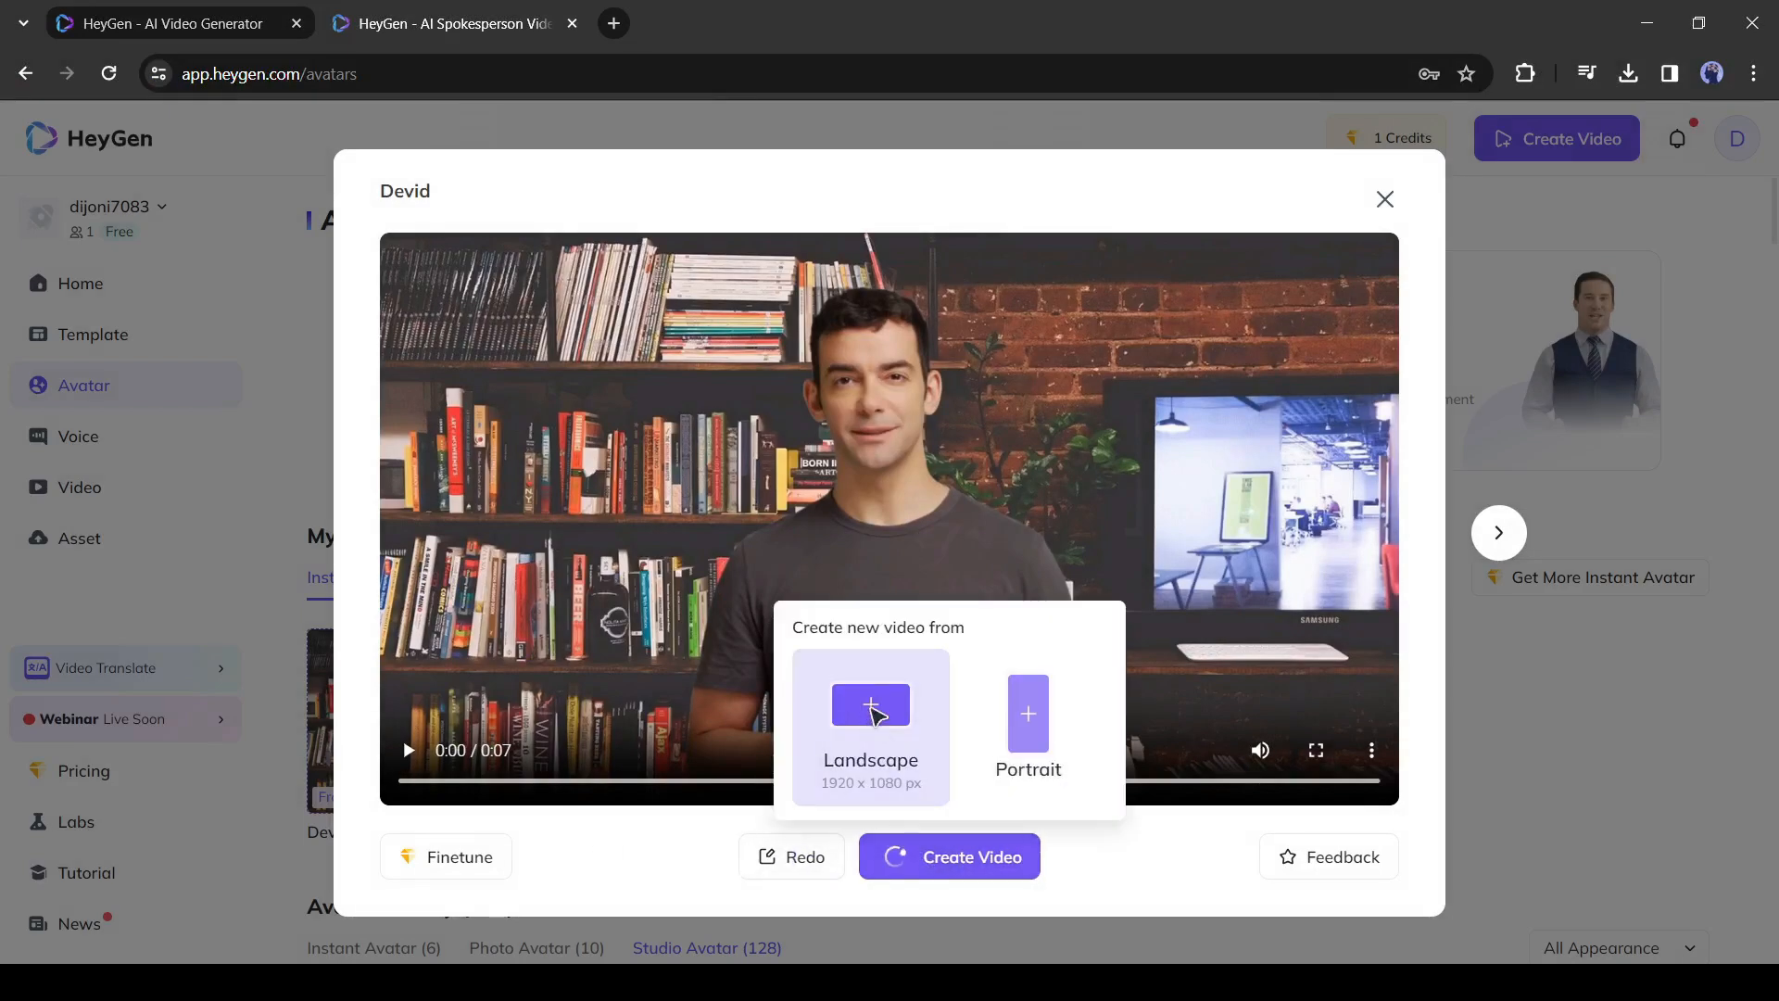
pyautogui.click(871, 705)
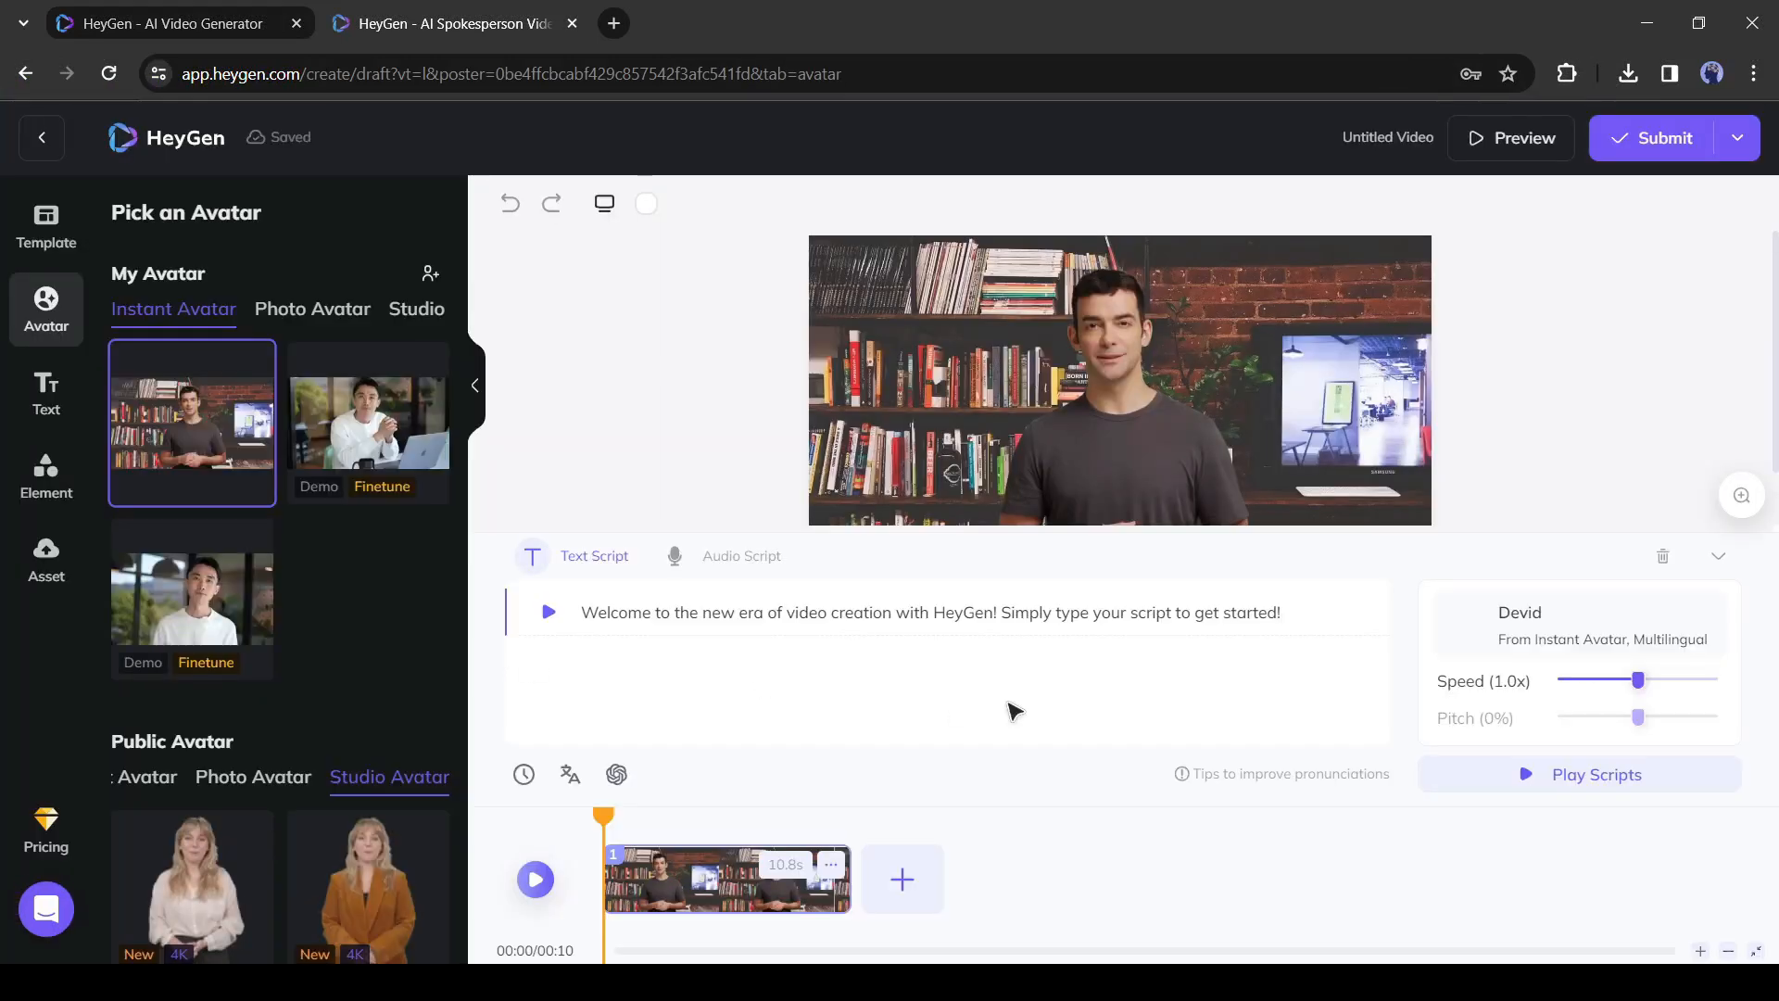
# Select the default script, have GPT4 Script Writer draft a clone-avatar intro, and apply it to the scene
pyautogui.click(1120, 378)
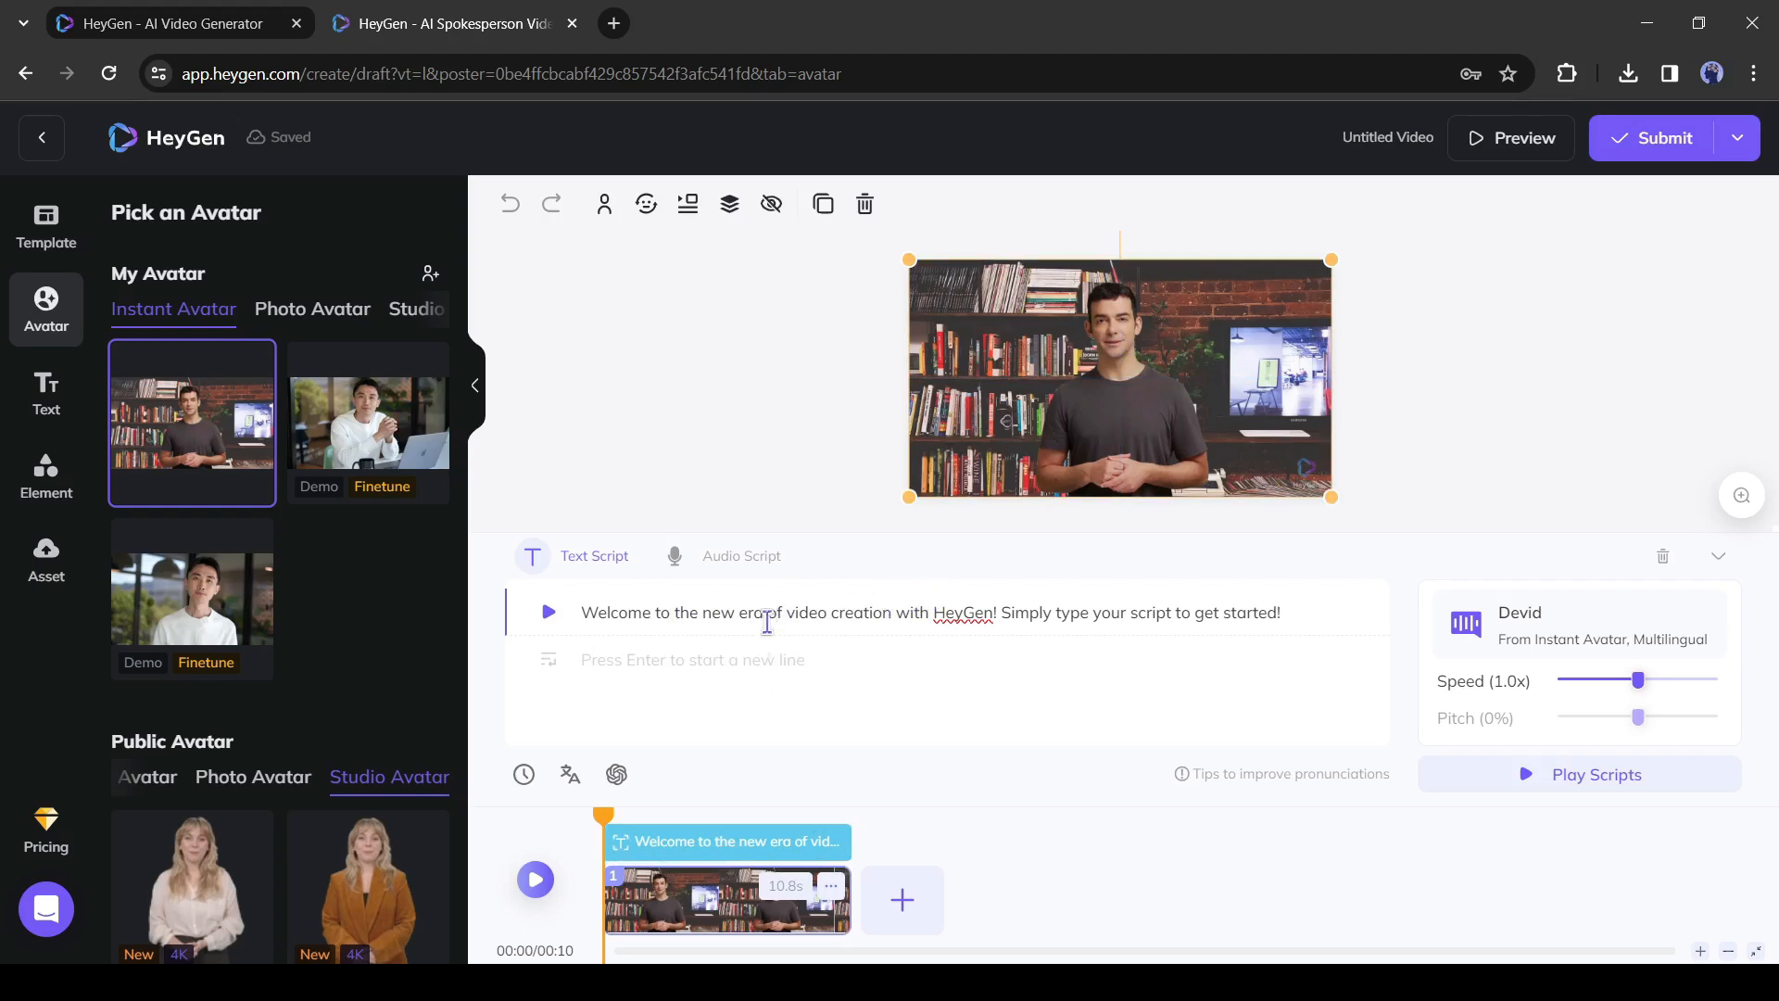
pyautogui.tripleClick(767, 611)
pyautogui.write('Write a Introscripn')
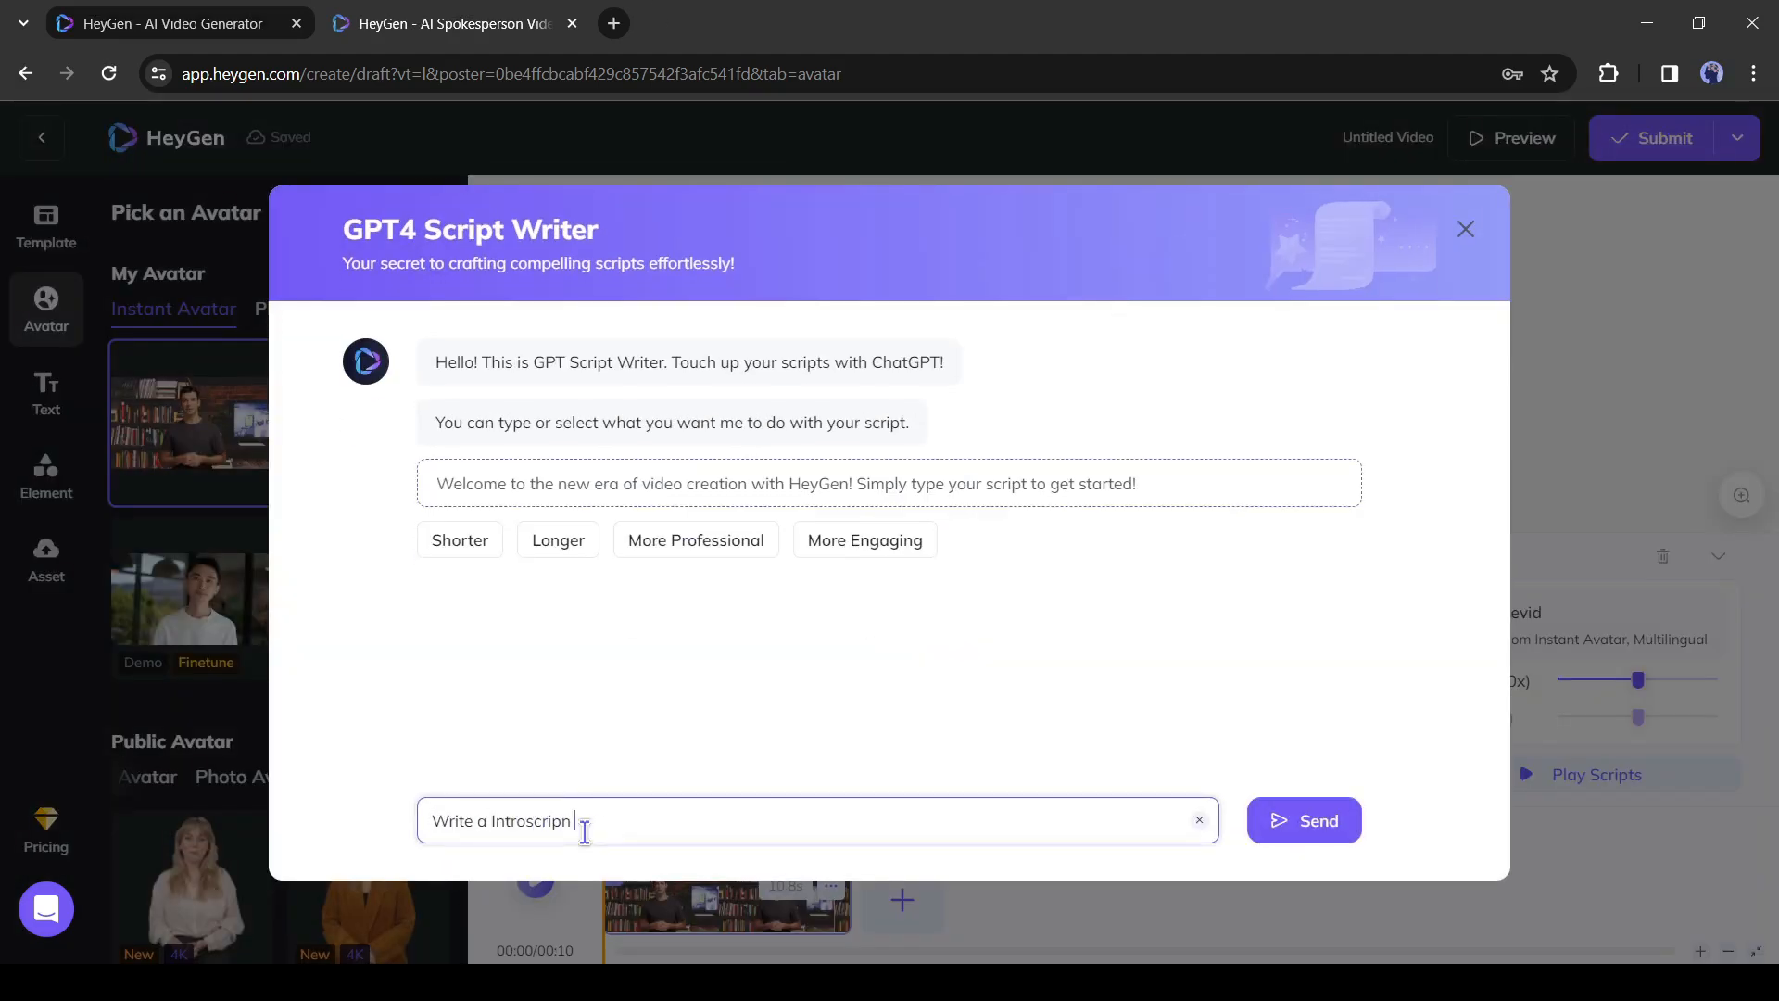
pyautogui.click(1305, 819)
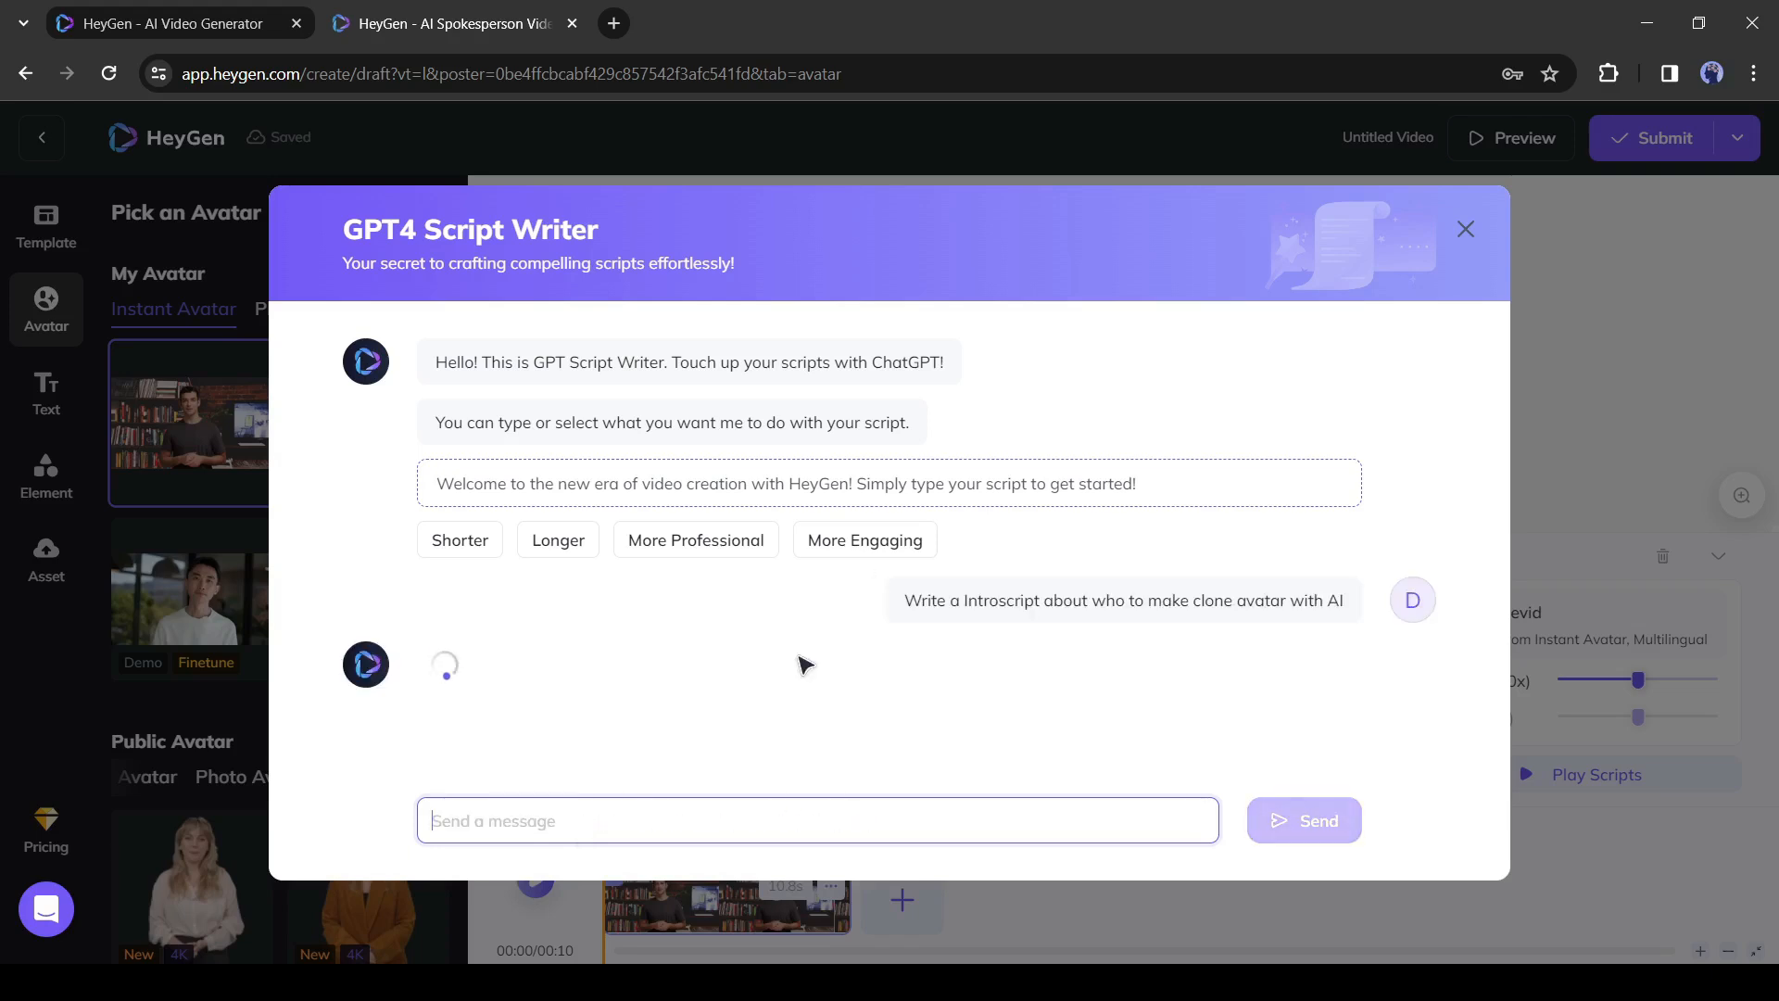
pyautogui.click(1464, 228)
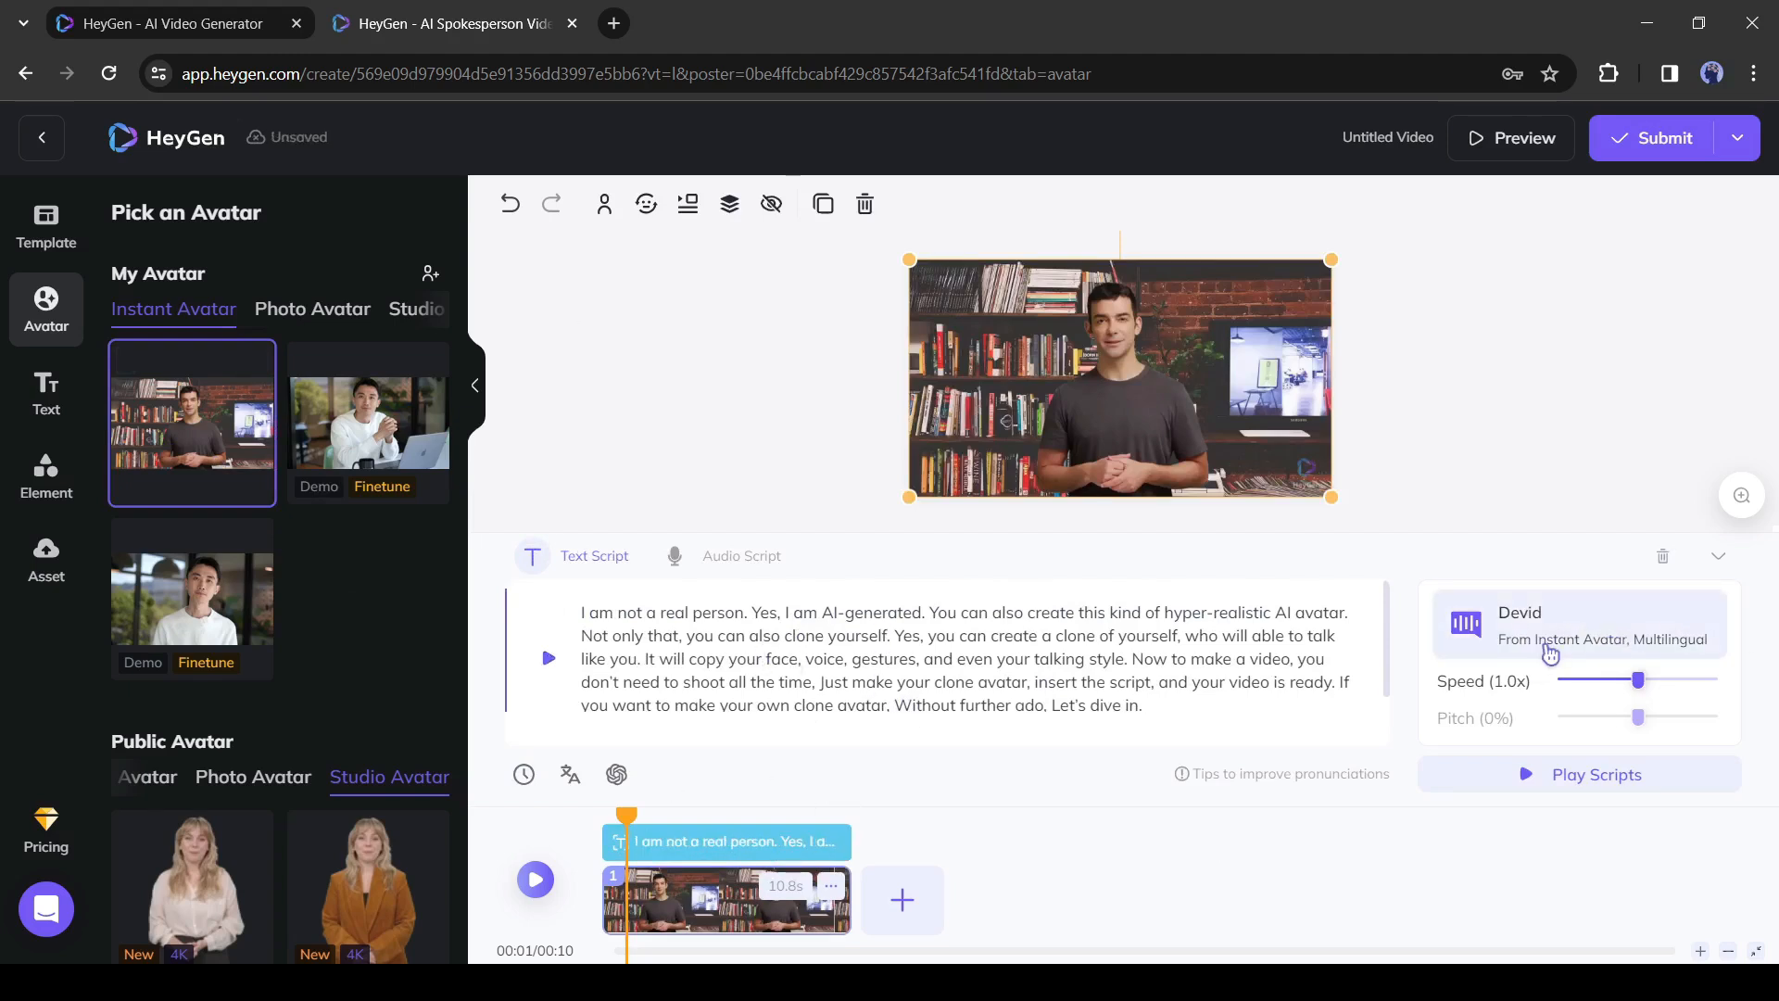
pyautogui.click(1580, 623)
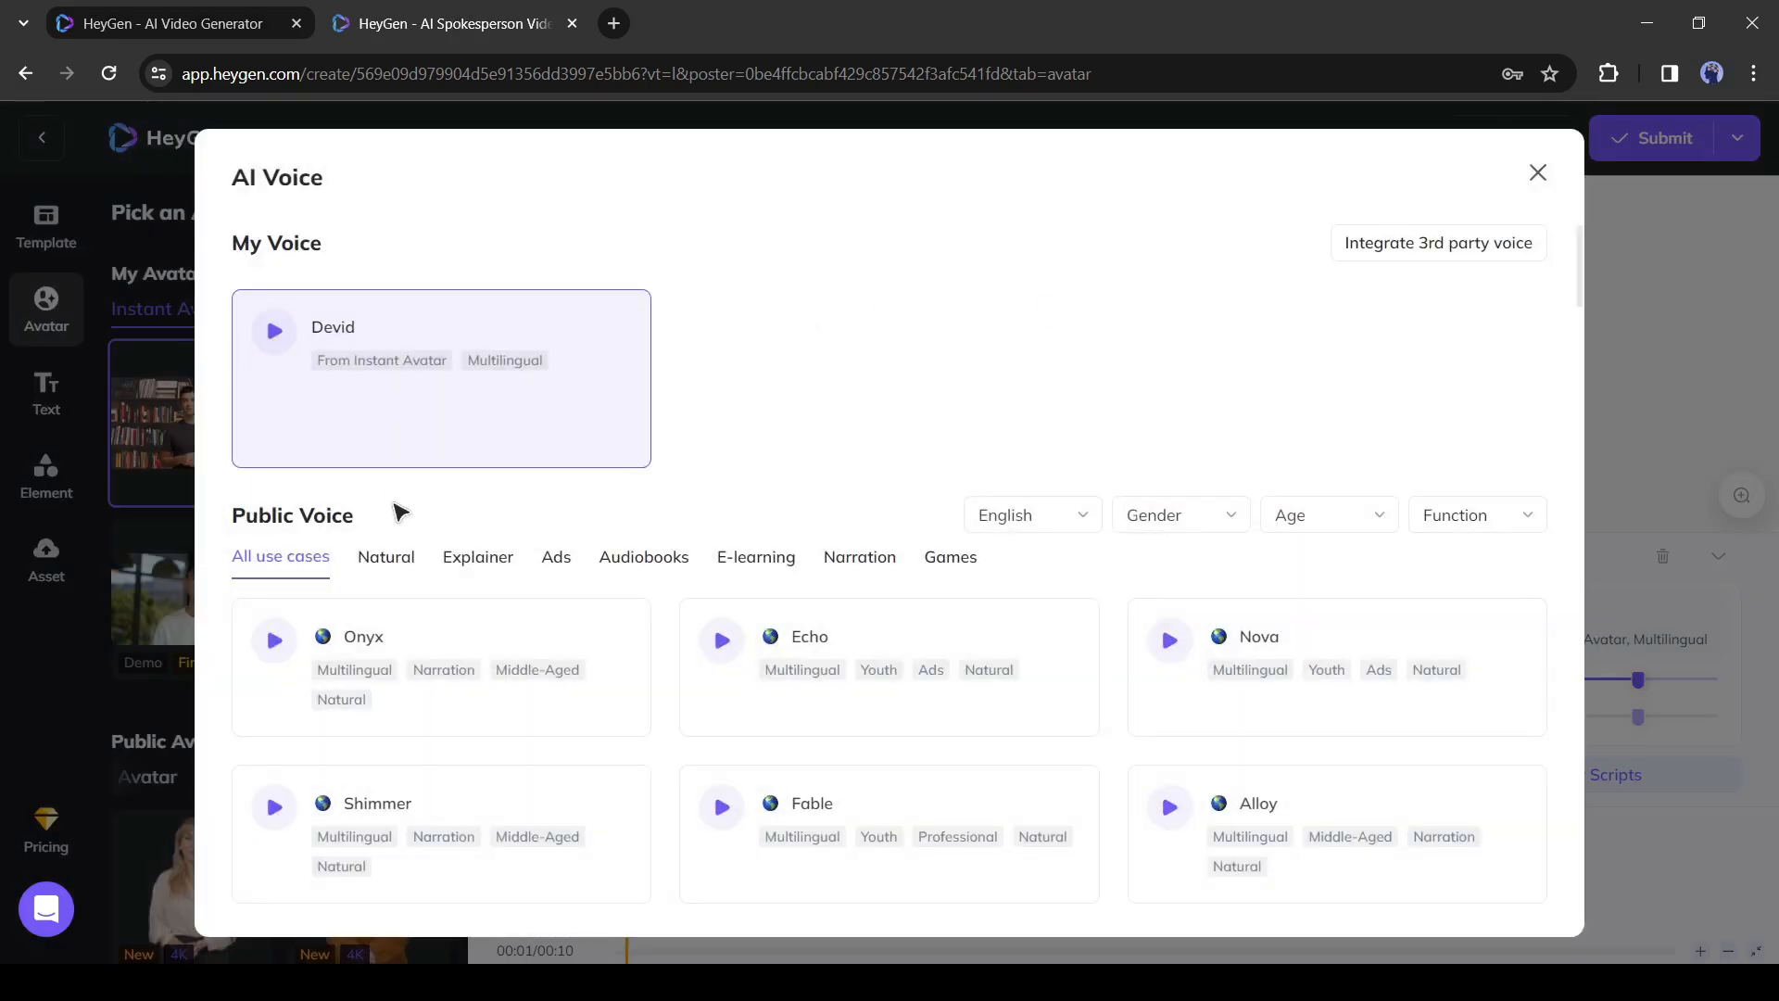
pyautogui.scroll(-3)
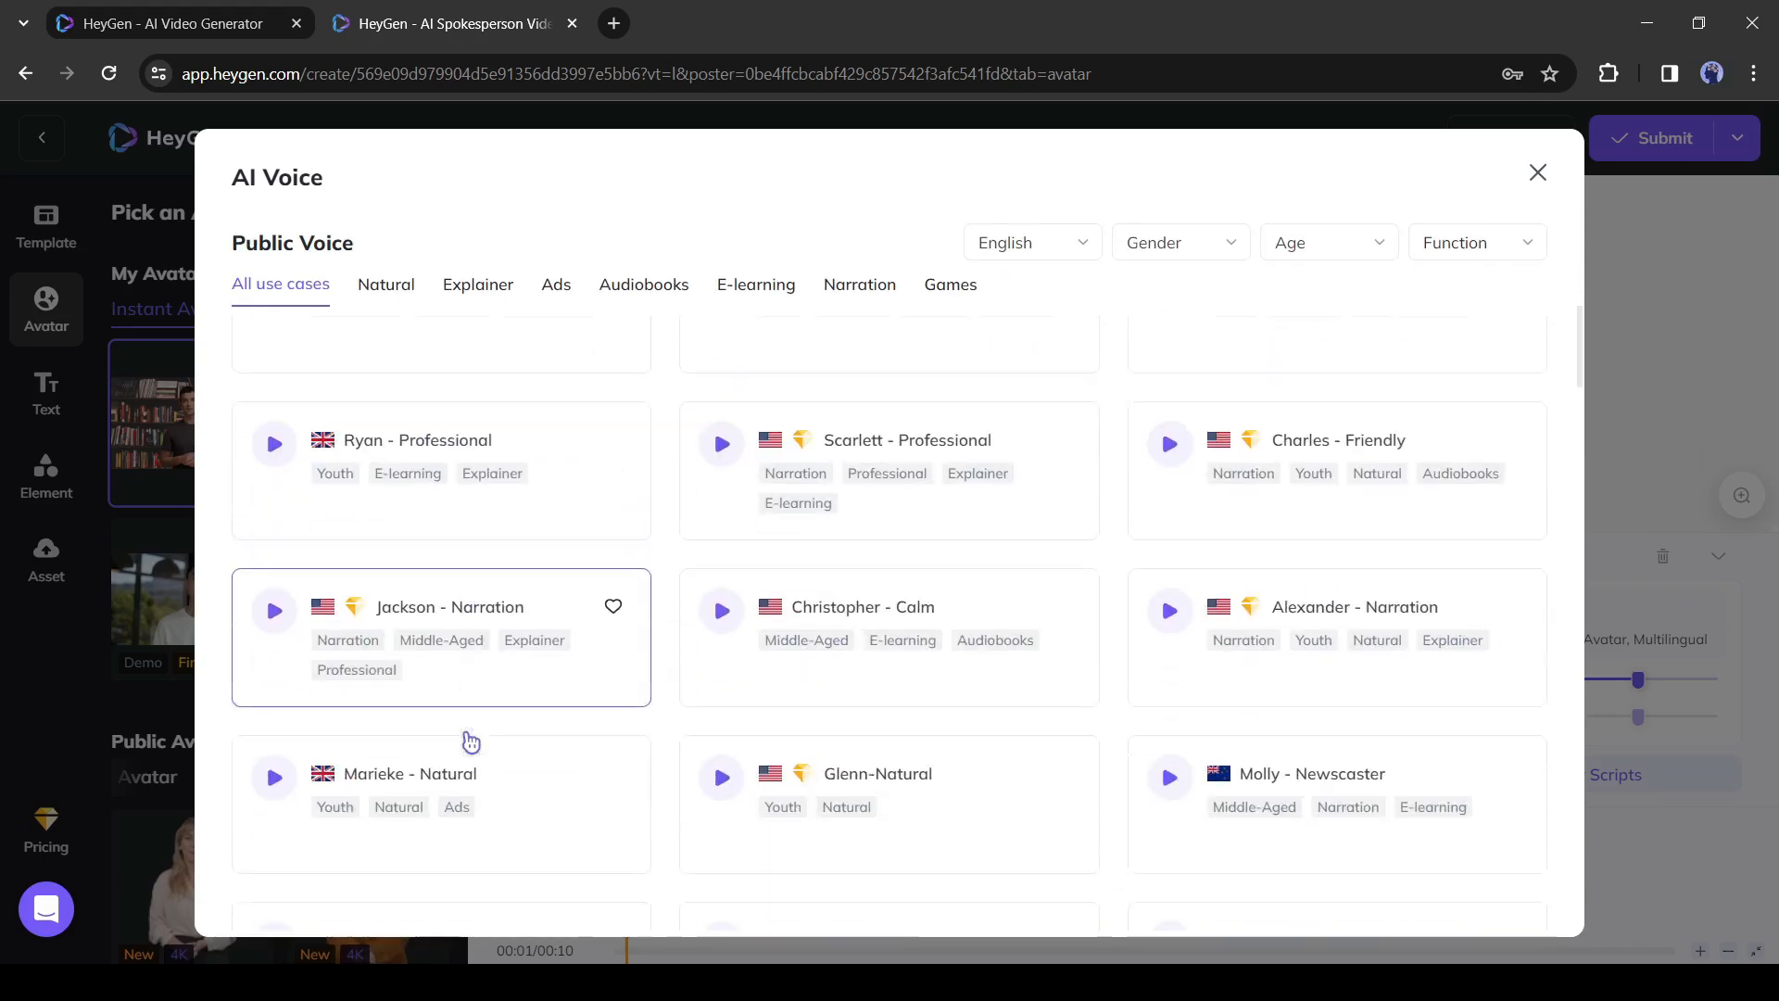
pyautogui.scroll(-3)
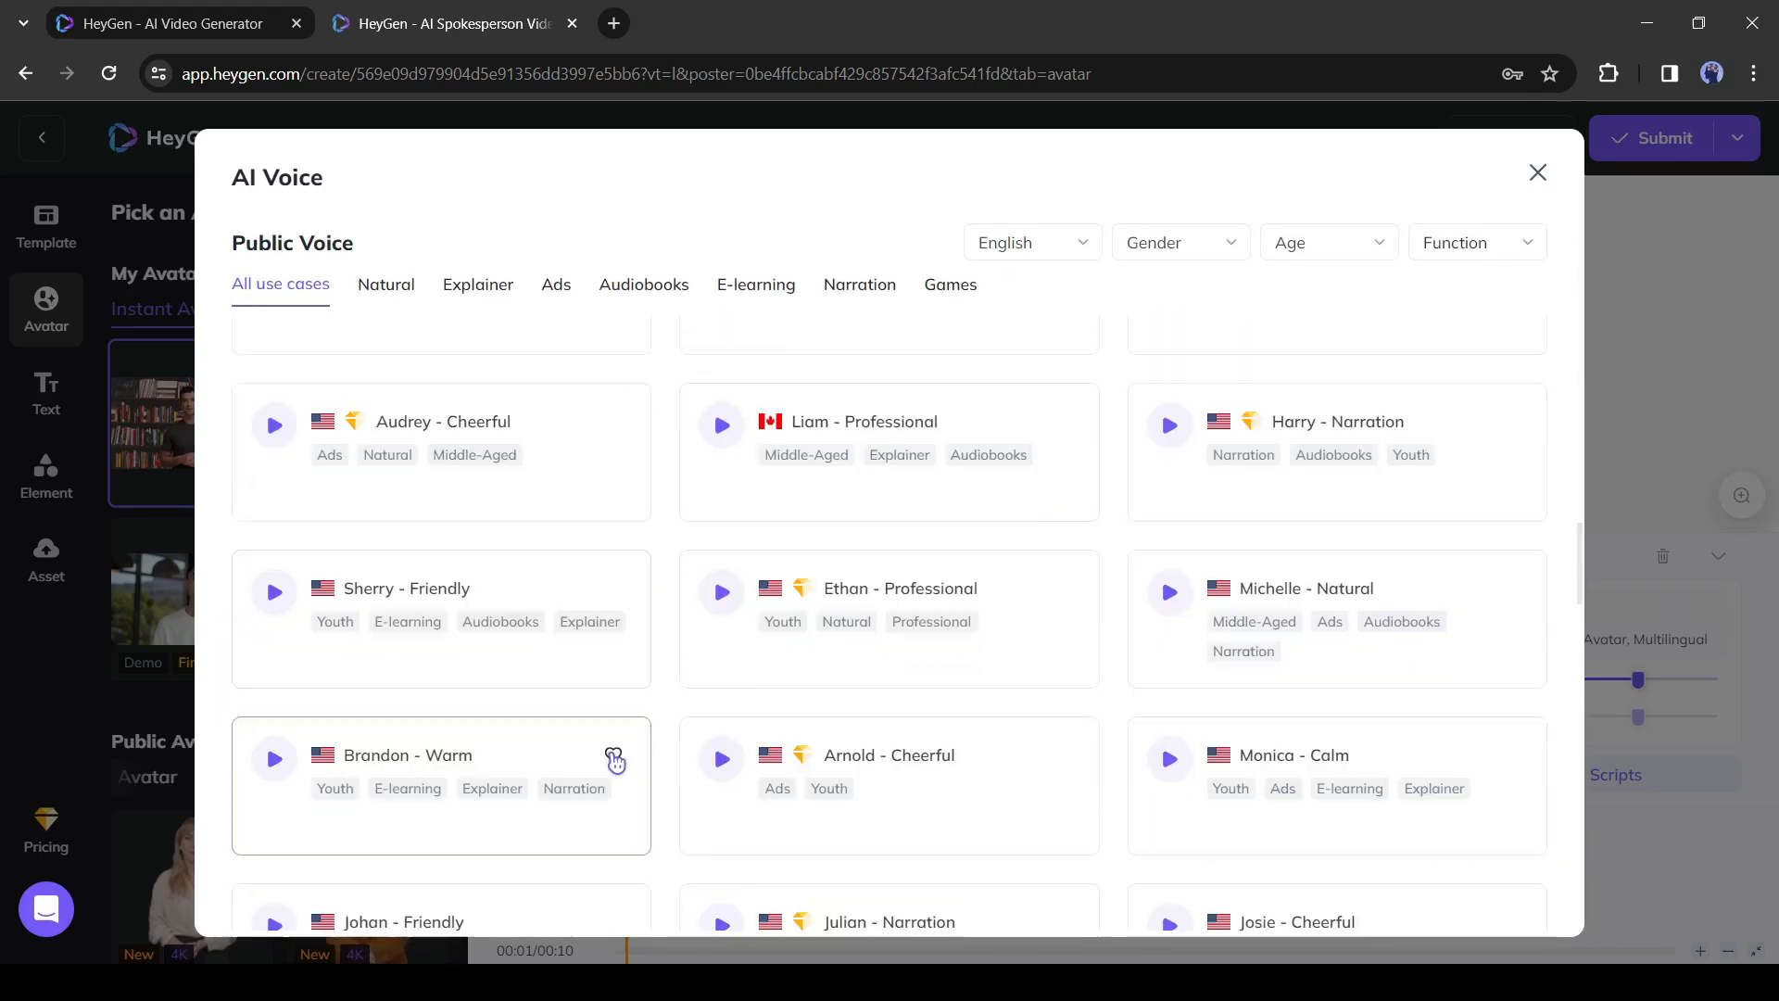
pyautogui.scroll(3)
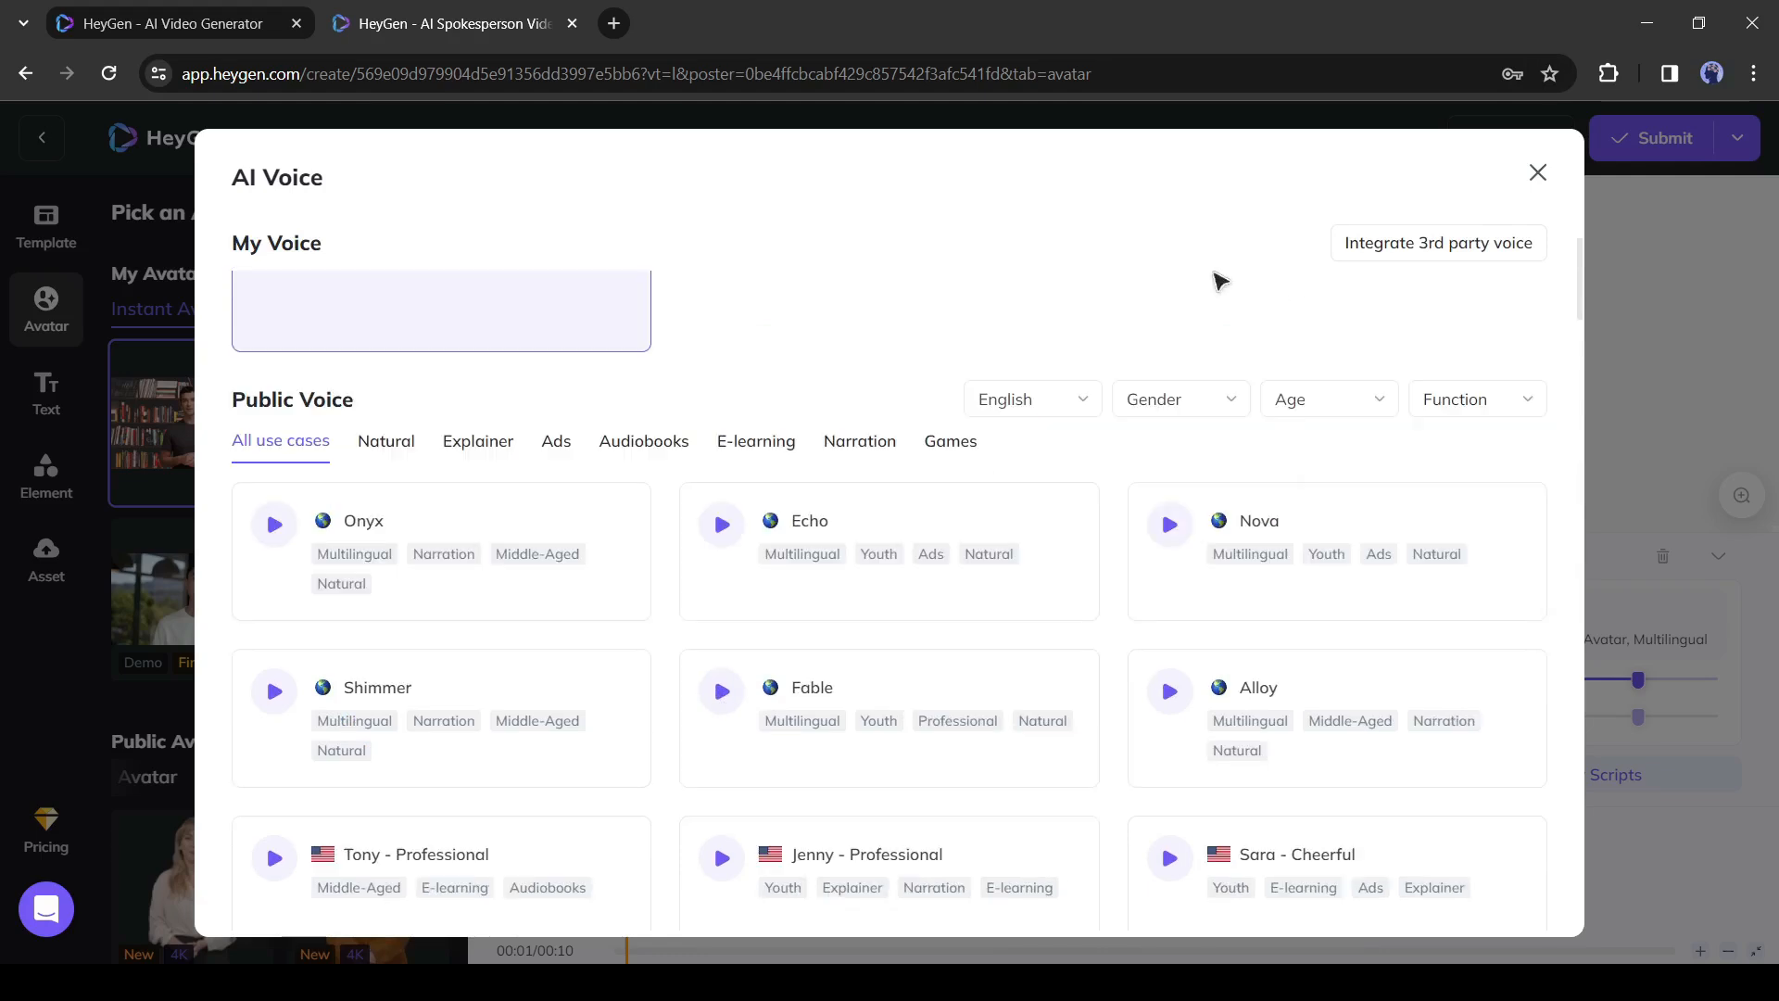
pyautogui.click(1438, 243)
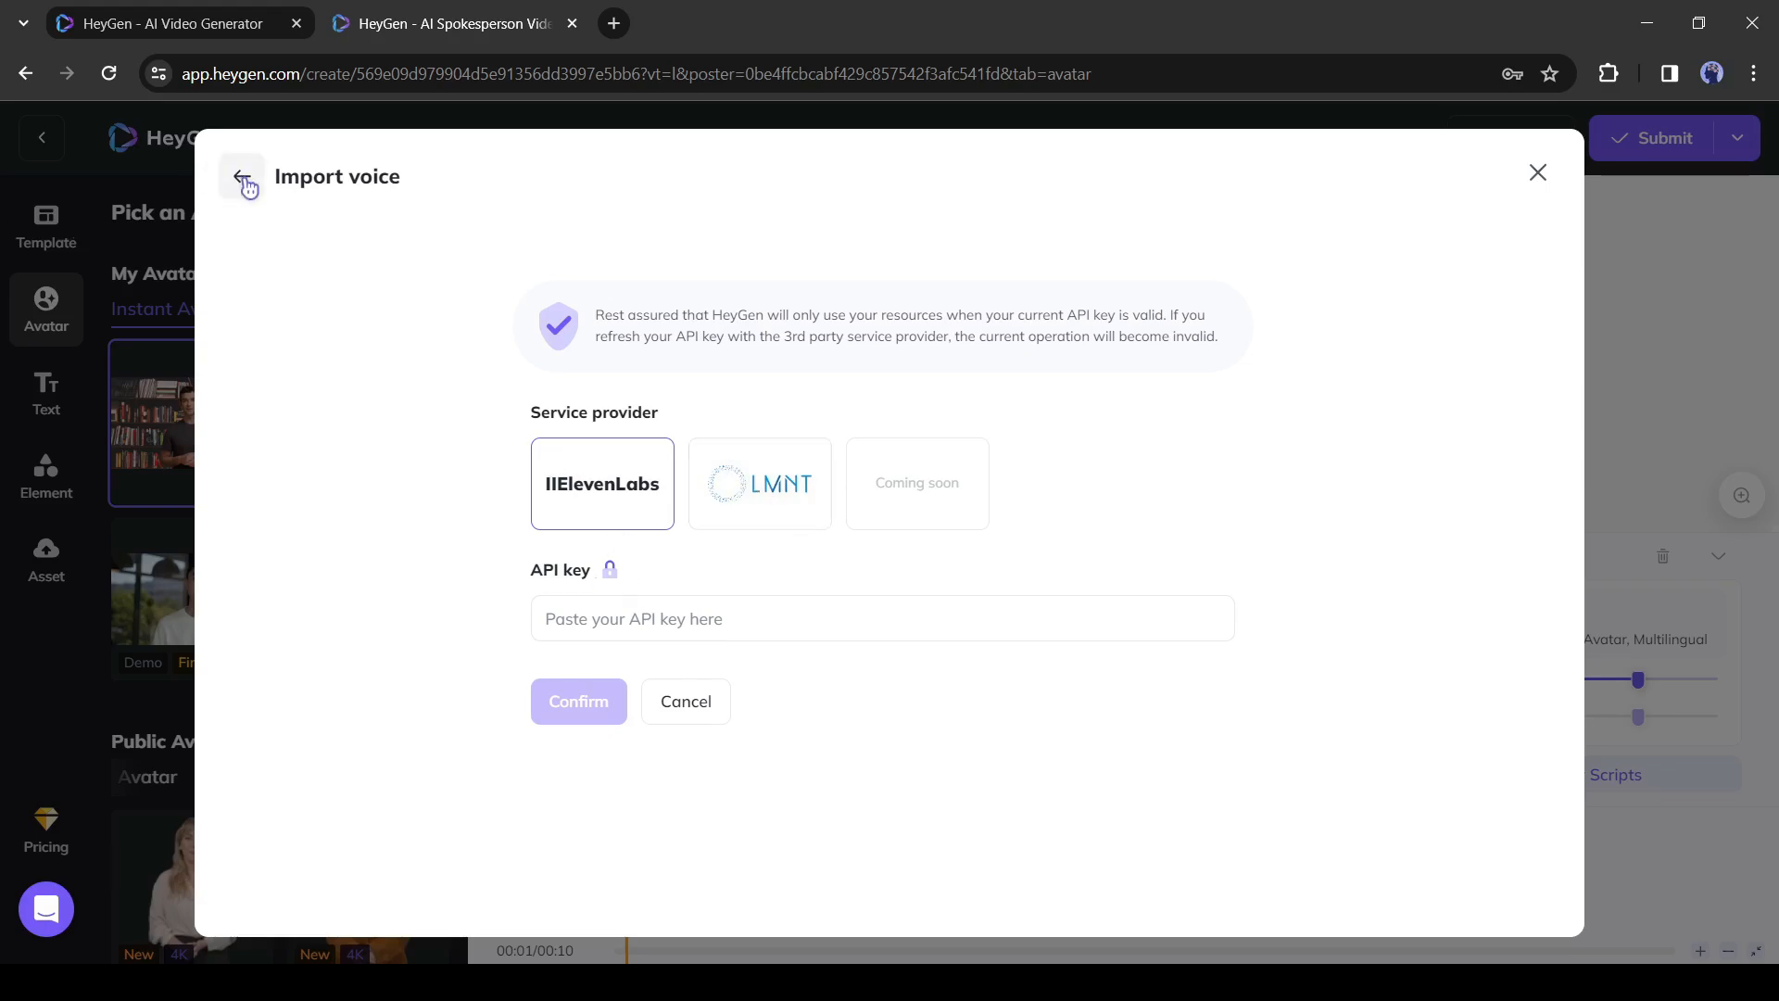
pyautogui.click(686, 701)
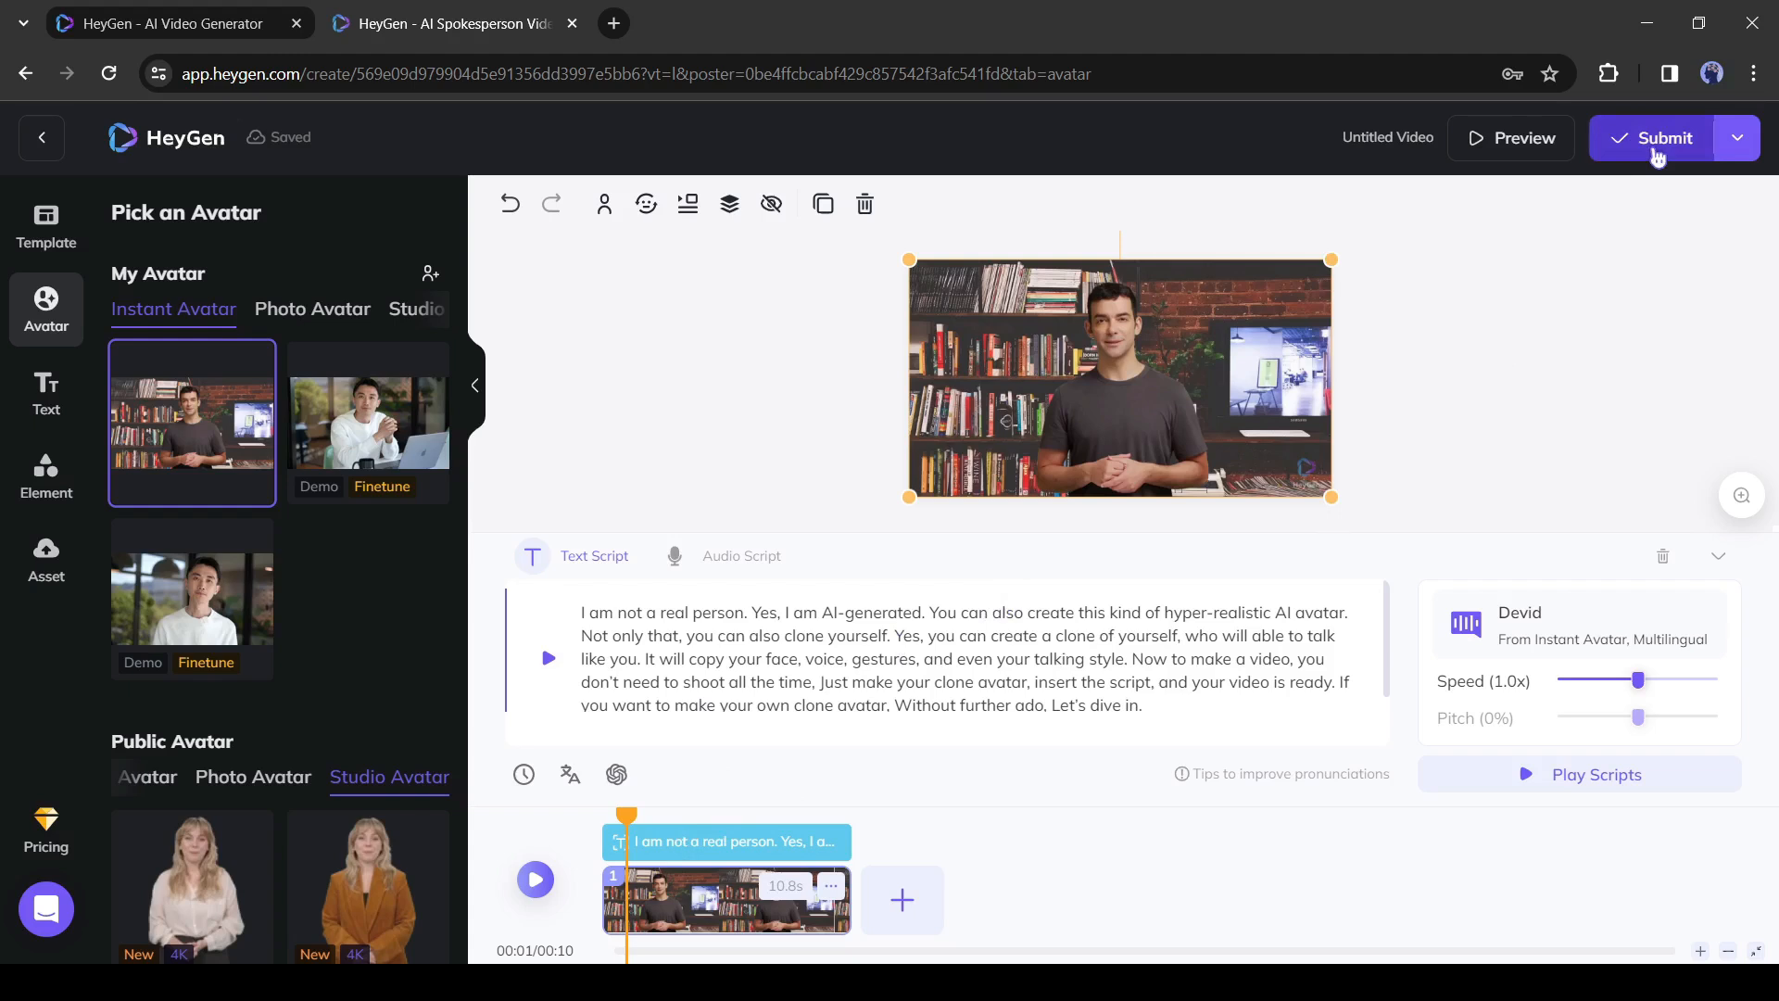
# Submit the draft for rendering and open the finished 32-second Untitled Video
pyautogui.click(1665, 137)
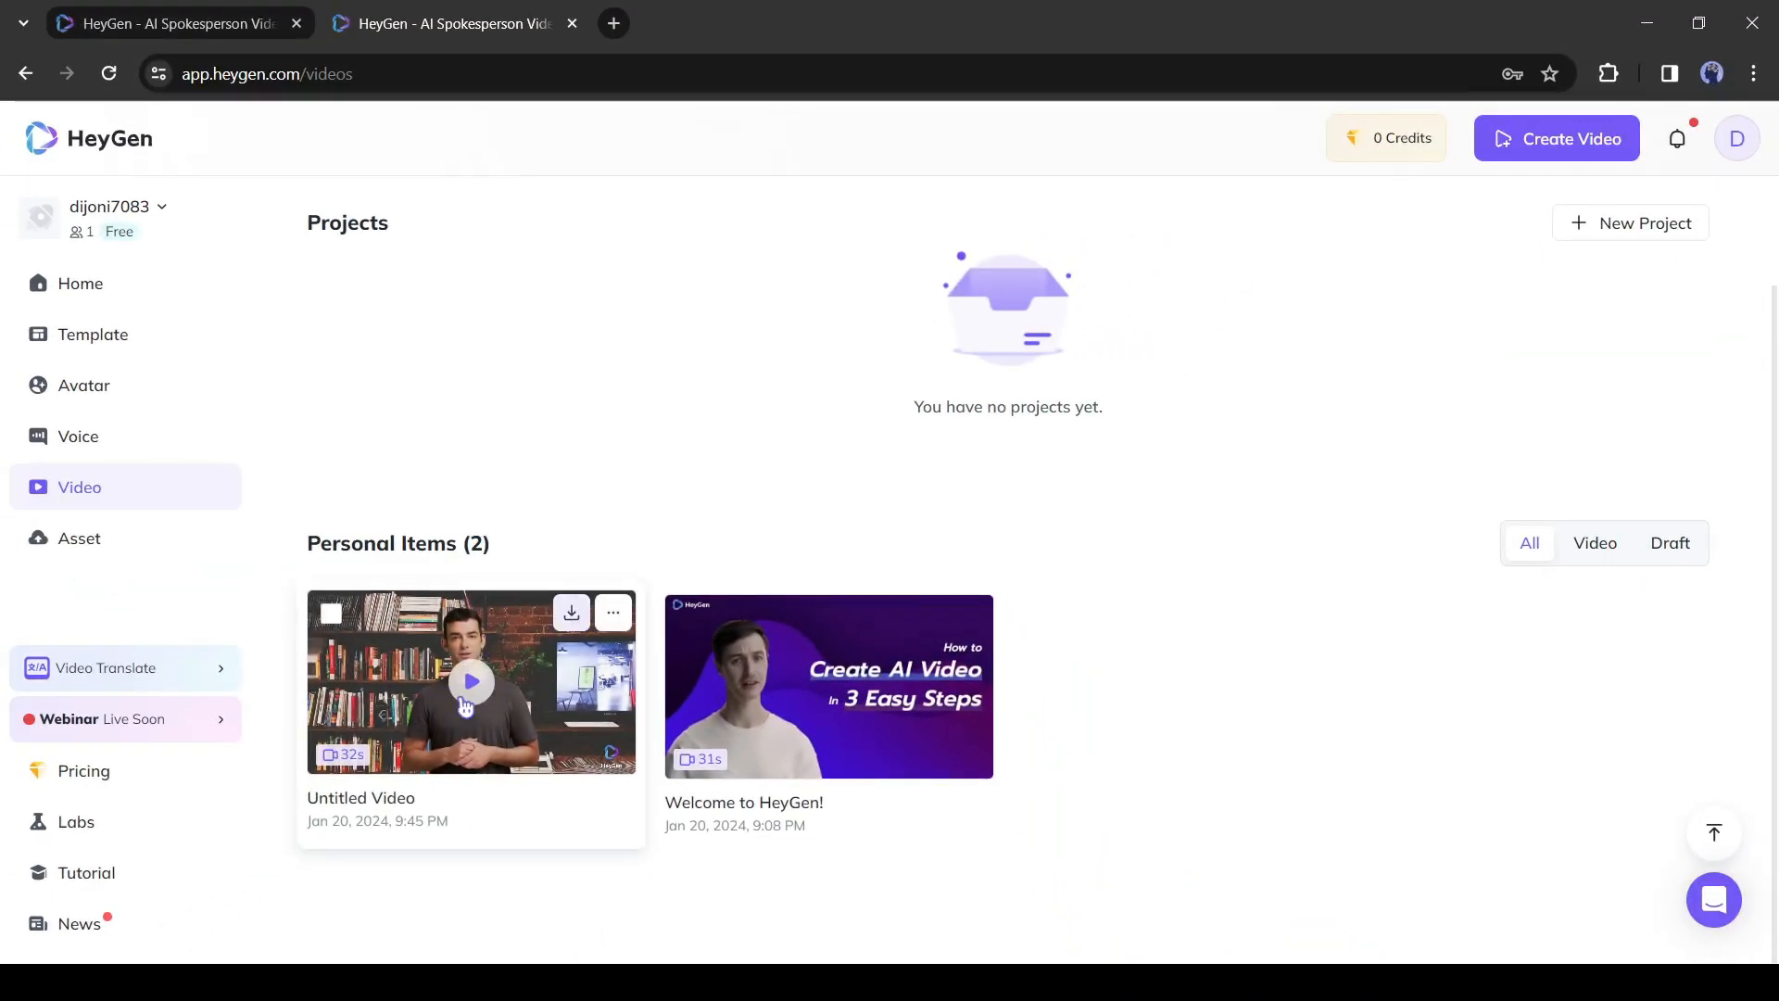
pyautogui.click(470, 682)
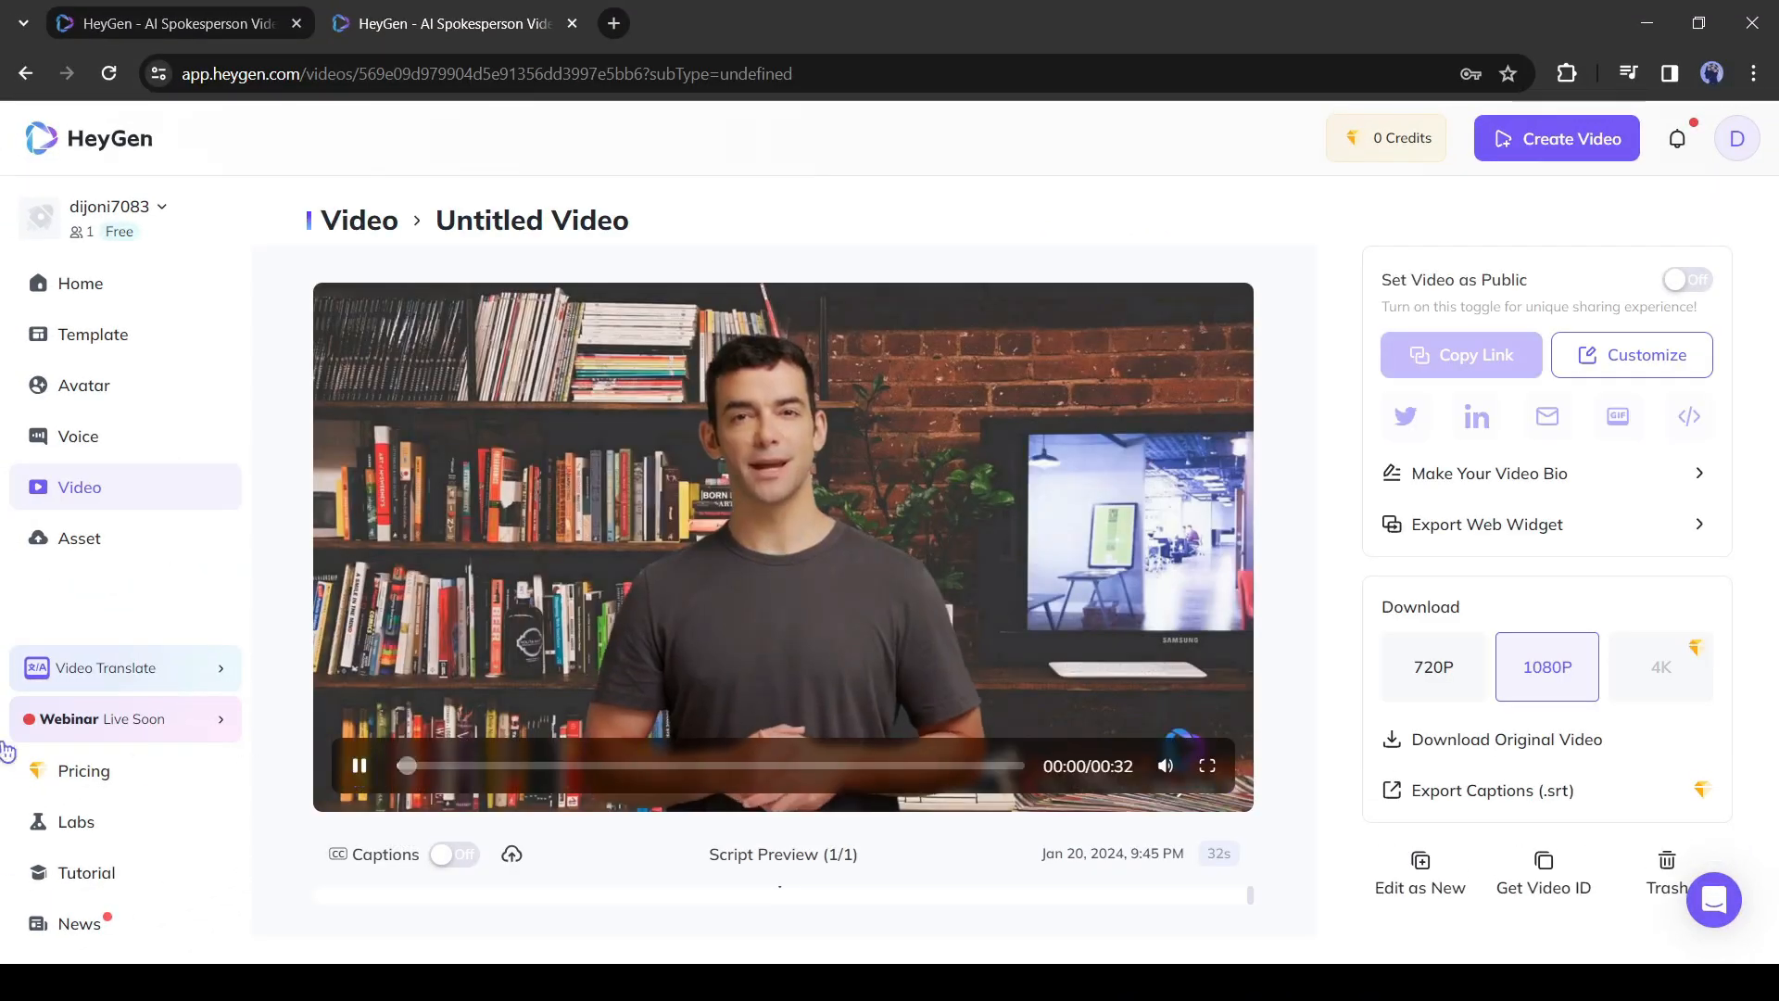
pyautogui.click(359, 765)
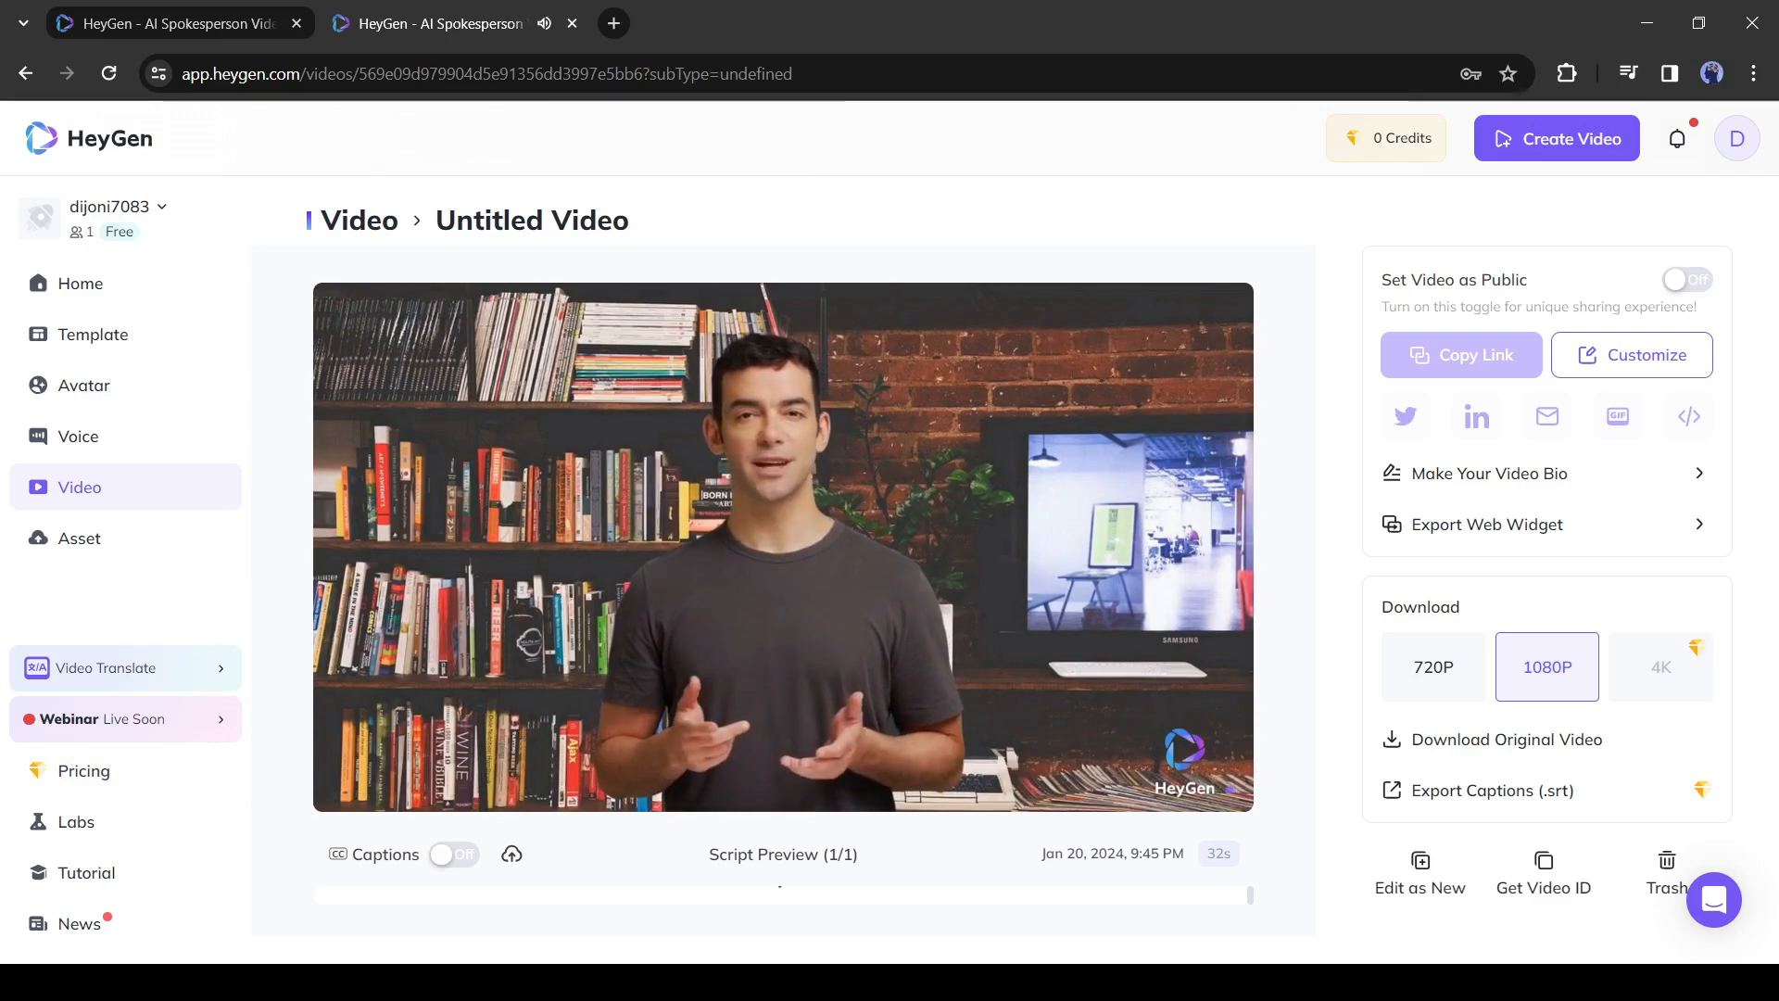
pyautogui.click(780, 545)
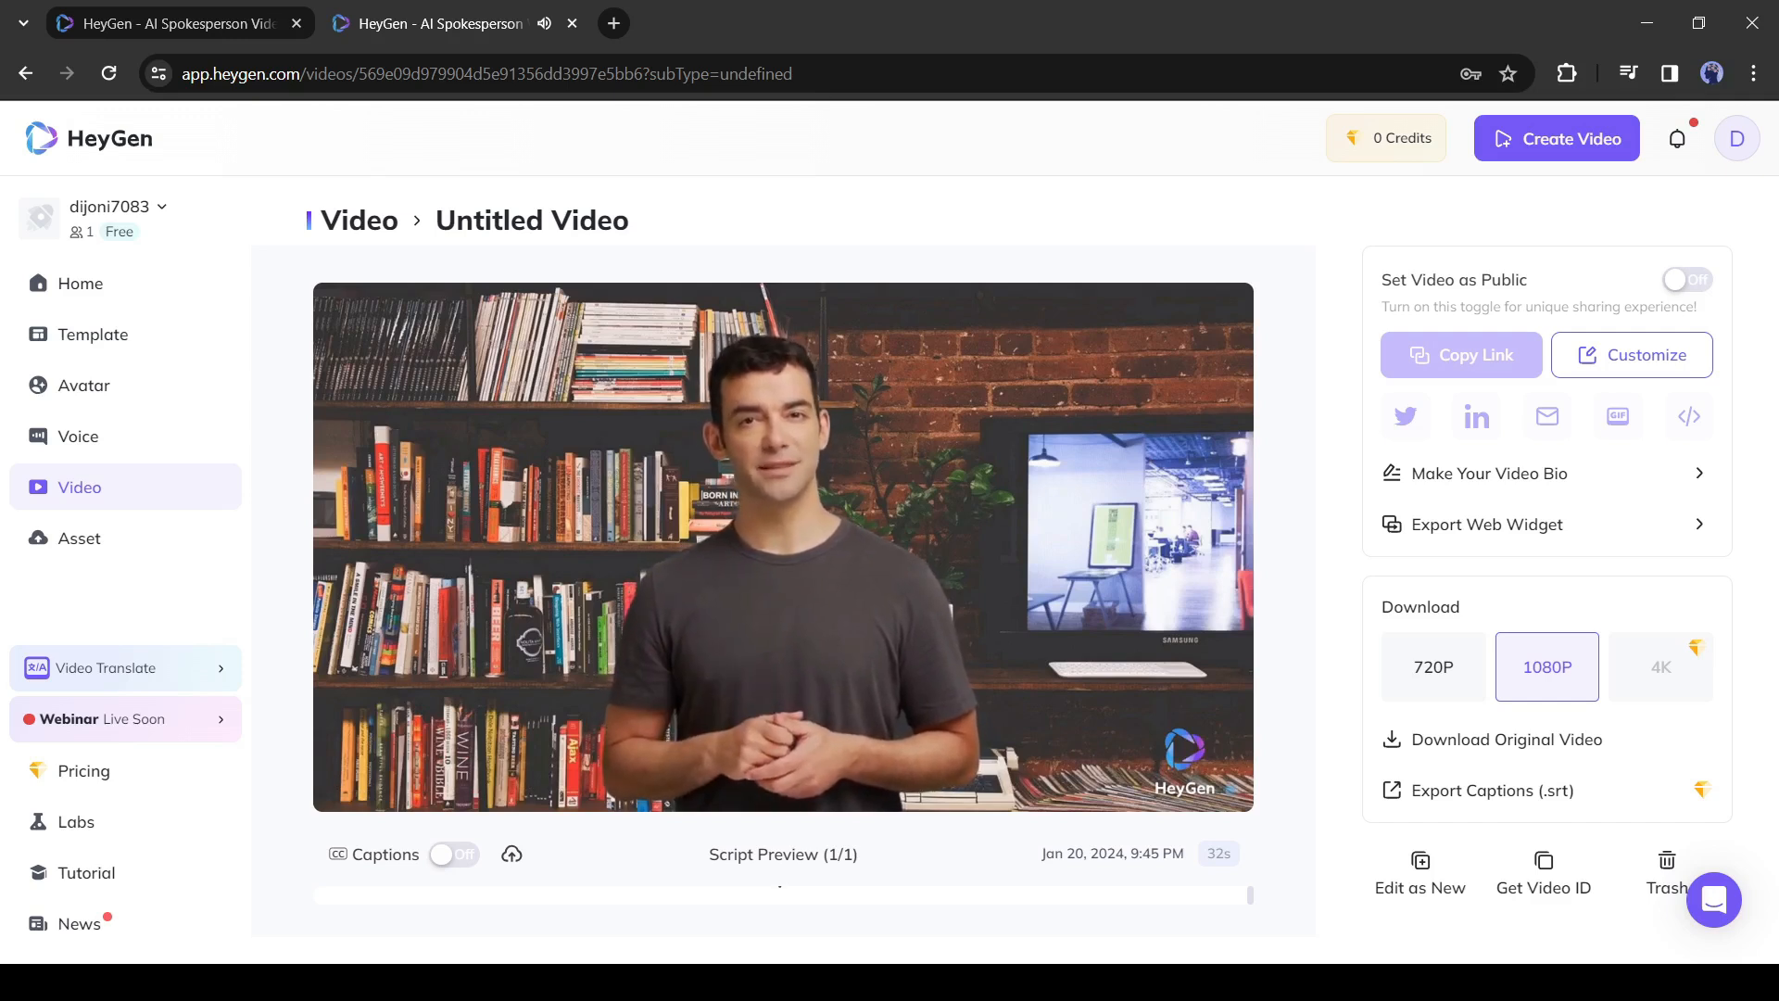
pyautogui.click(782, 533)
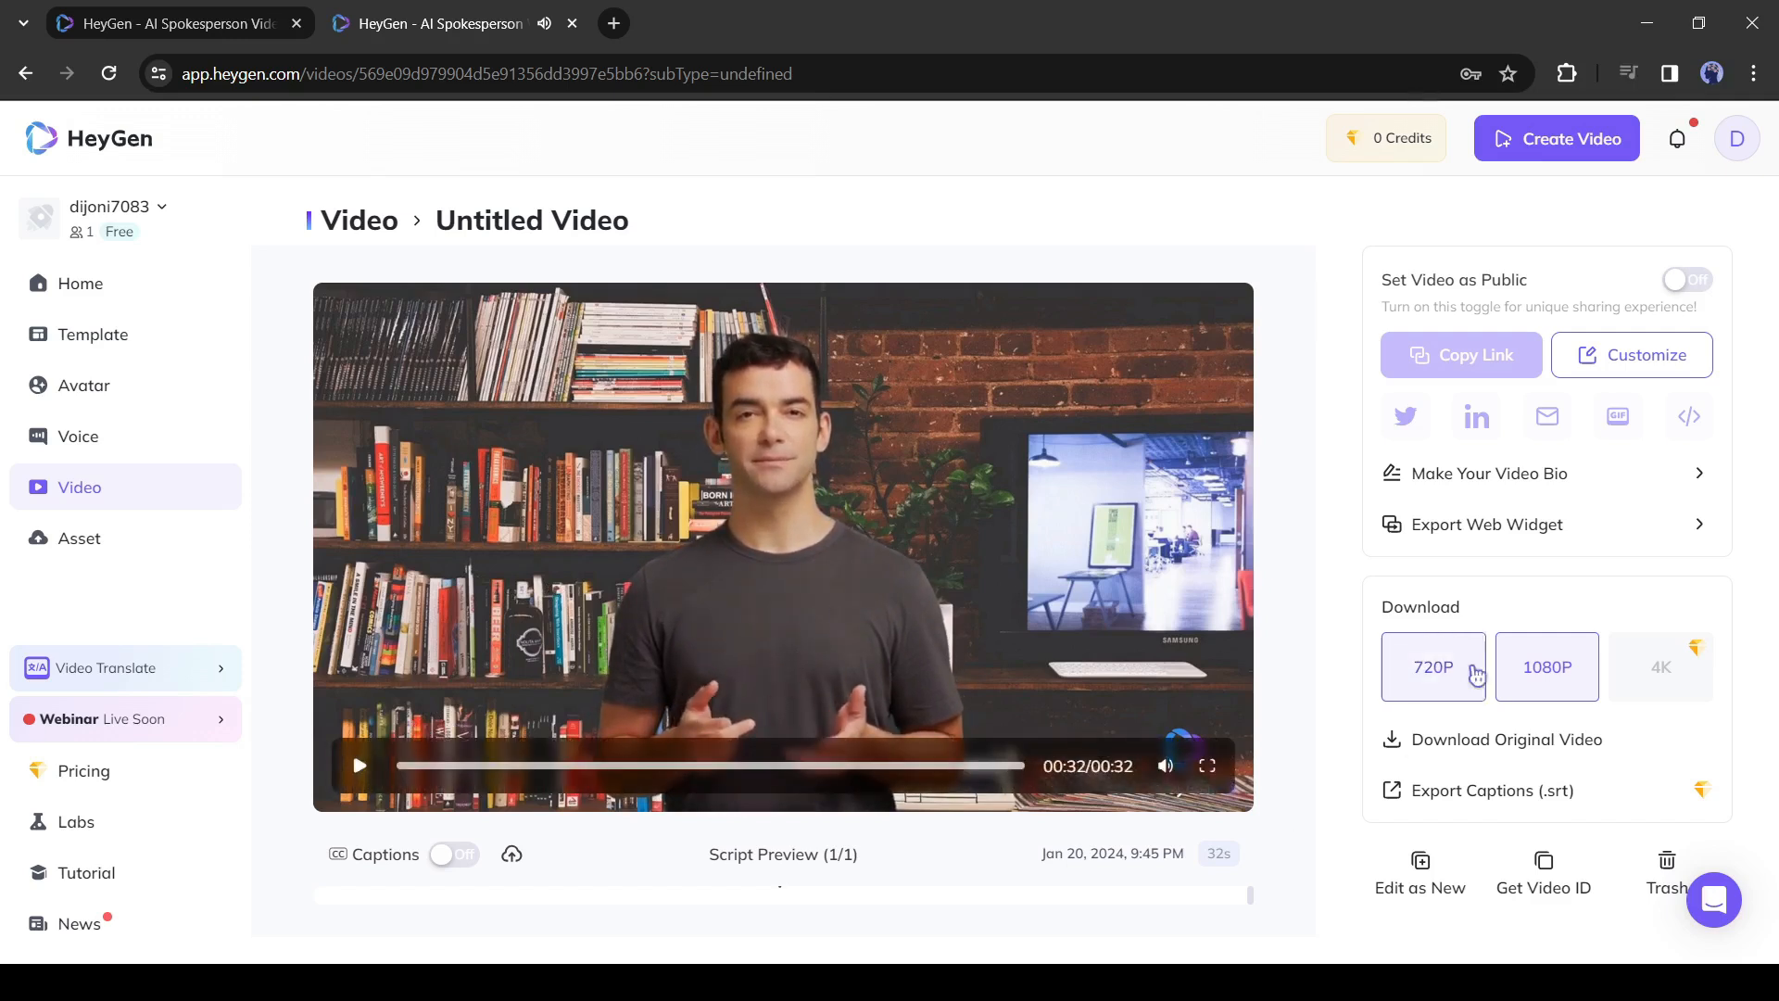
# Download the original Untitled Video at 1080P resolution
pyautogui.click(1545, 666)
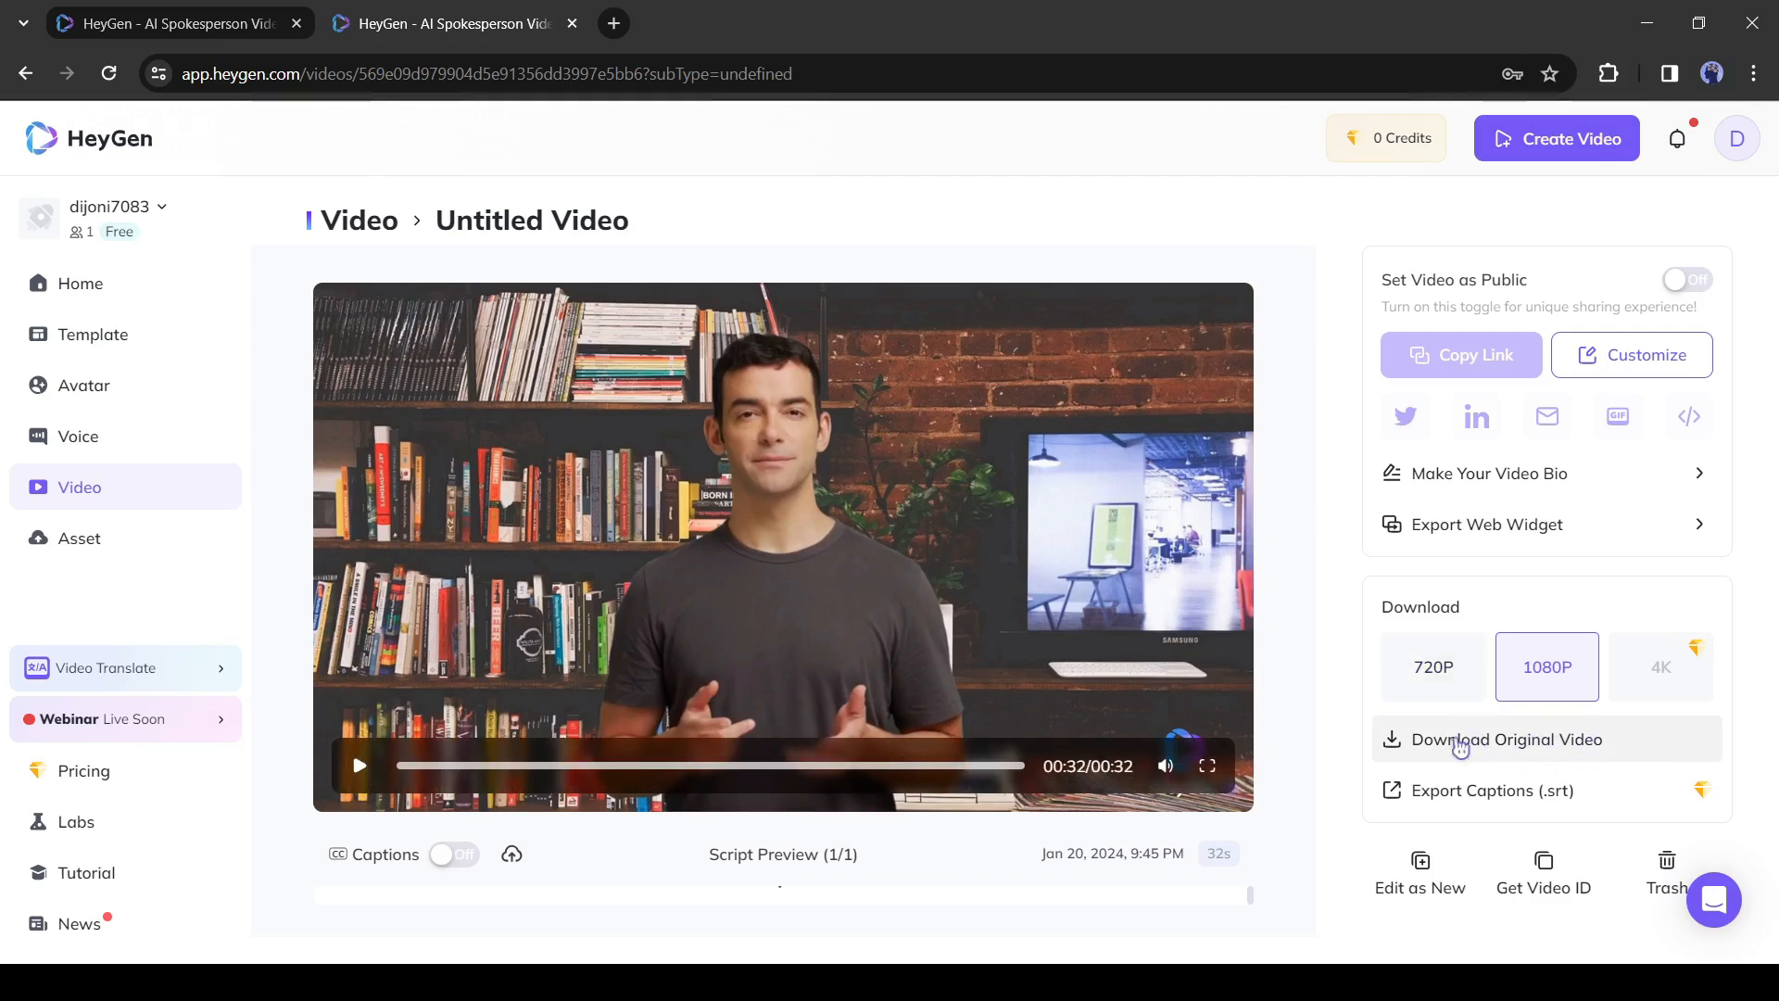
pyautogui.click(1507, 740)
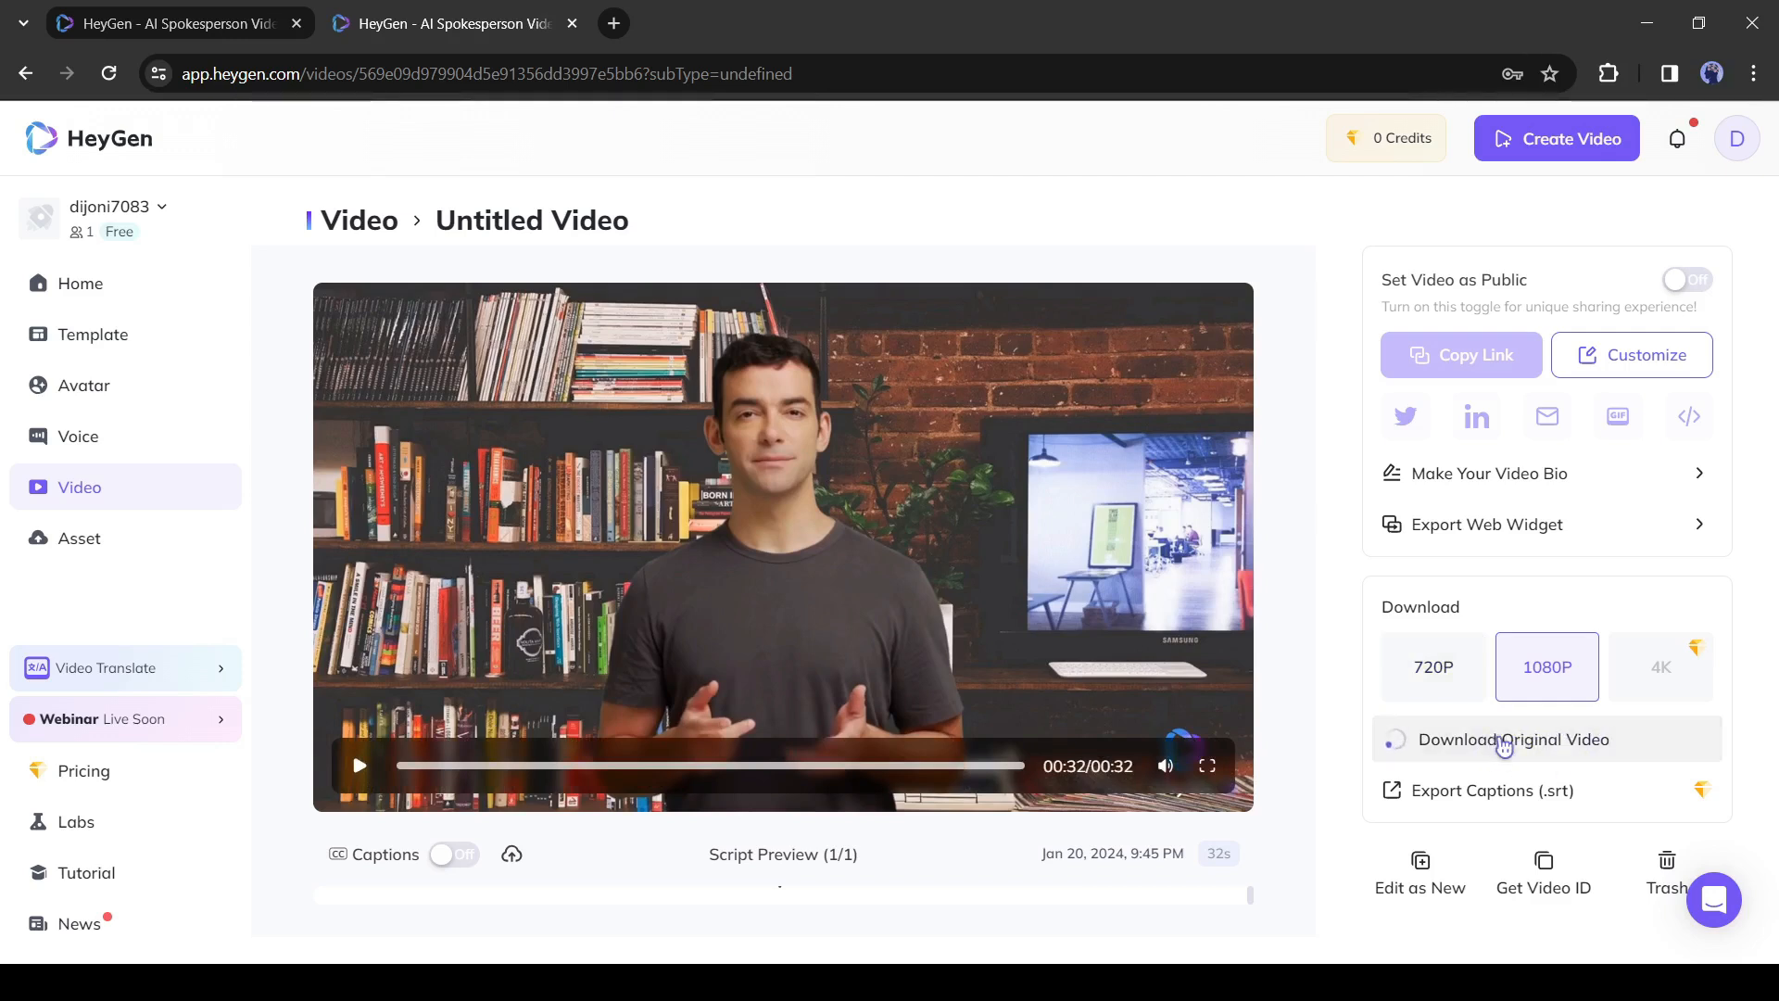